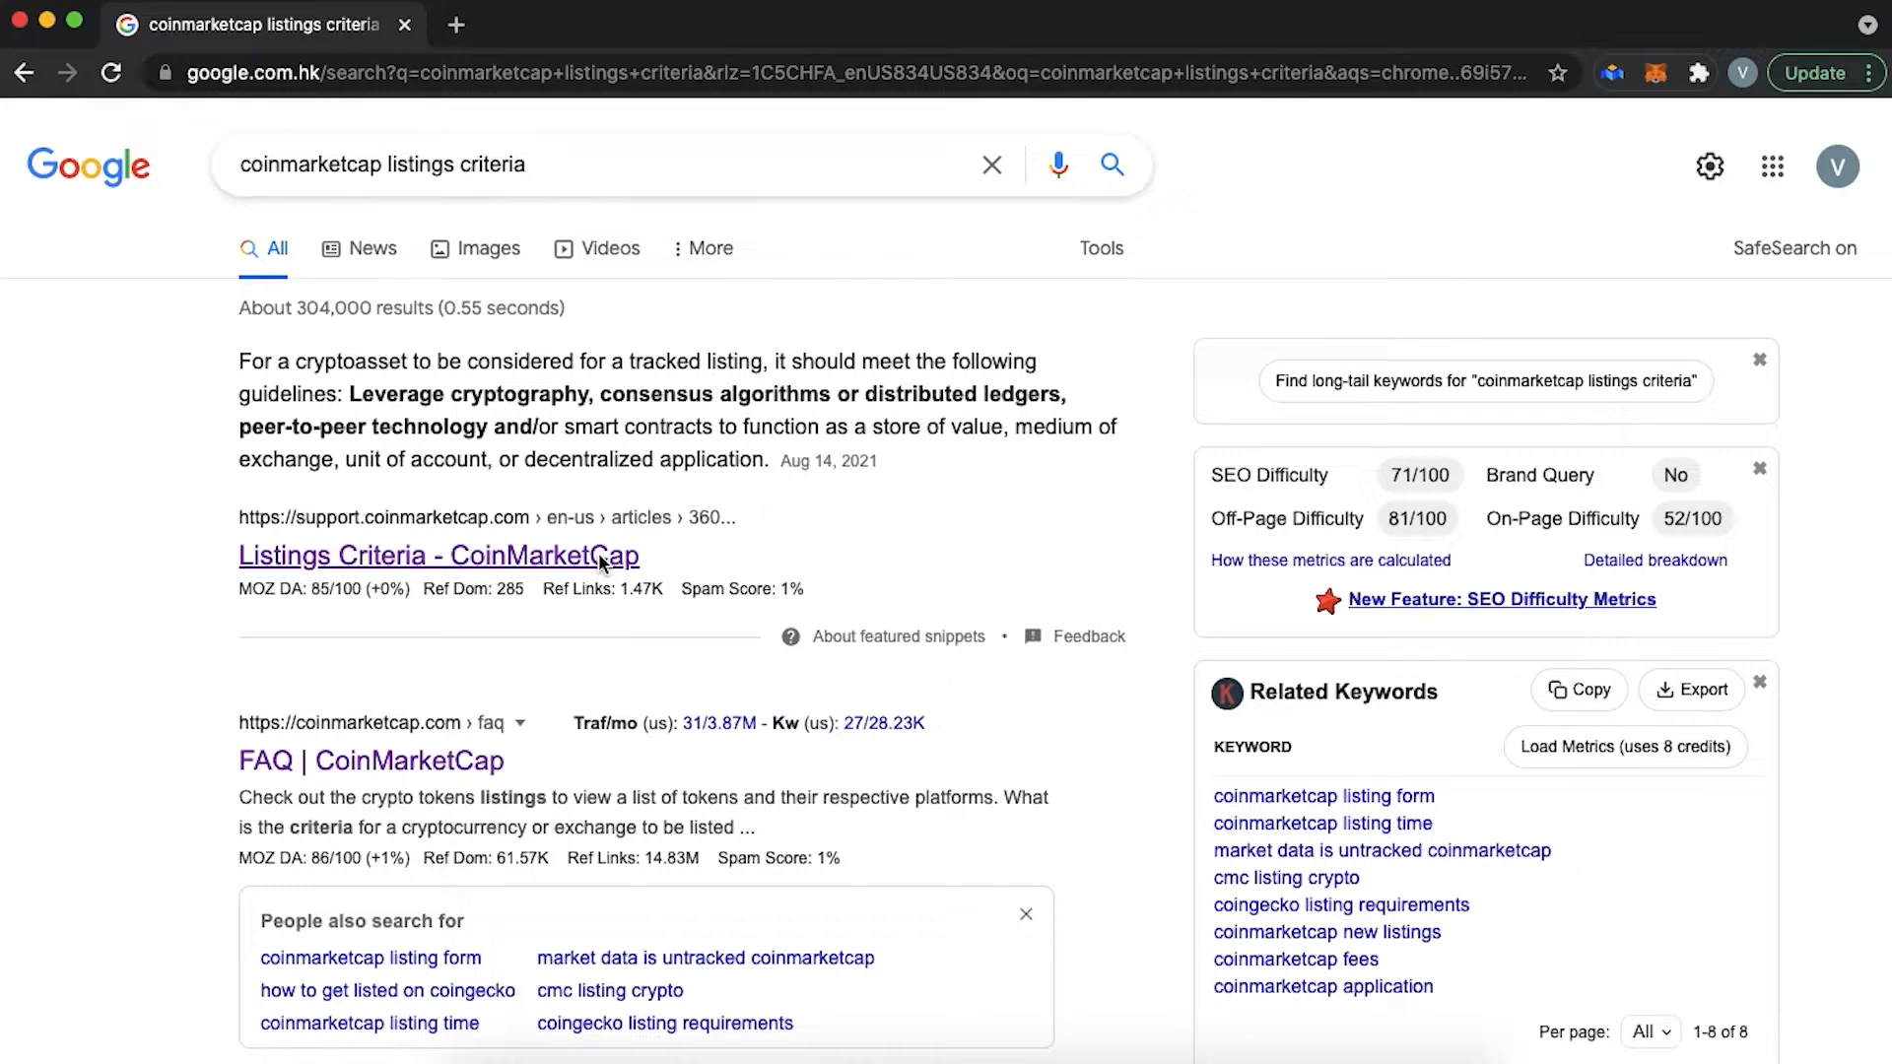
- Open the 'Listings Criteria - CoinMarketCap' result and skim through the article
left_click(437, 556)
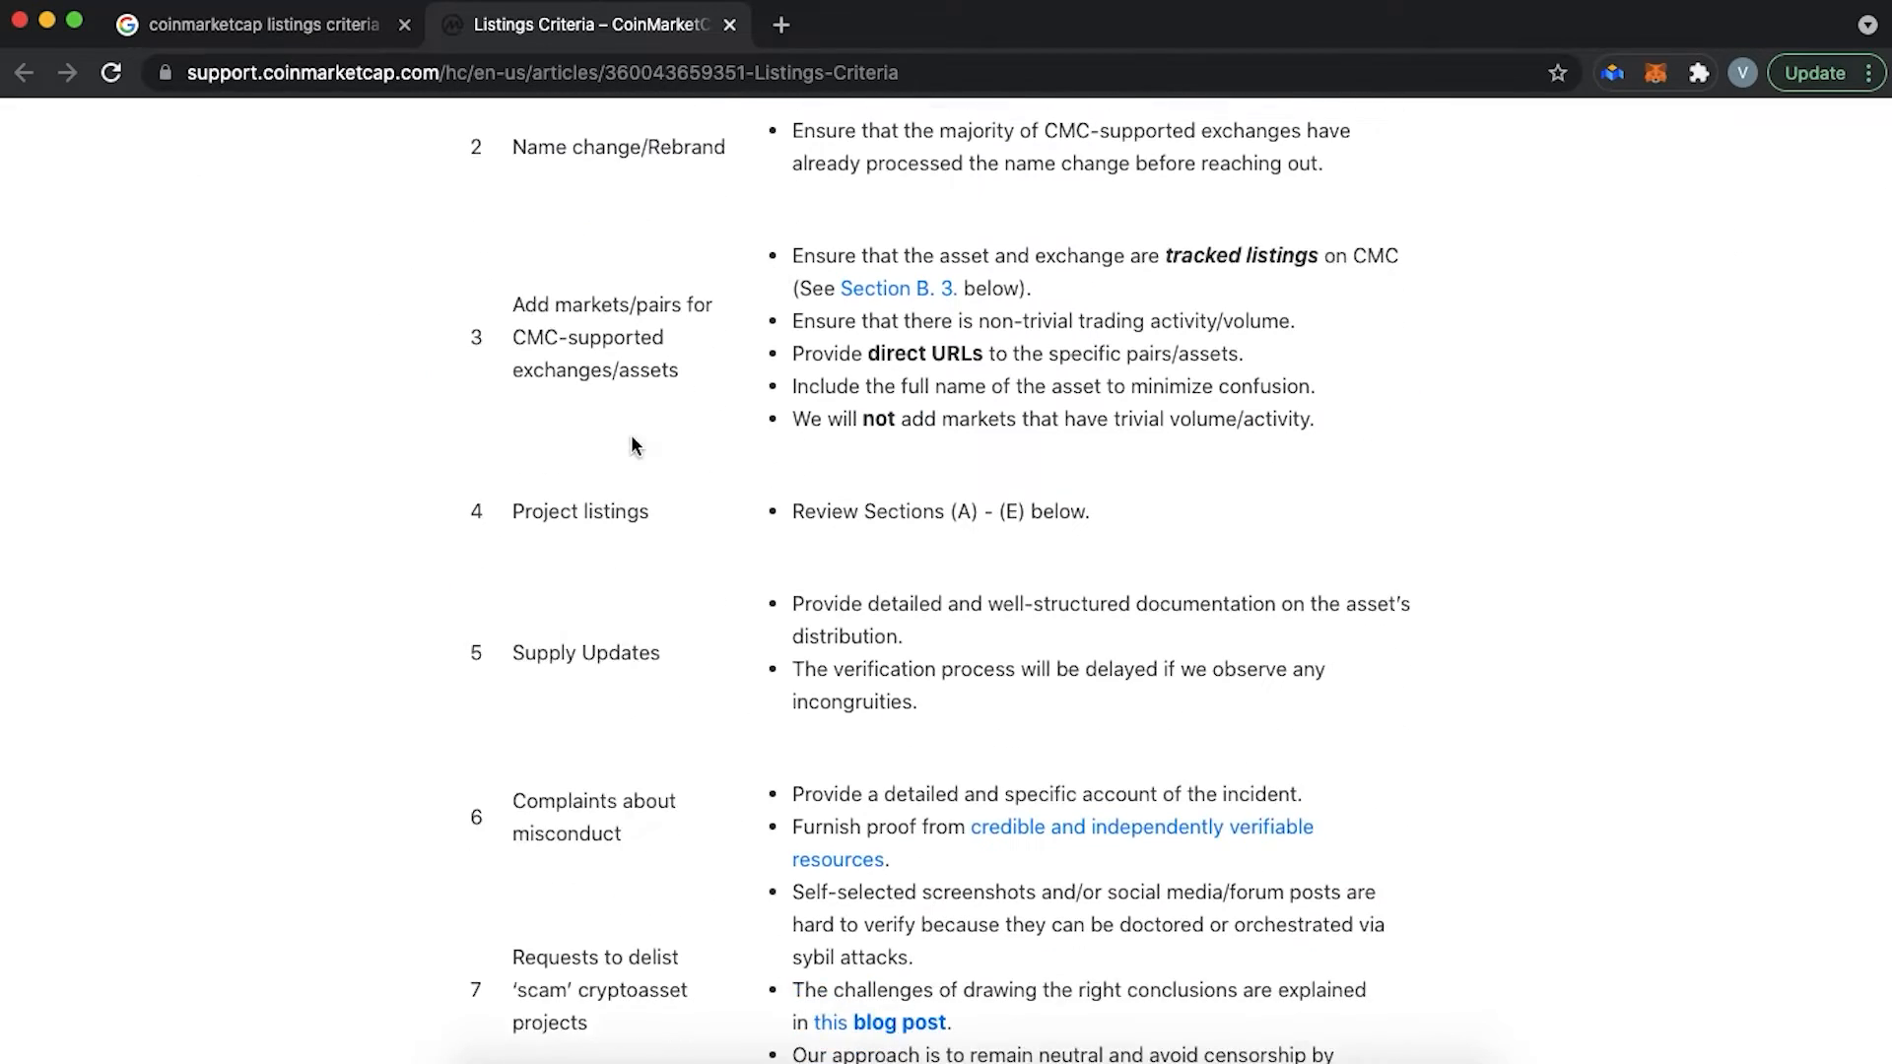
scroll("down", 3)
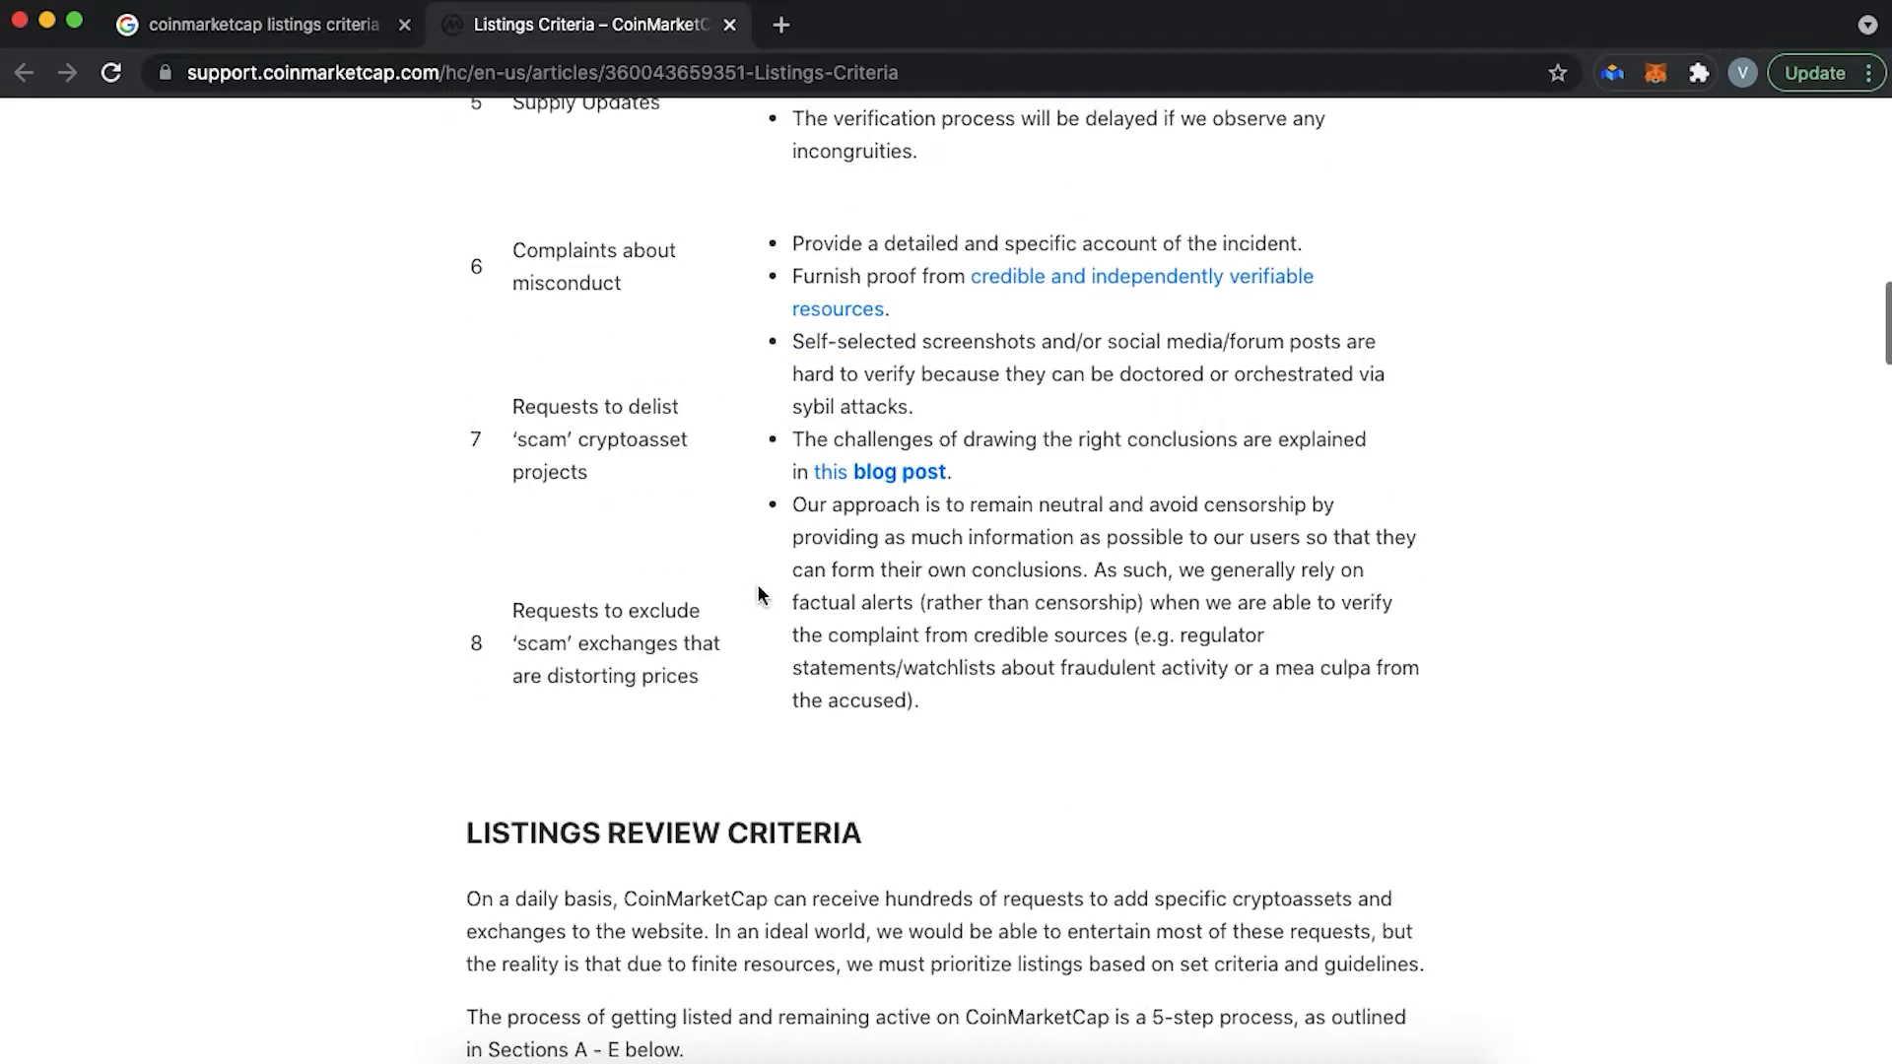
scroll("down", 3)
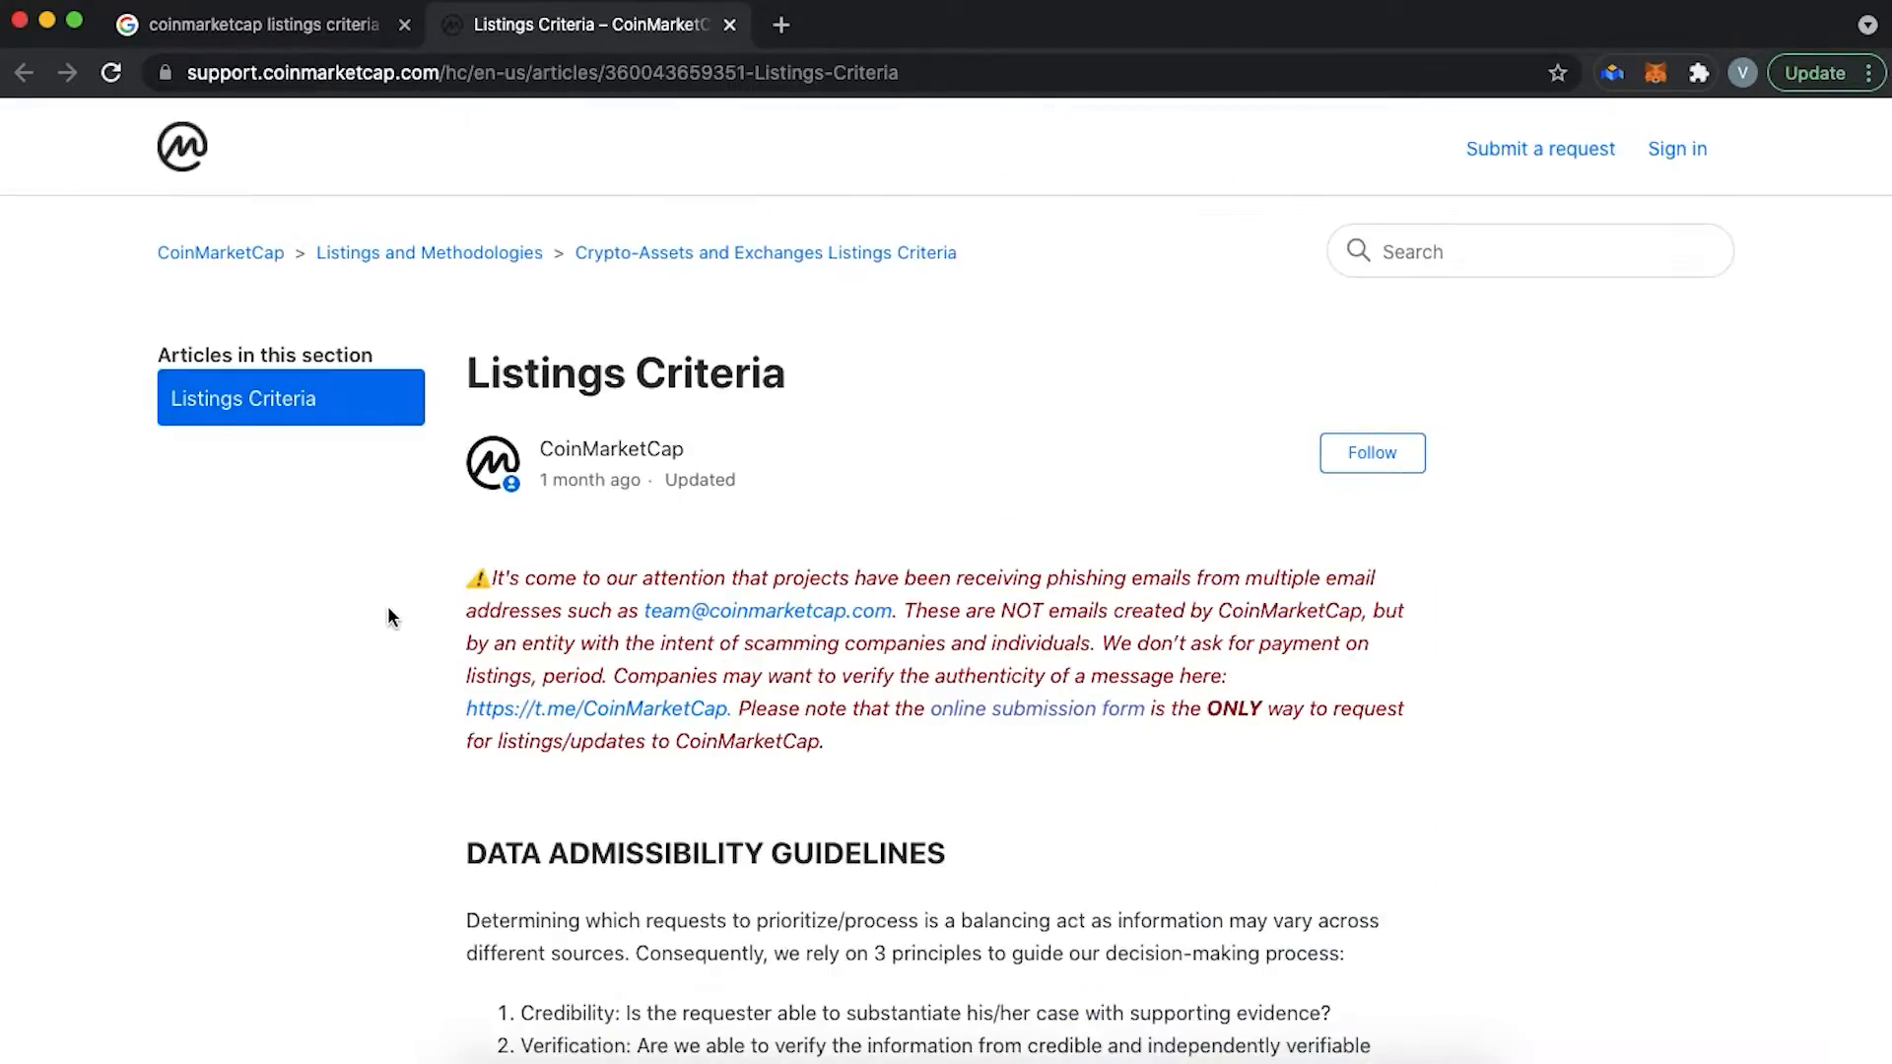
scroll("down", 3)
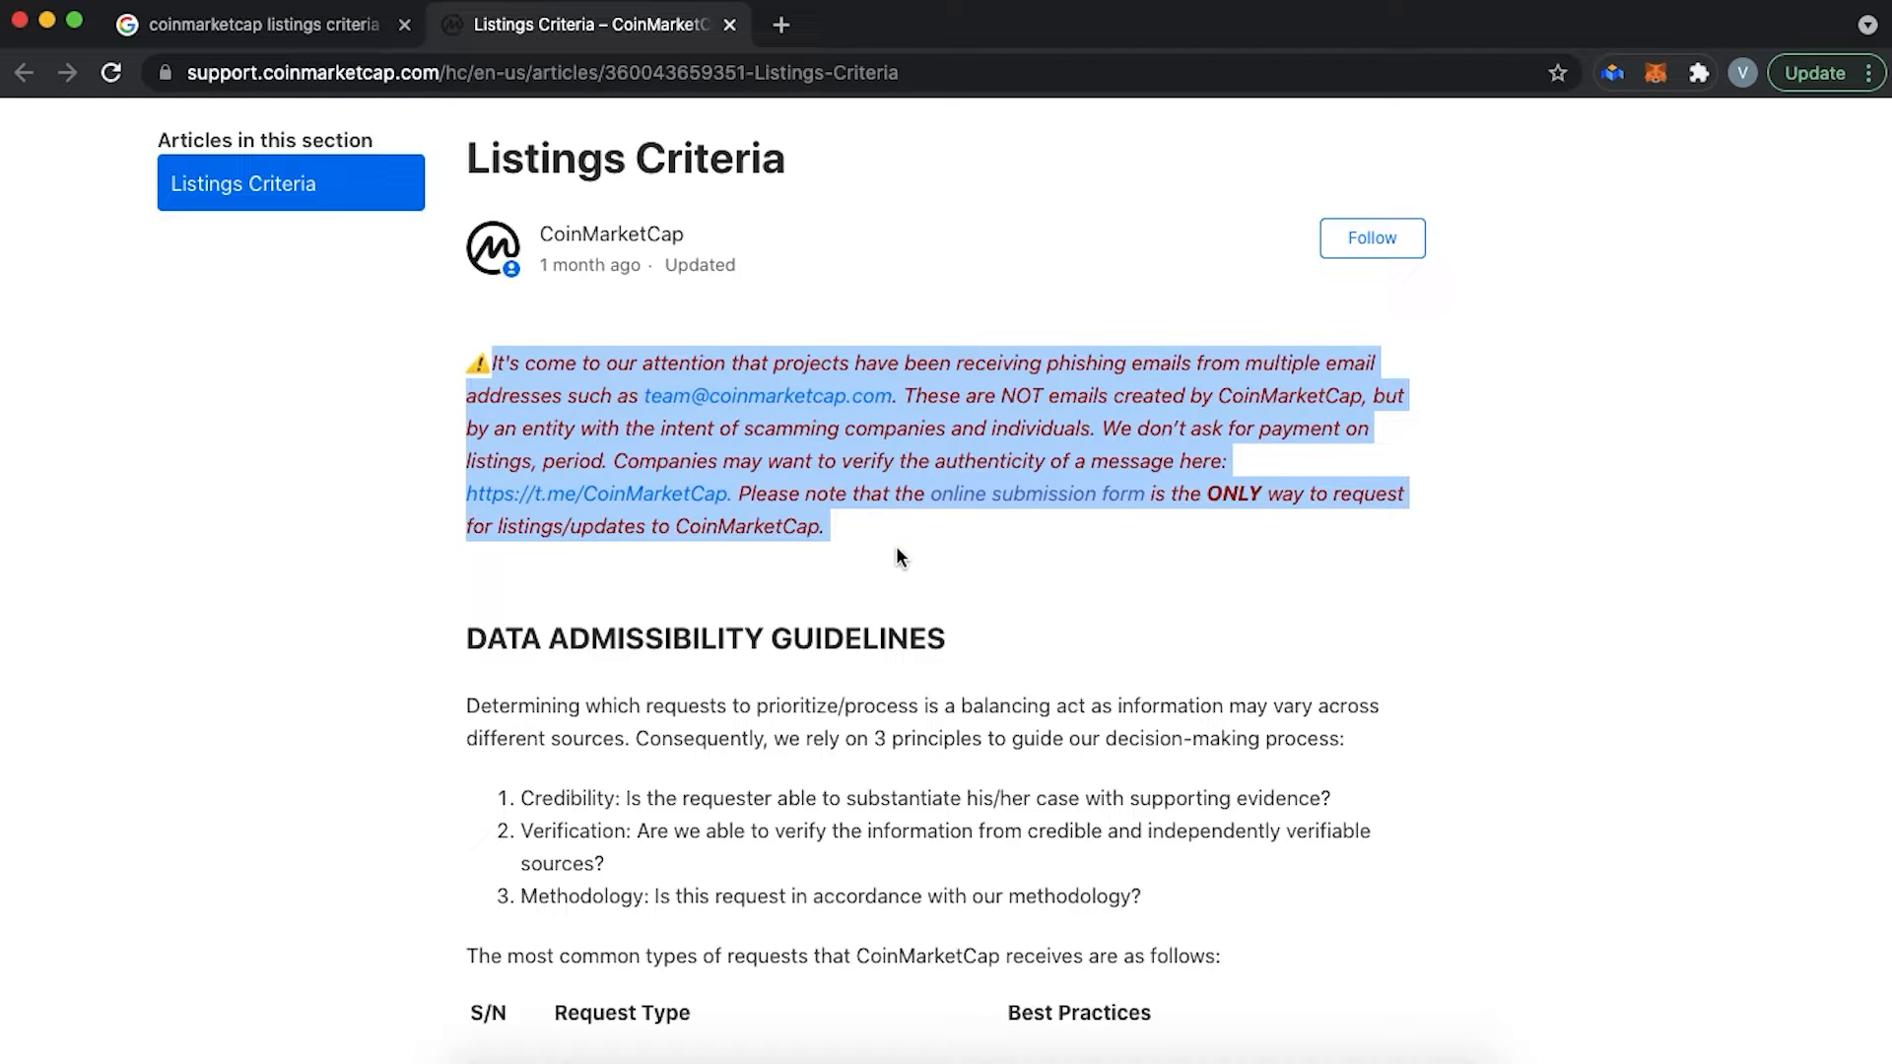
left_click(899, 573)
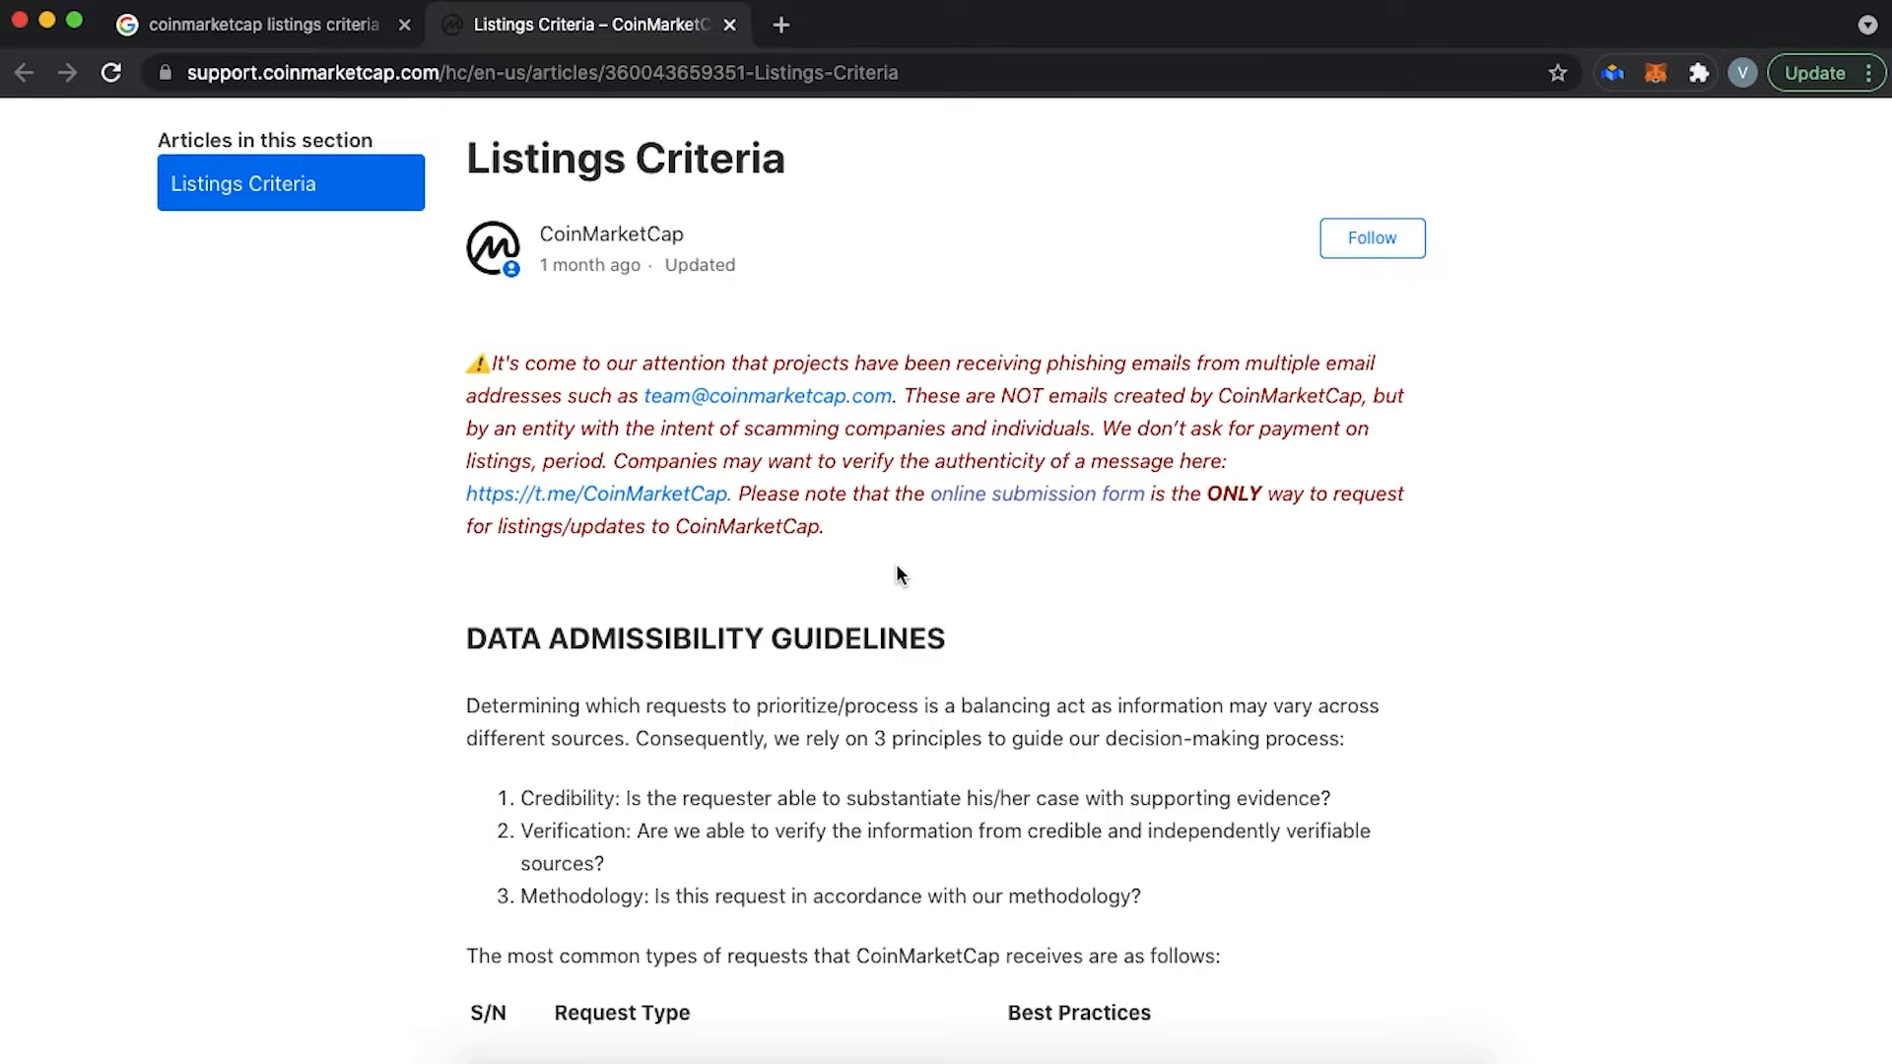
scroll("down", 3)
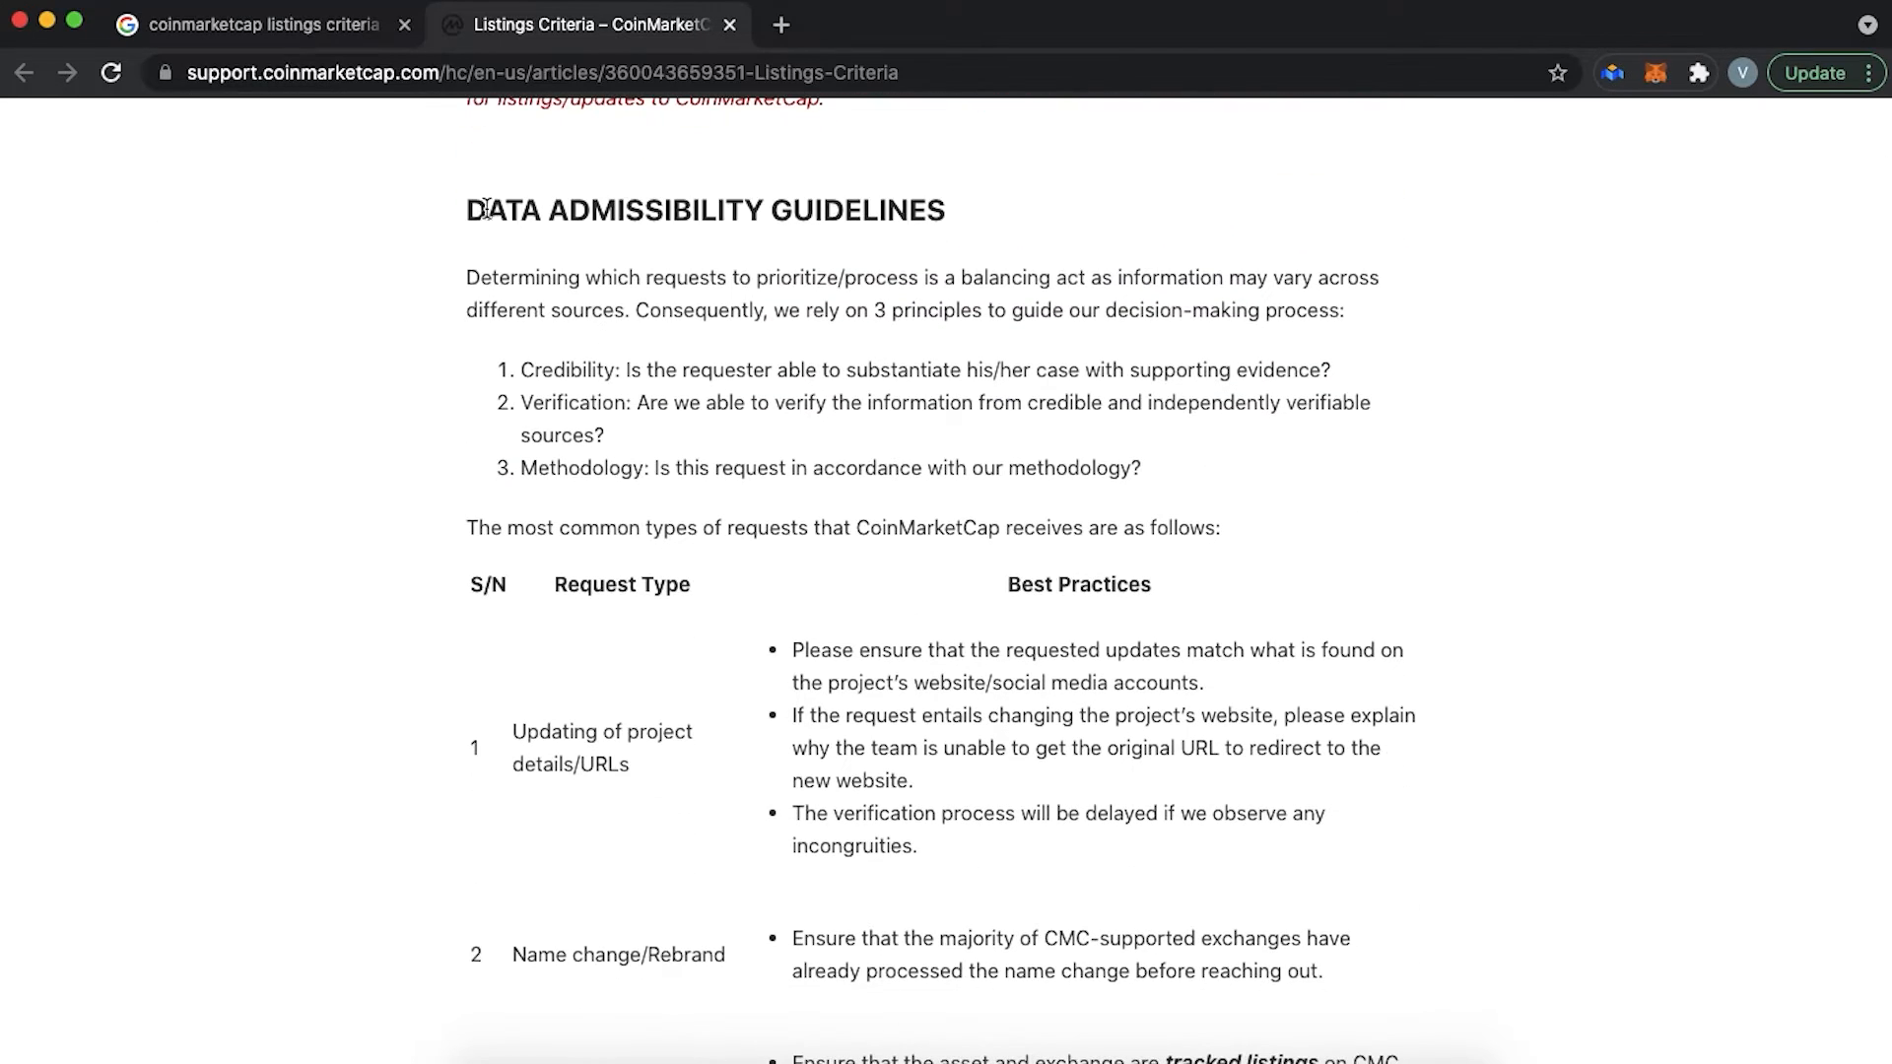
left_click_drag(469, 199, 1343, 312)
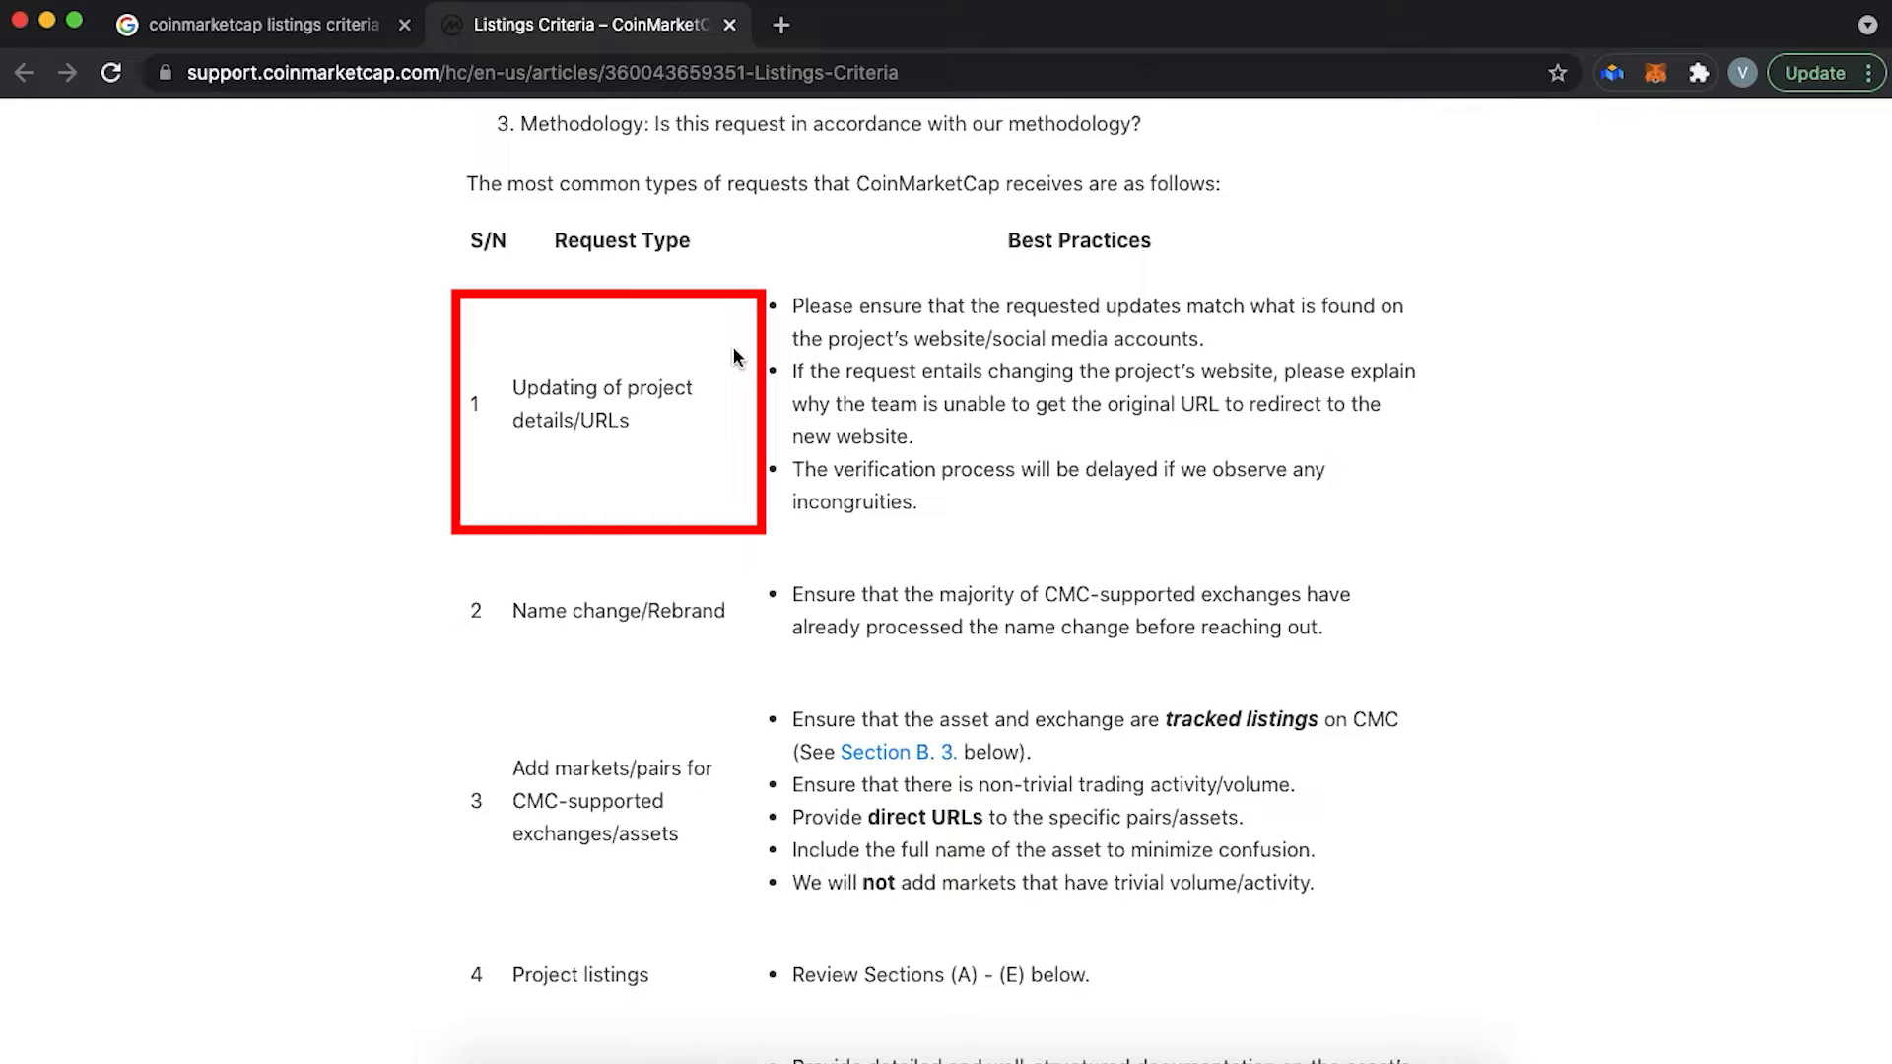
scroll("down", 3)
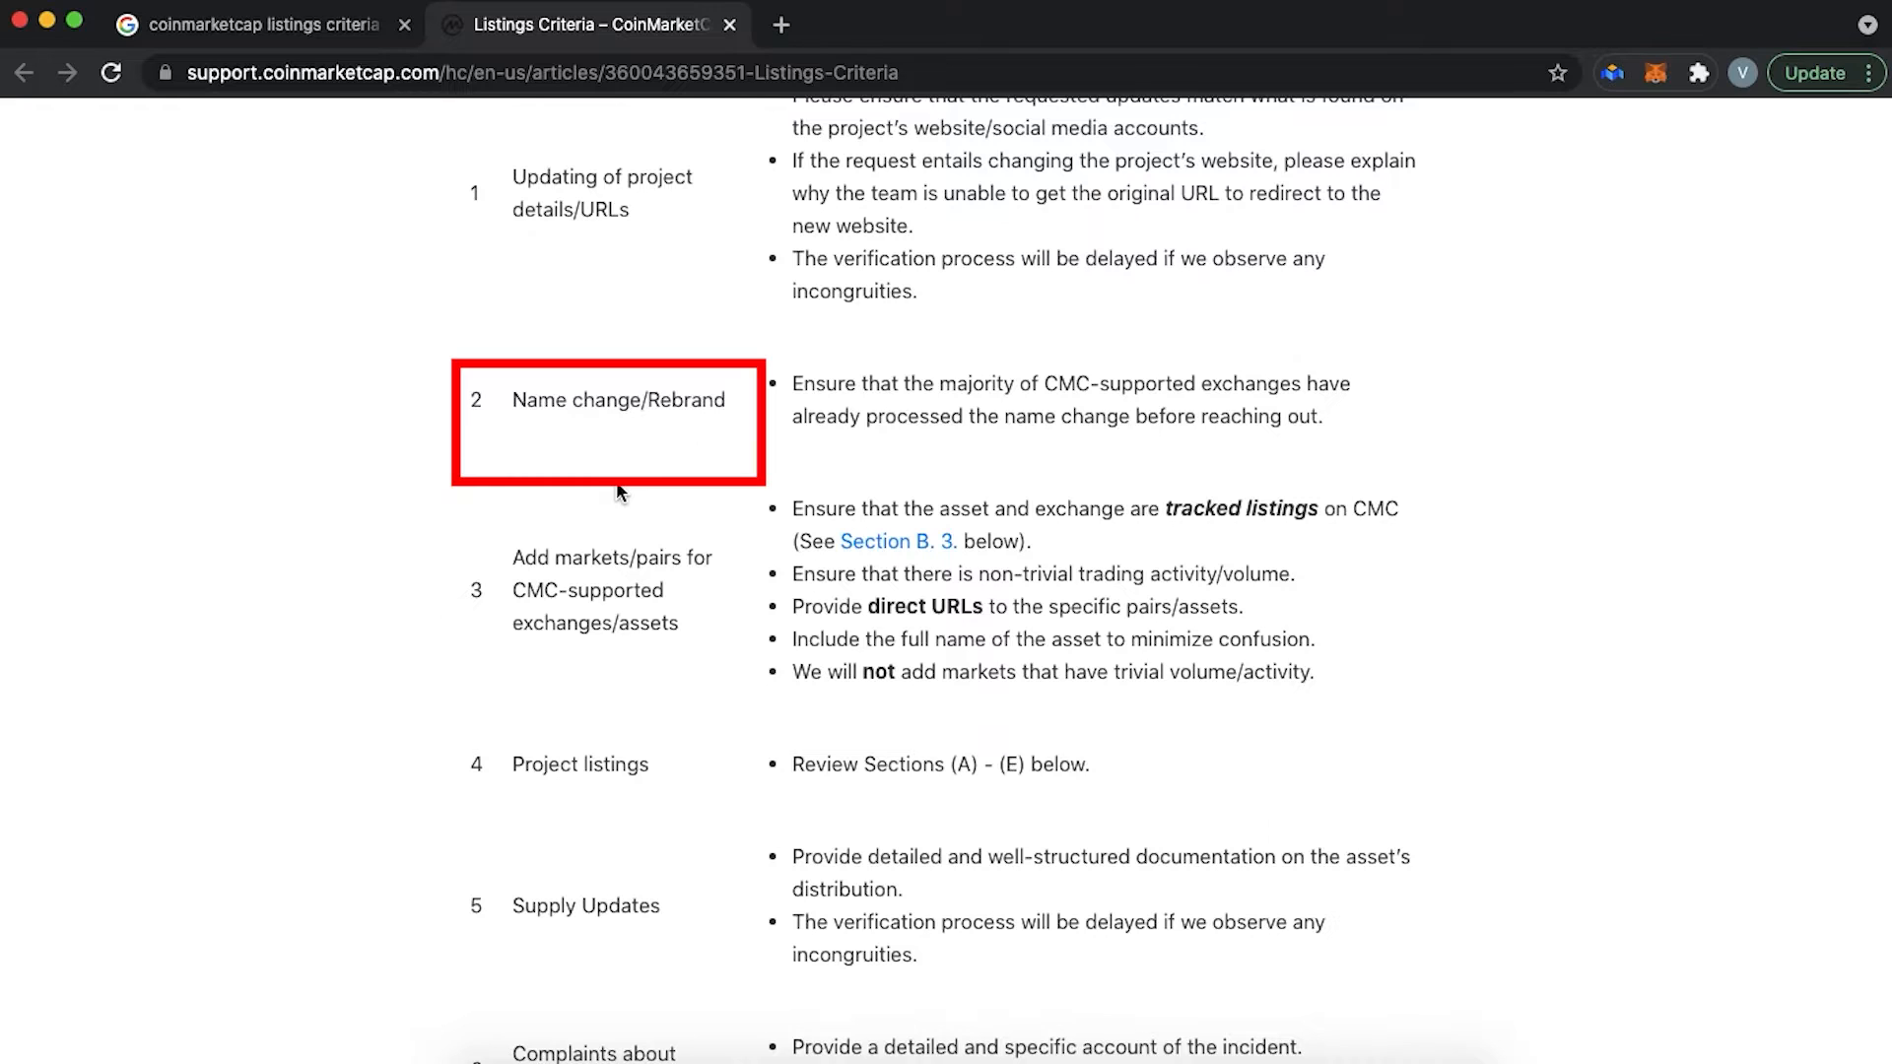
scroll("down", 3)
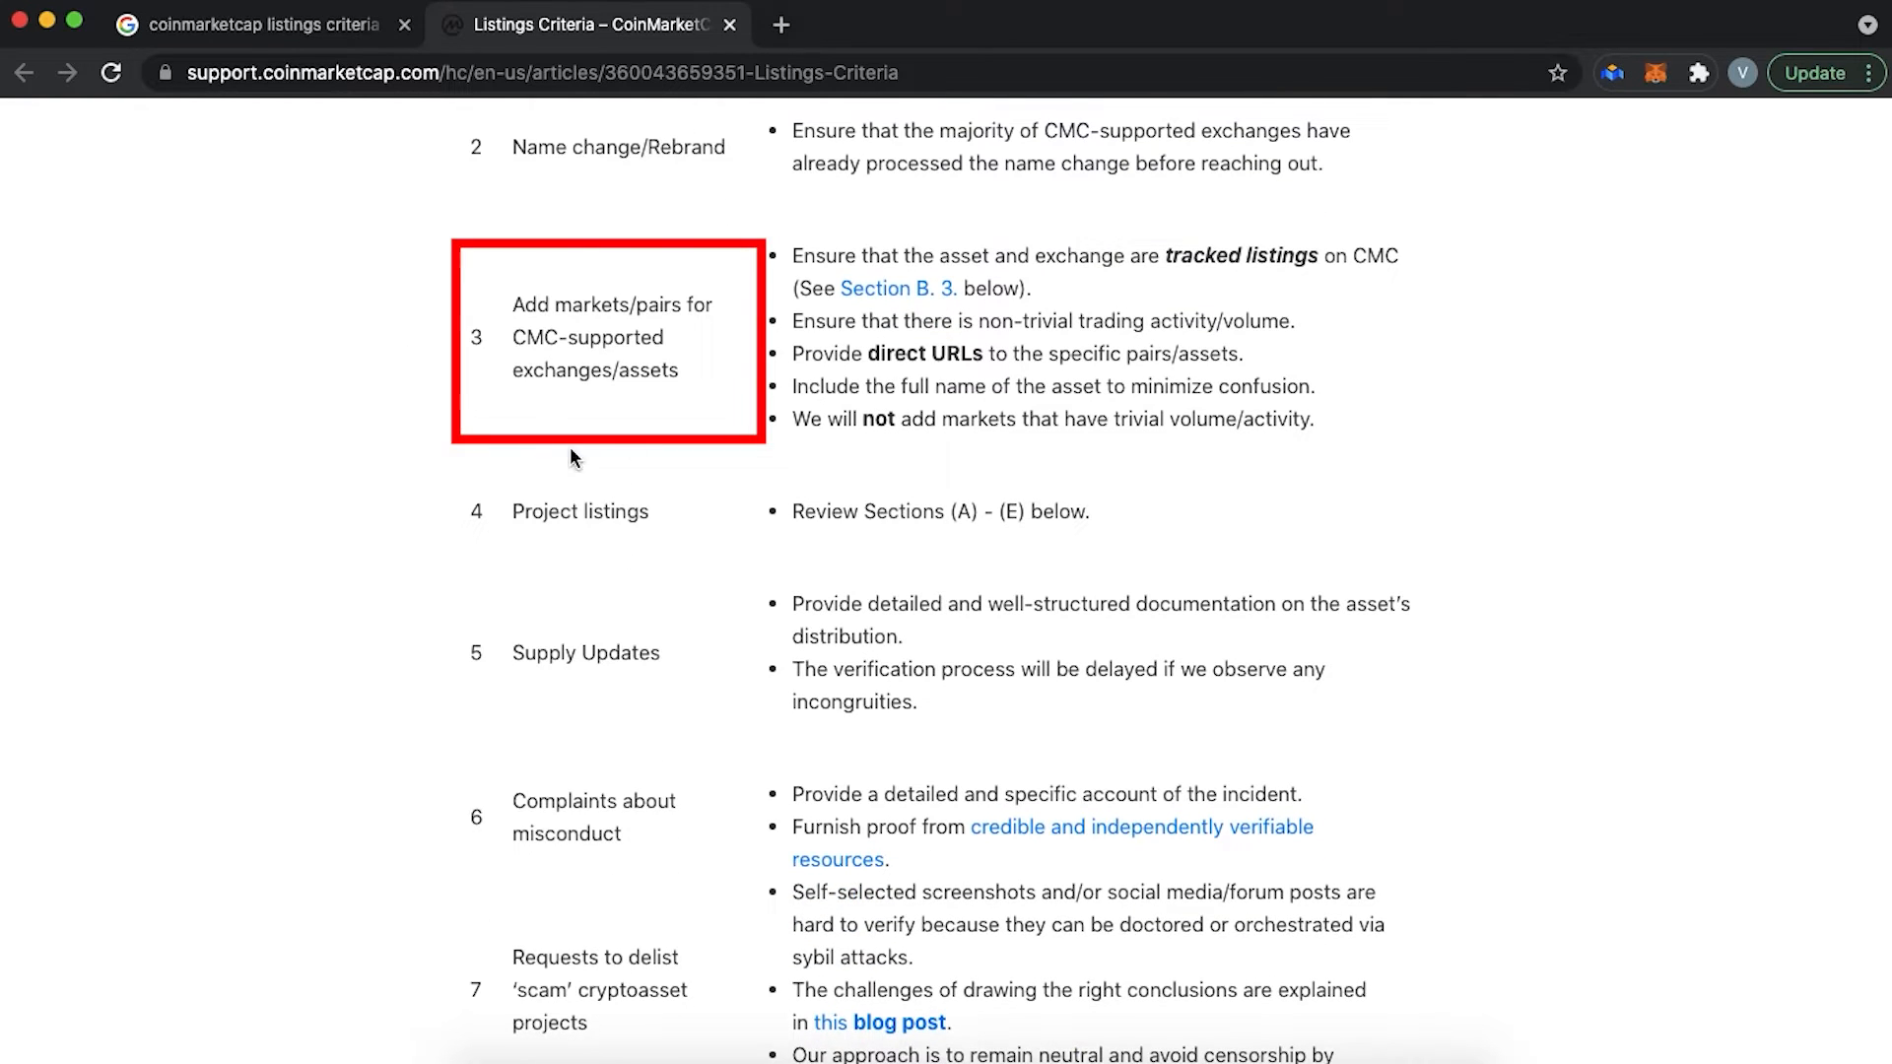
mouse_move(540, 455)
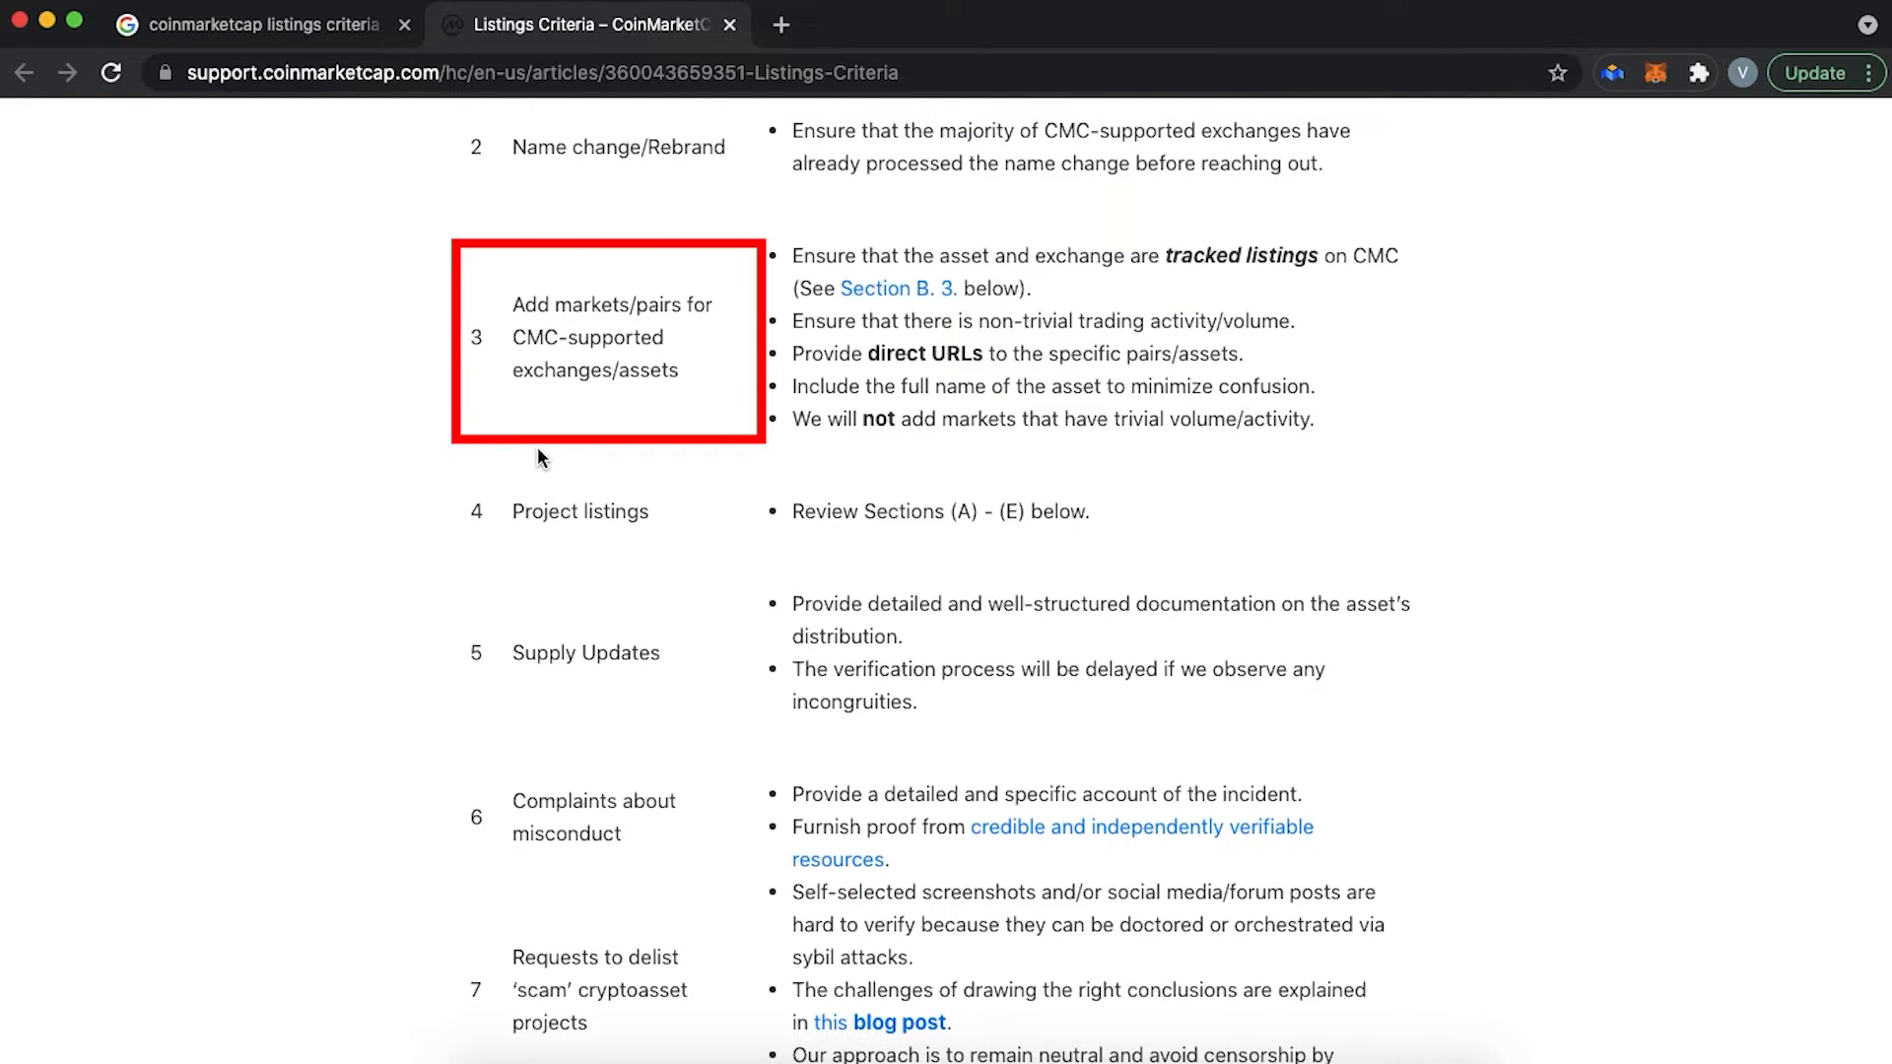
scroll("down", 3)
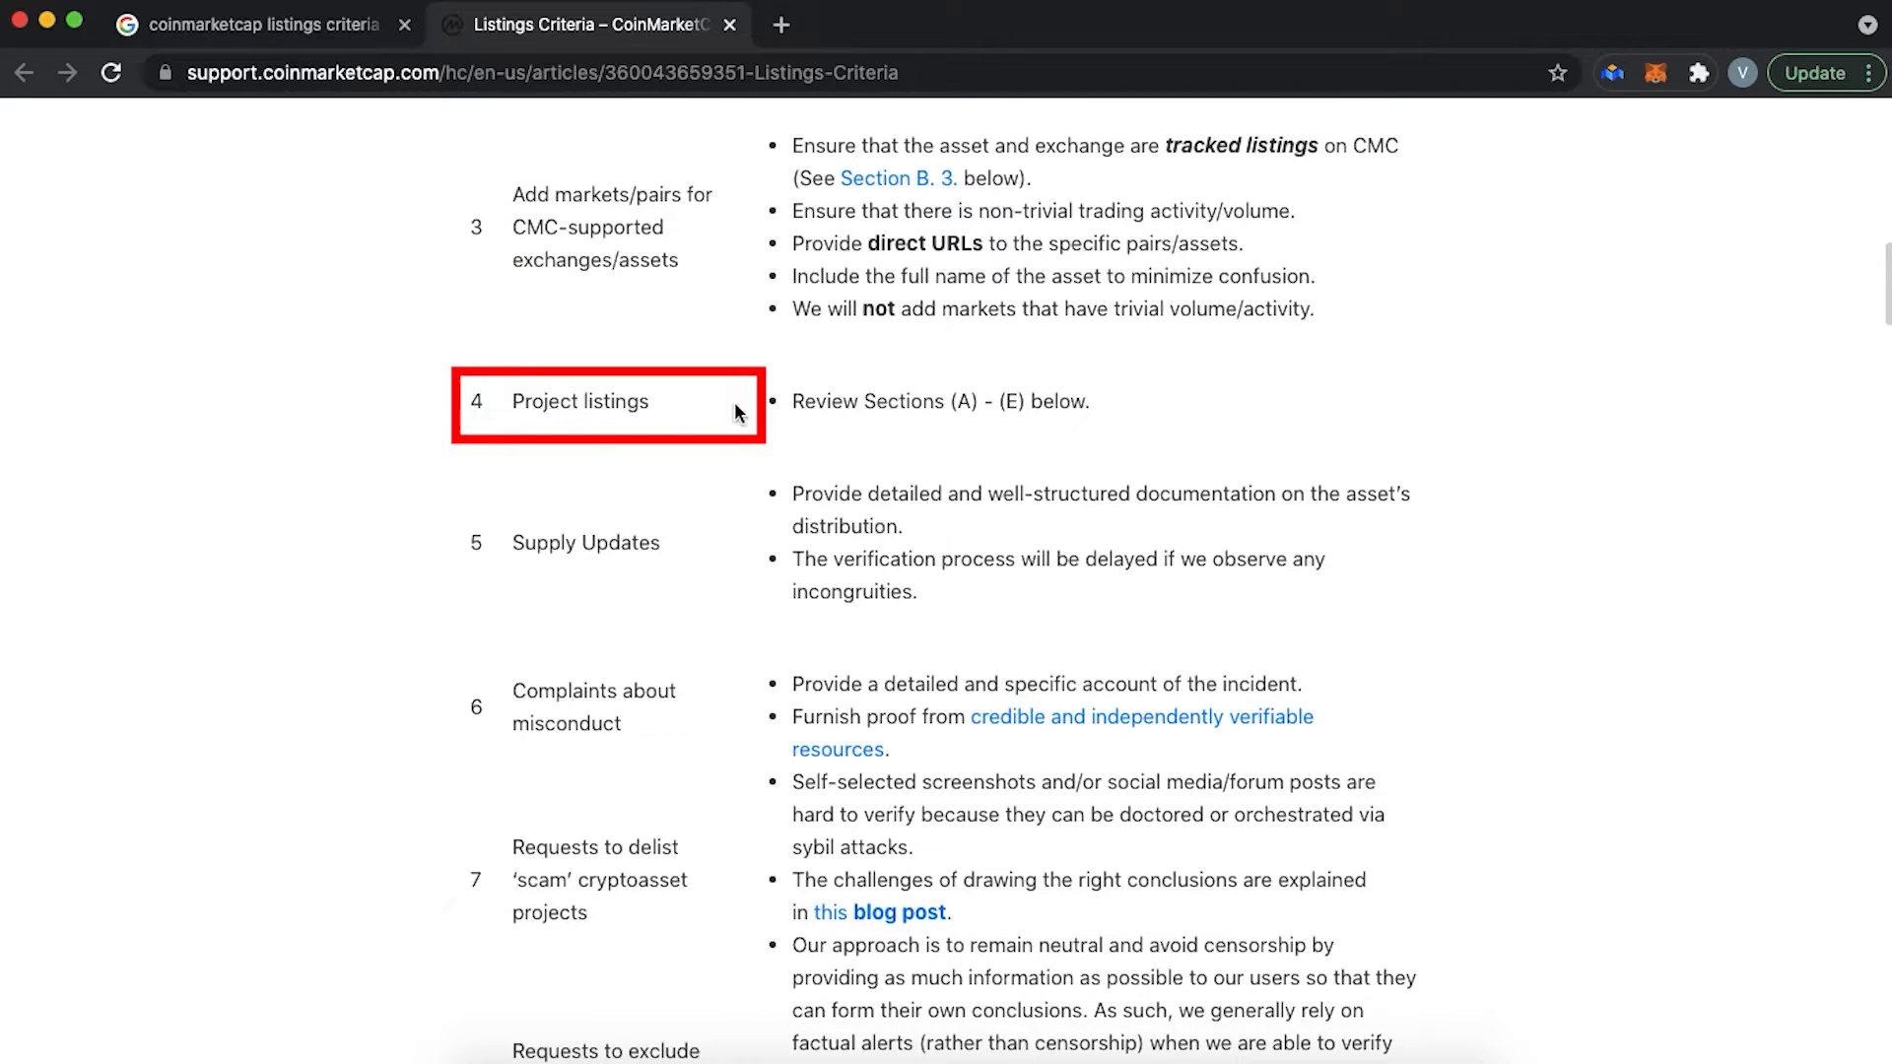
scroll("down", 3)
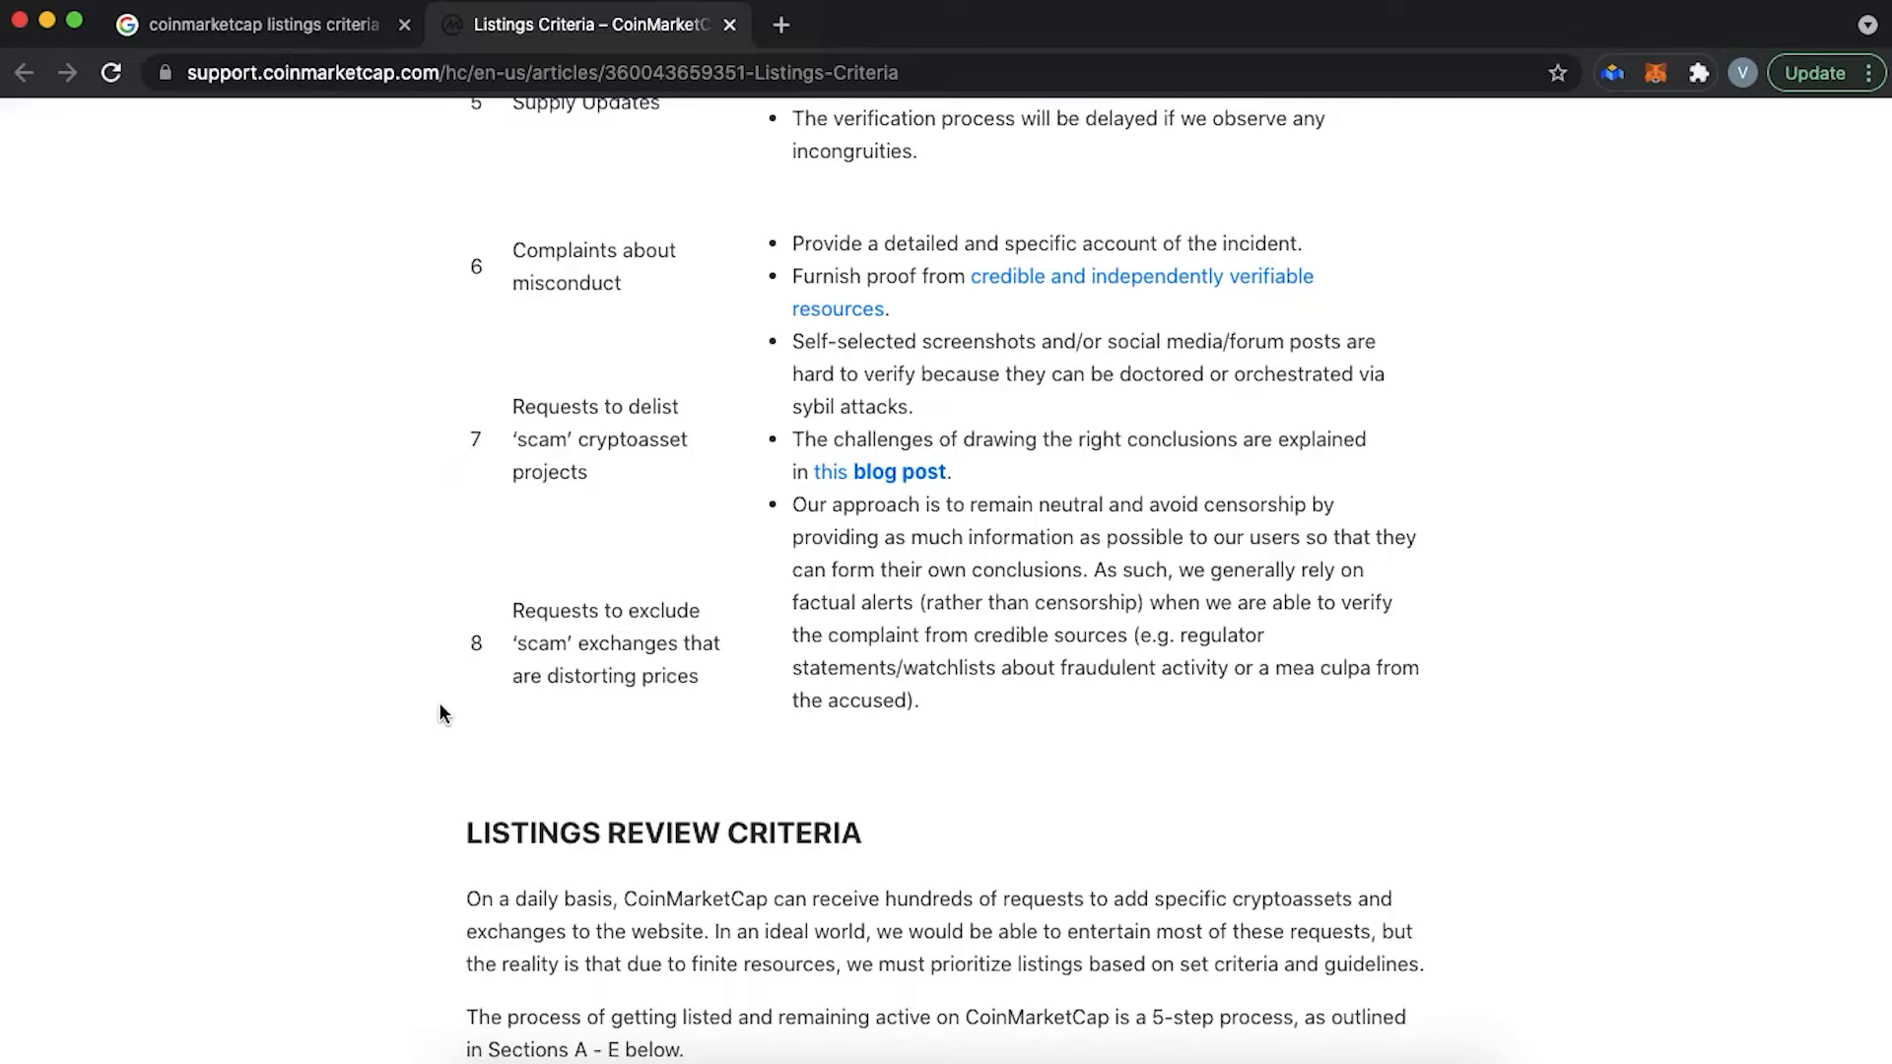
- Leave the coin price list for the Submit a request page on support.coinmarketcap.com
left_click(406, 24)
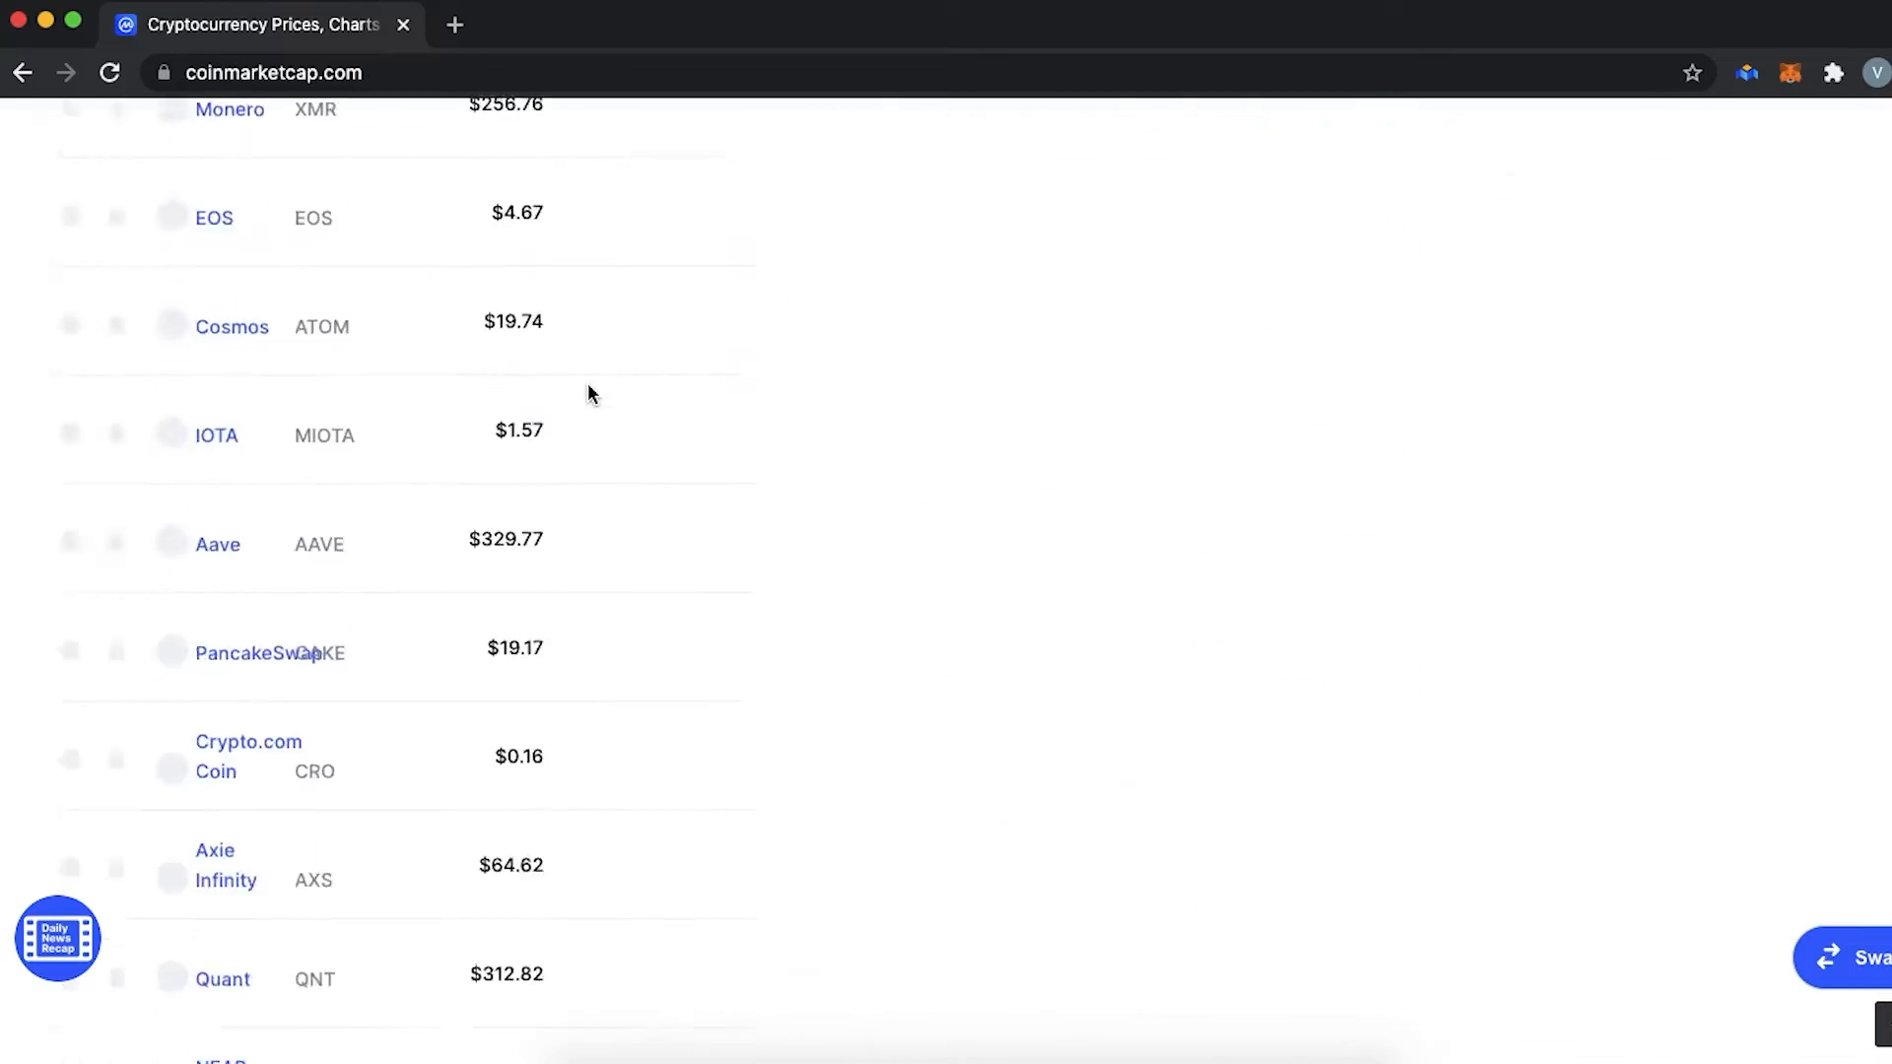
scroll("down", 3)
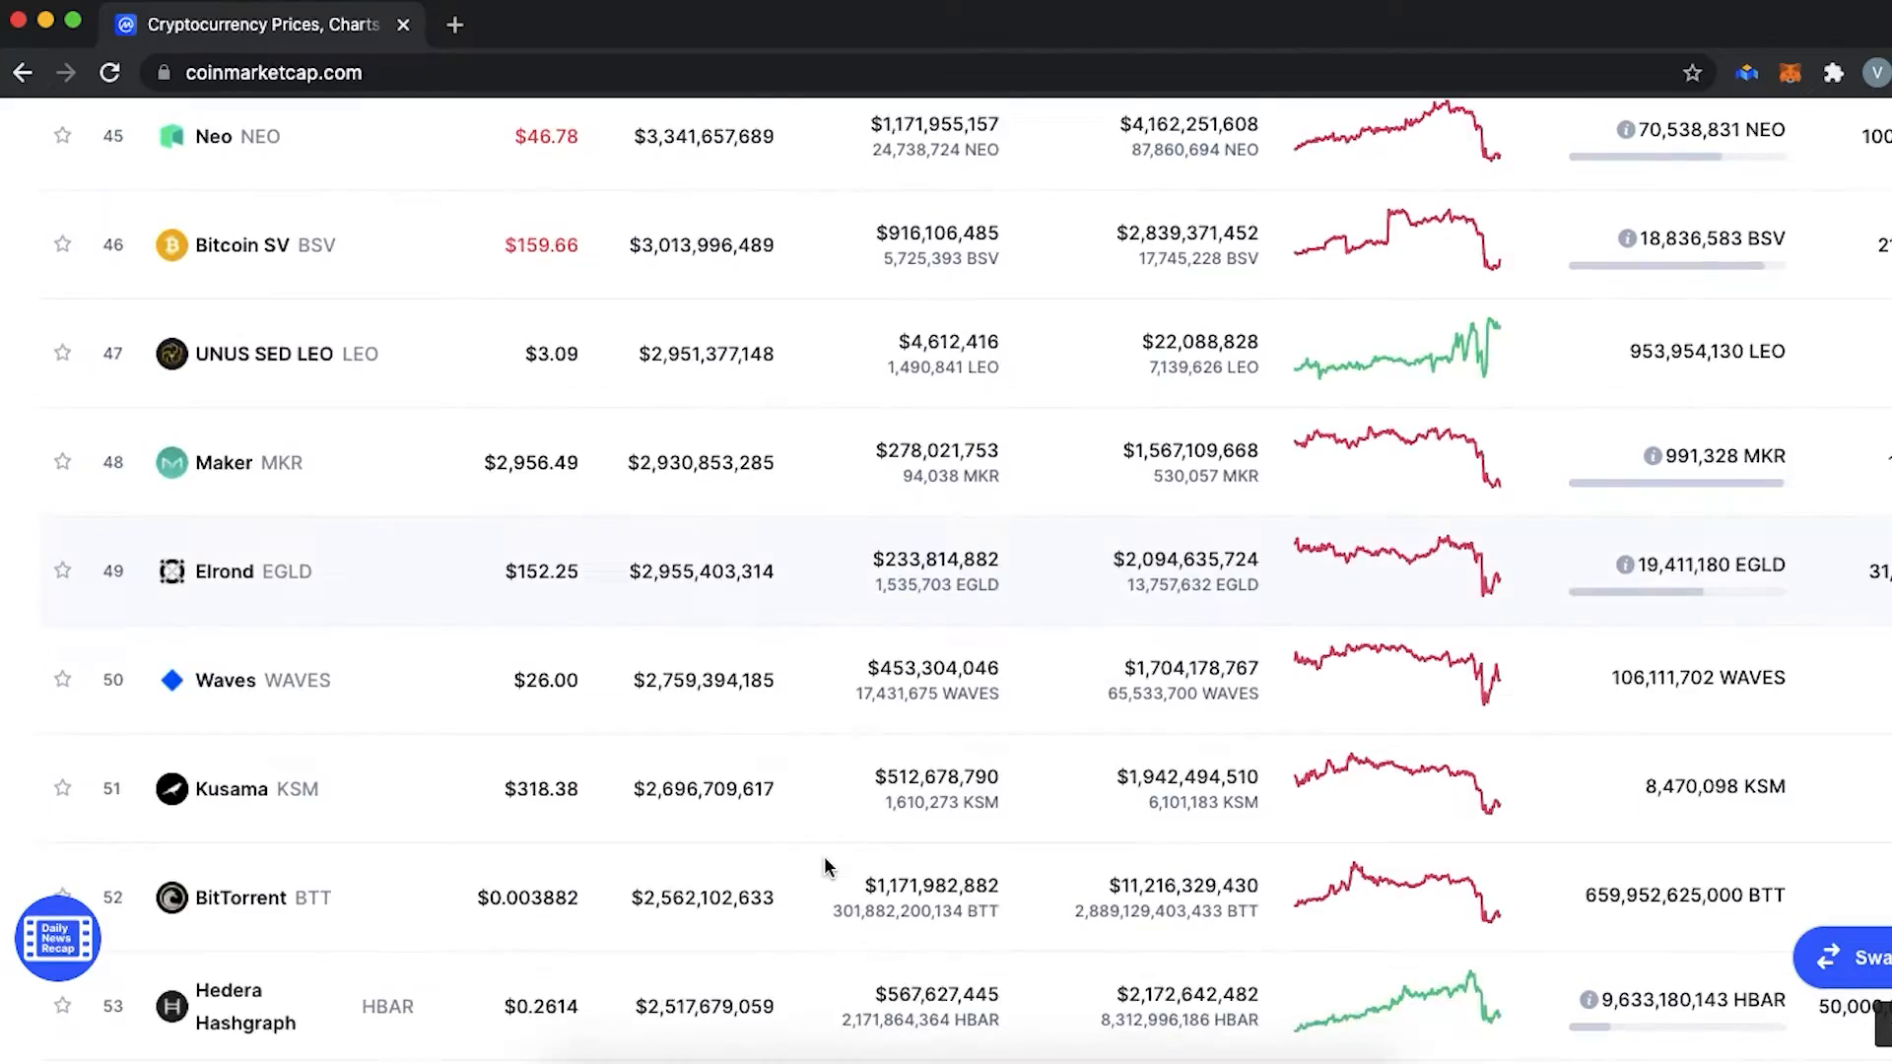
scroll("down", 3)
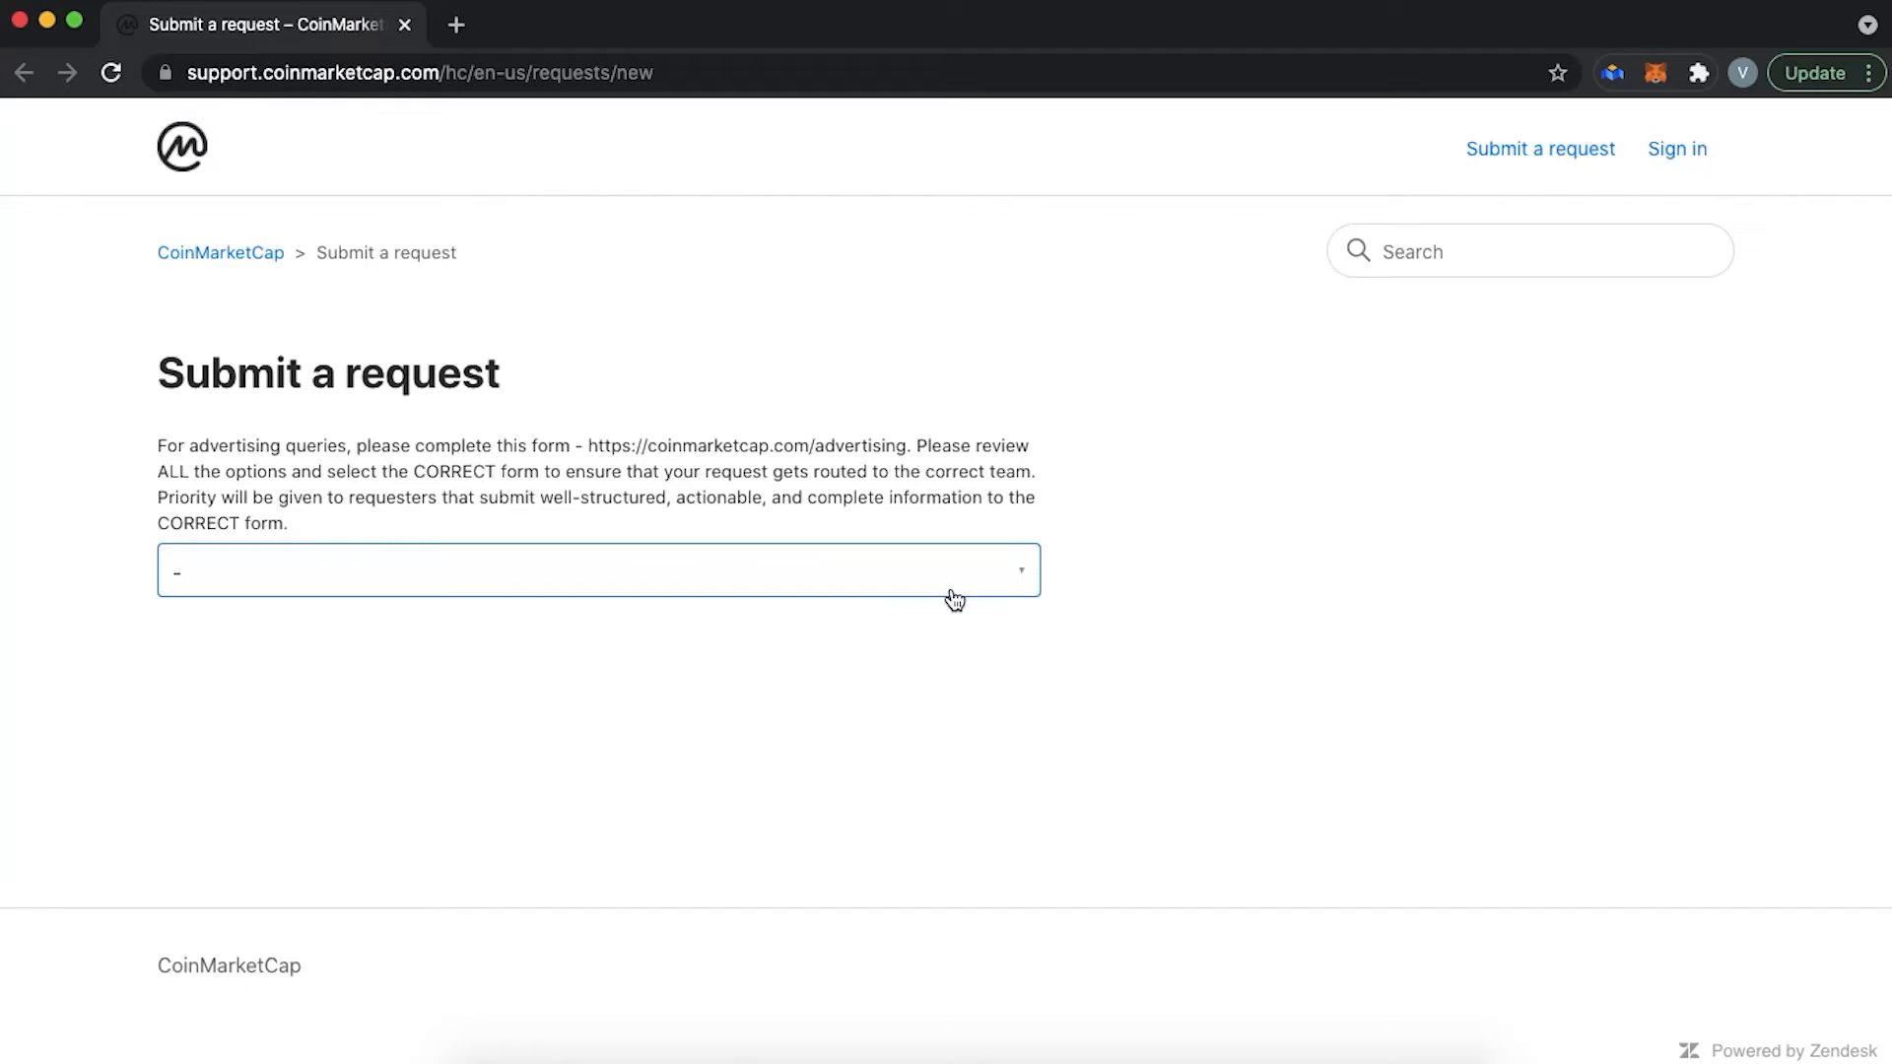
- Choose request type '1 - [New Listing] Add cryptoasset' and return to the criteria article
left_click(596, 571)
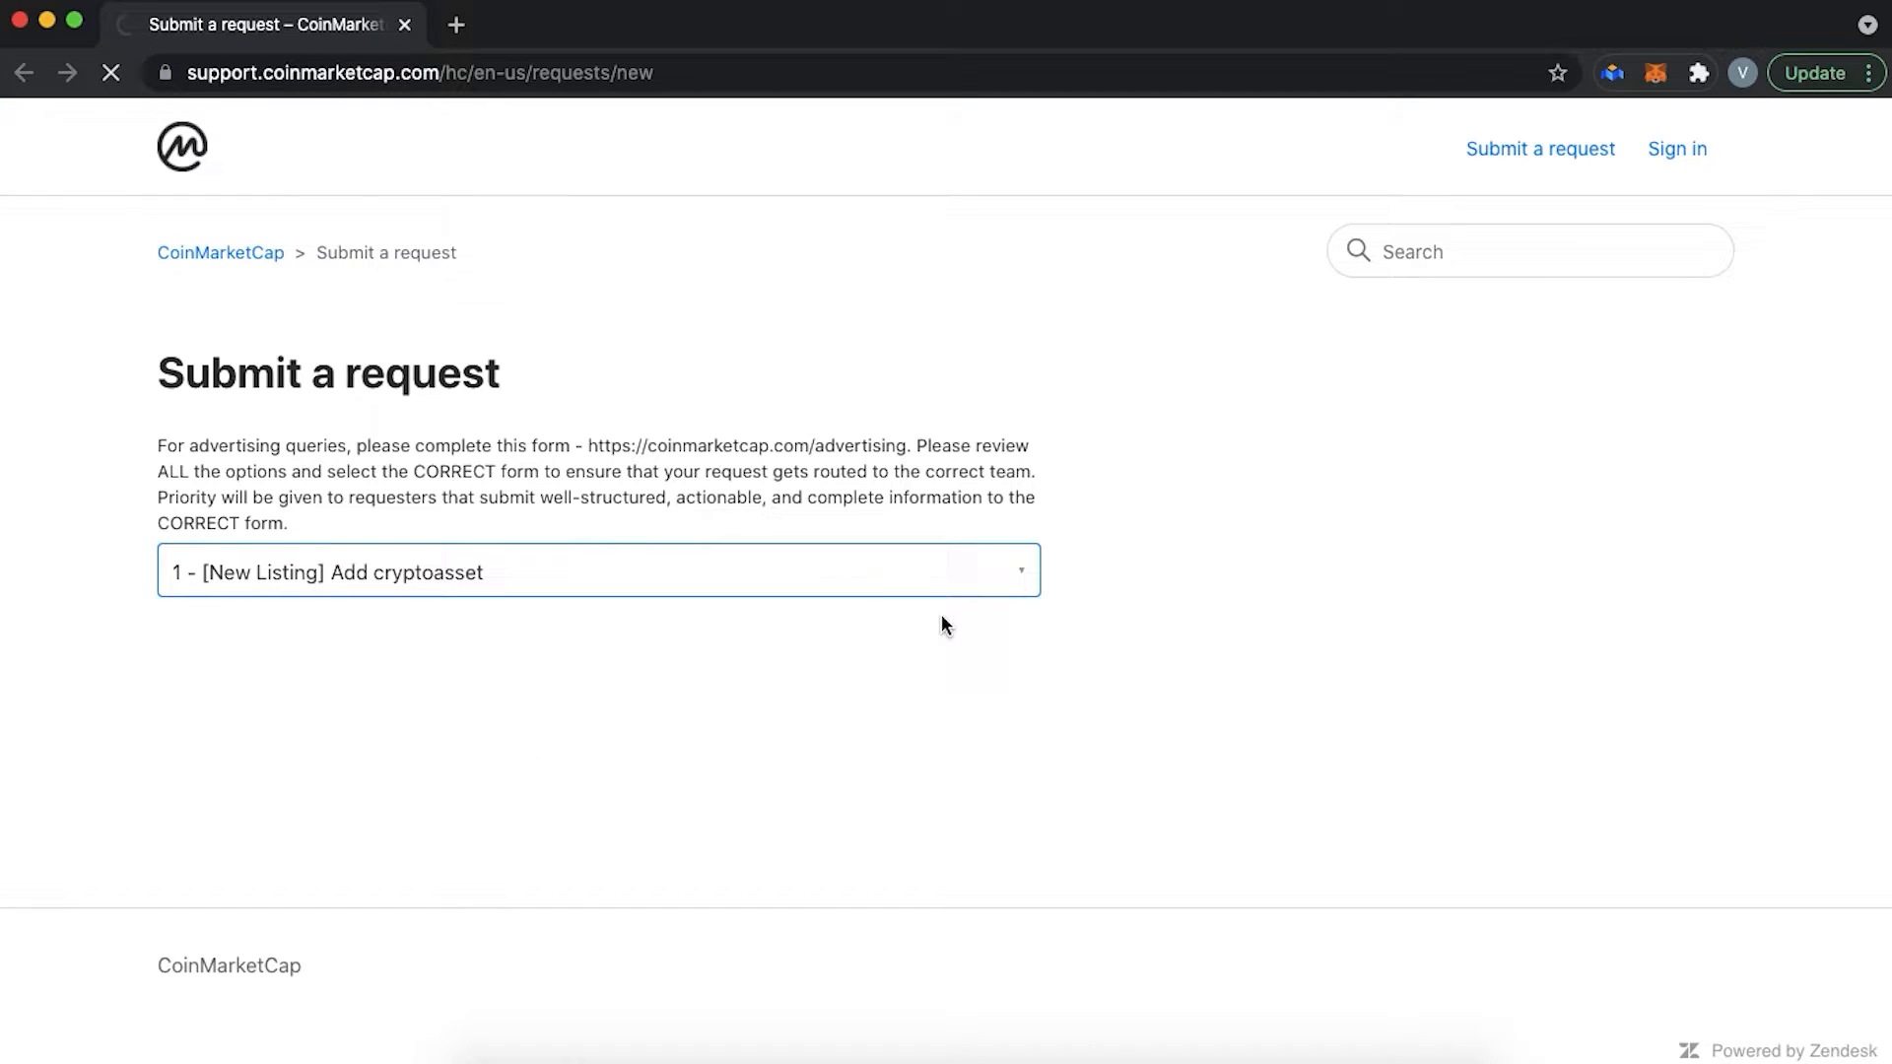
left_click(598, 572)
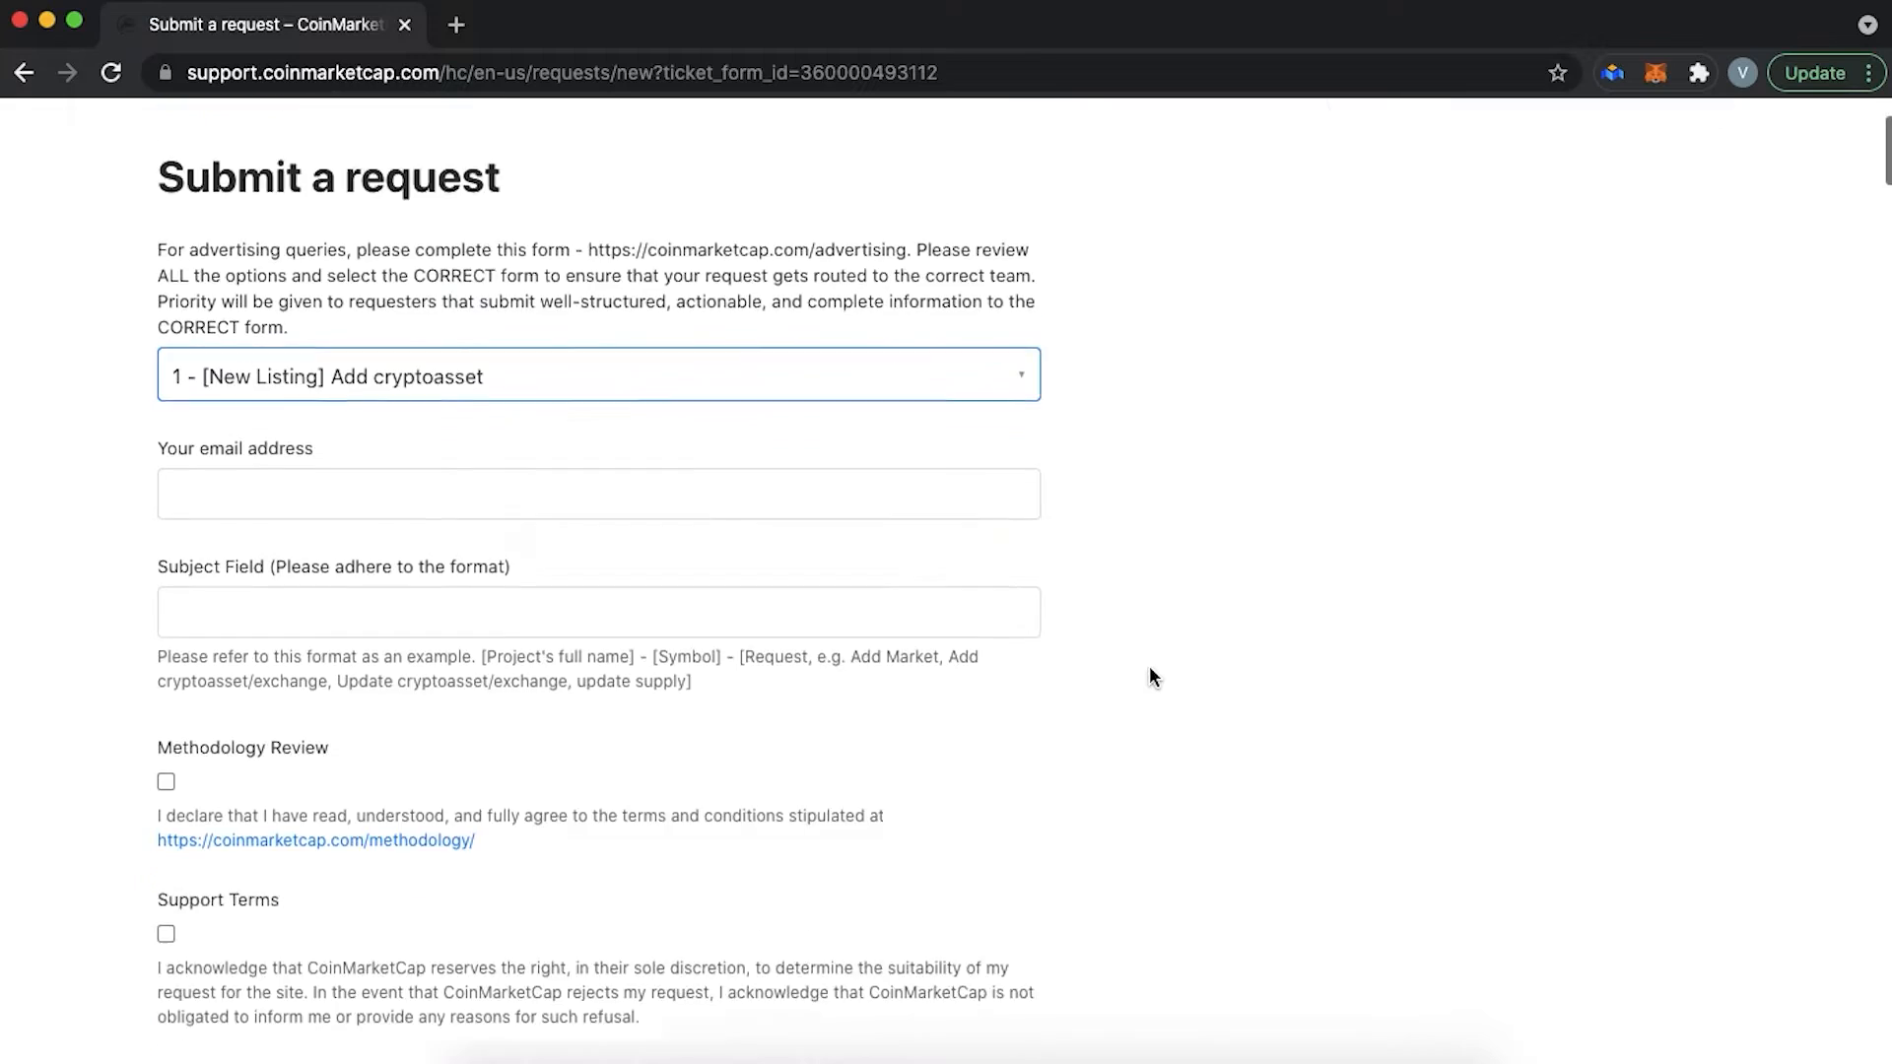
scroll("down", 3)
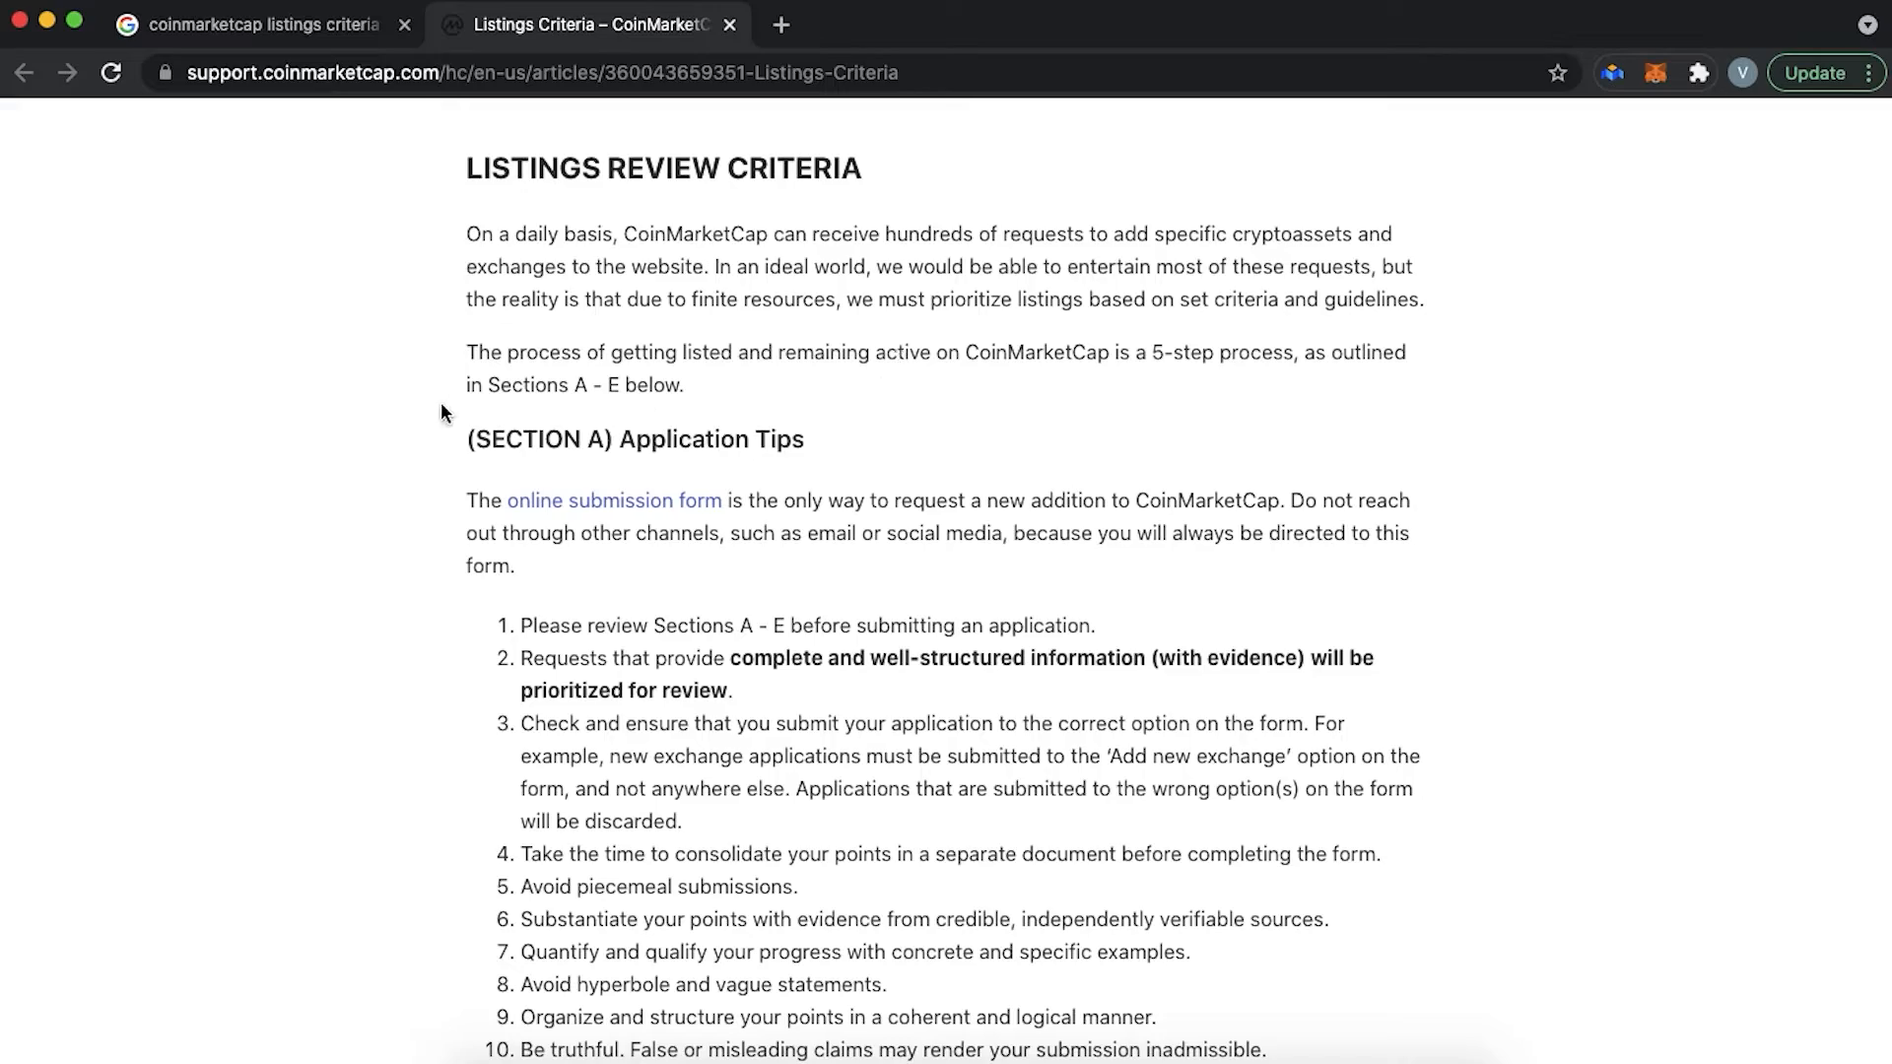
- Skim the tracked-listing guidelines and project assessment table in the criteria article
scroll("down", 3)
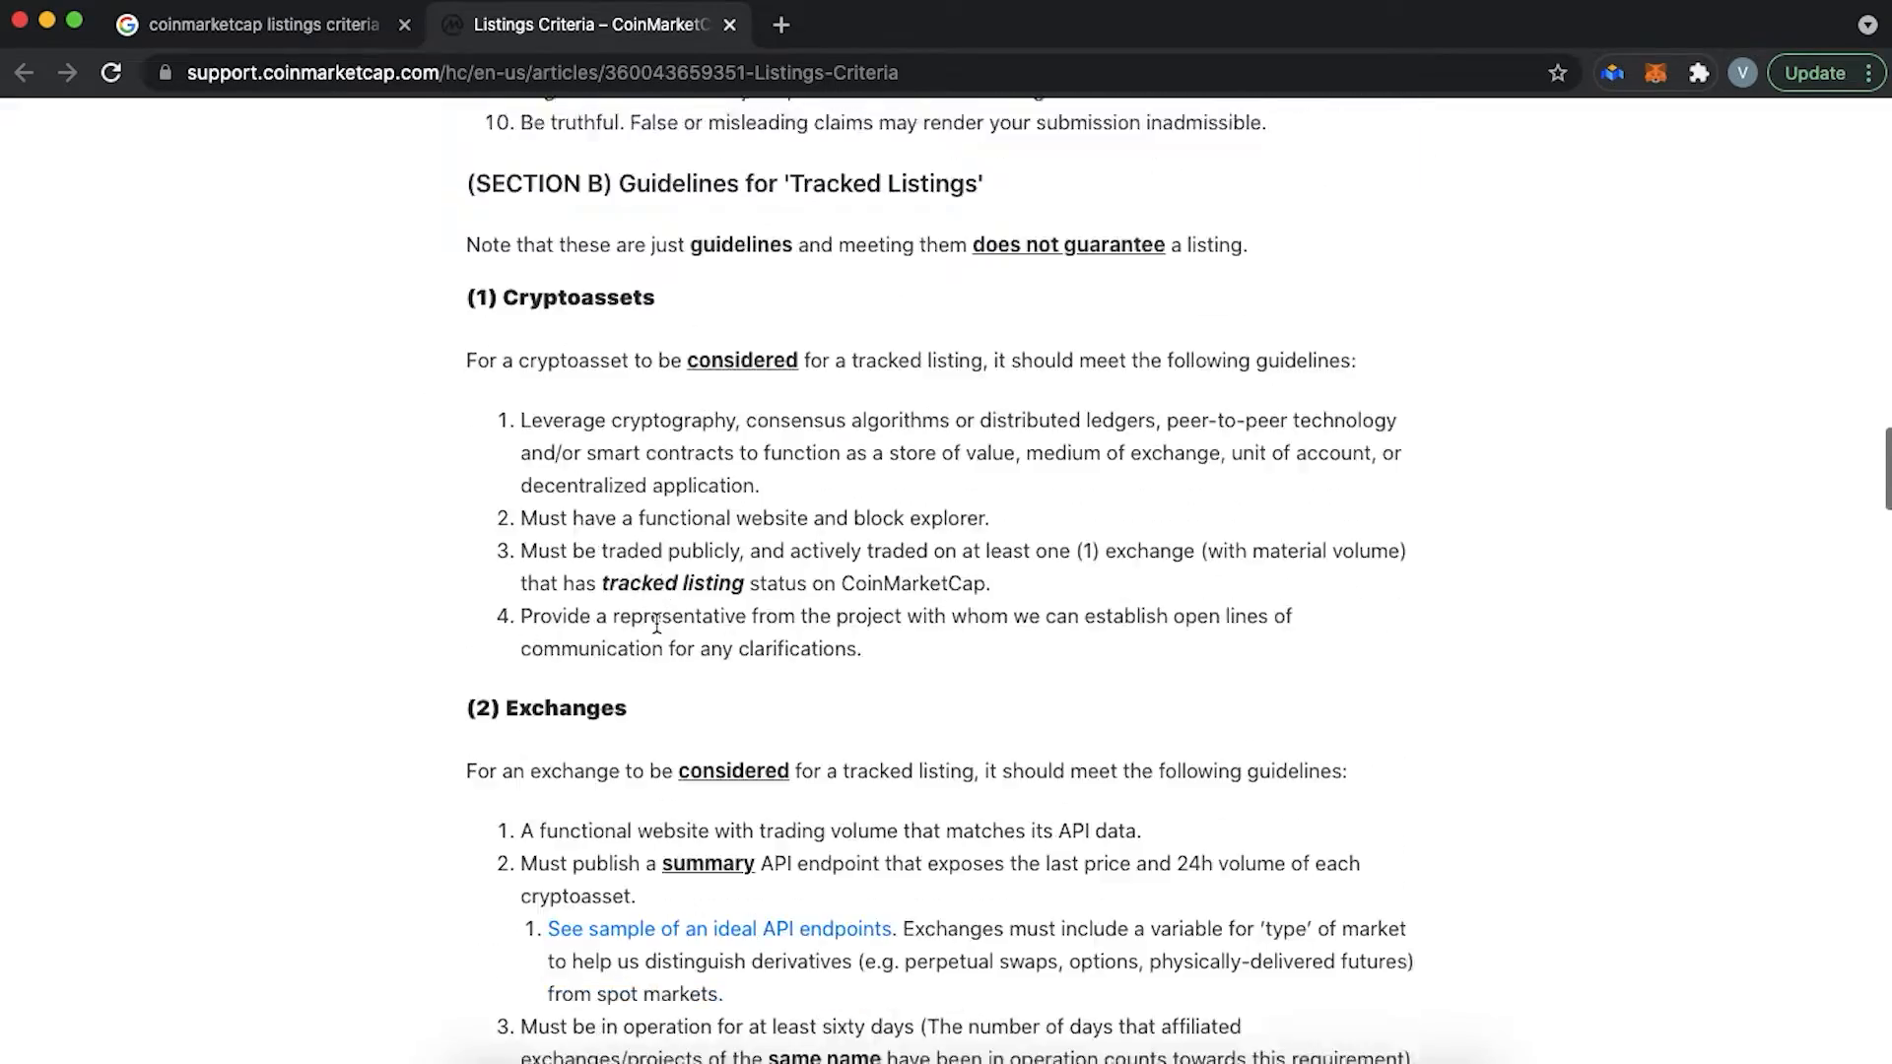
scroll("down", 3)
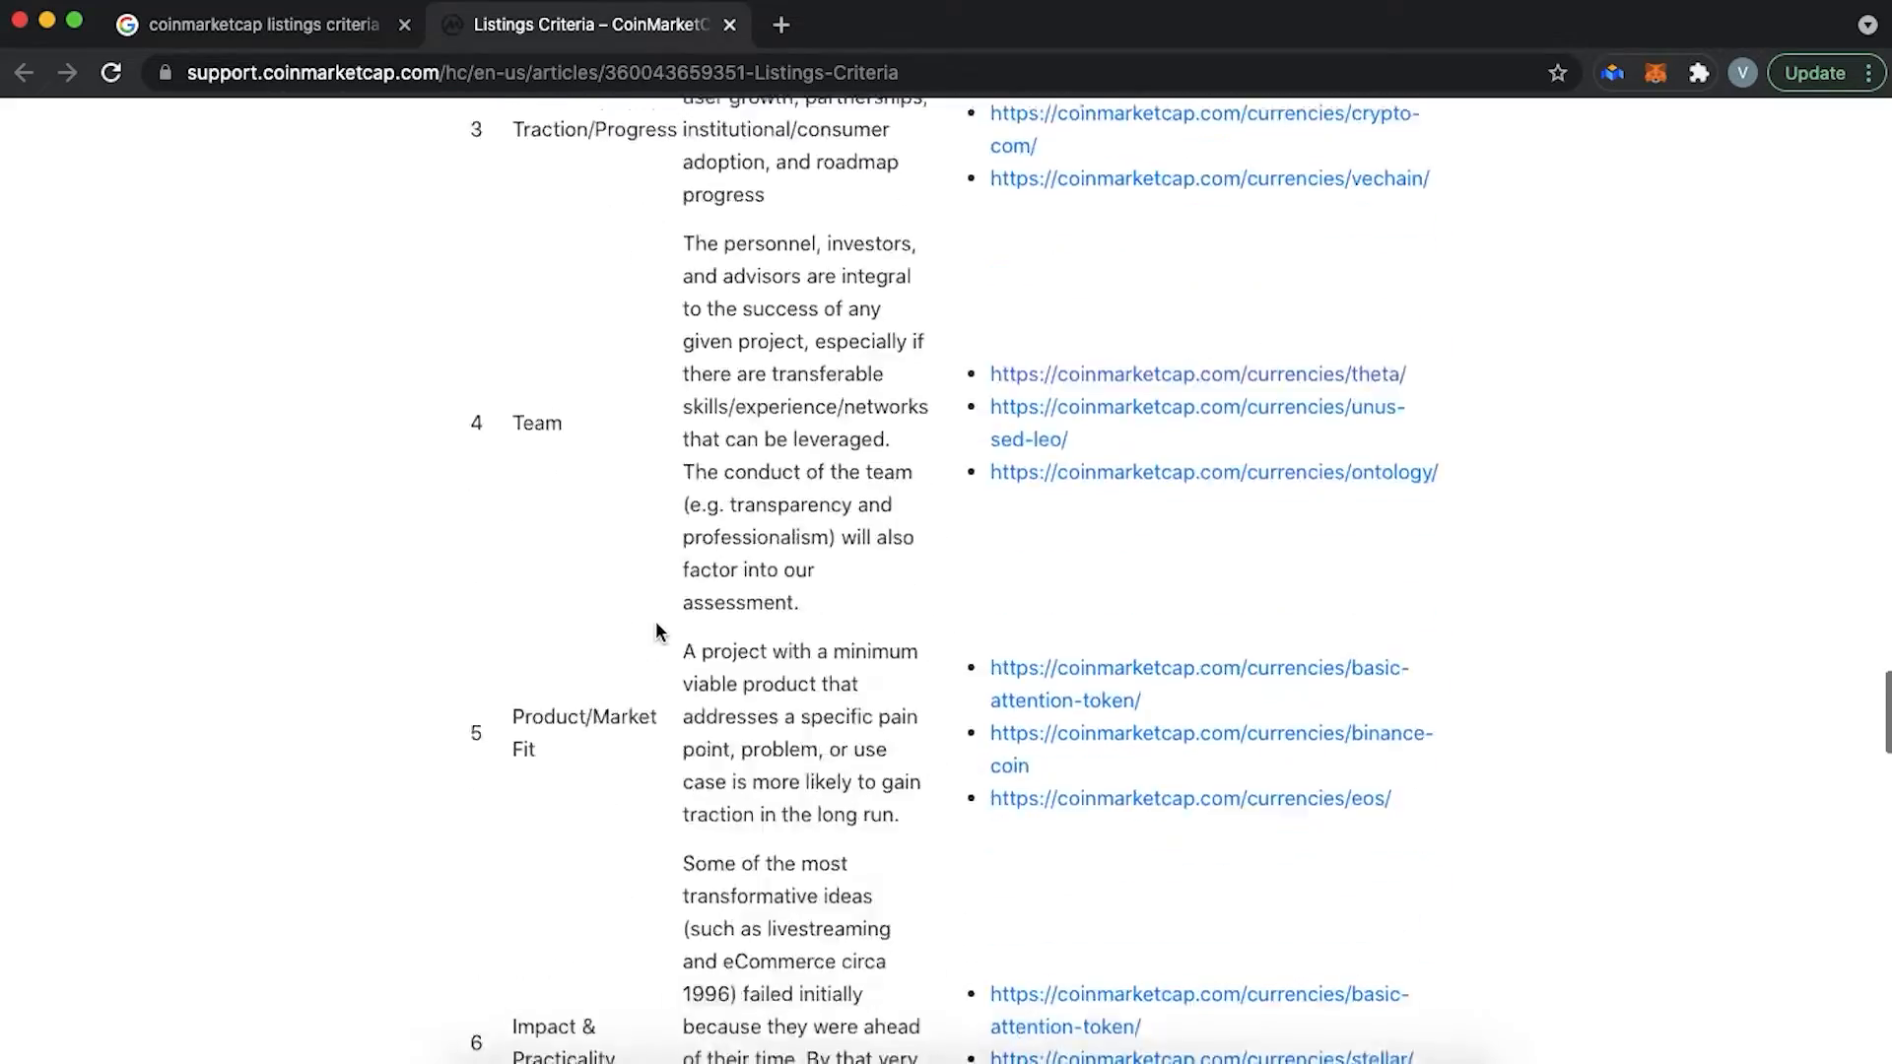
scroll("down", 3)
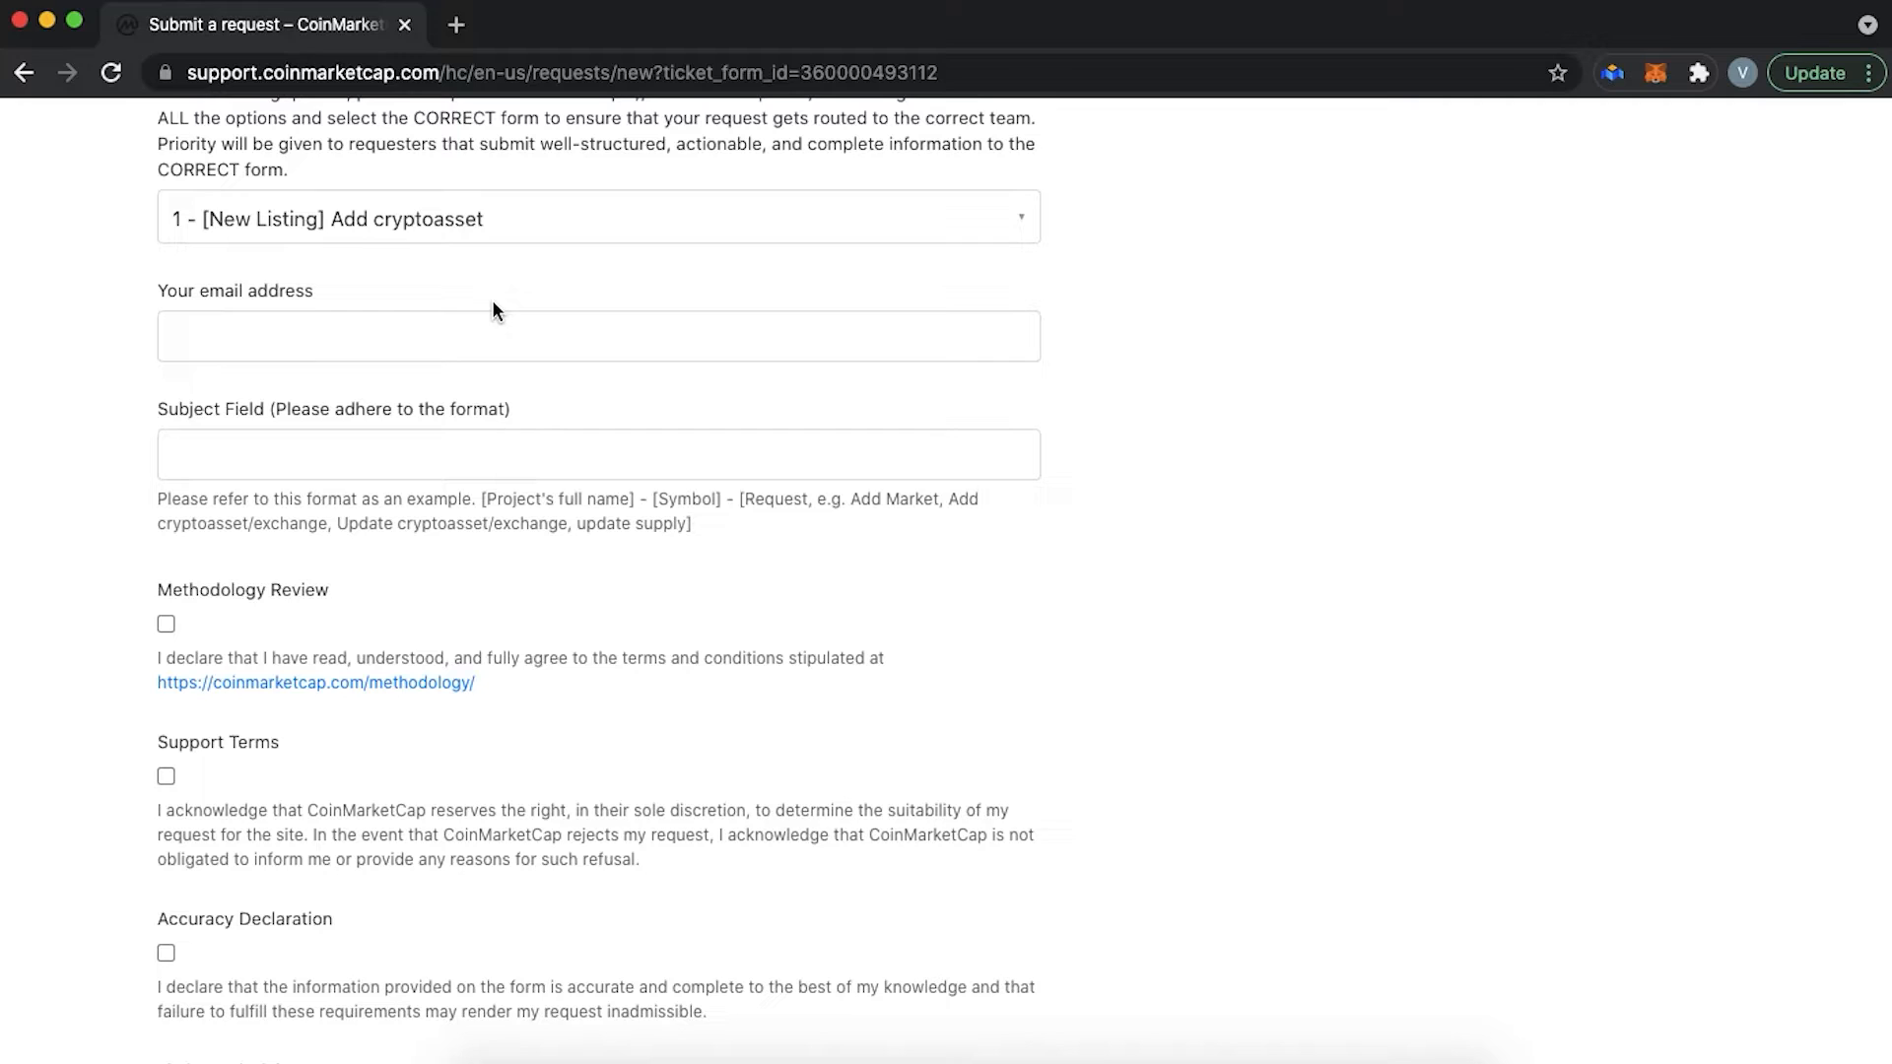
left_click(597, 335)
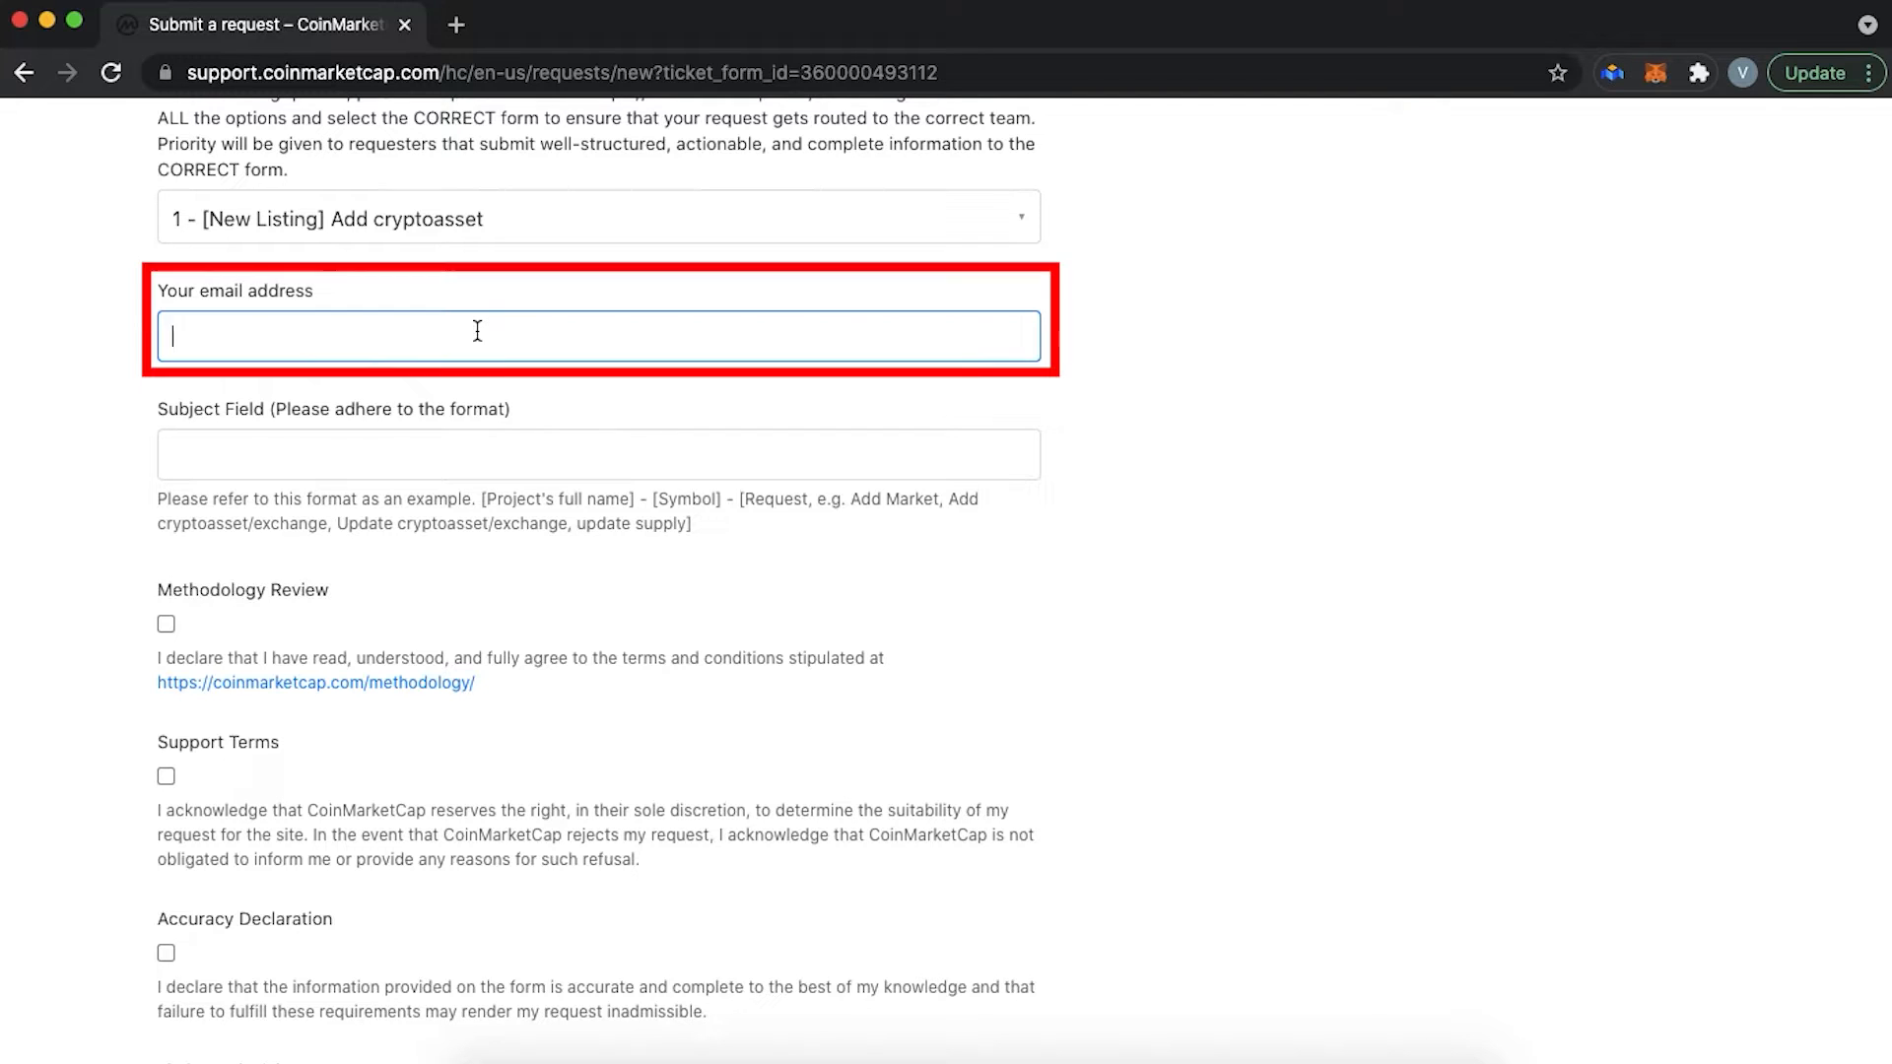
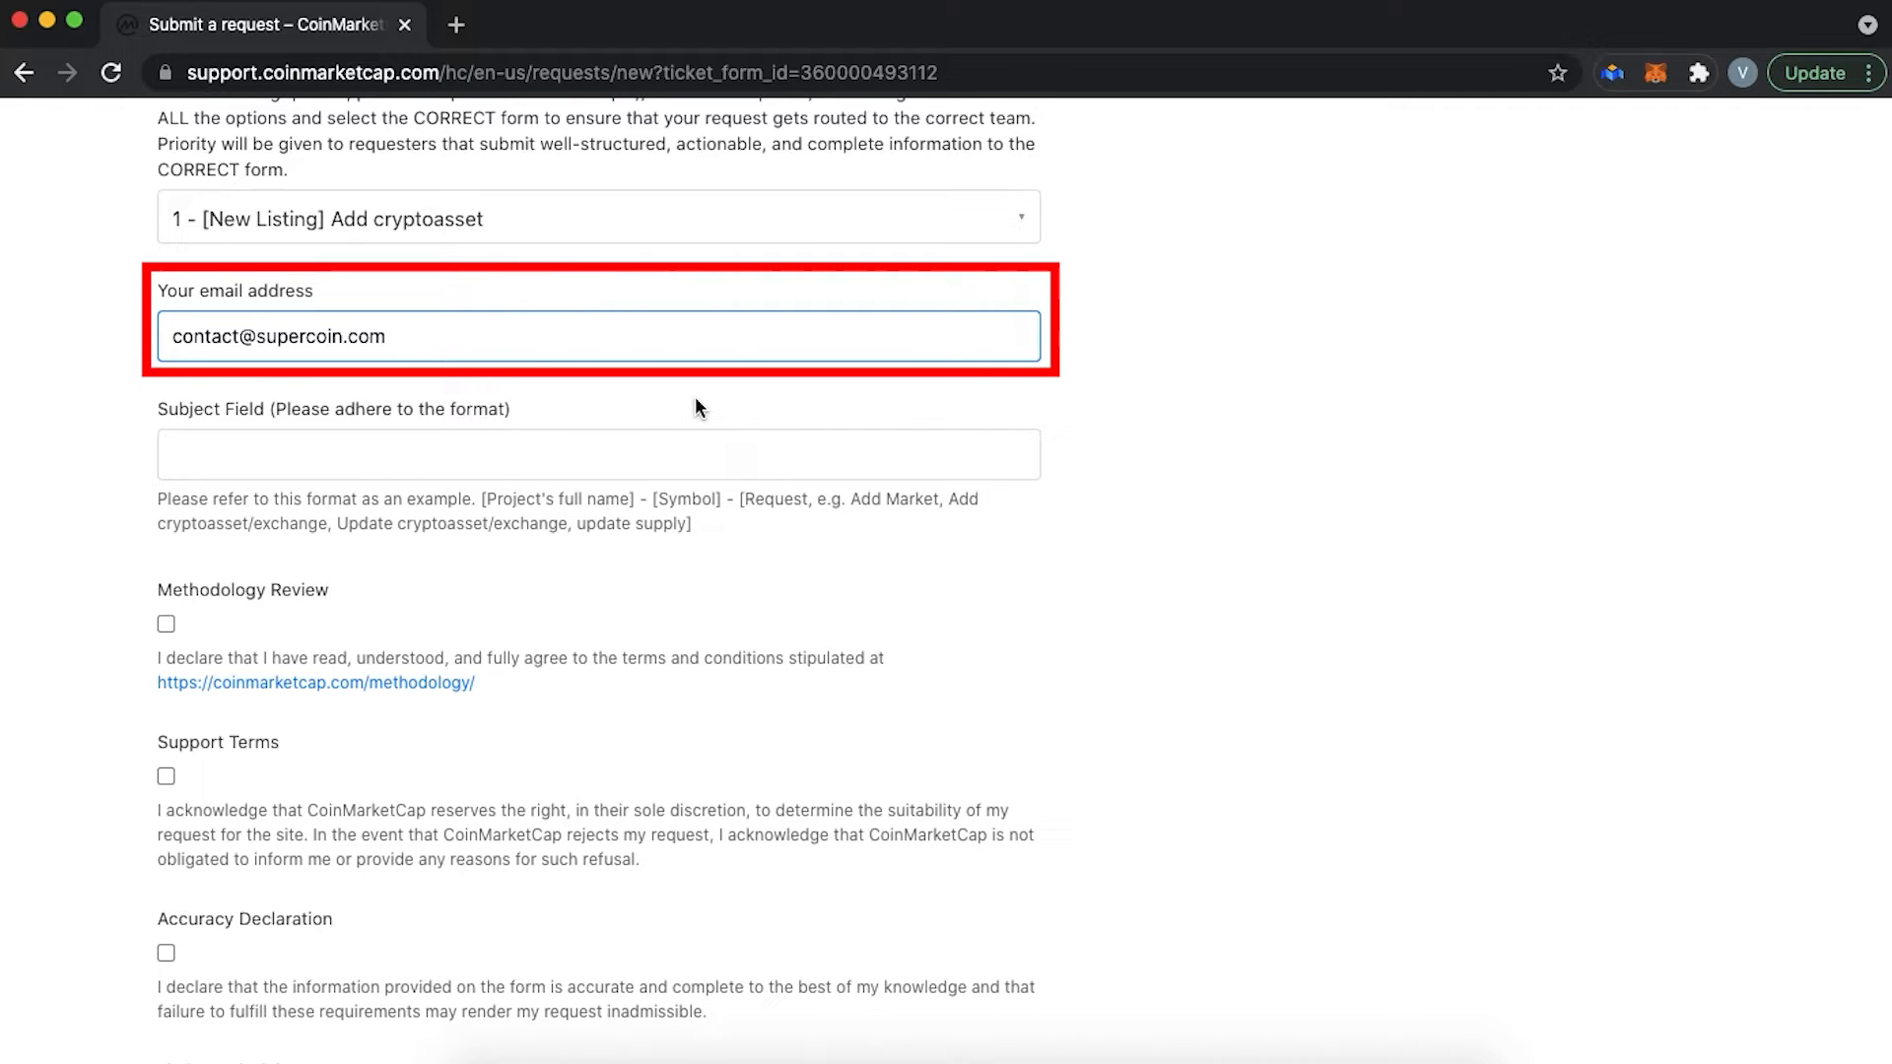
type("Supercoin - SPC - Add cryptoasset")
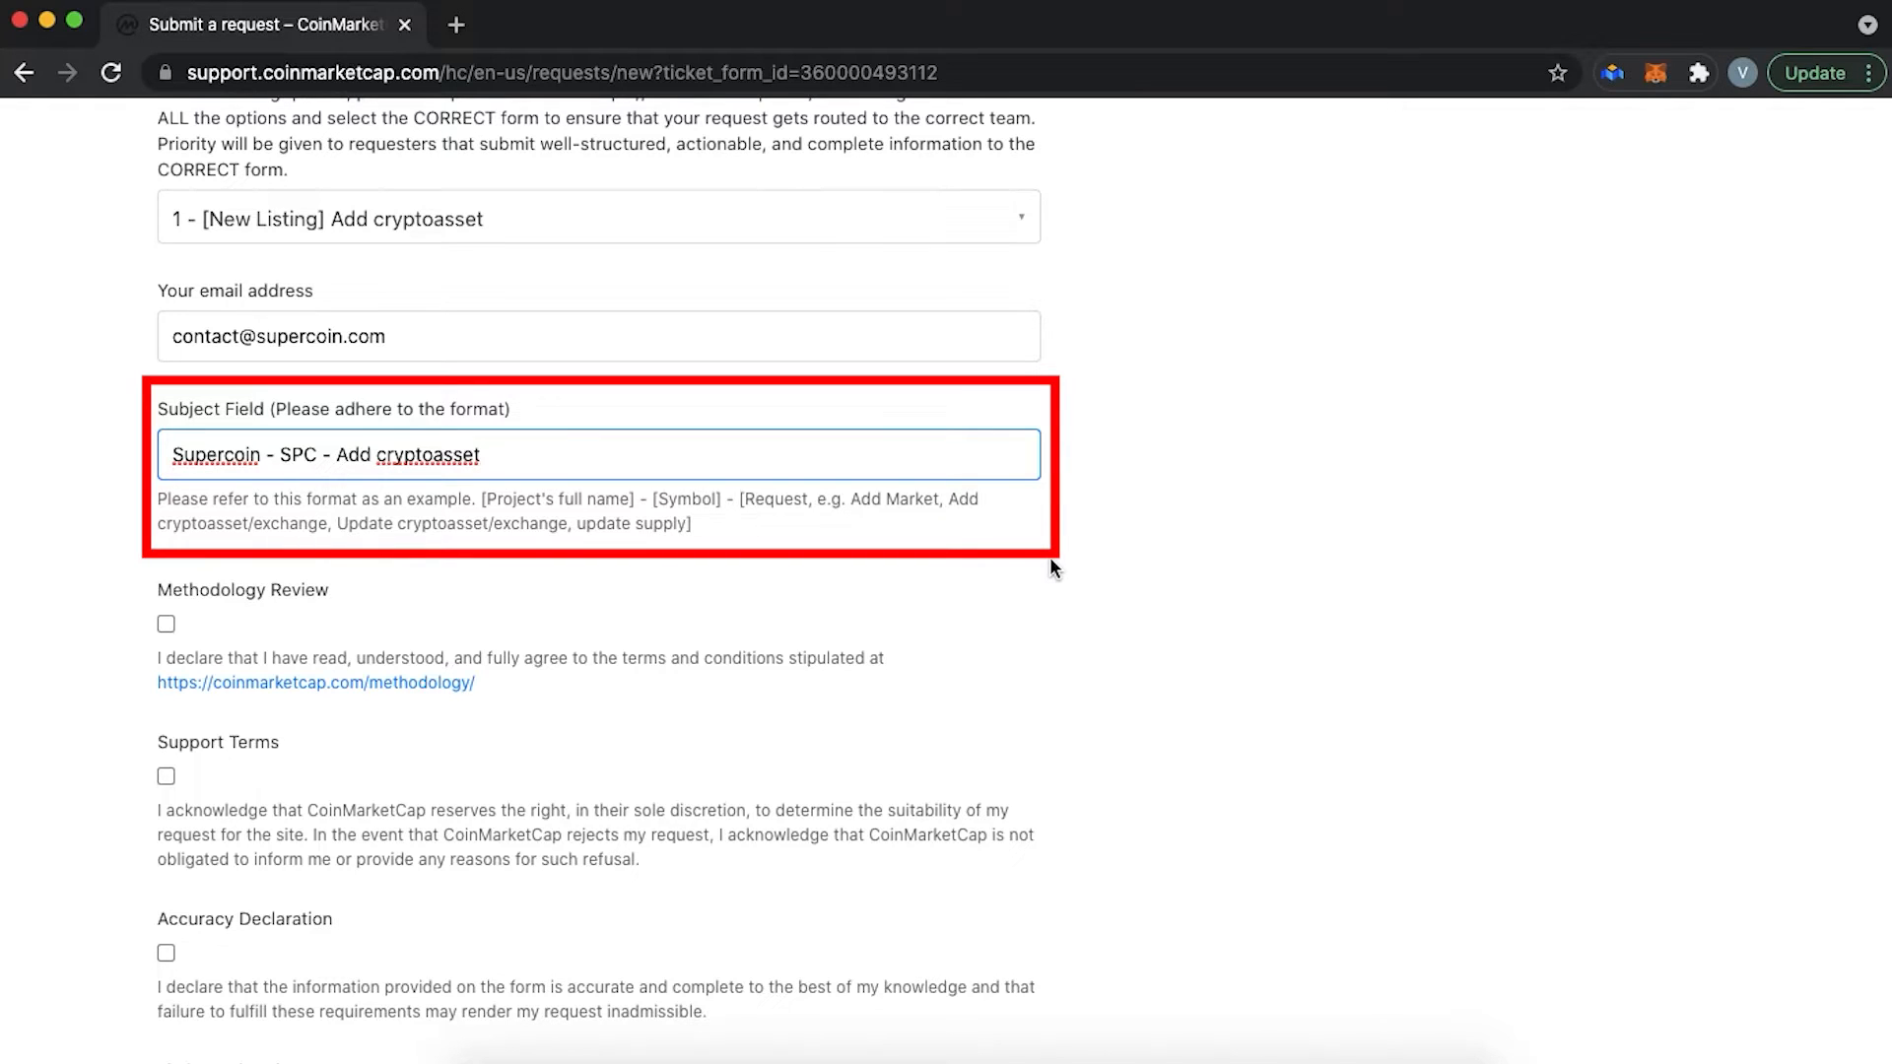
- Tick the Methodology Review, Support Terms, Accuracy and Listings Disclaimer declarations
scroll("down", 3)
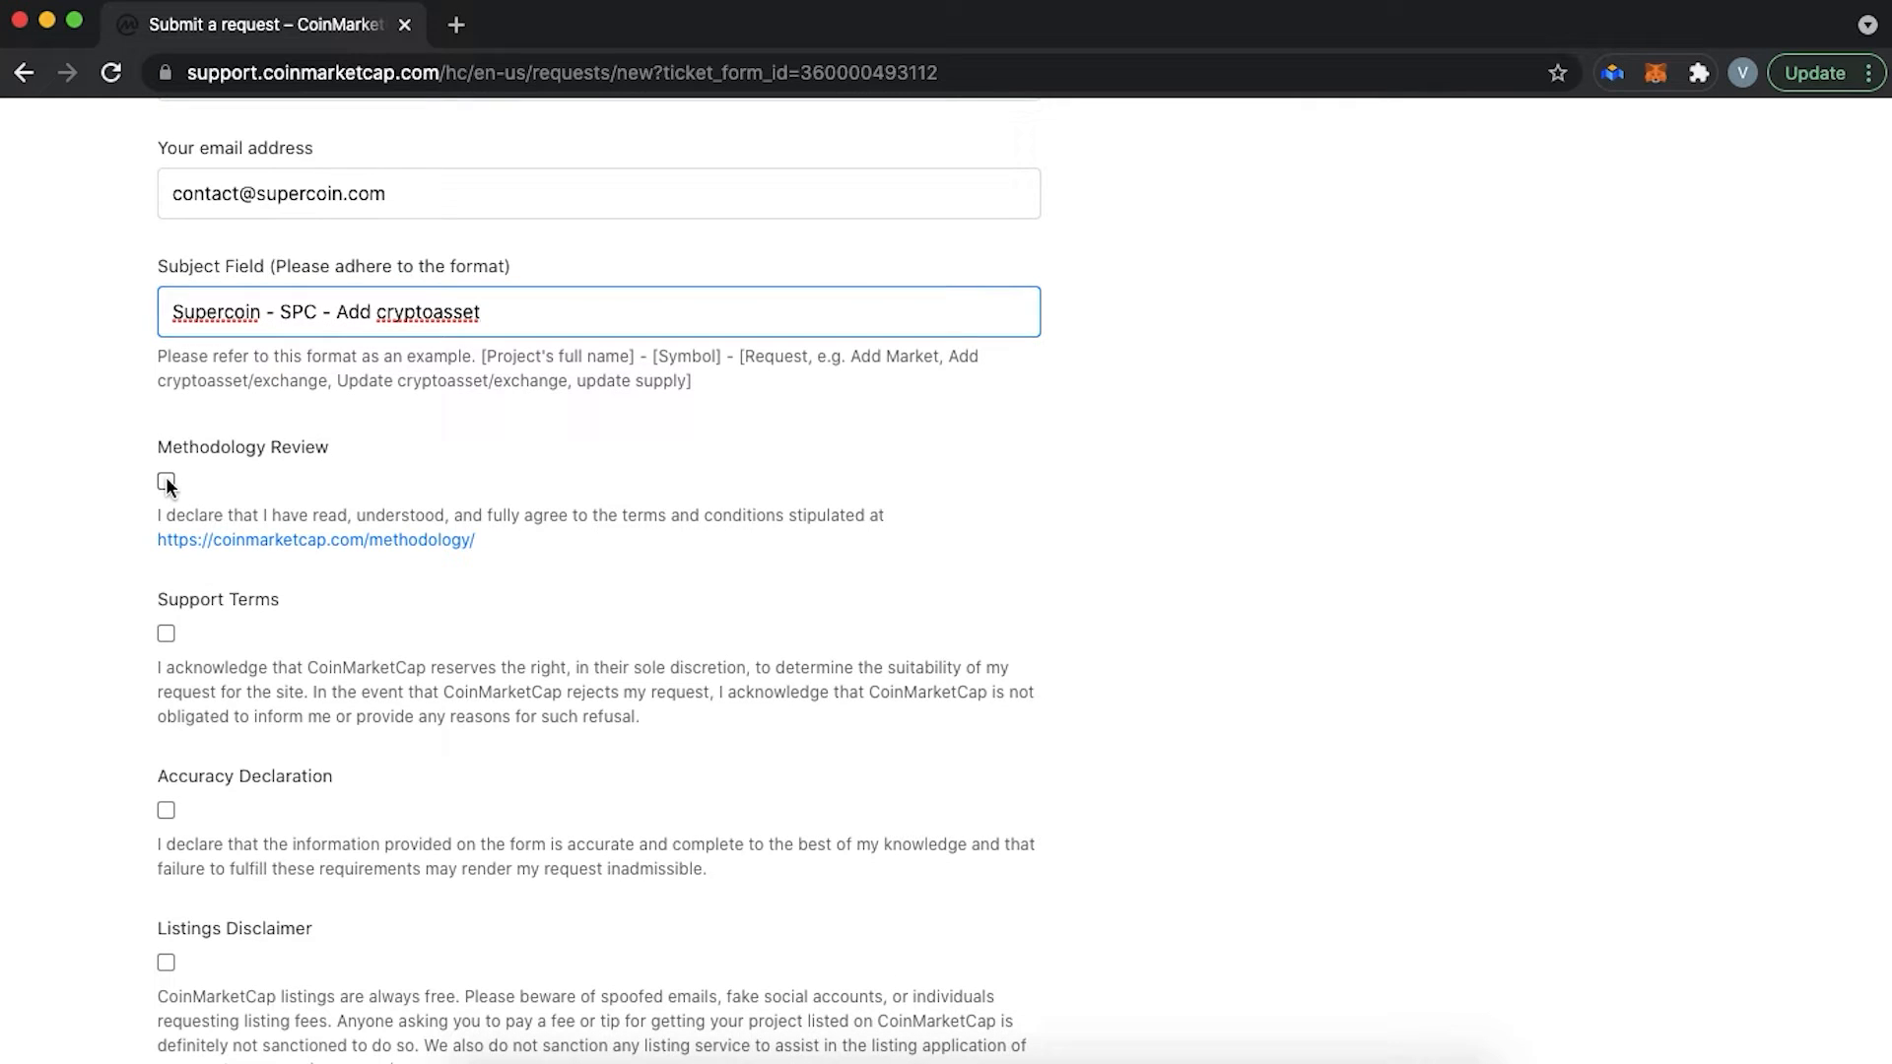
left_click(166, 481)
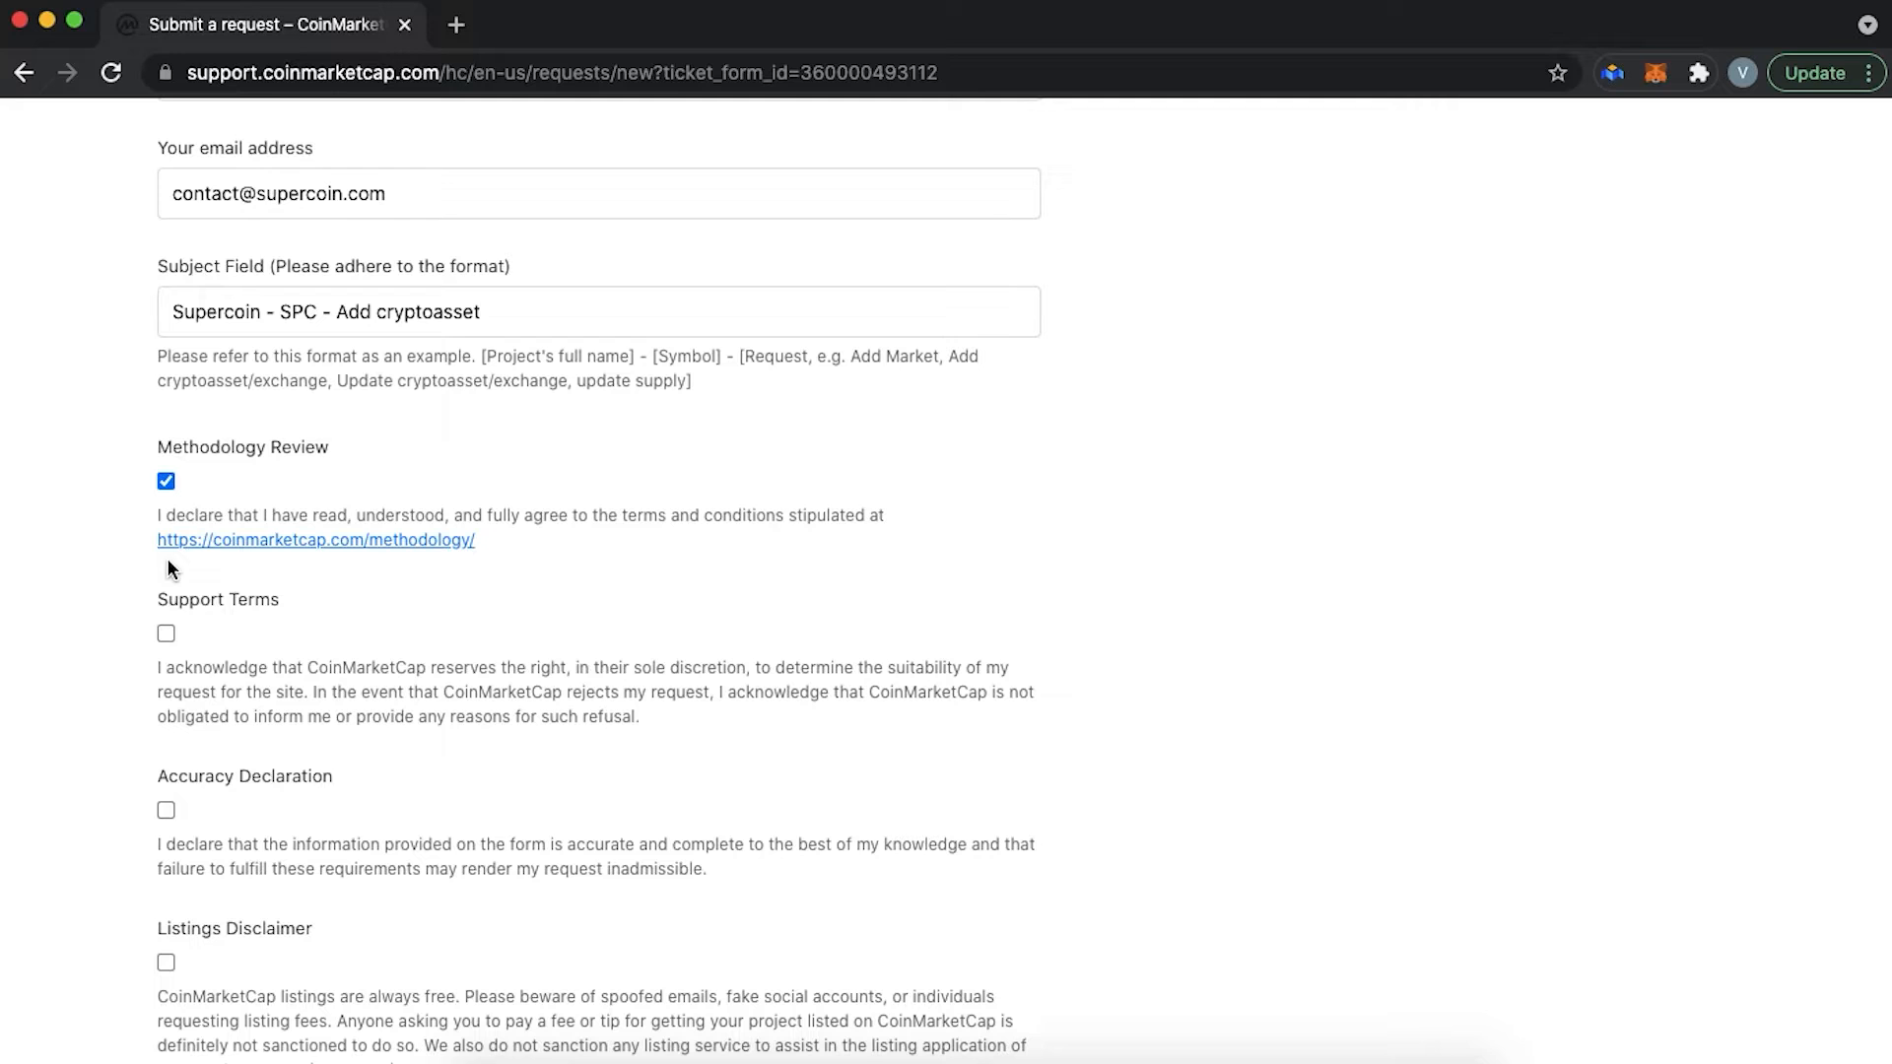
left_click(165, 633)
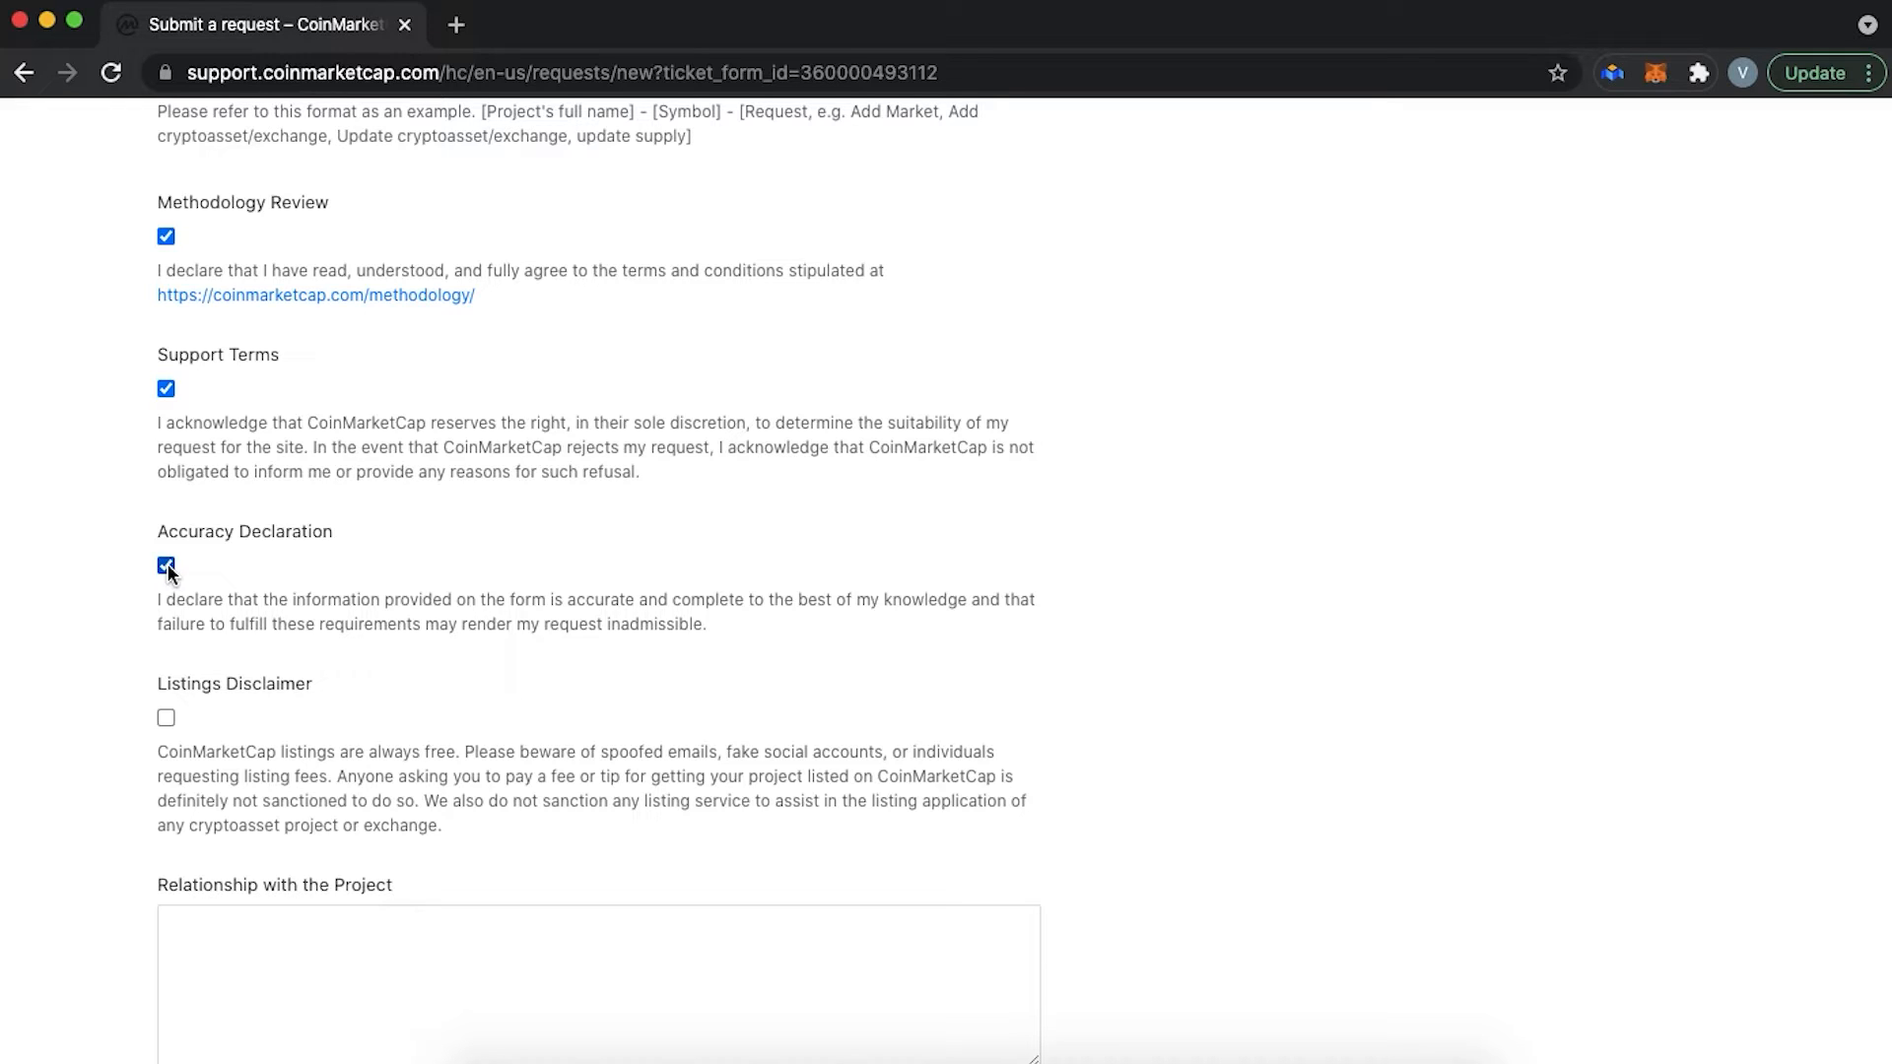
left_click(165, 717)
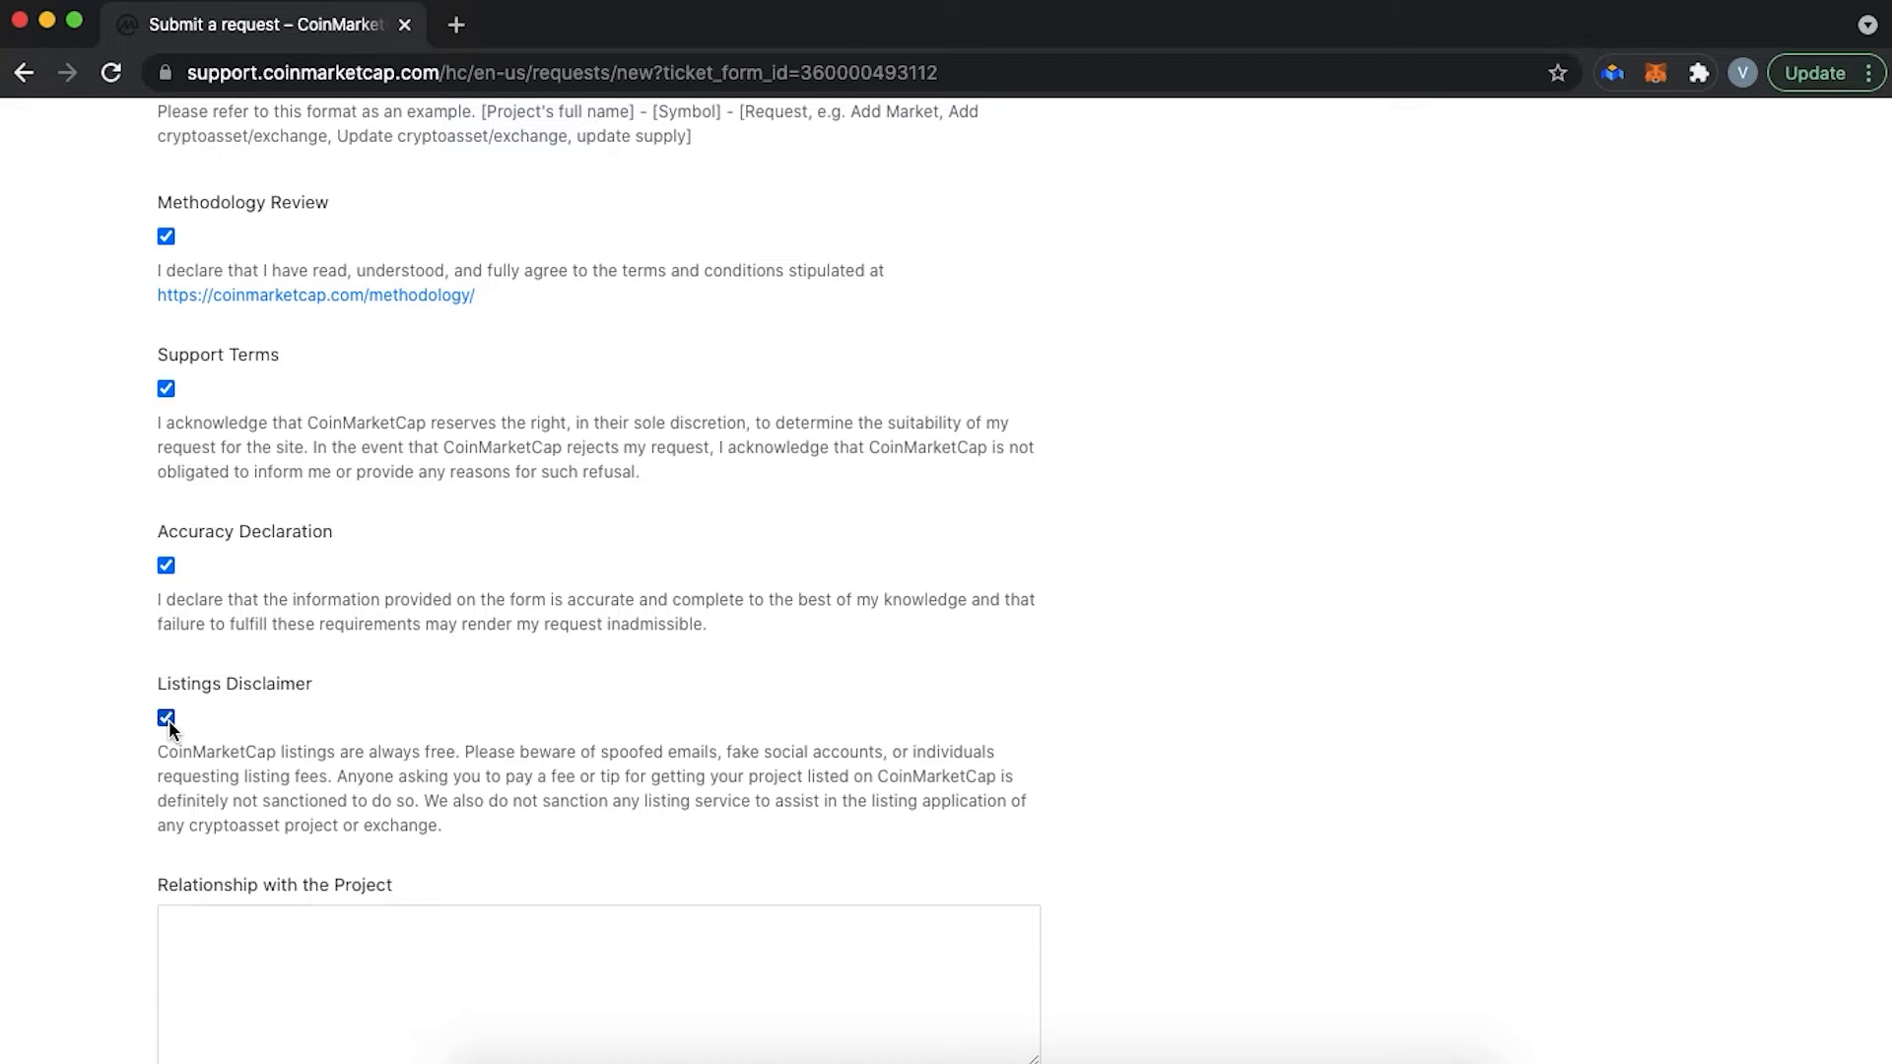
- Describe being Vlad, influencer, co-founder and CEO of Supercoin, ending with '[example]'
scroll("down", 3)
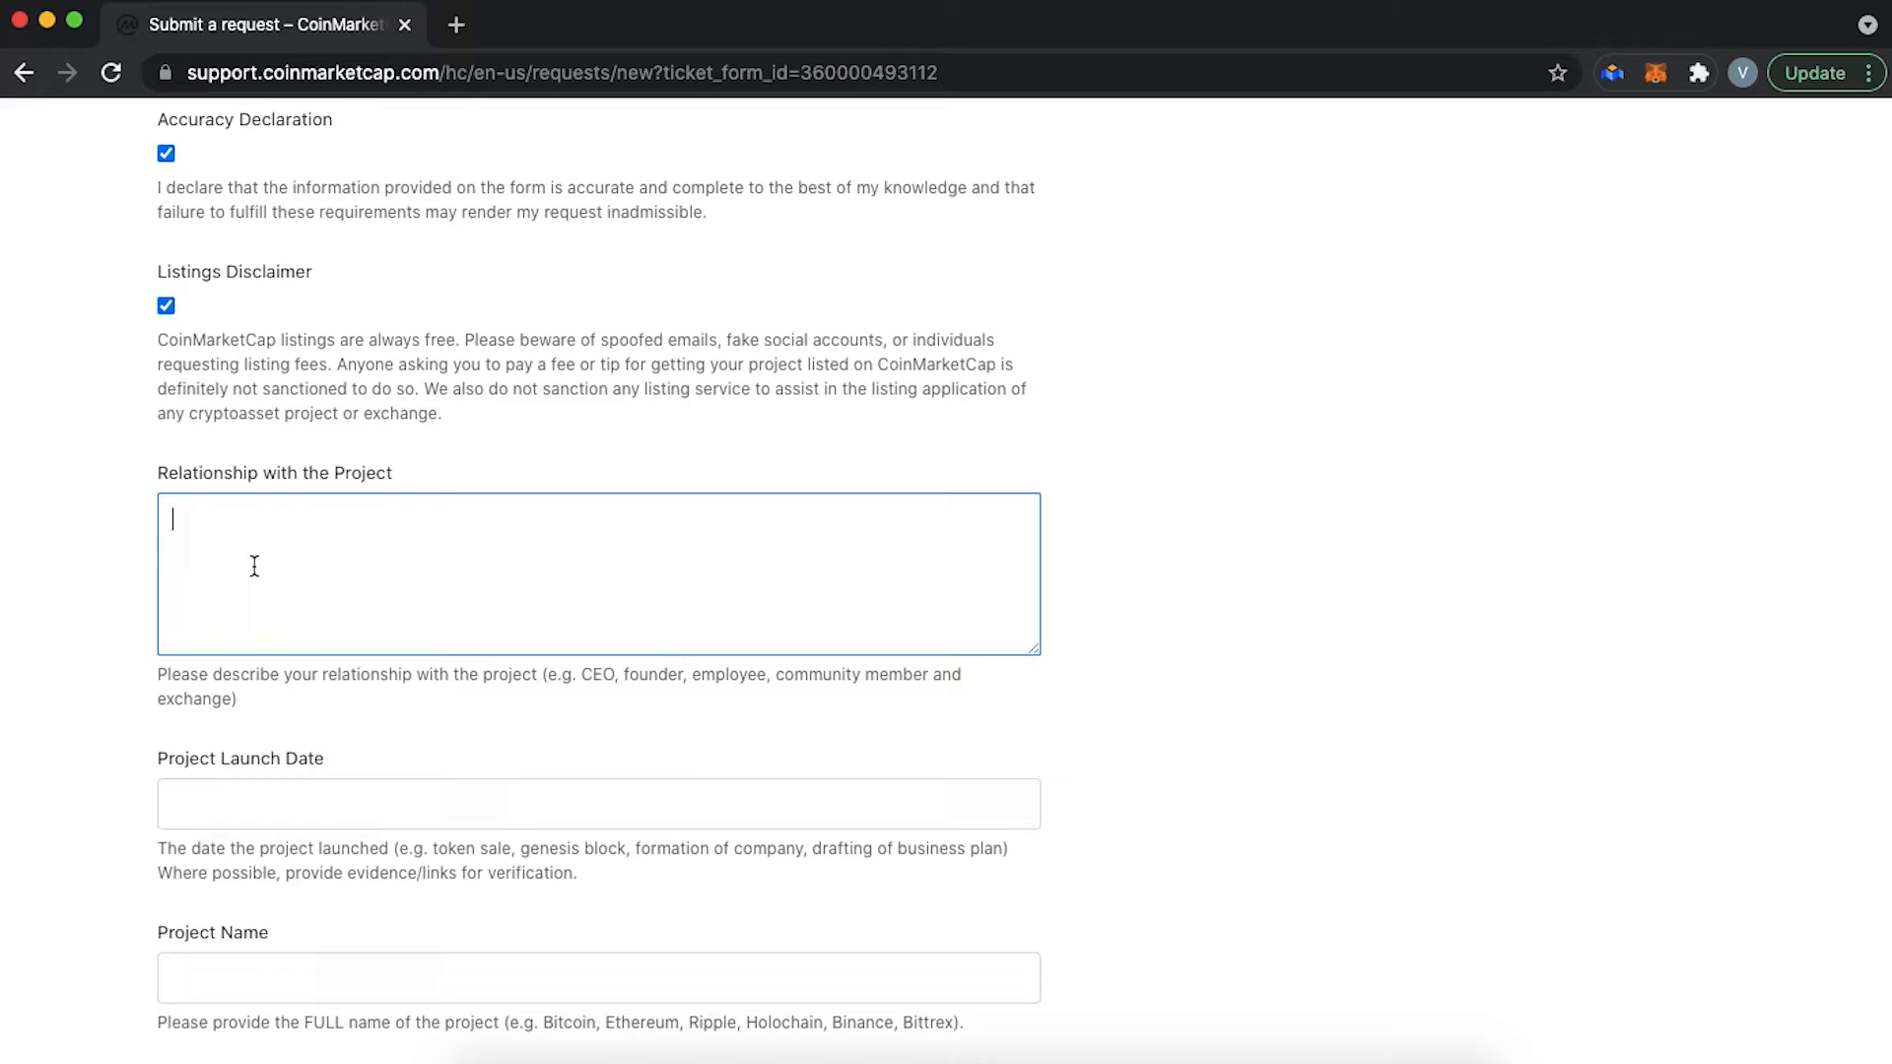
type("Hi, I am Vlad, I am an Influencer and a co-founder of \"Supercoin\" project. My position in this project is a CEO. The team and myself have been working on this project since 2019 and have created it from scratch. I am a real person; my social media accounts are...")
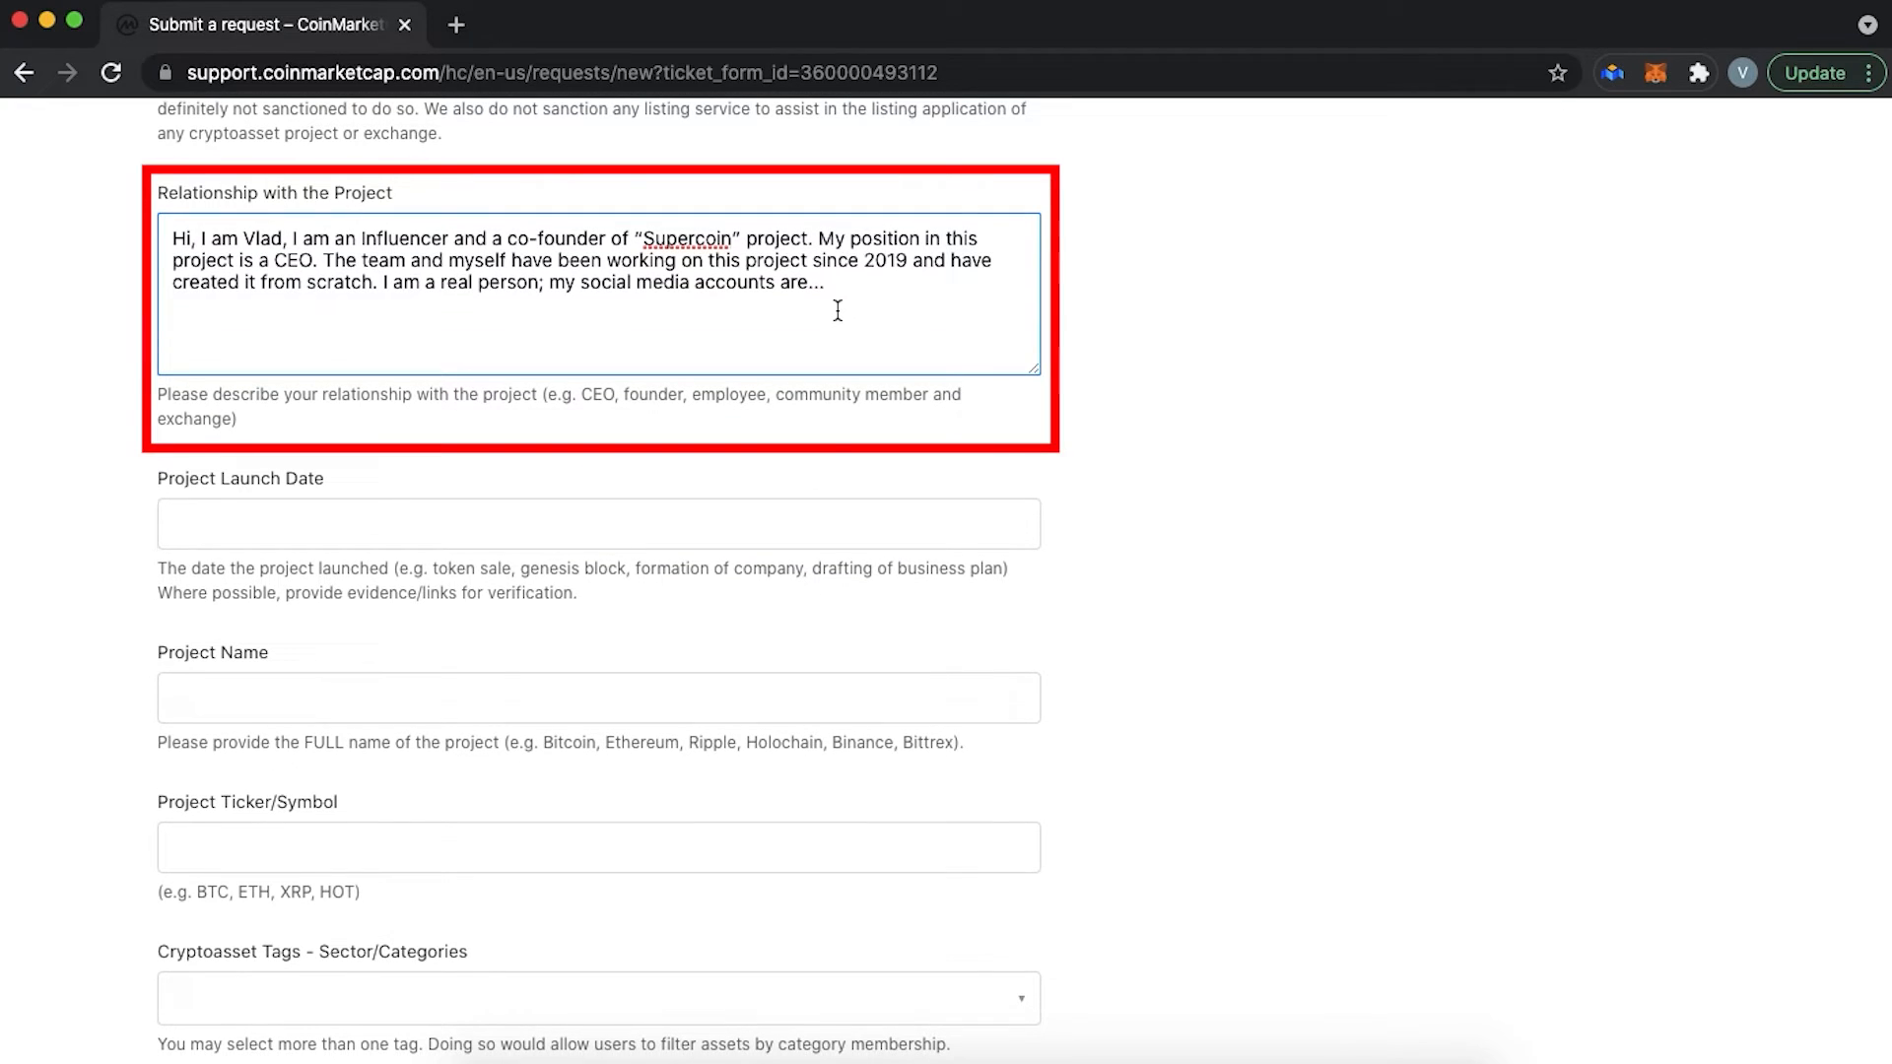
left_click(832, 282)
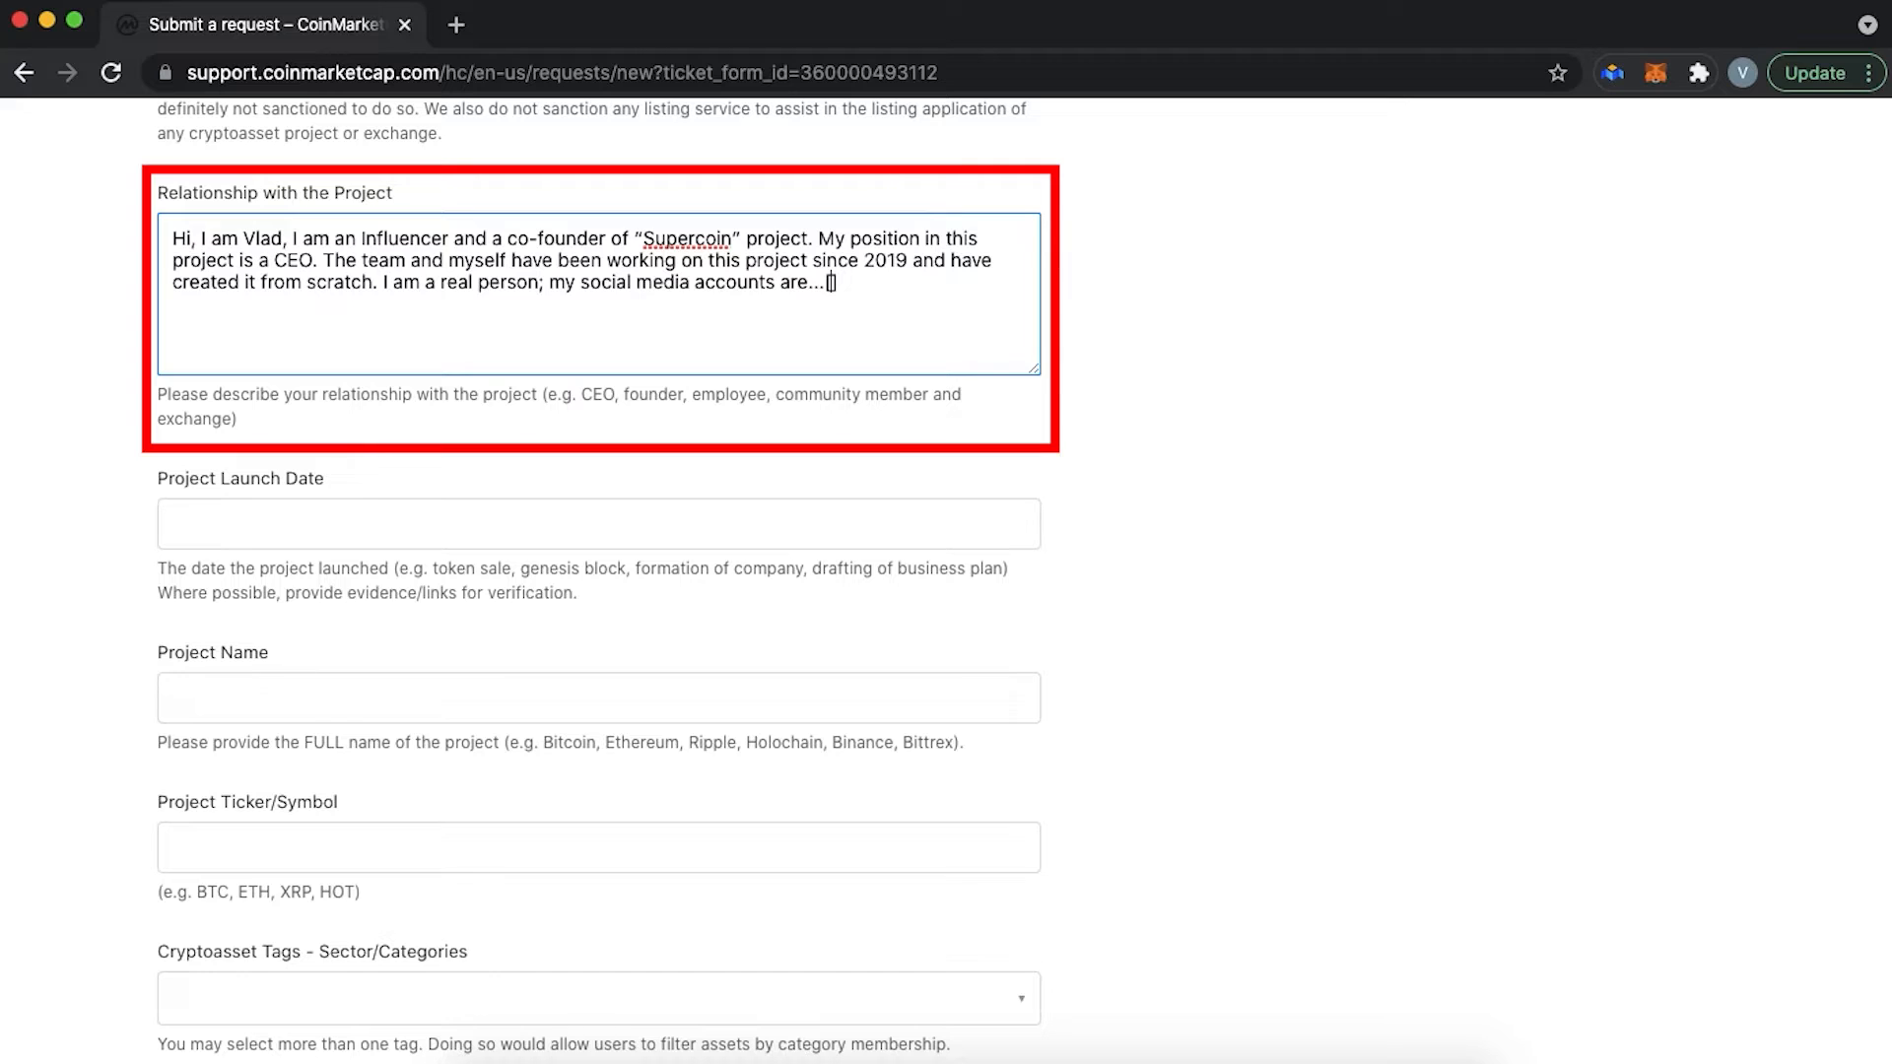
type("[e]")
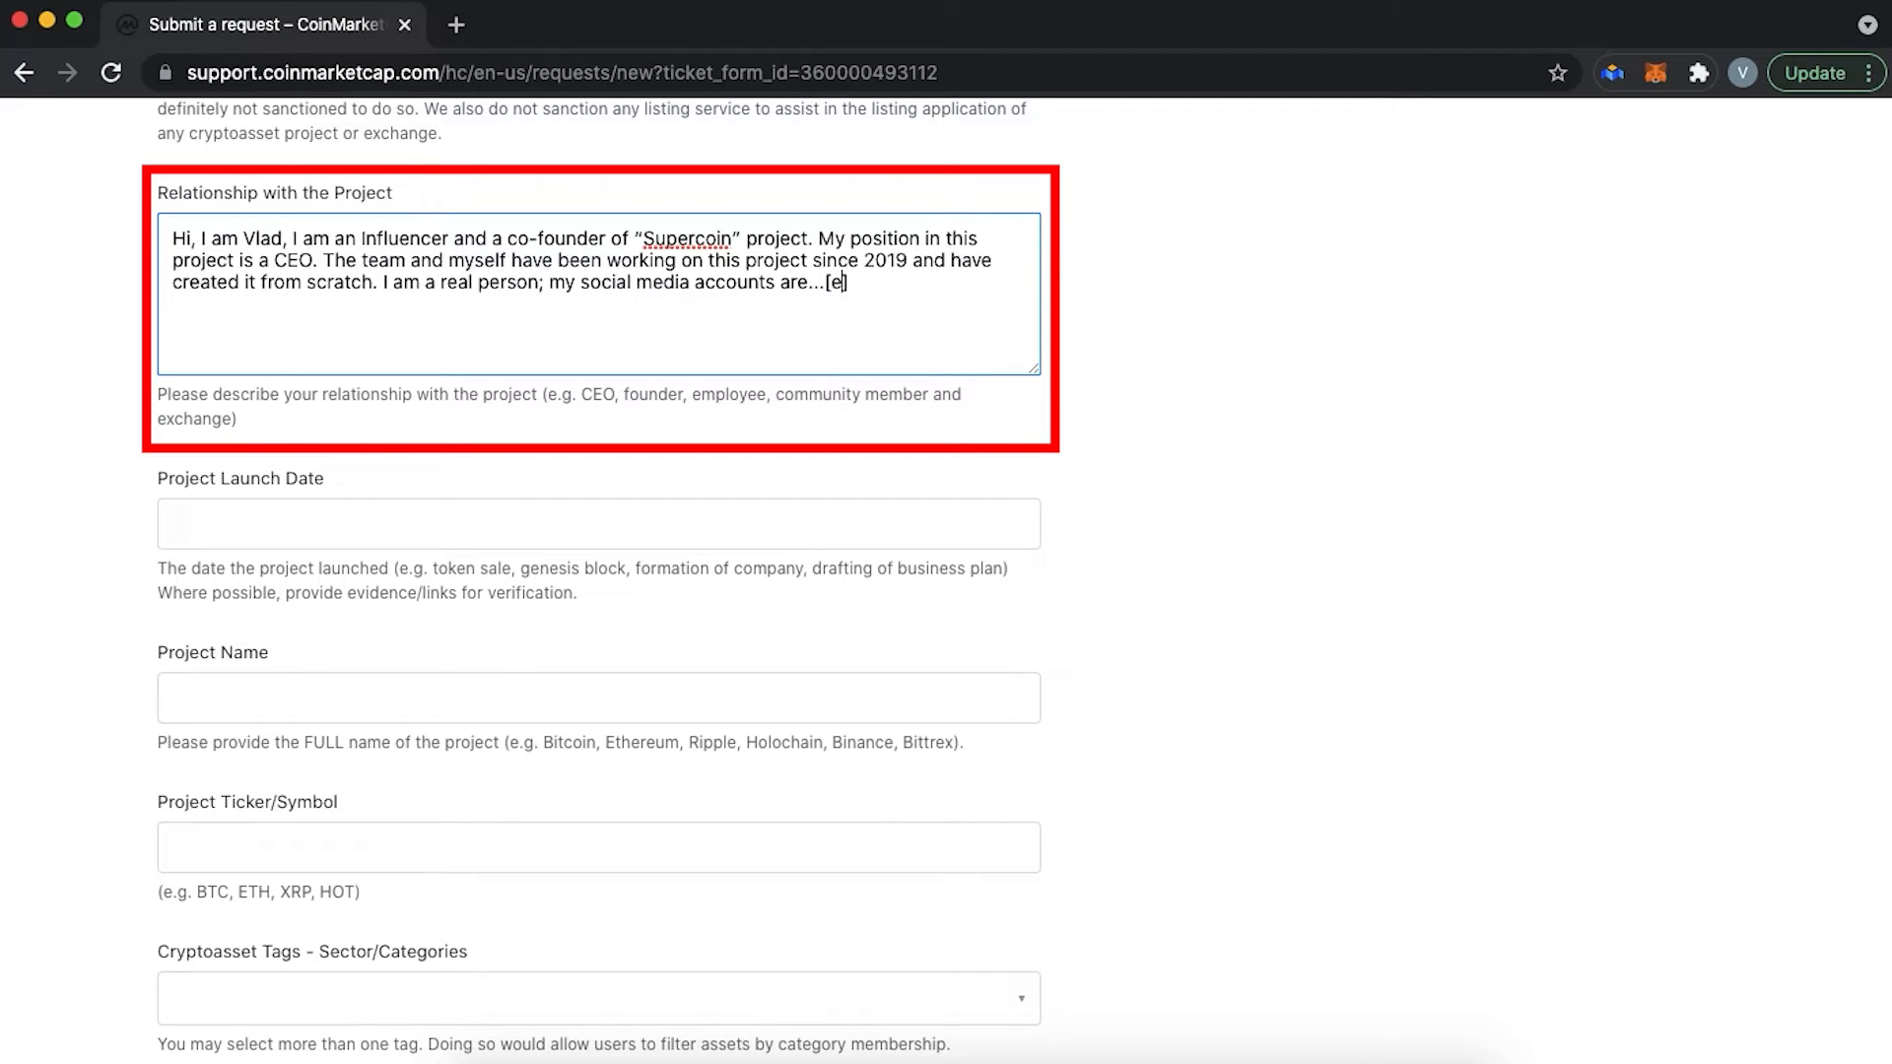
type("xap")
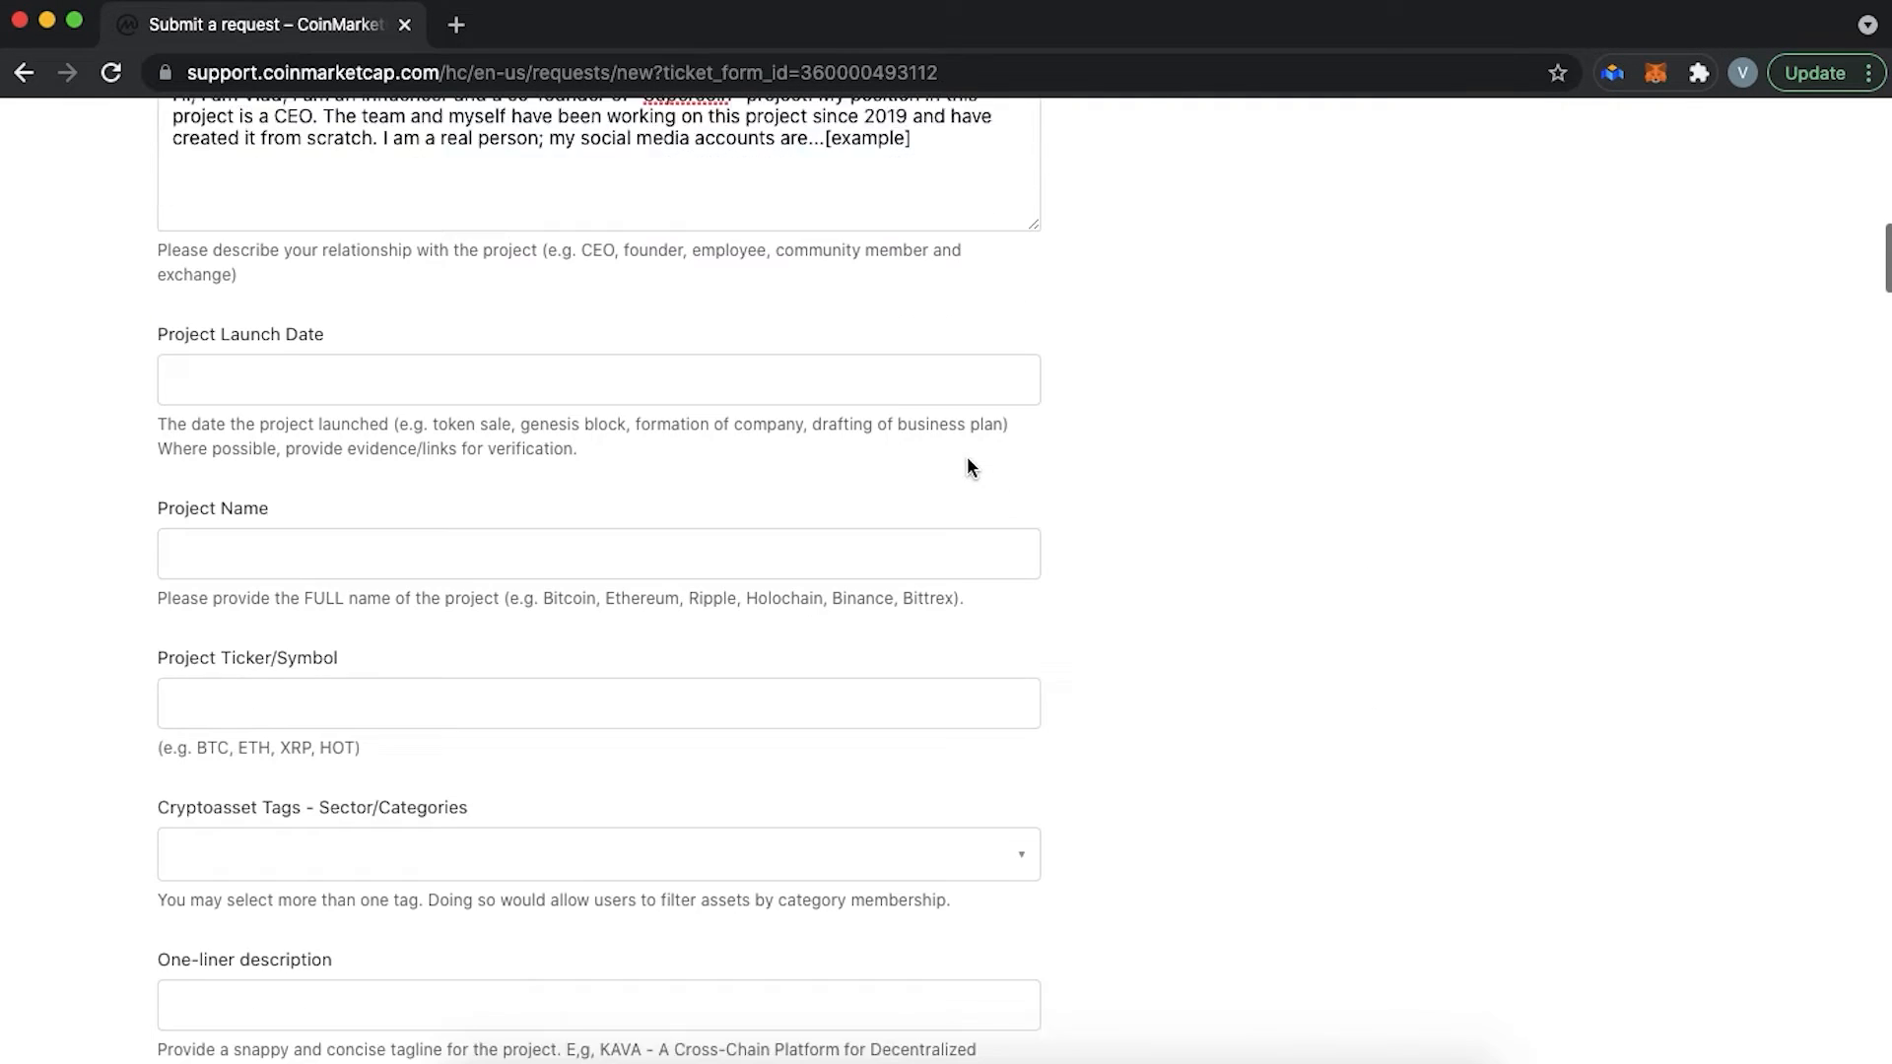
- Set launch date December 31, 2019, project name SuperCoin and ticker SPC
left_click(595, 378)
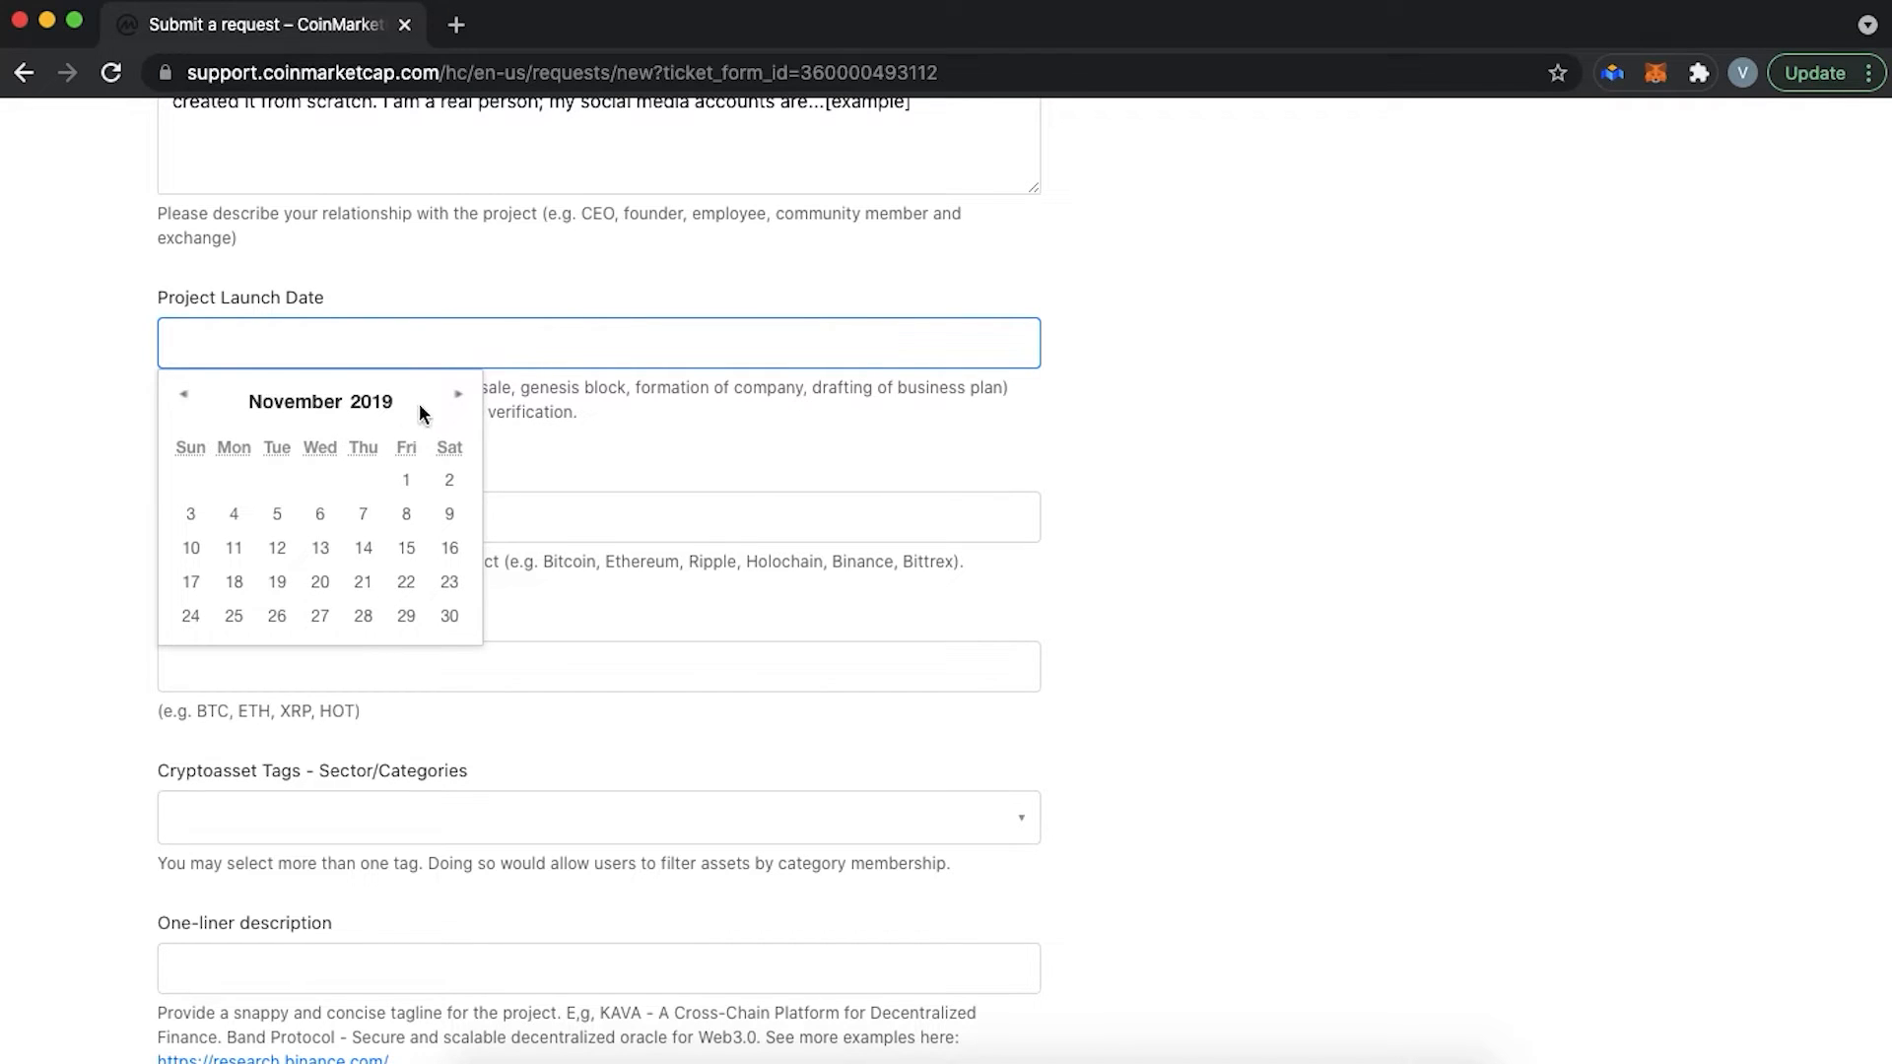
left_click(457, 394)
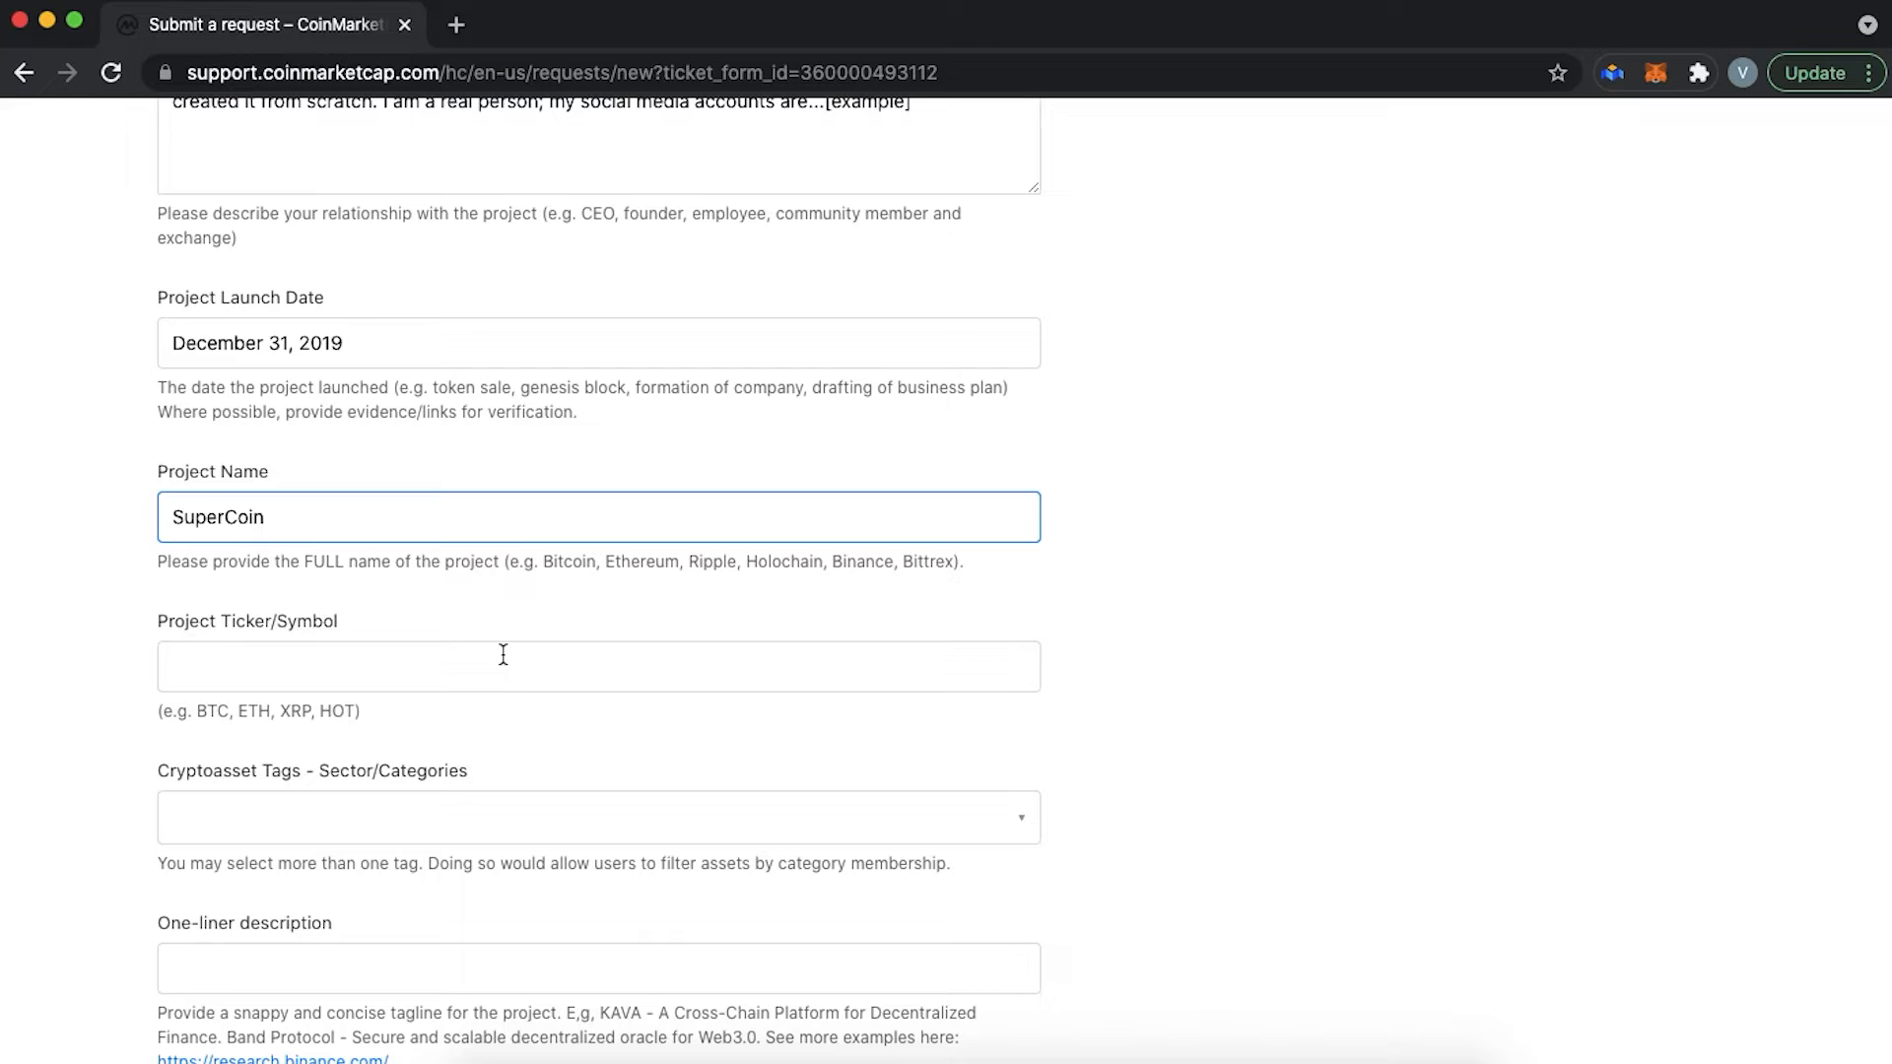
type("SPC")
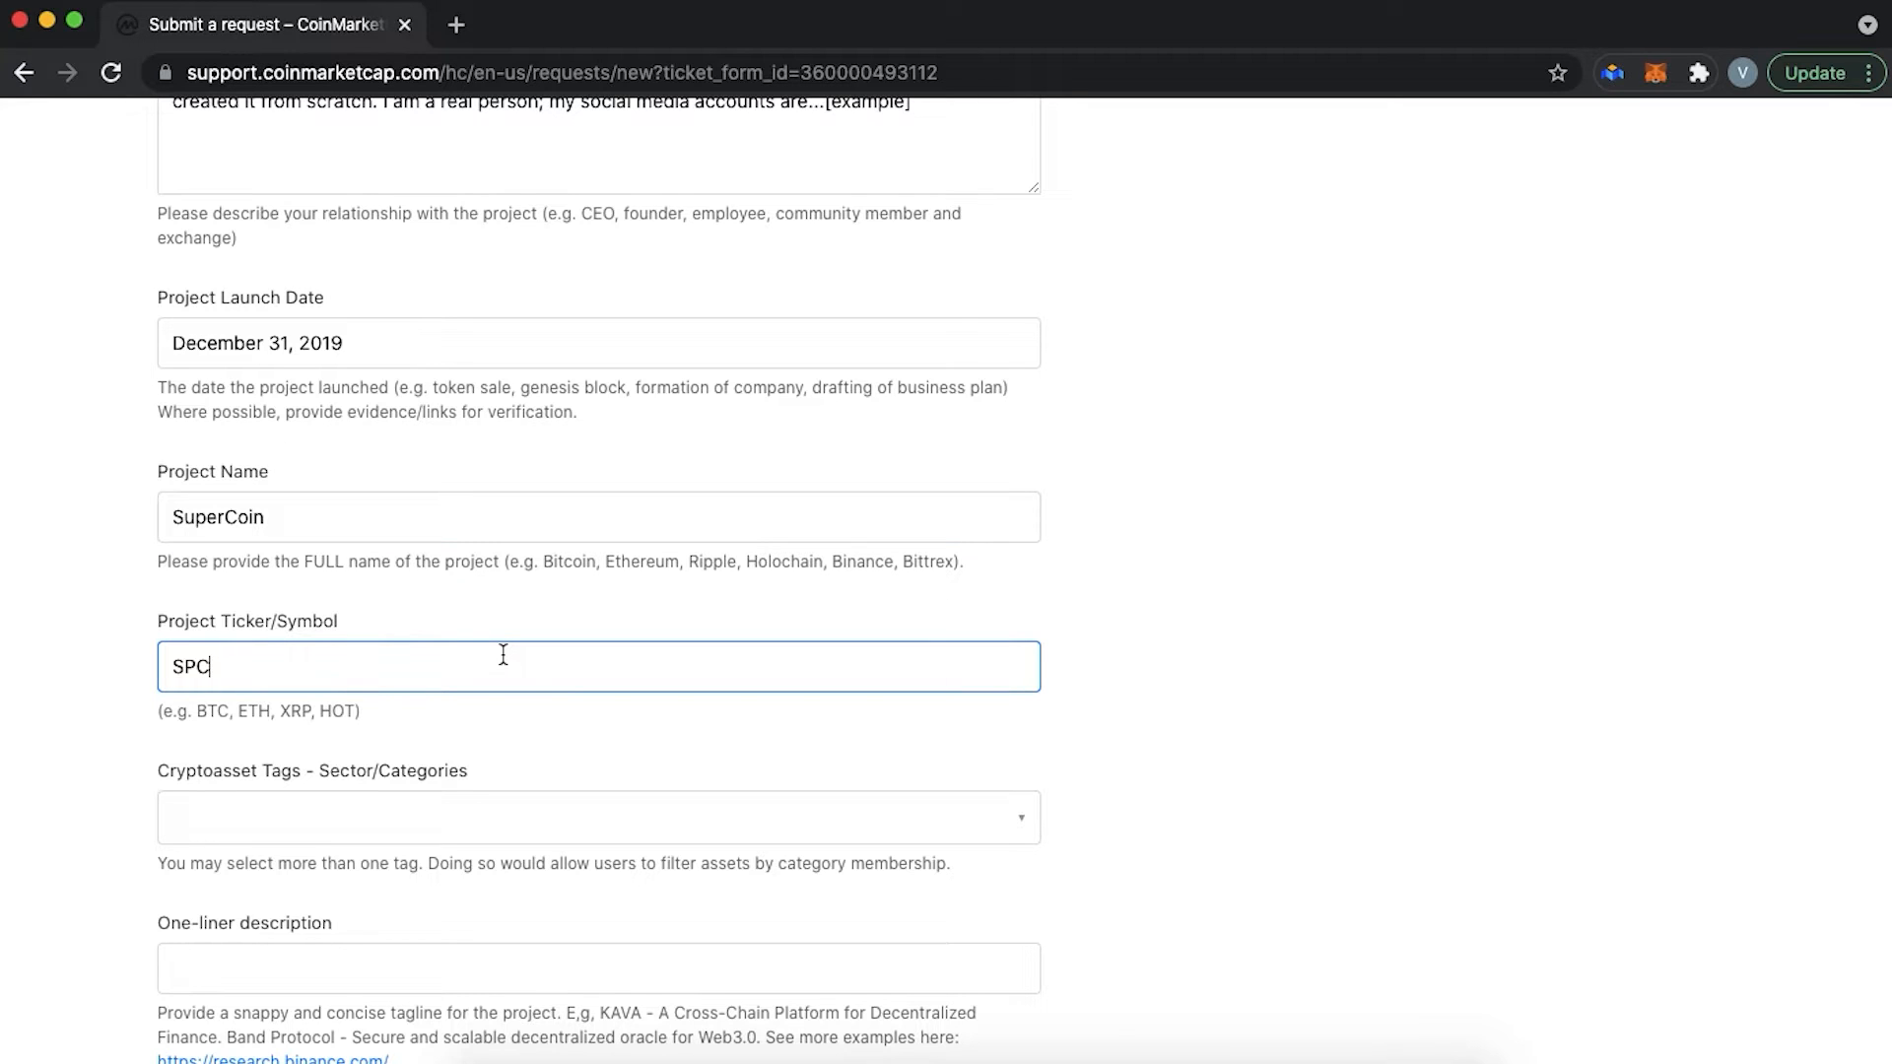
scroll("down", 3)
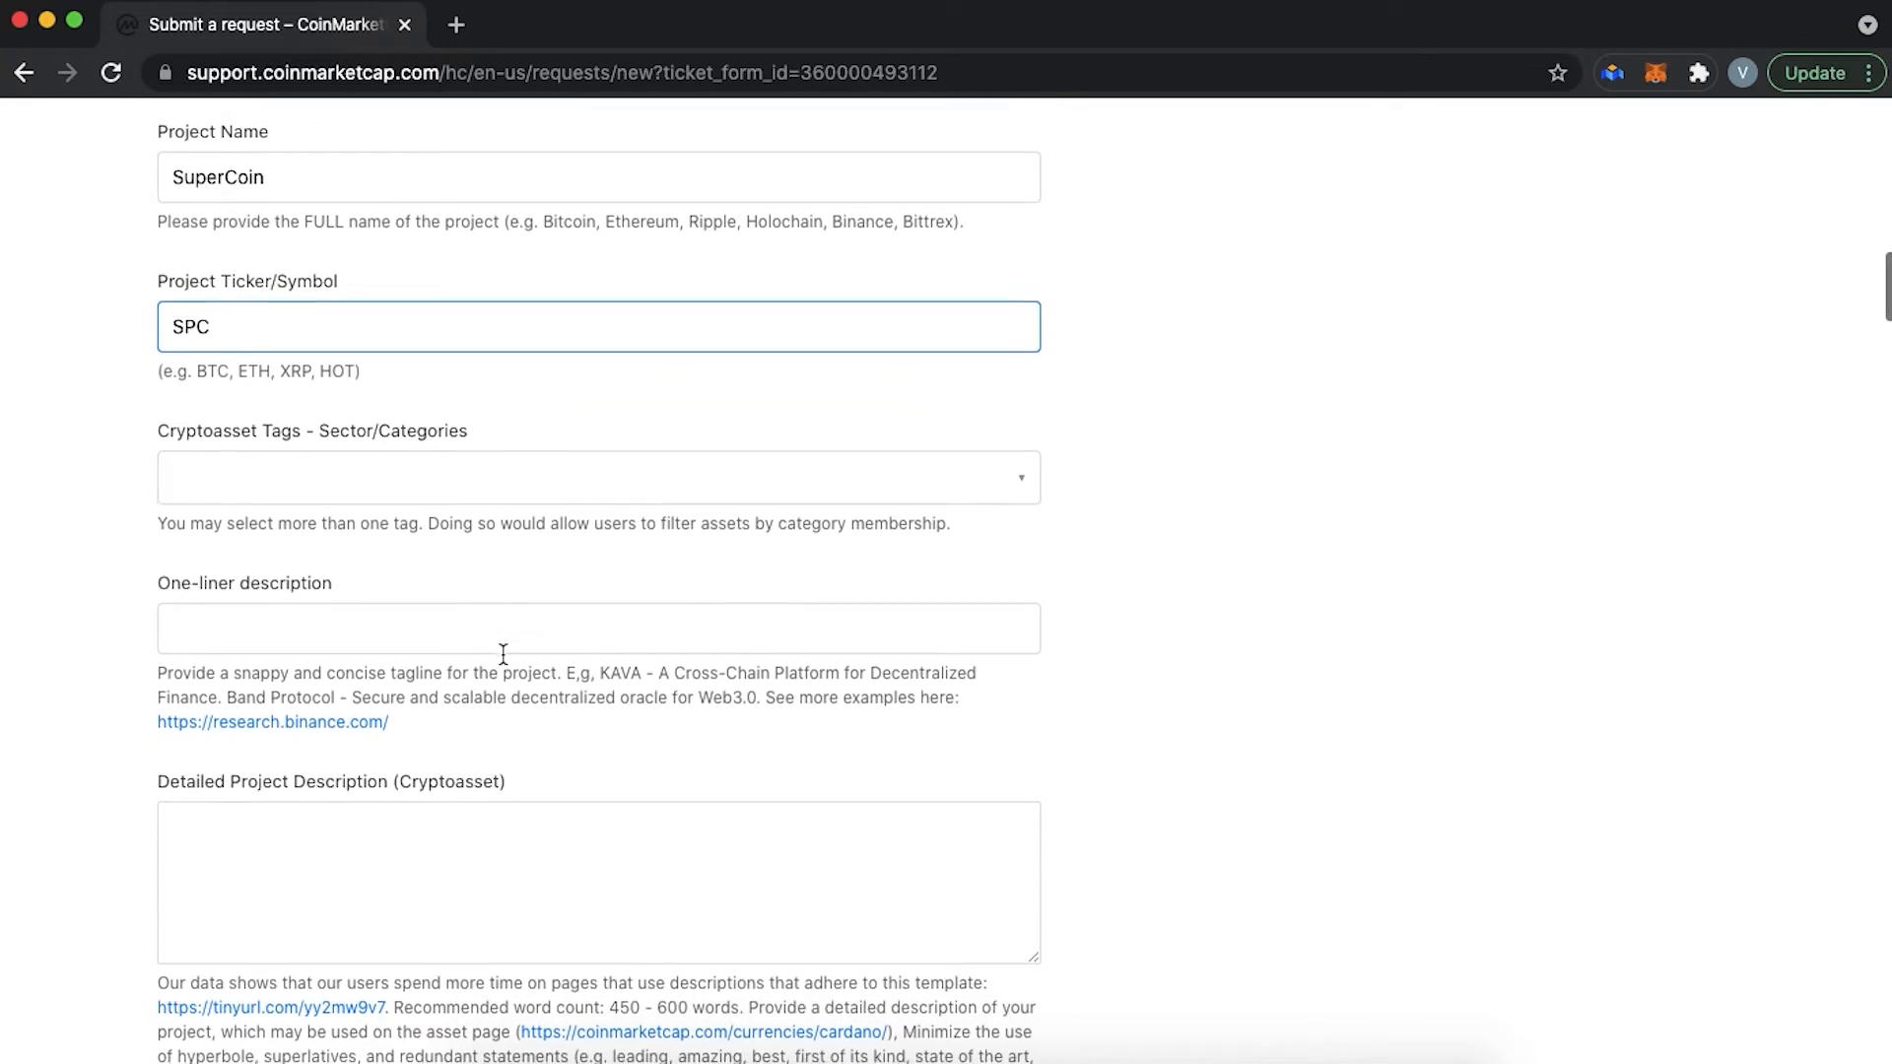
- Tag the project with the Health and Media categories
left_click(595, 477)
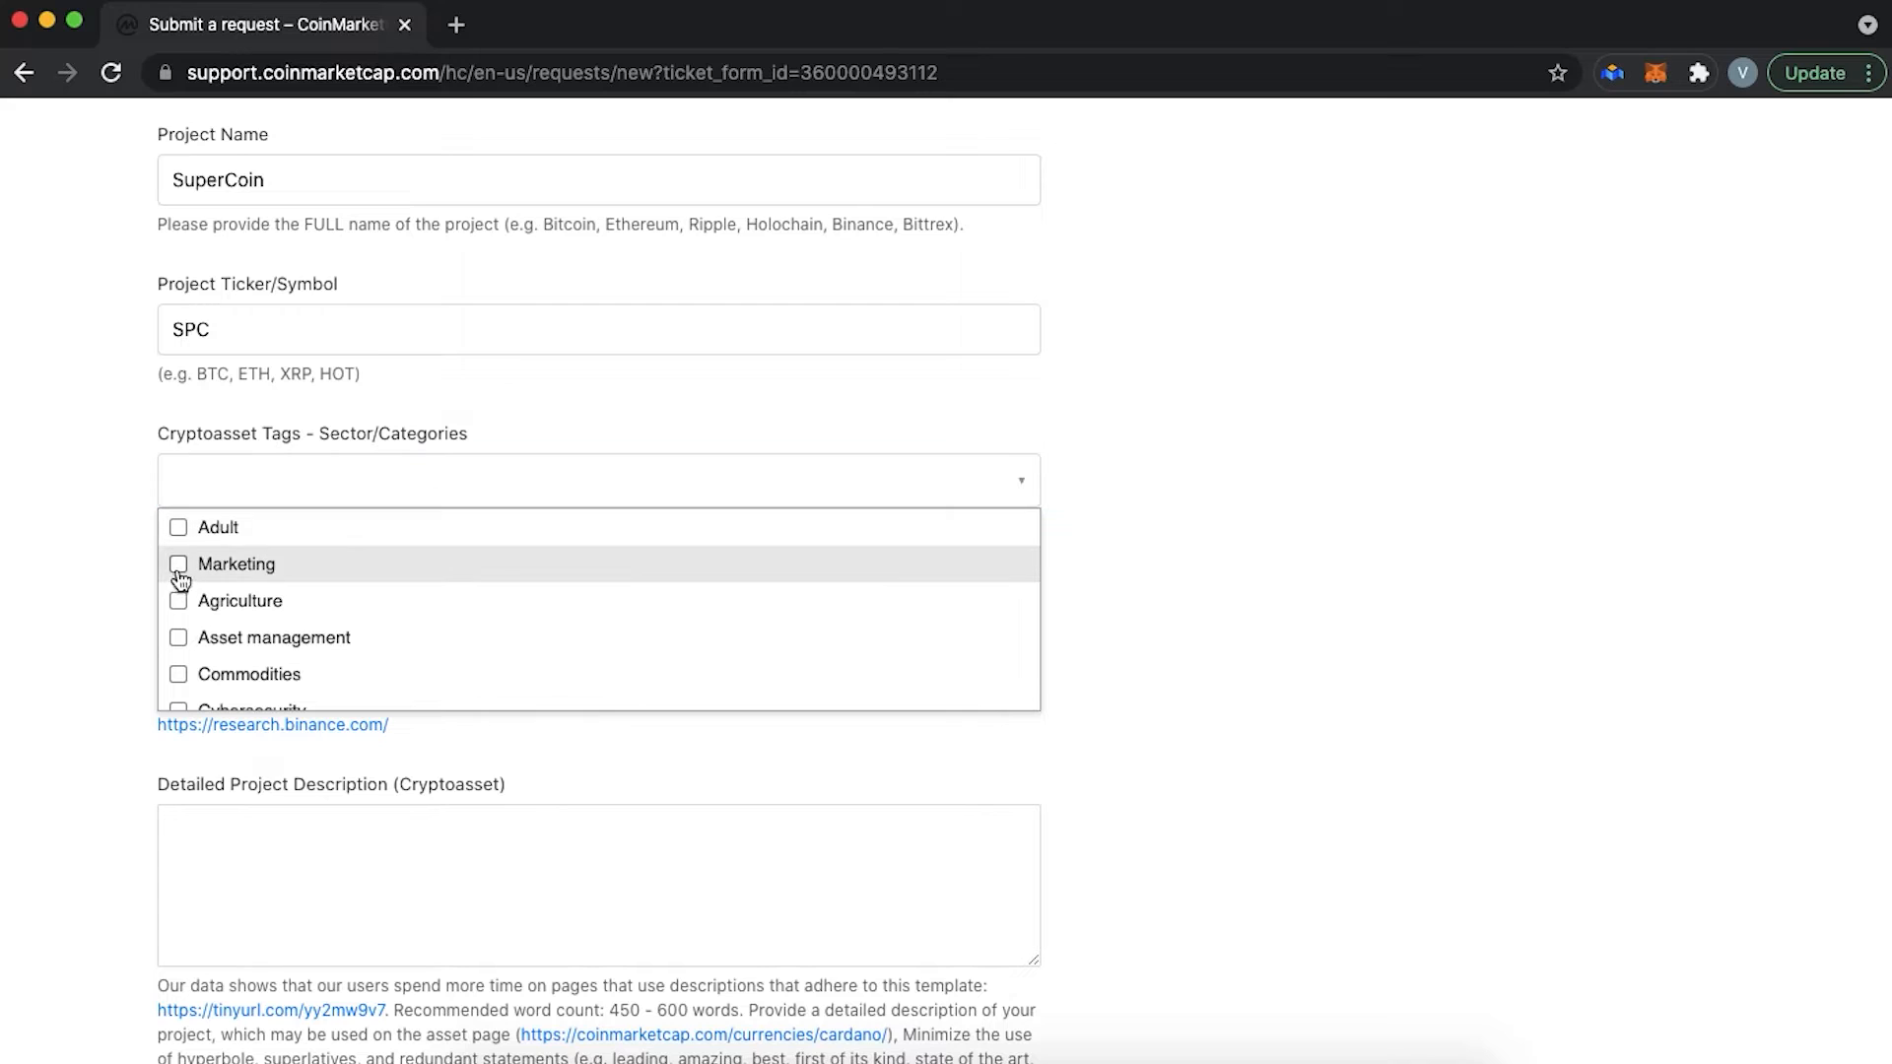
scroll("down", 3)
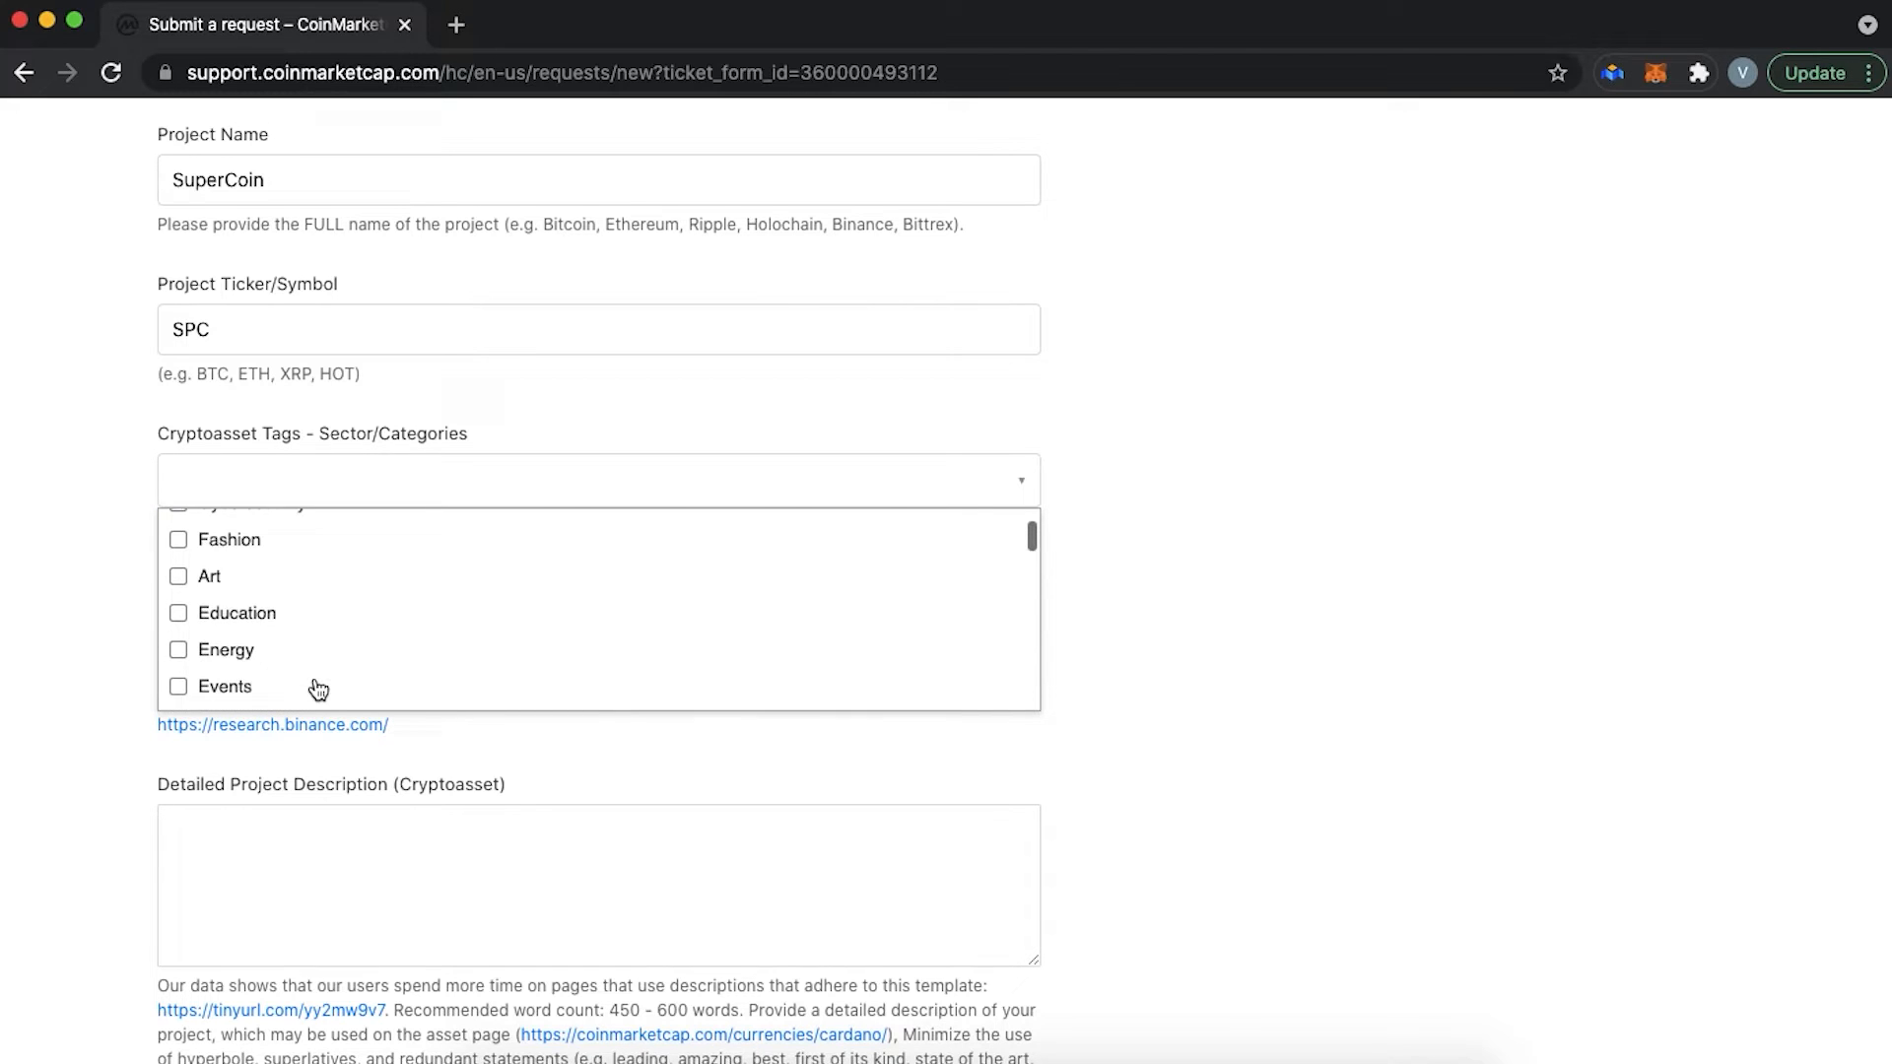
left_click(177, 605)
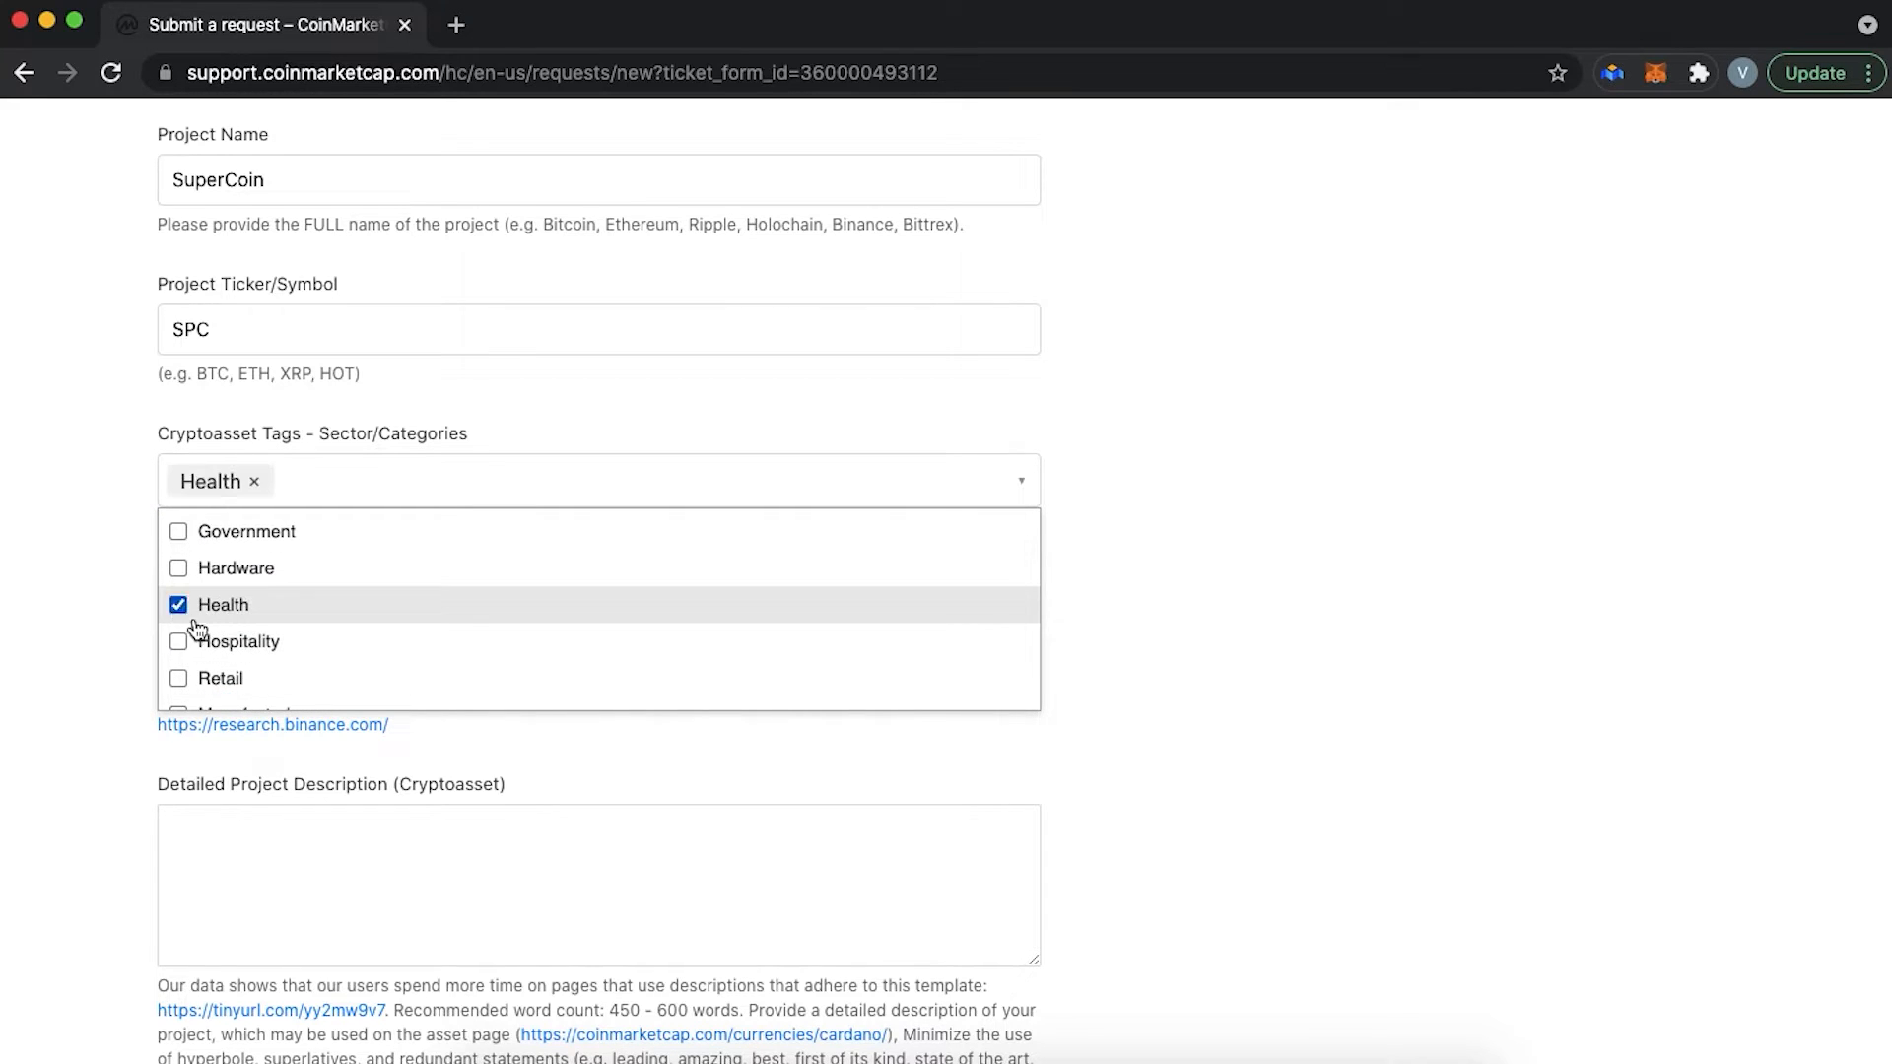
left_click(180, 646)
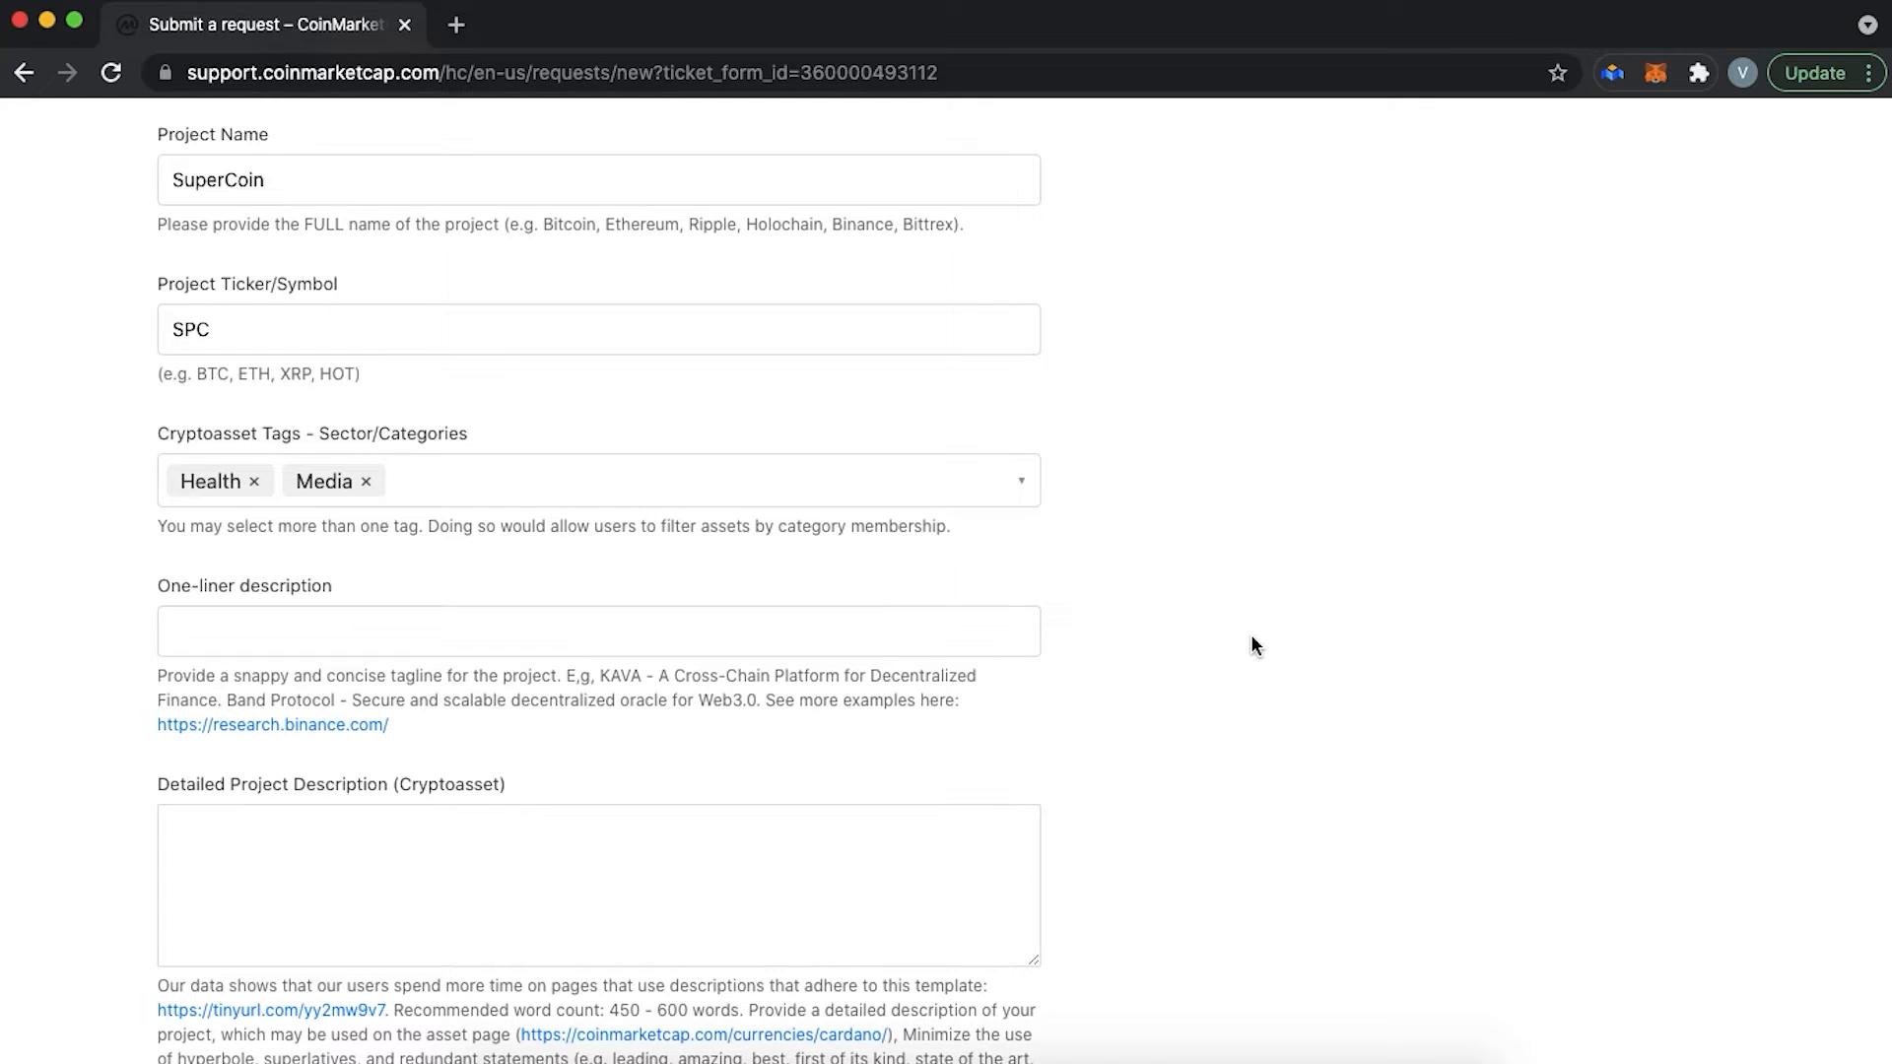
left_click(597, 475)
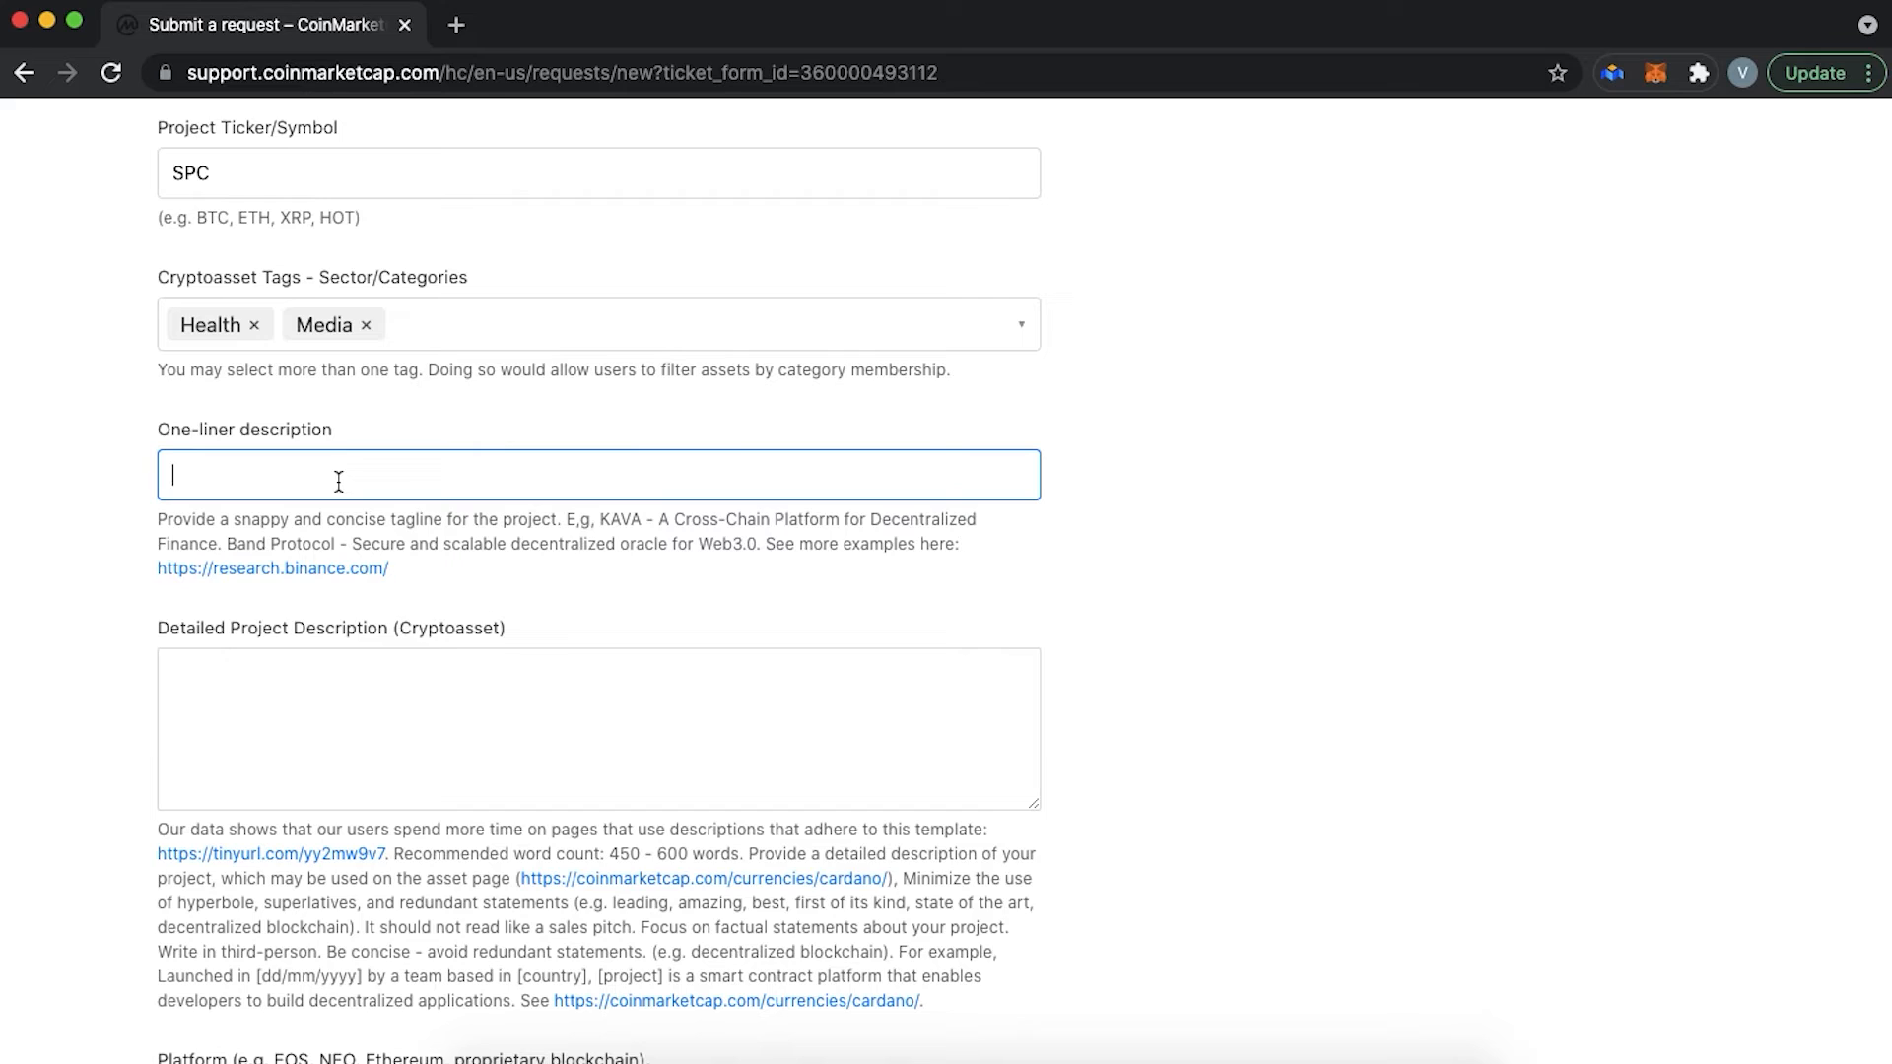
- Enter the one-liner 'SuperCoin, SPC - Decentralized blockchain platform providing health assistance'
type("SuperCoin, SPC - Decentralized blockchain platform providing health assistance")
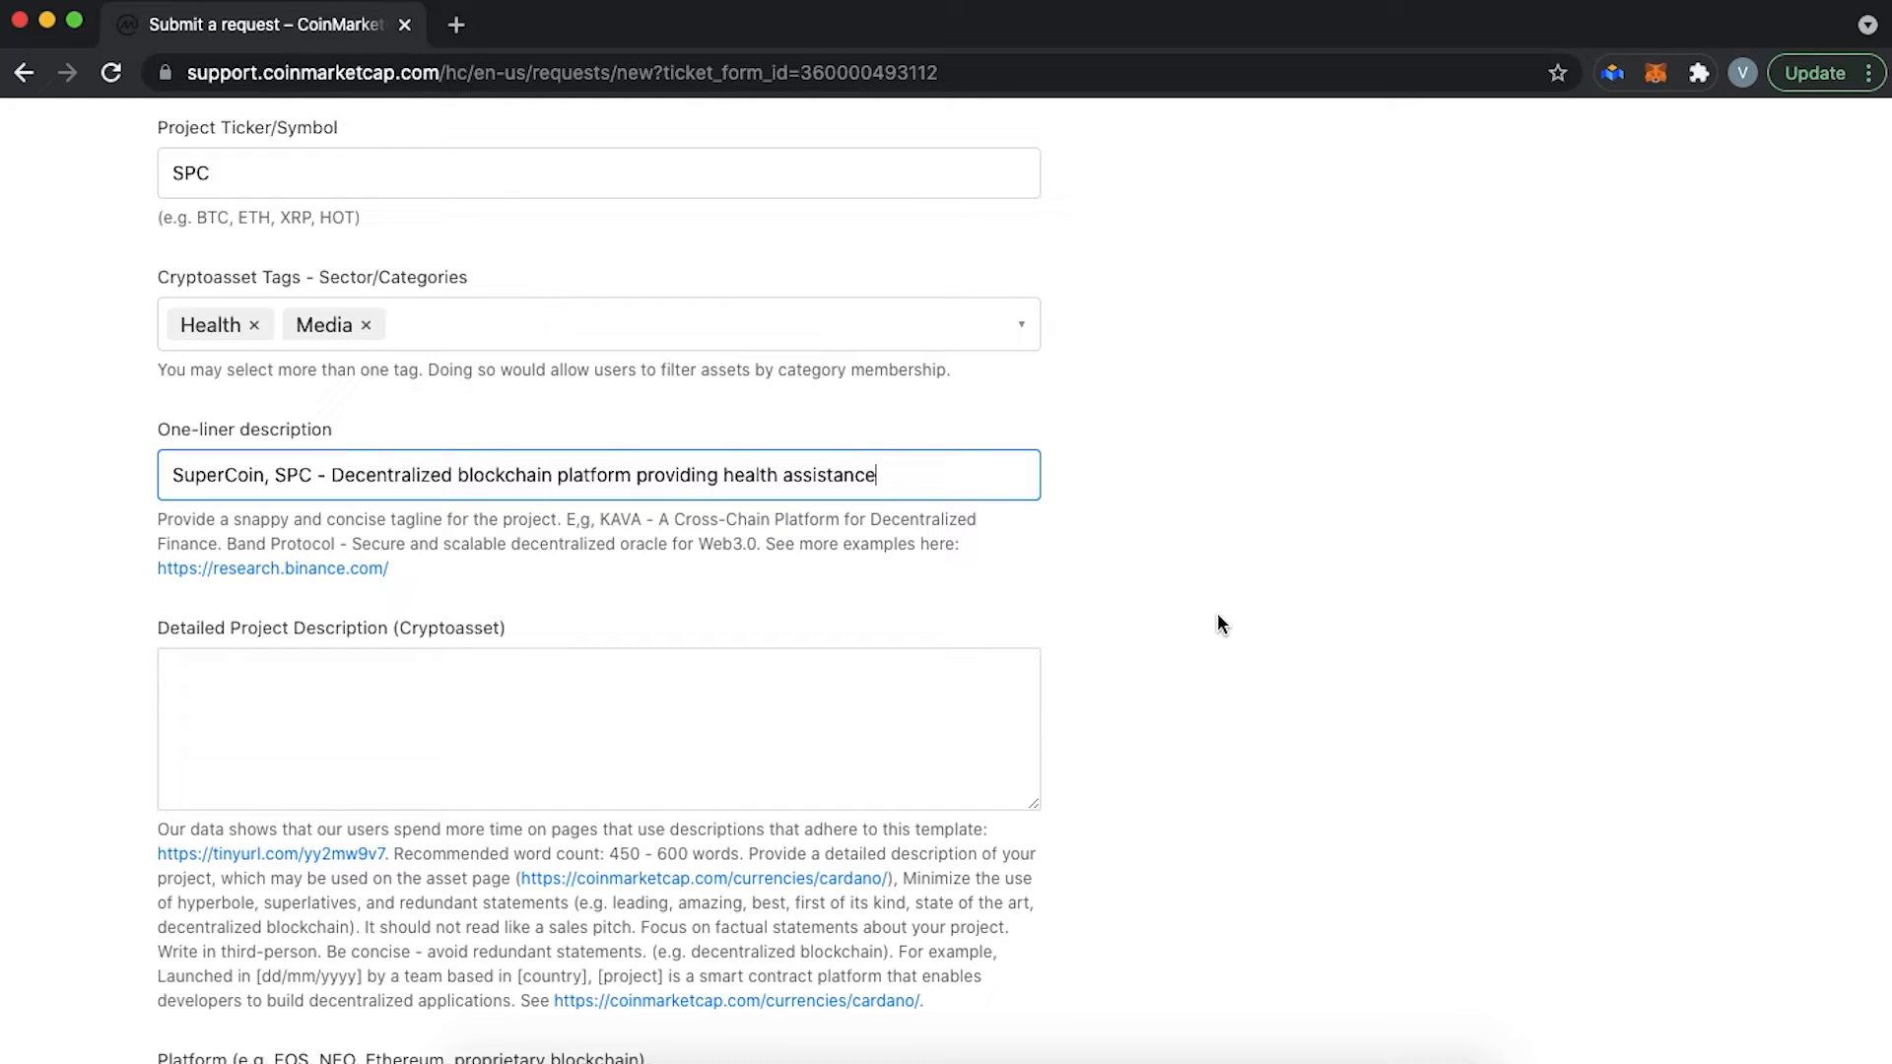
mouse_move(1230, 627)
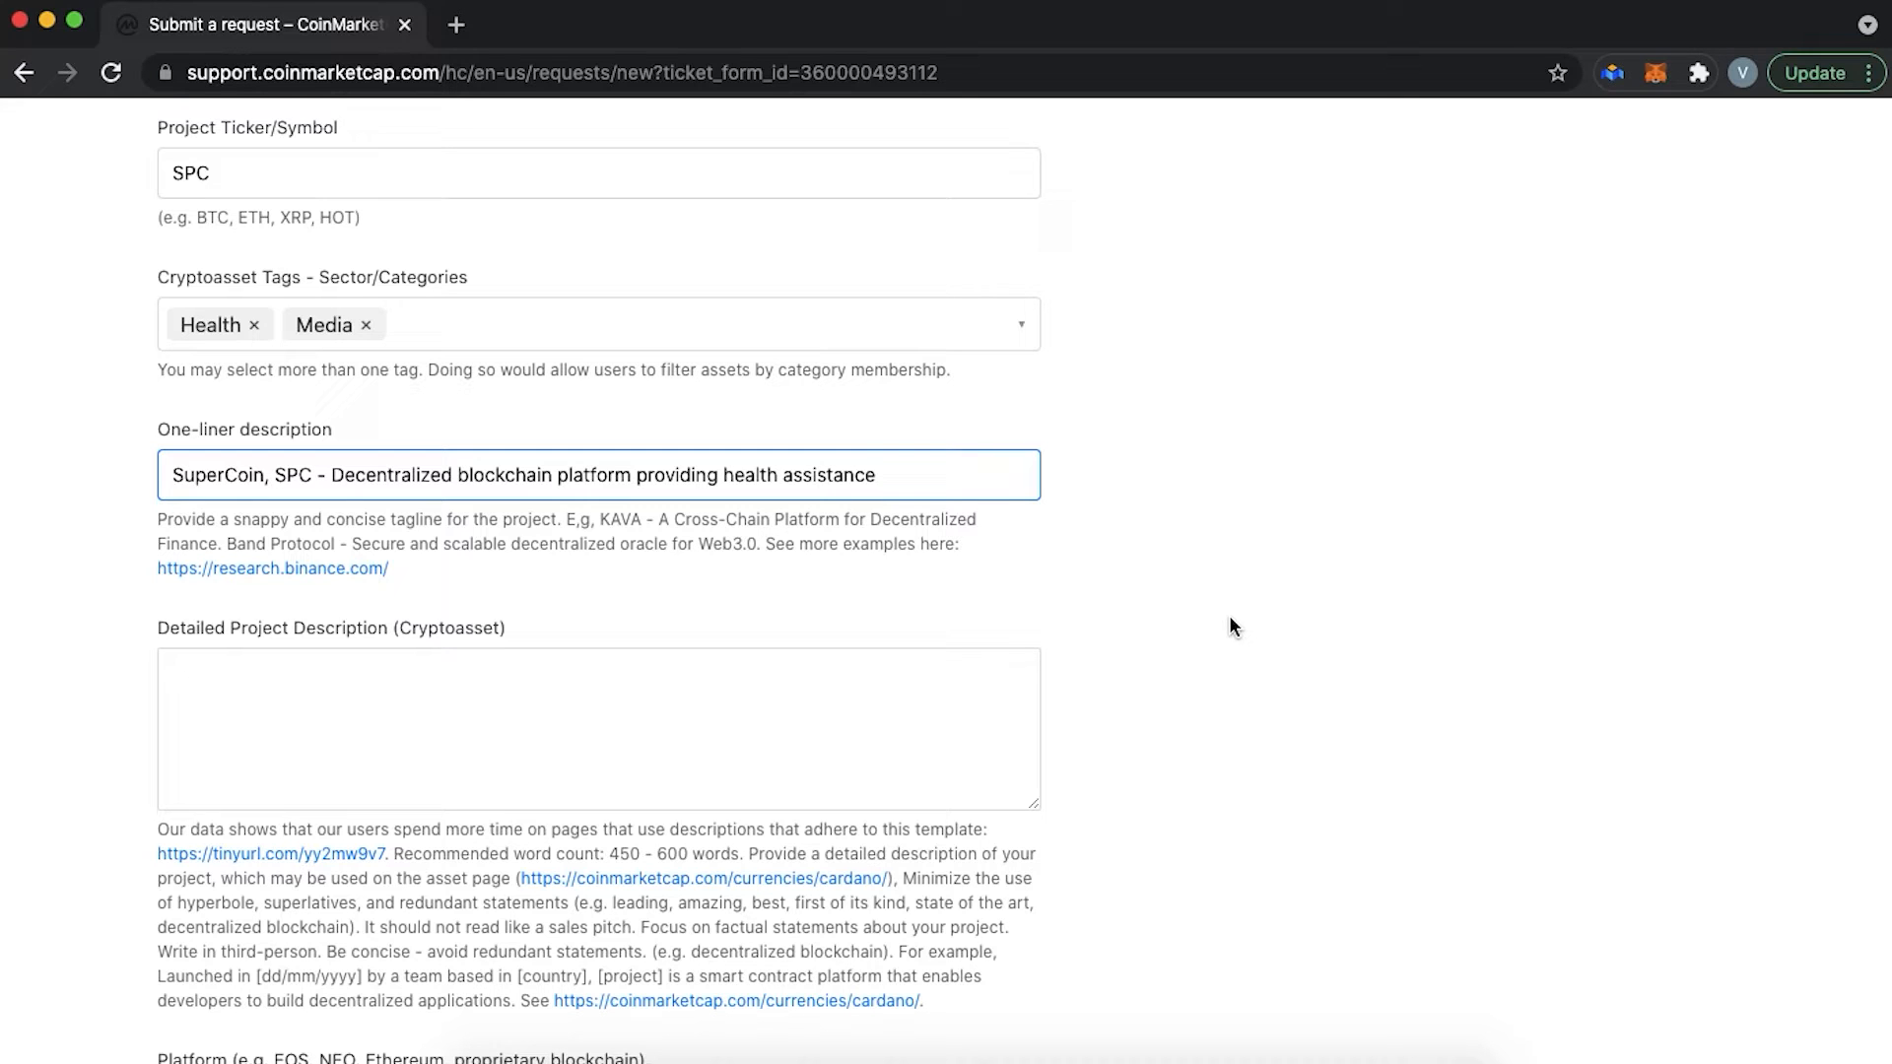
scroll("down", 3)
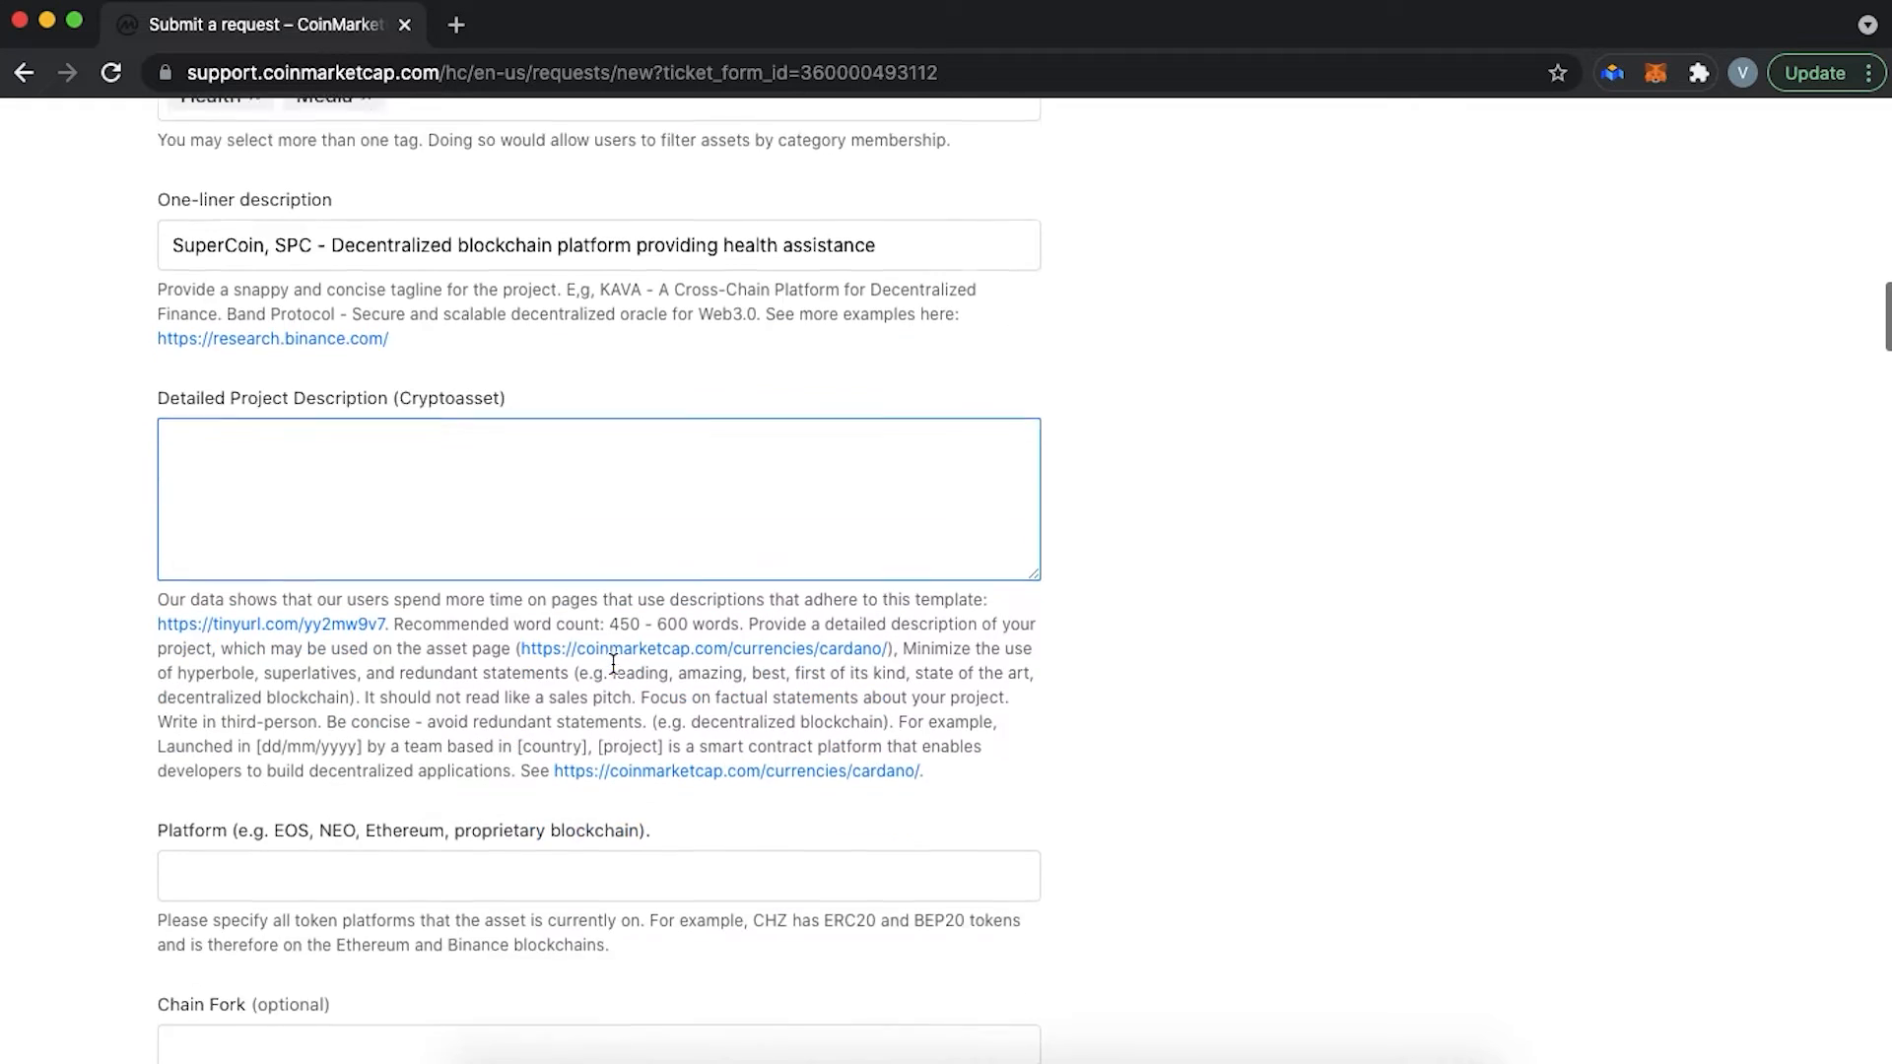
scroll("down", 3)
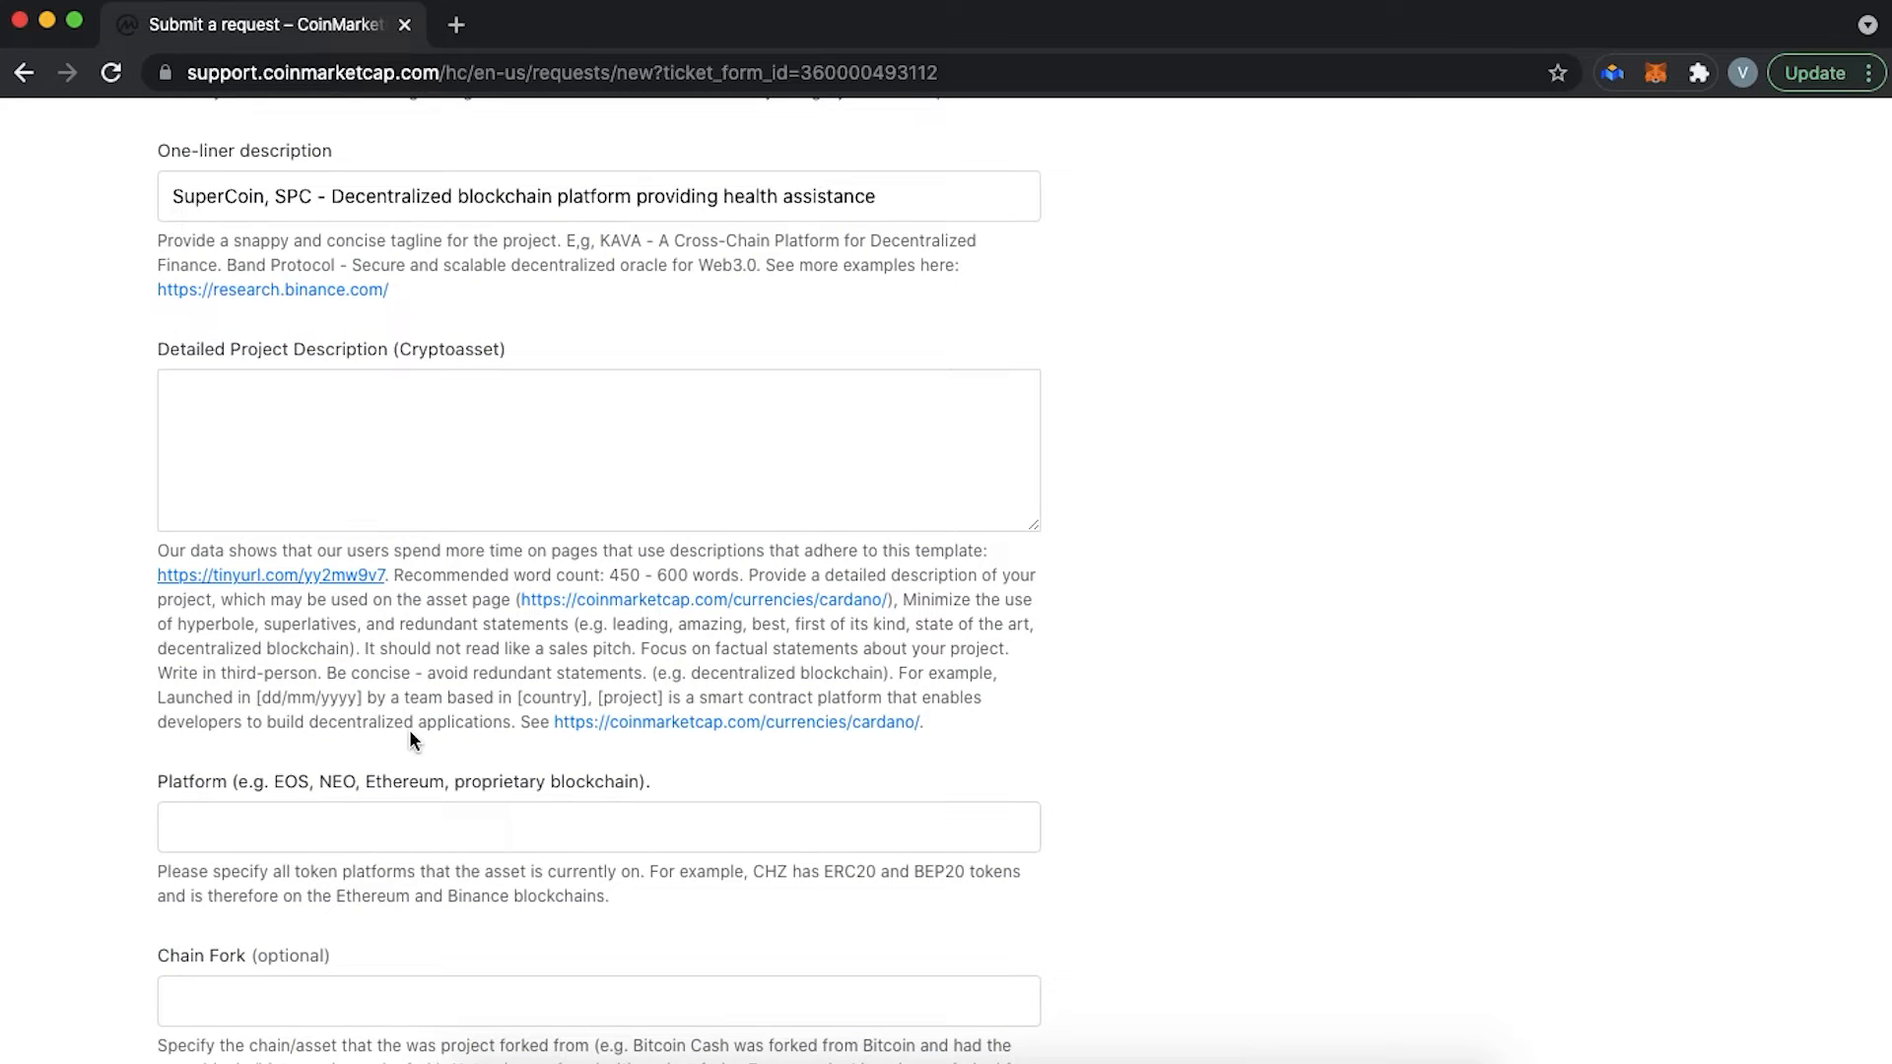
type("Ethereum ERC-20 token")
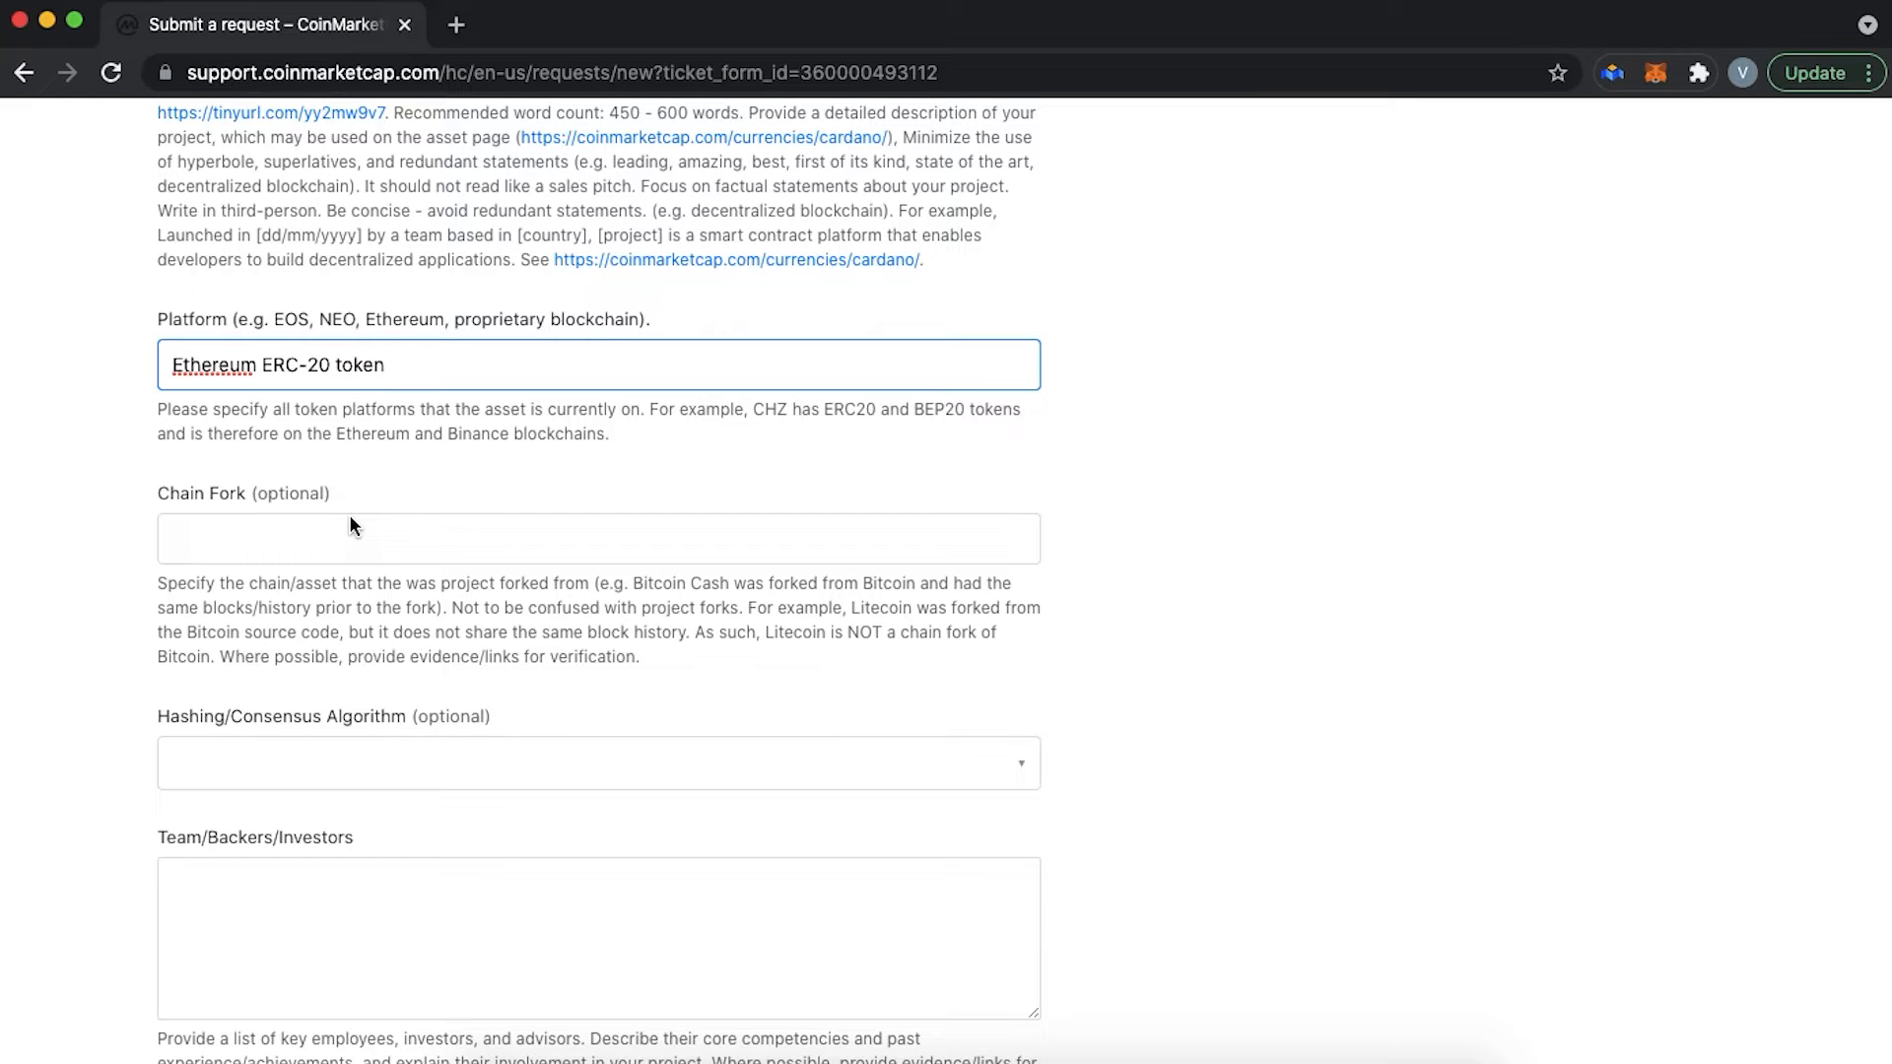
left_click(597, 538)
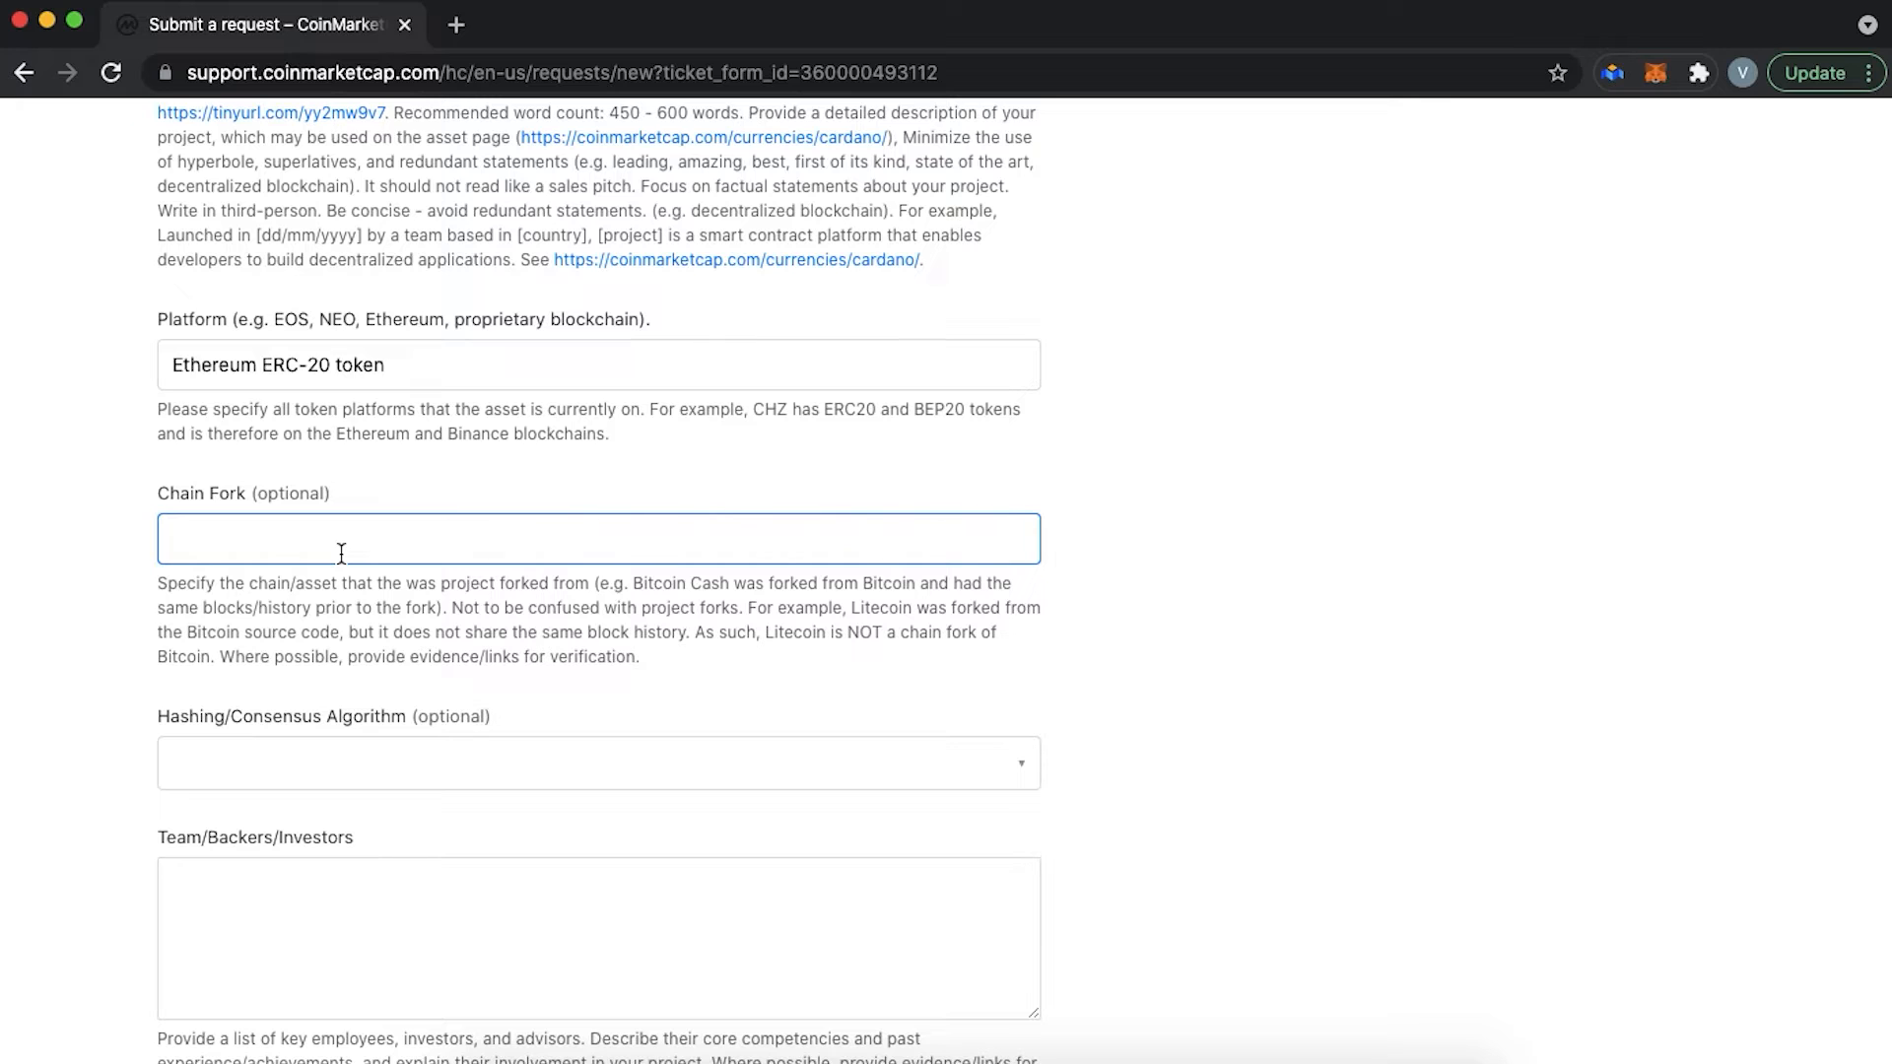
scroll("down", 3)
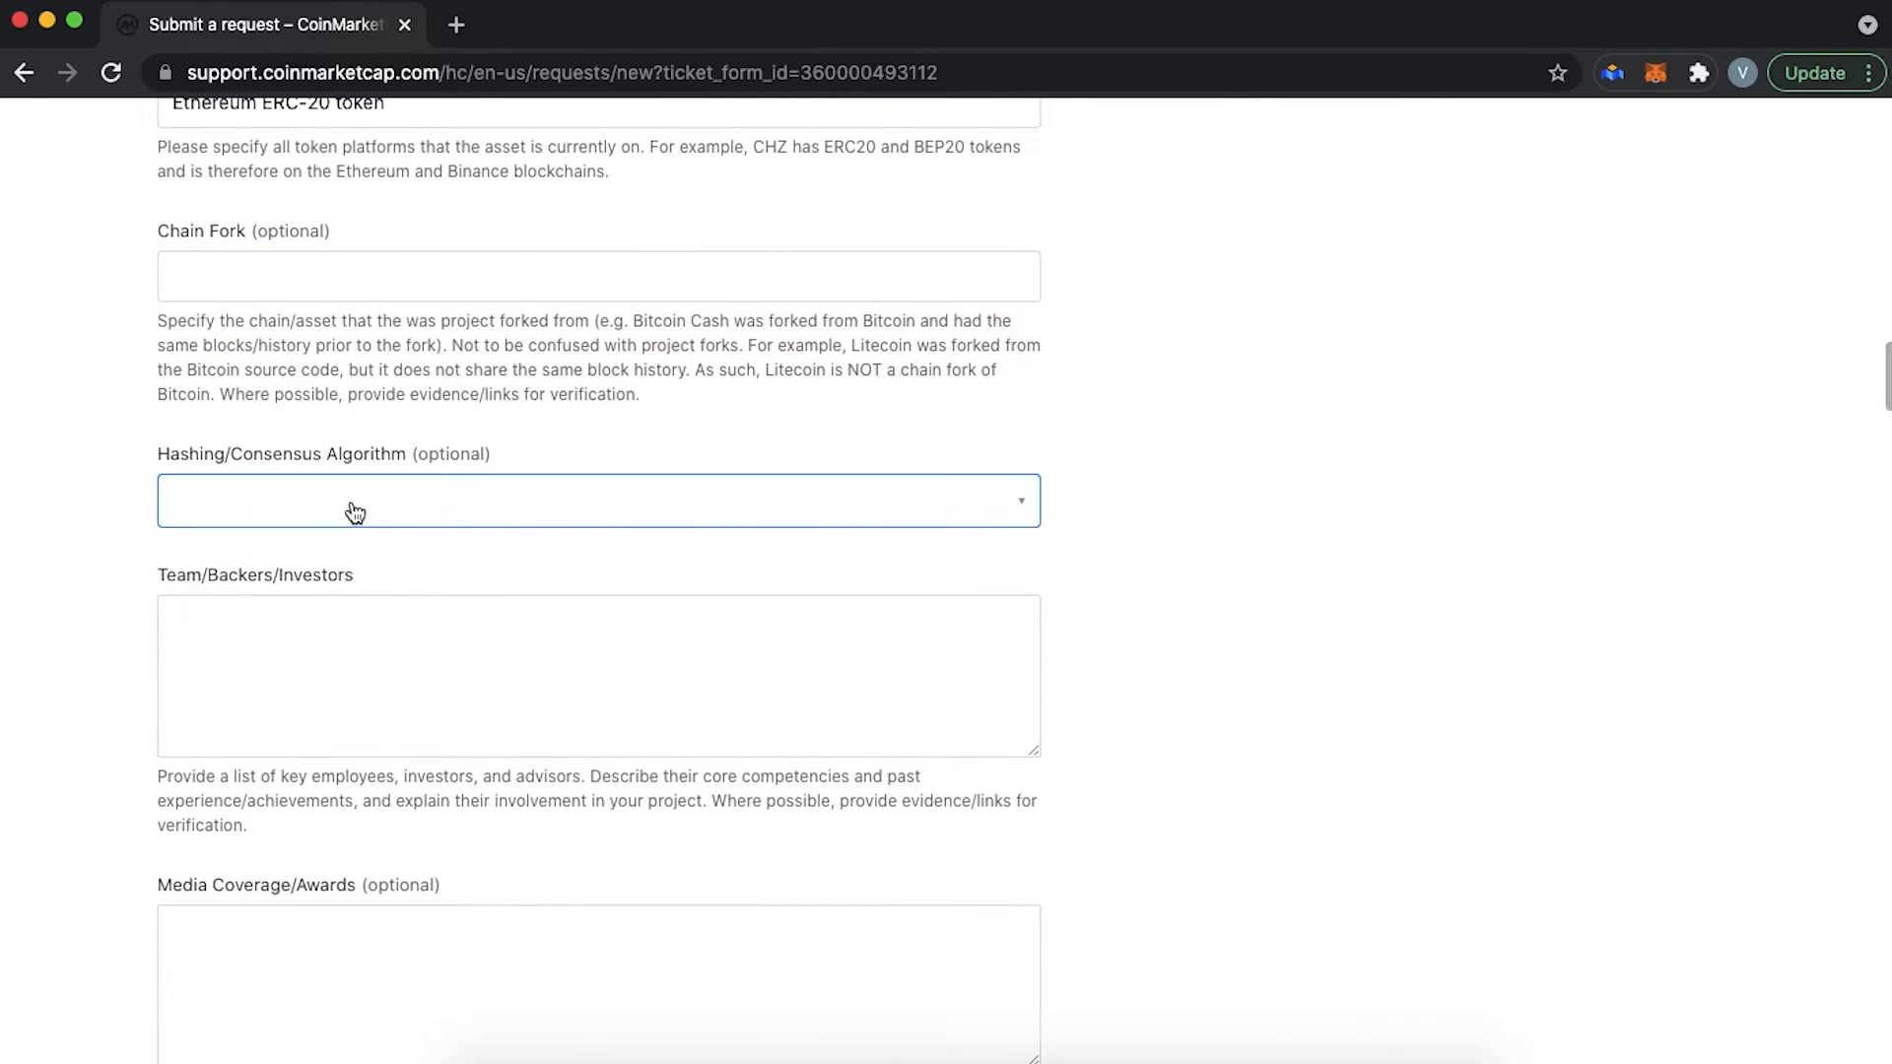
left_click(595, 499)
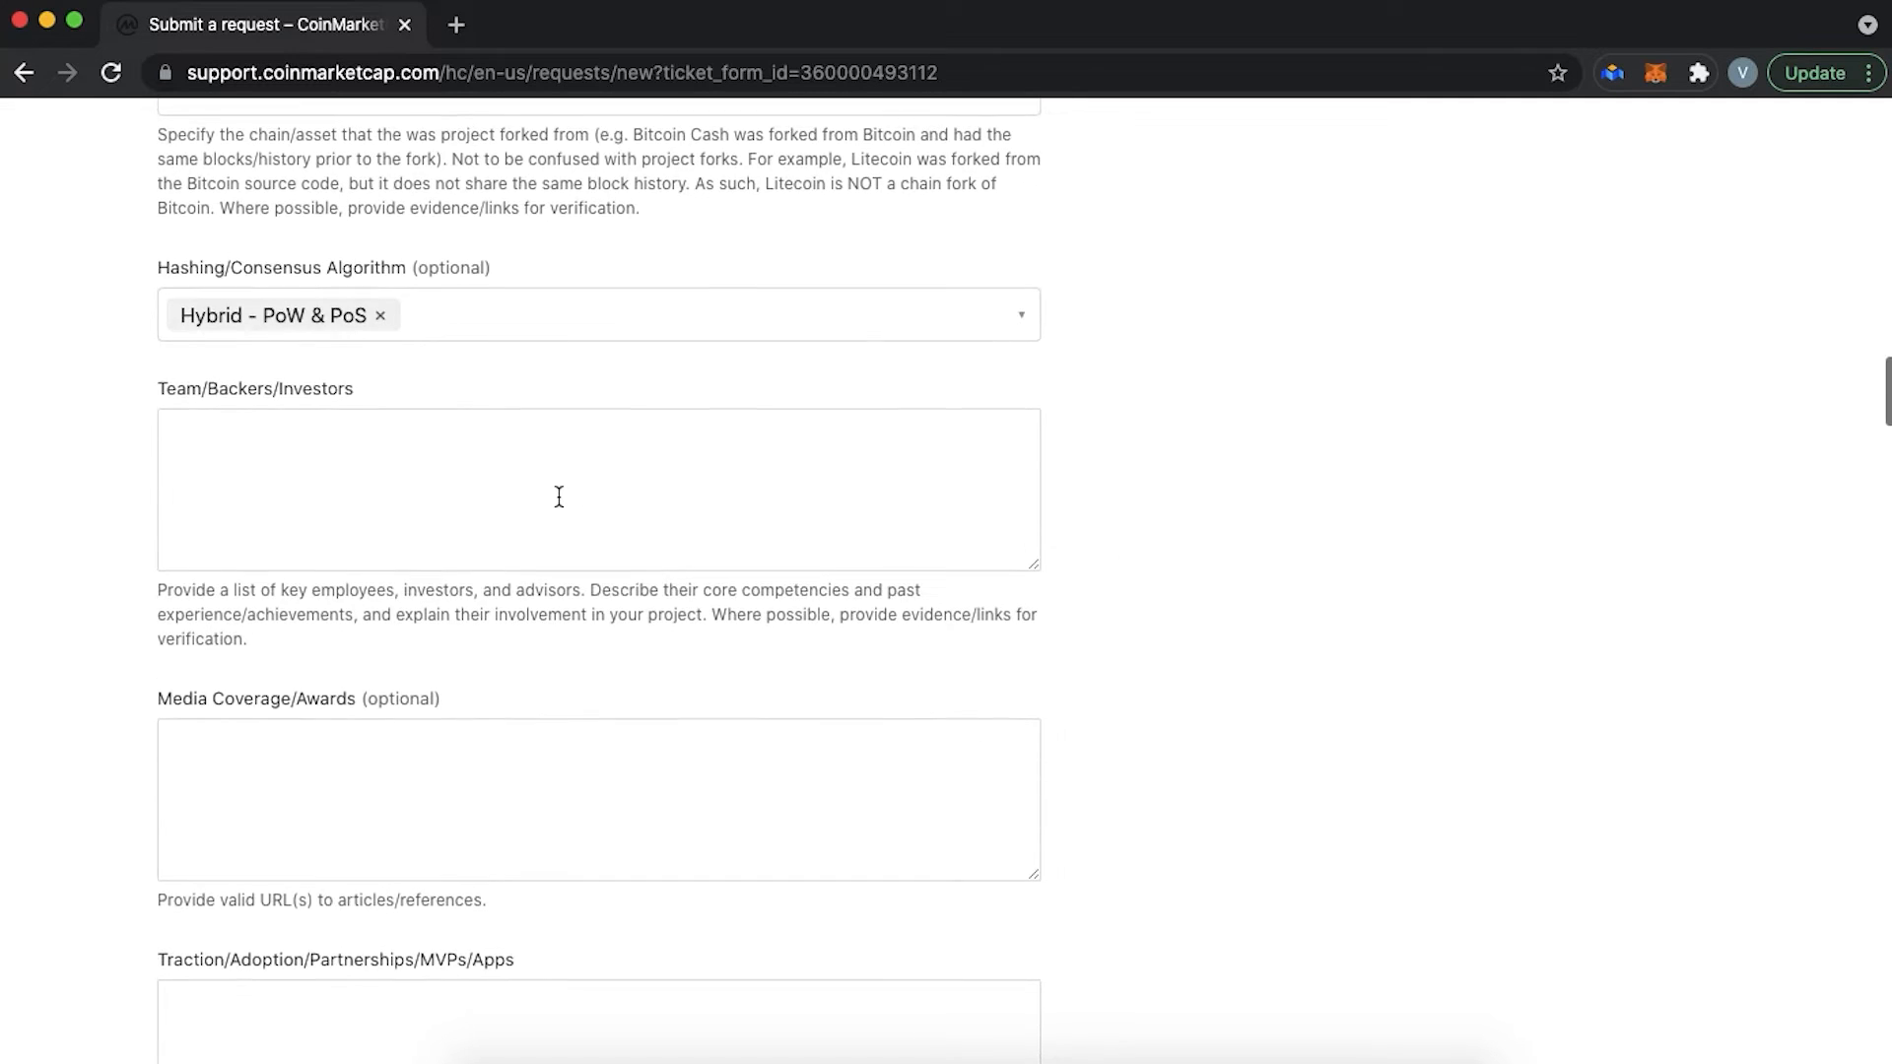
left_click(598, 489)
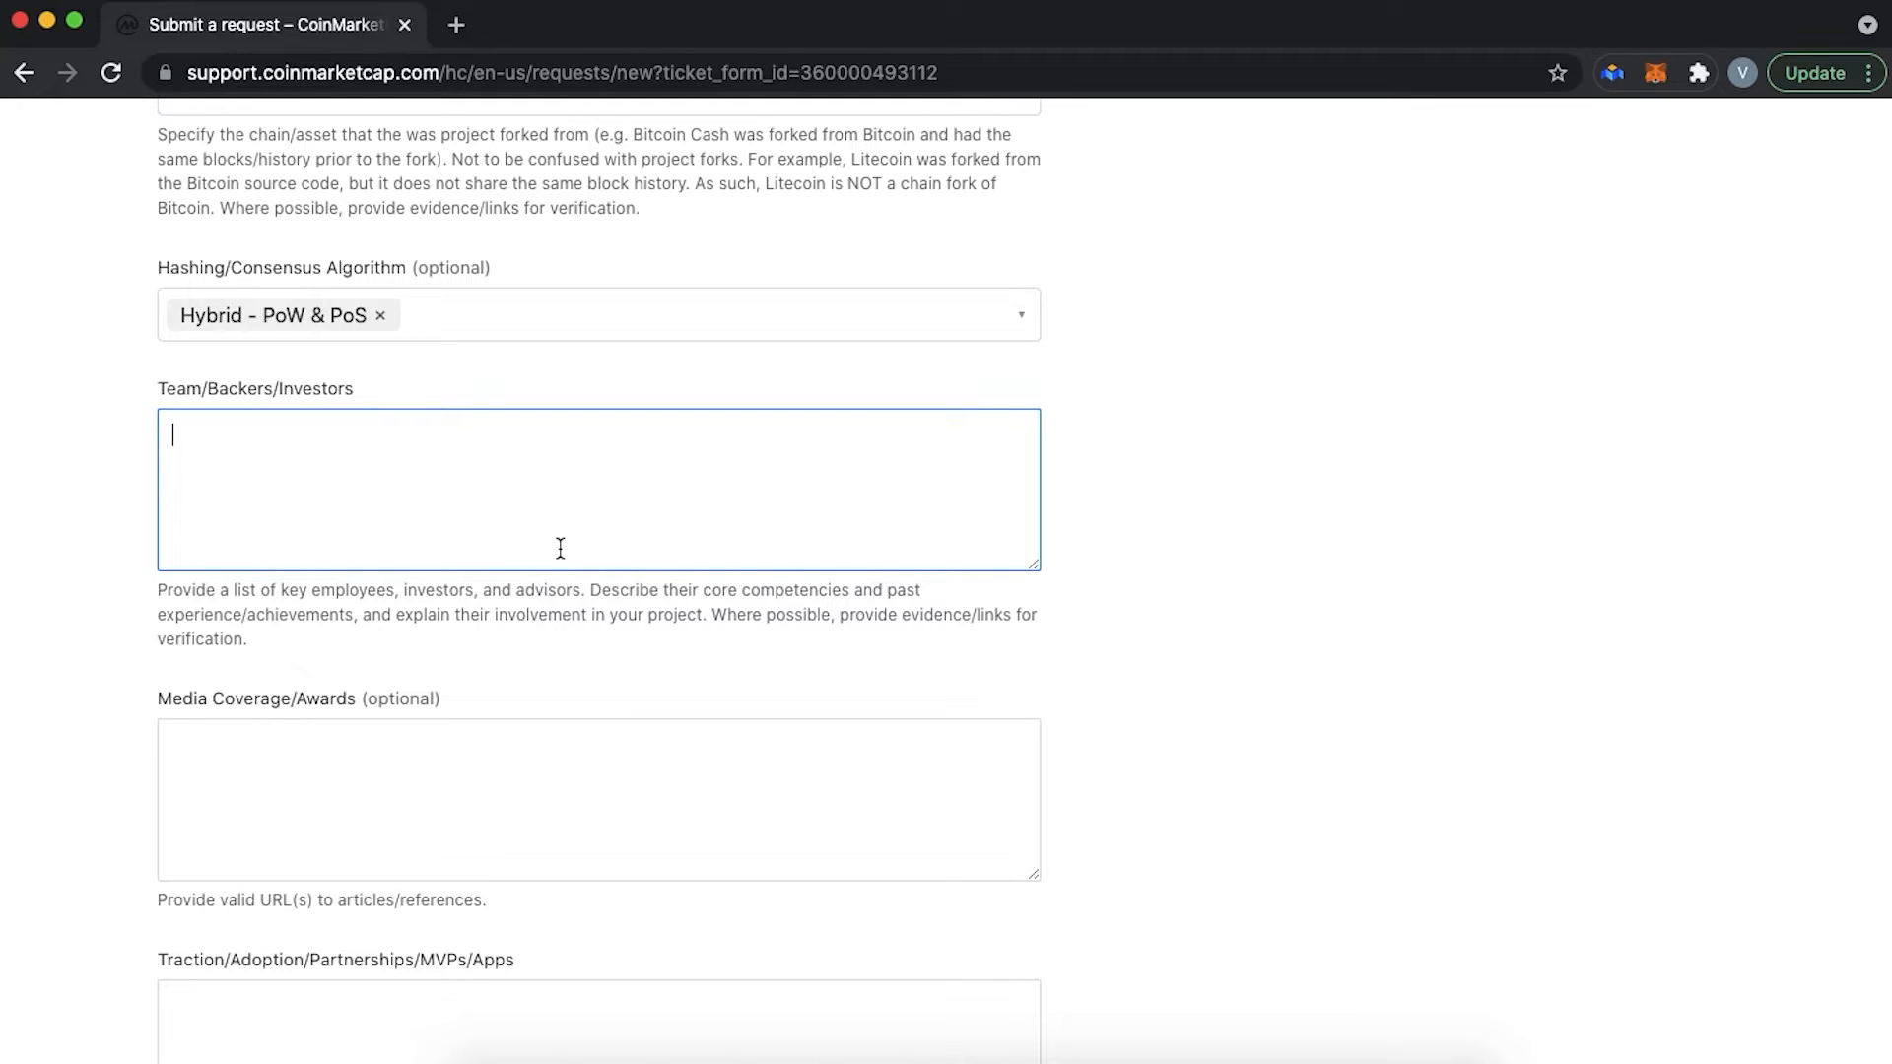
- Scroll past Country, Logo and Website fields and open the Annex A rich-list template spreadsheet
scroll("down", 3)
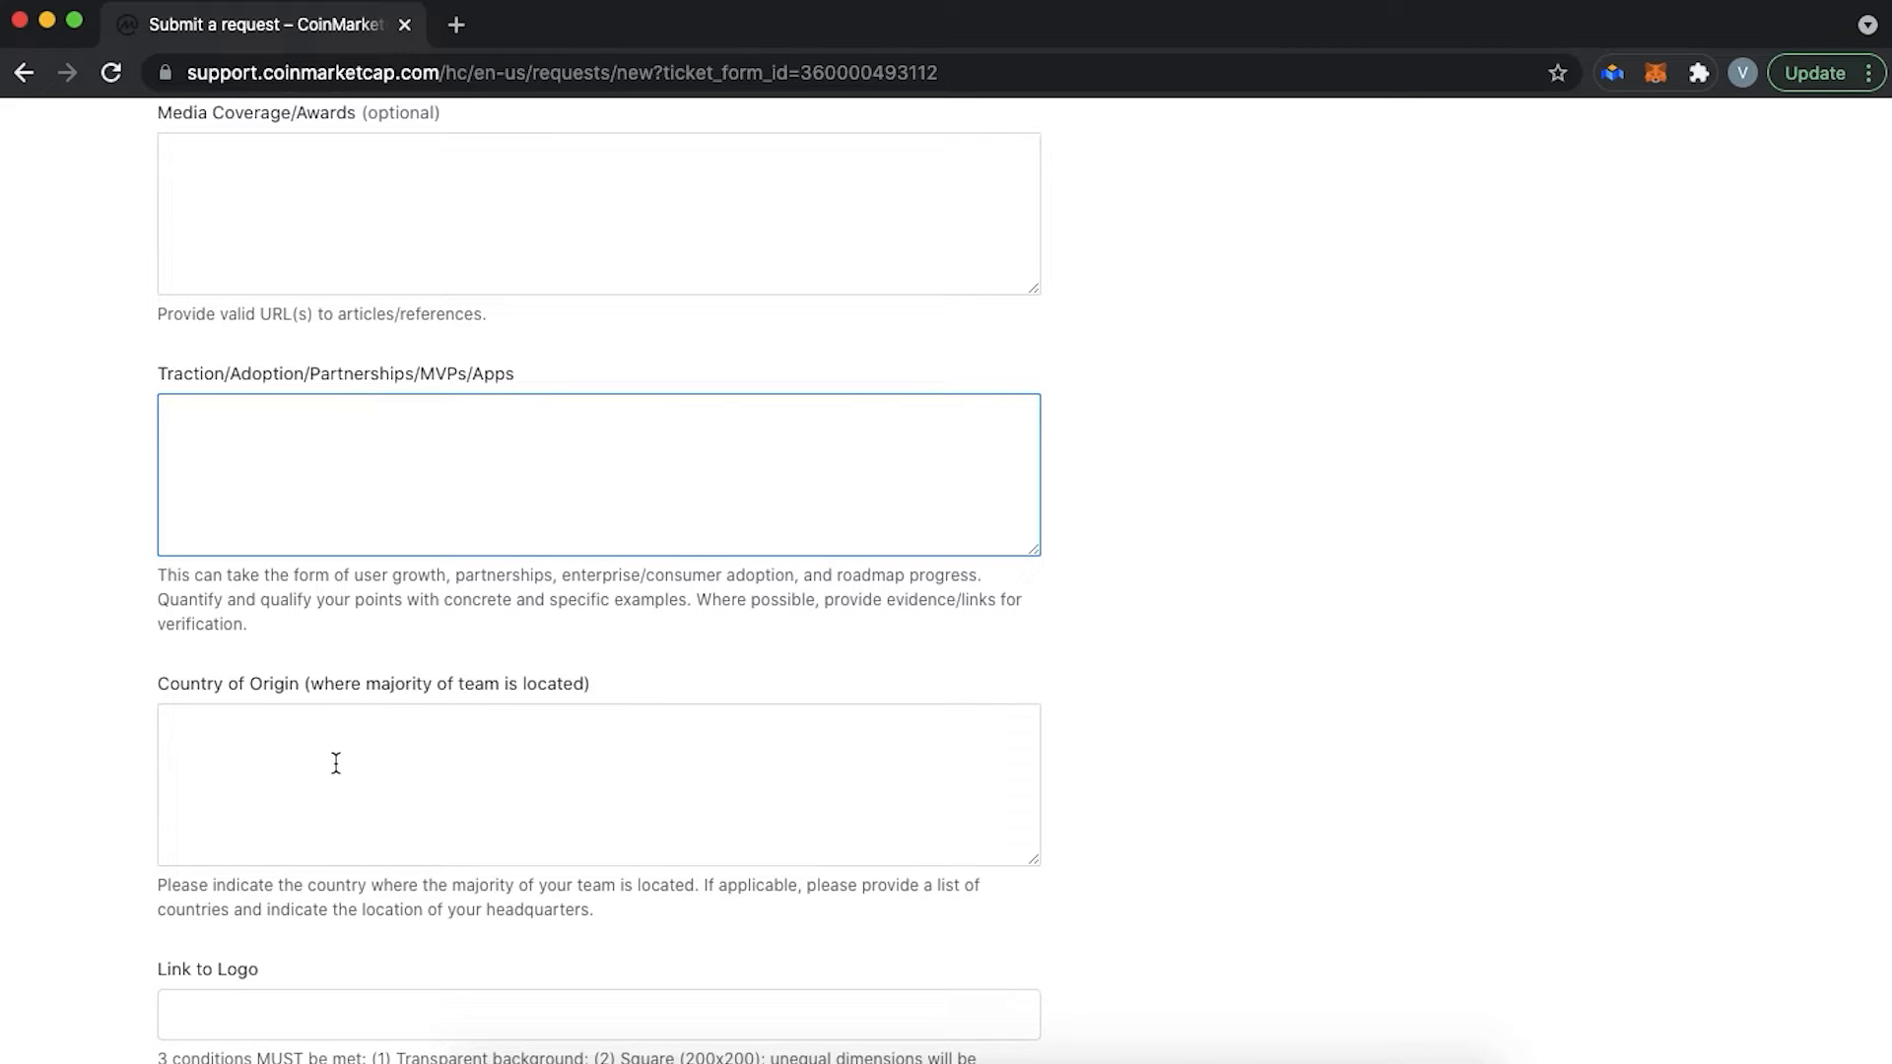
scroll("down", 3)
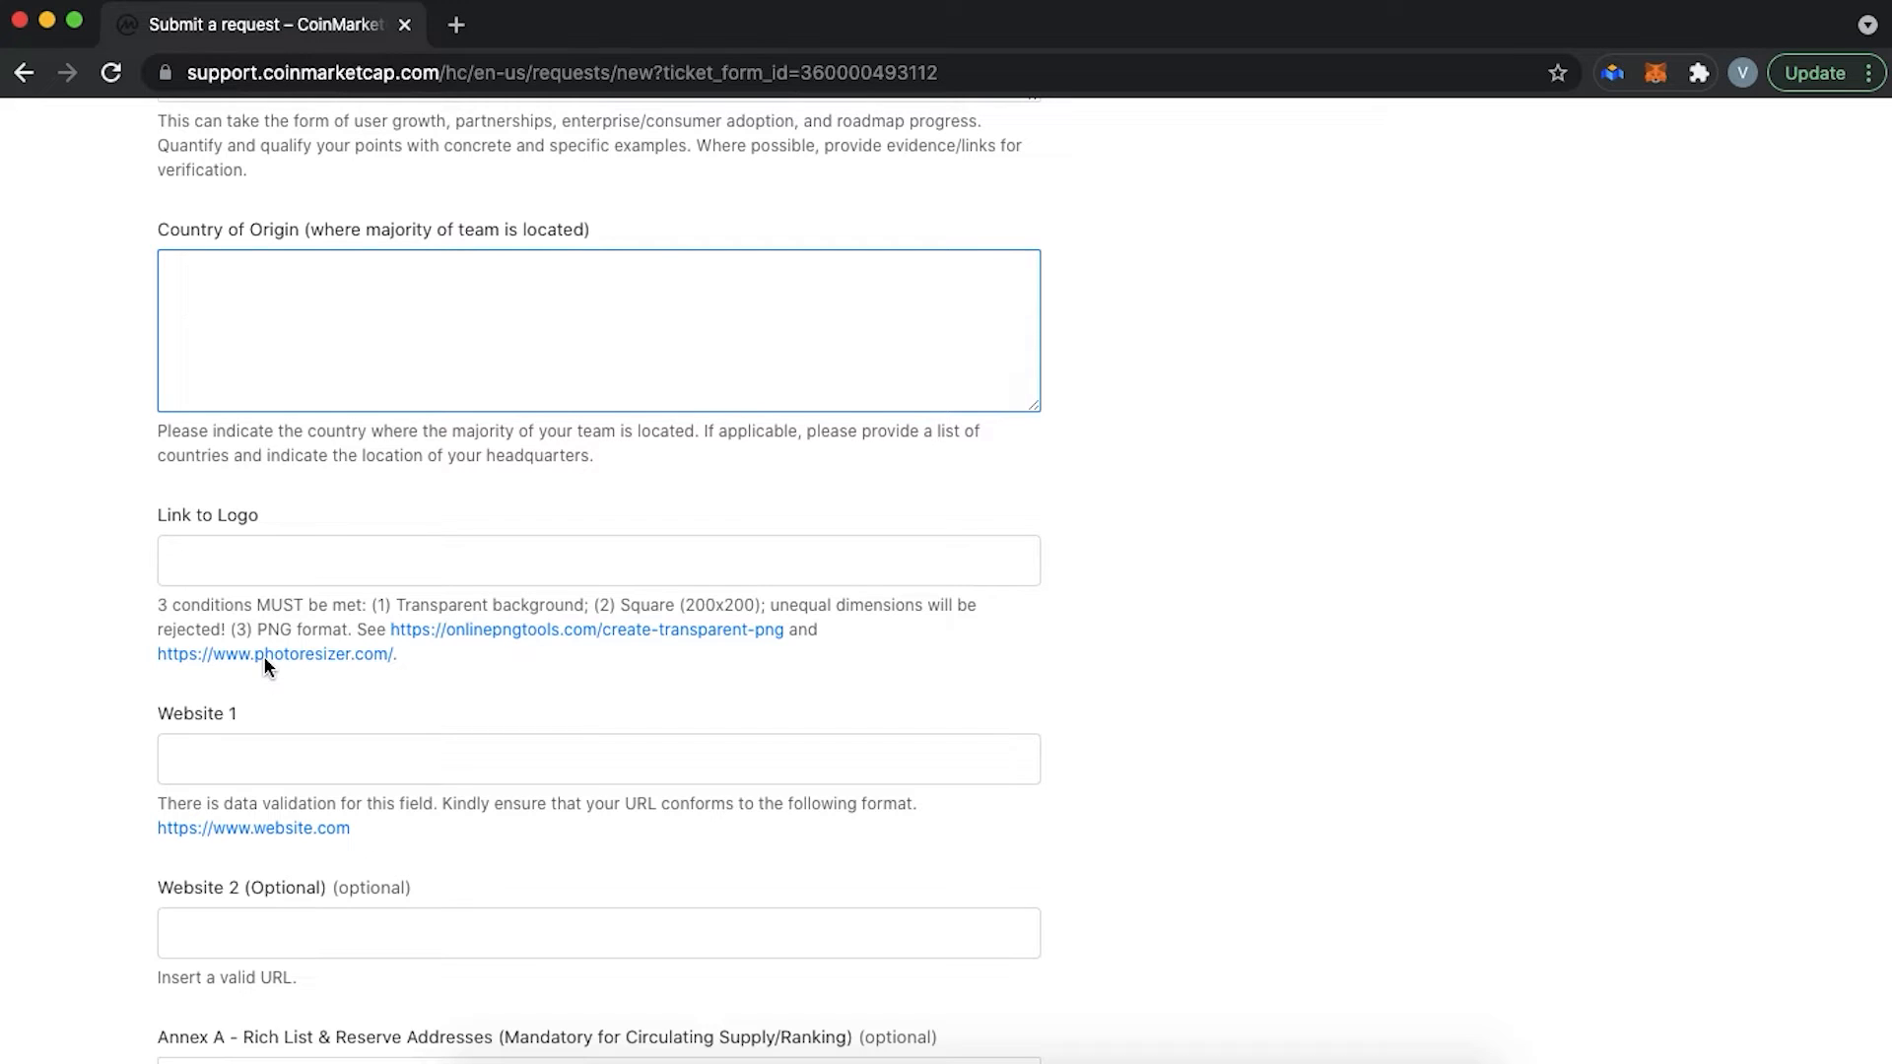
mouse_move(282, 661)
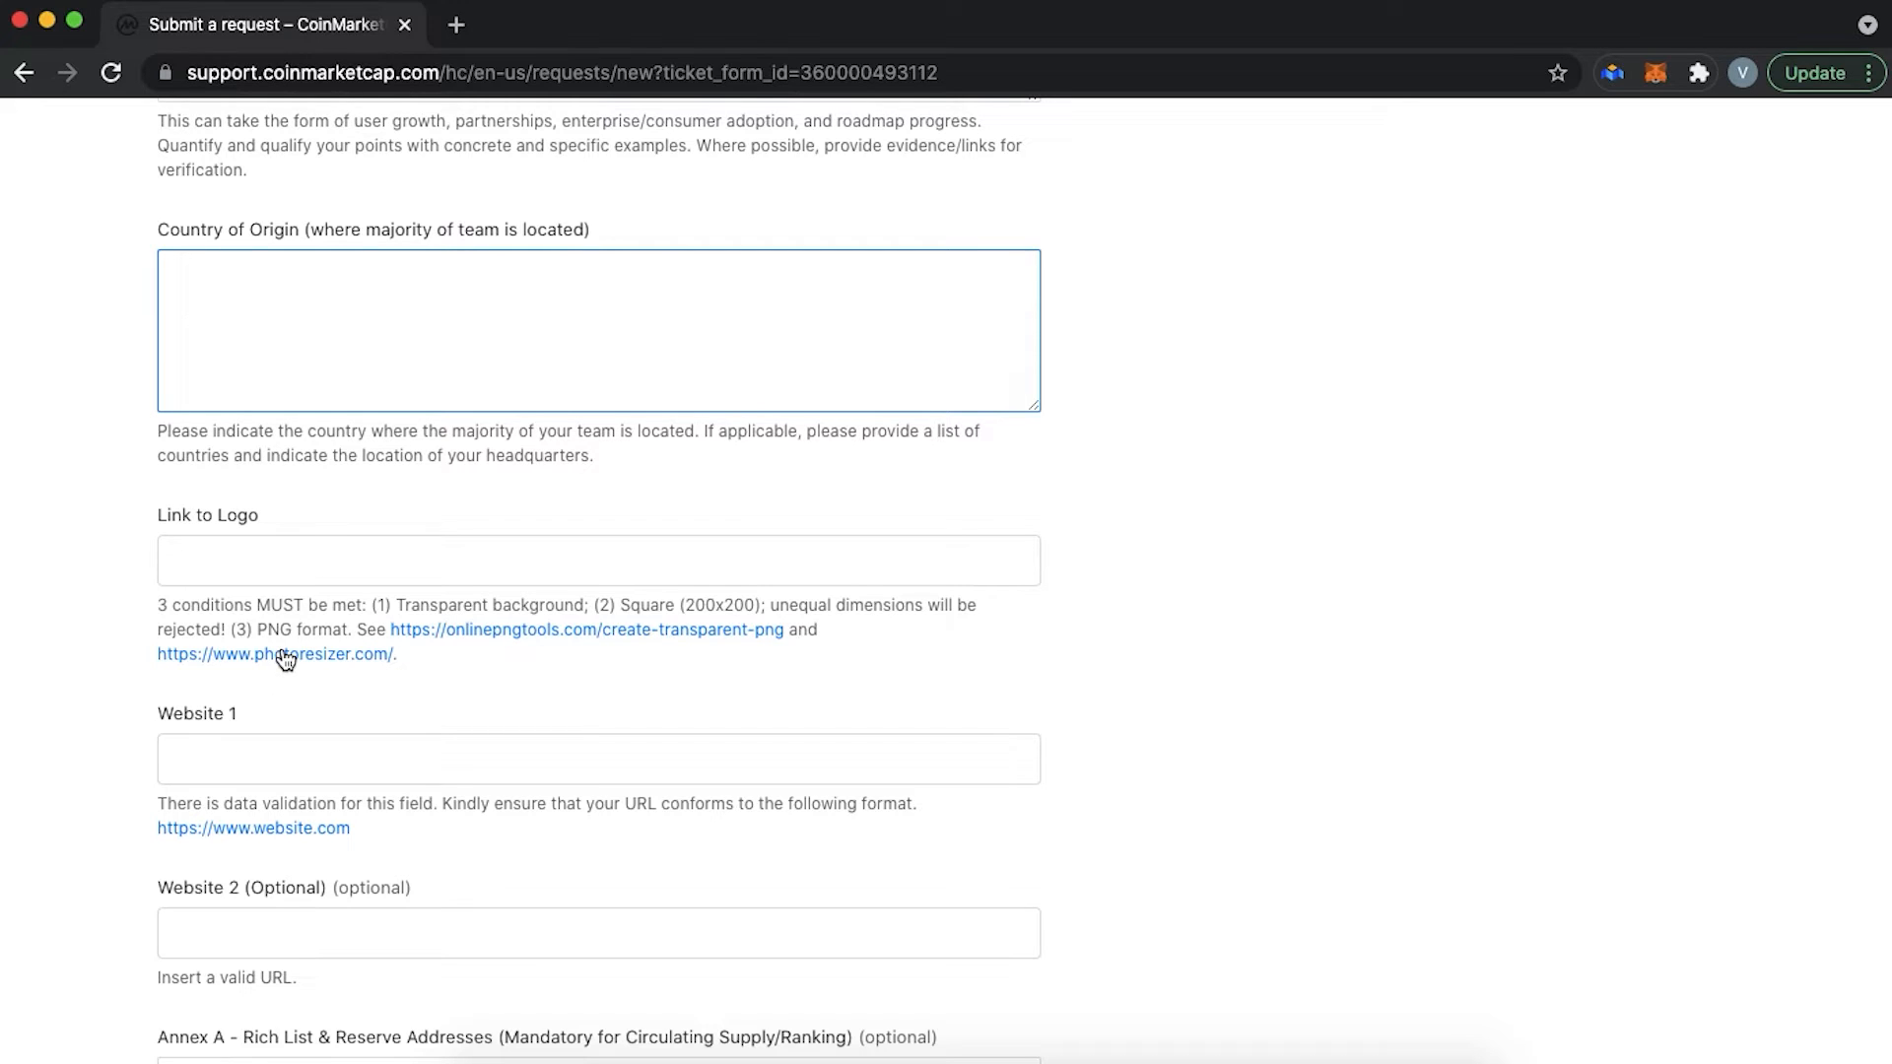
left_click(276, 655)
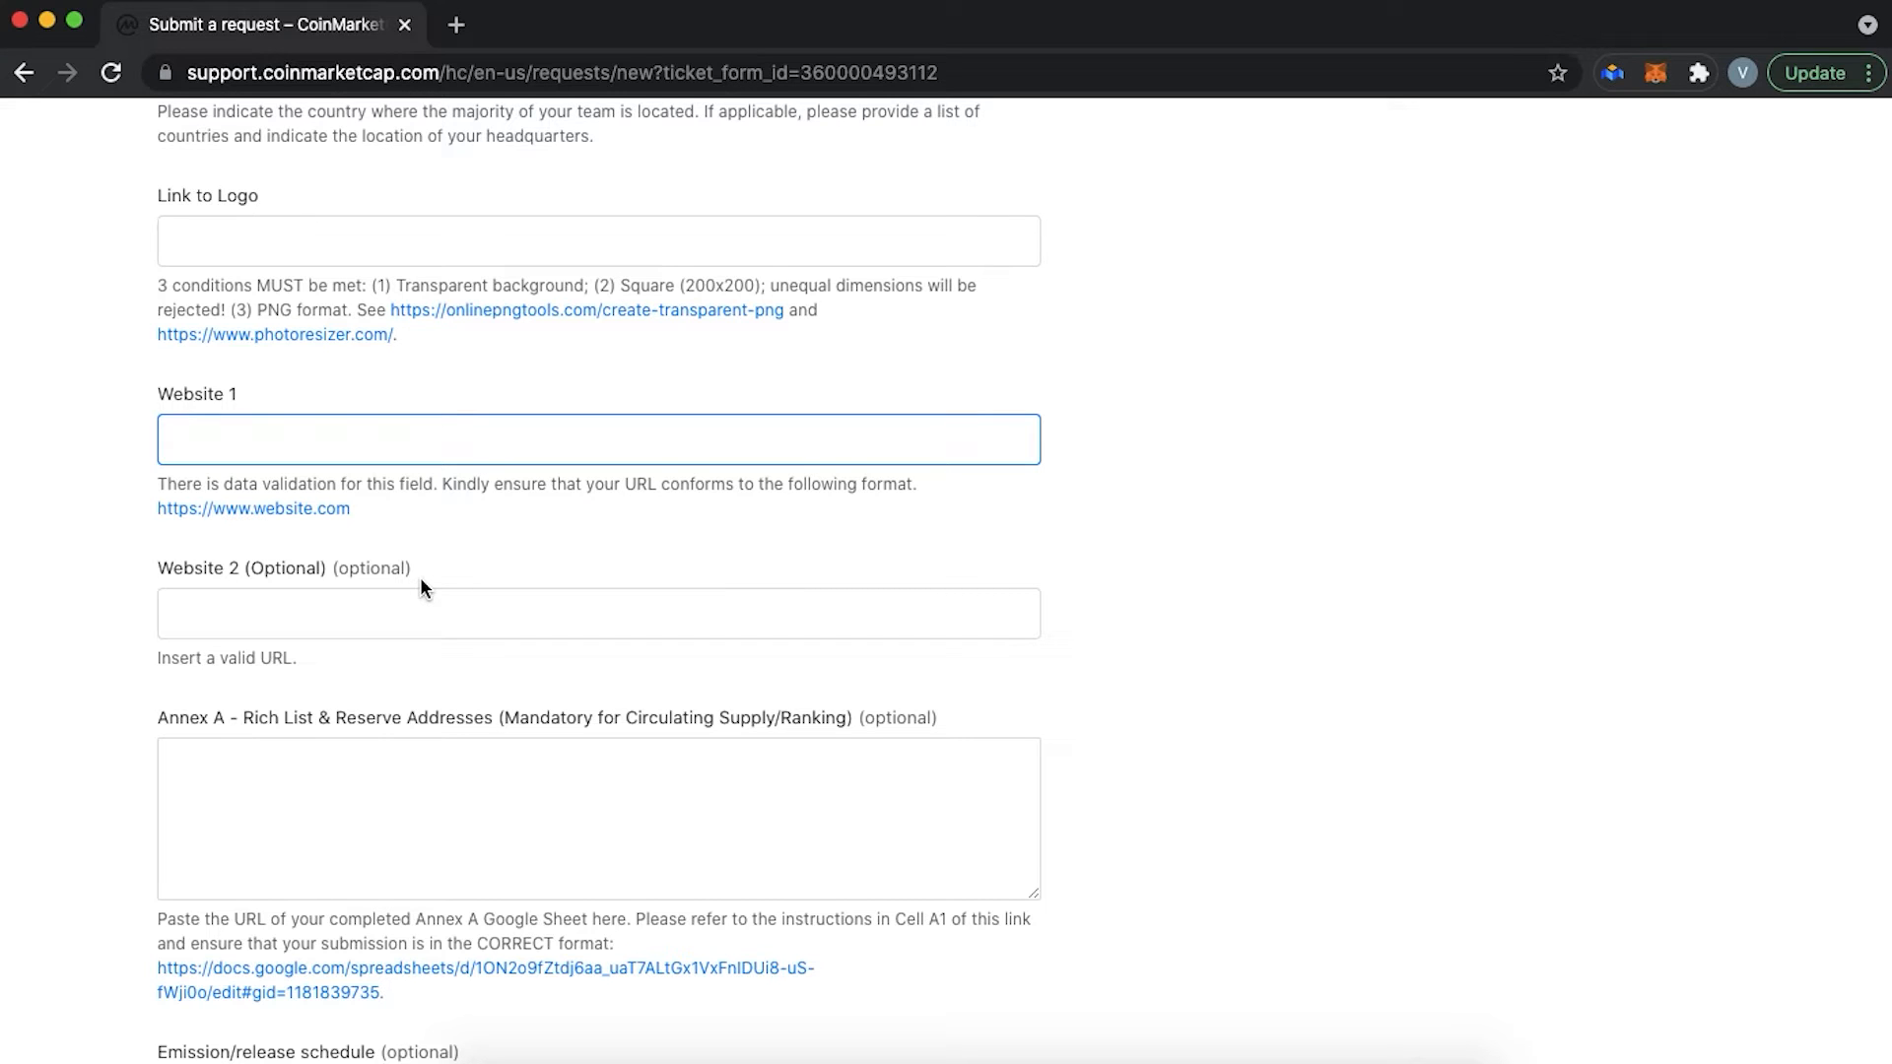
scroll("down", 3)
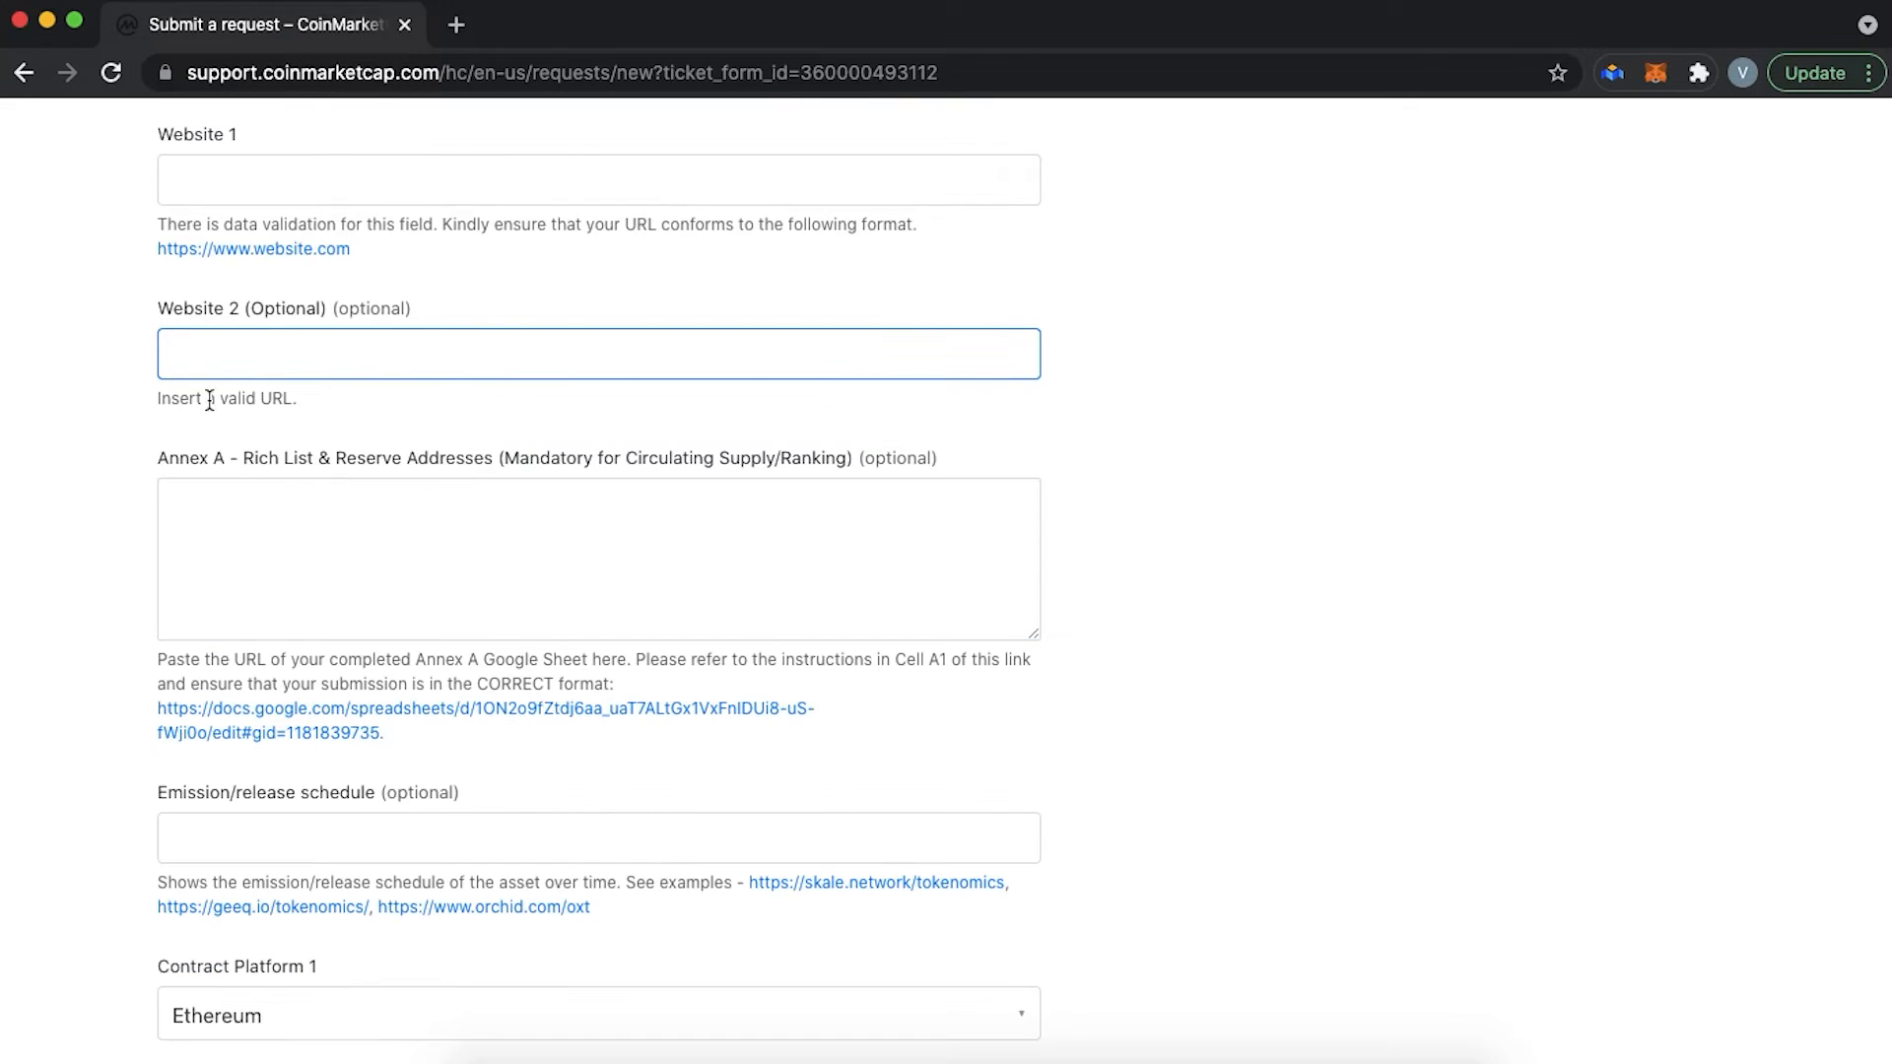
left_click(597, 558)
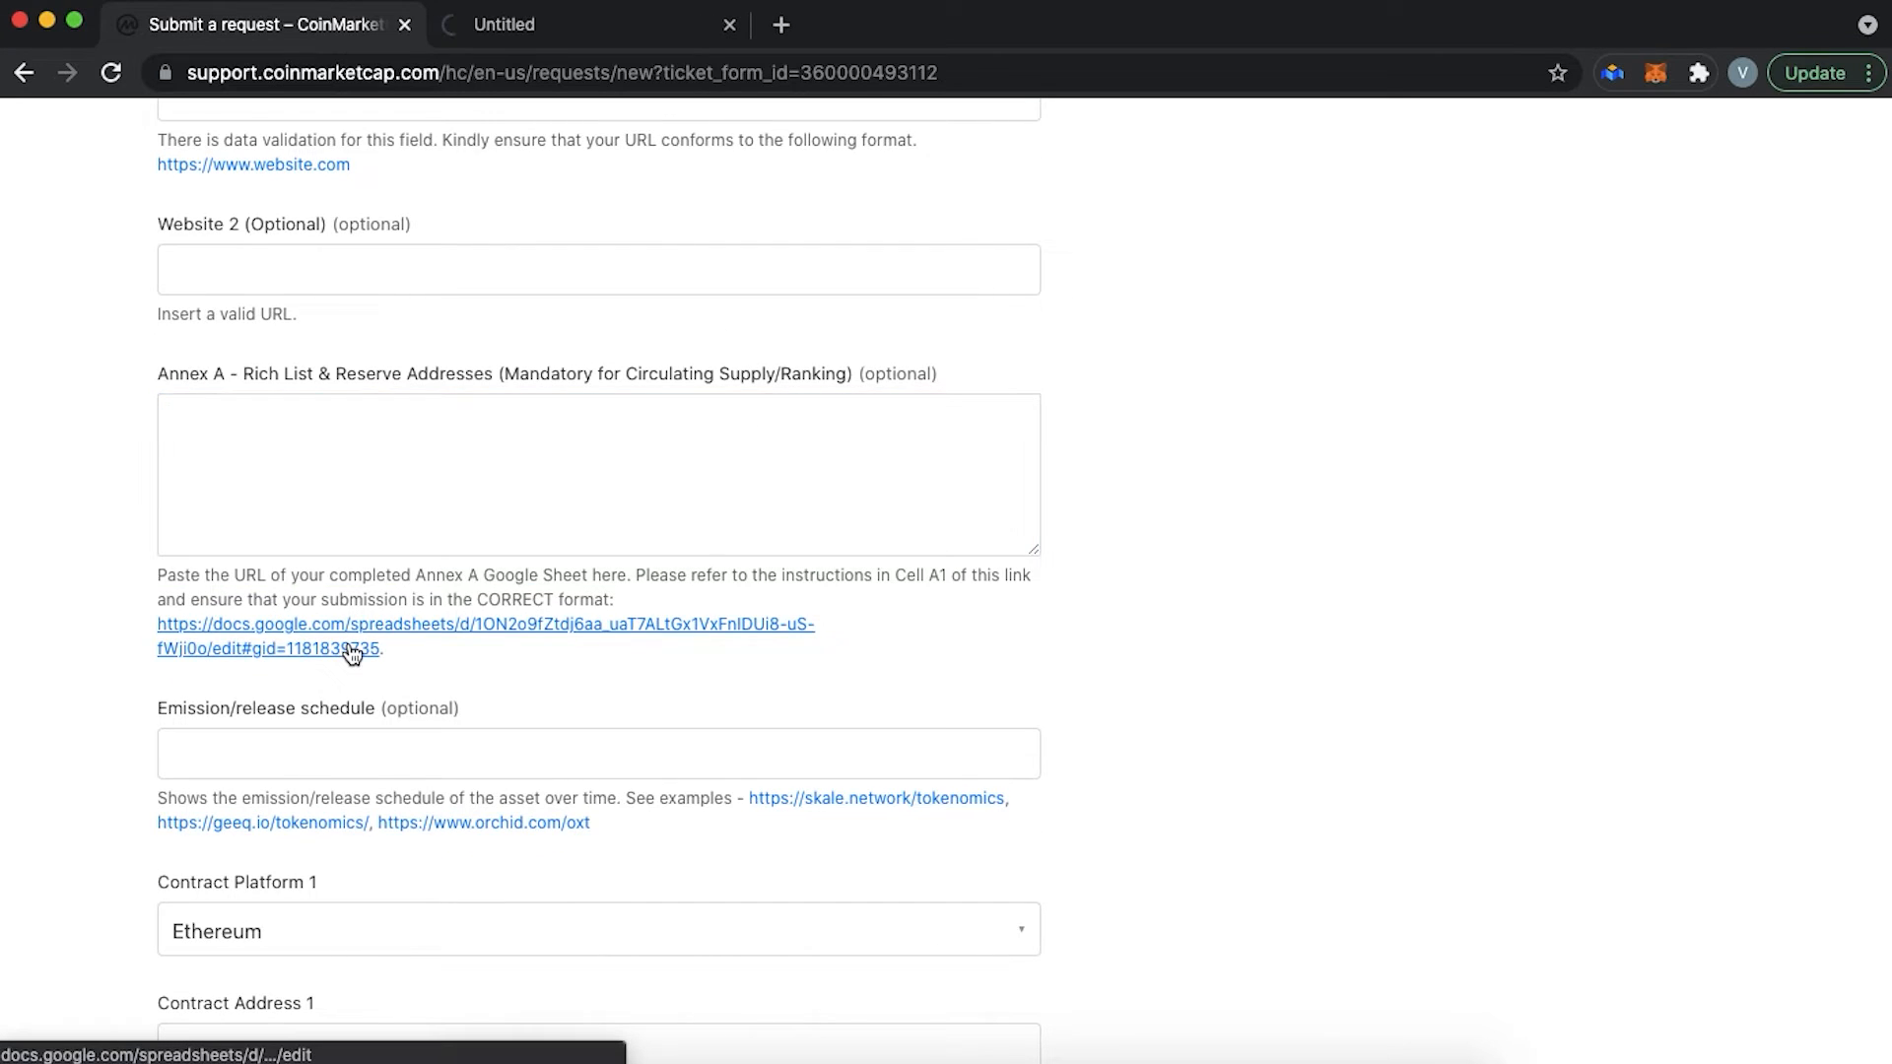
- Browse the CMC Form Public template's Annex A, B and C sheets
left_click(350, 636)
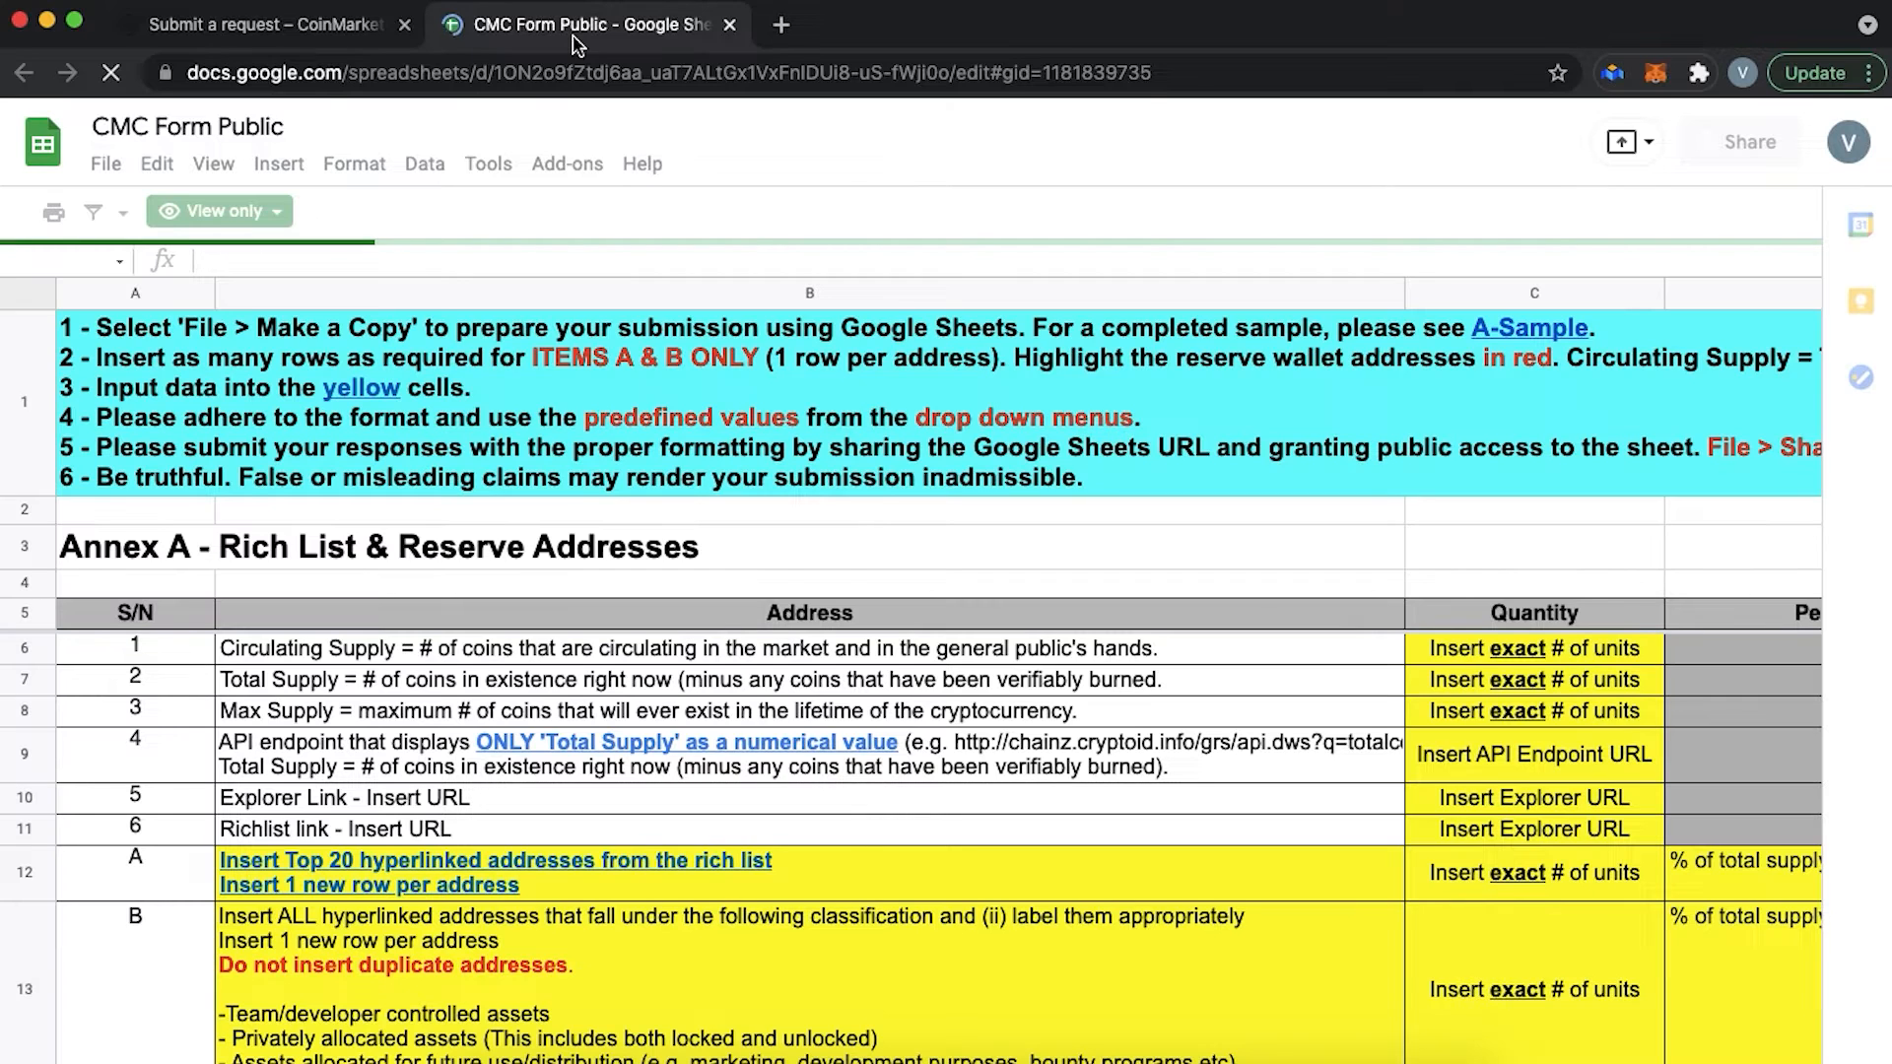
scroll("down", 3)
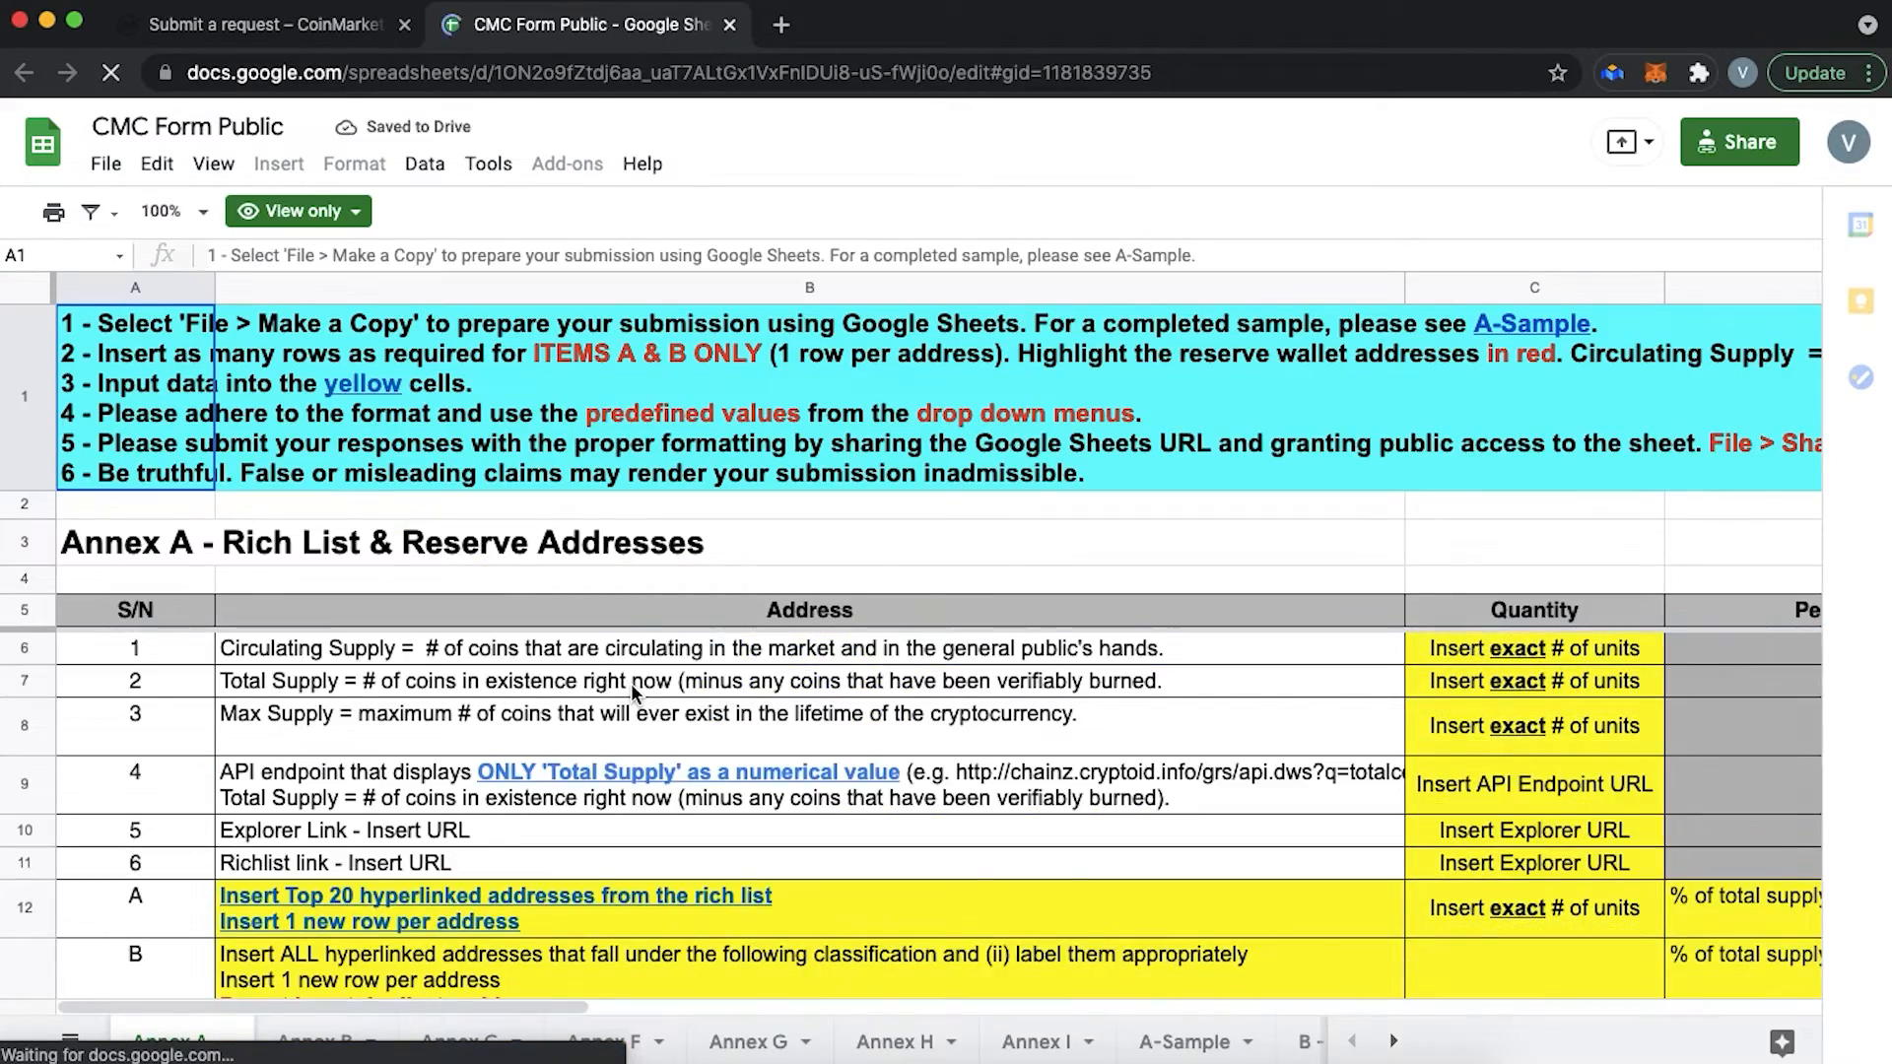
scroll("down", 3)
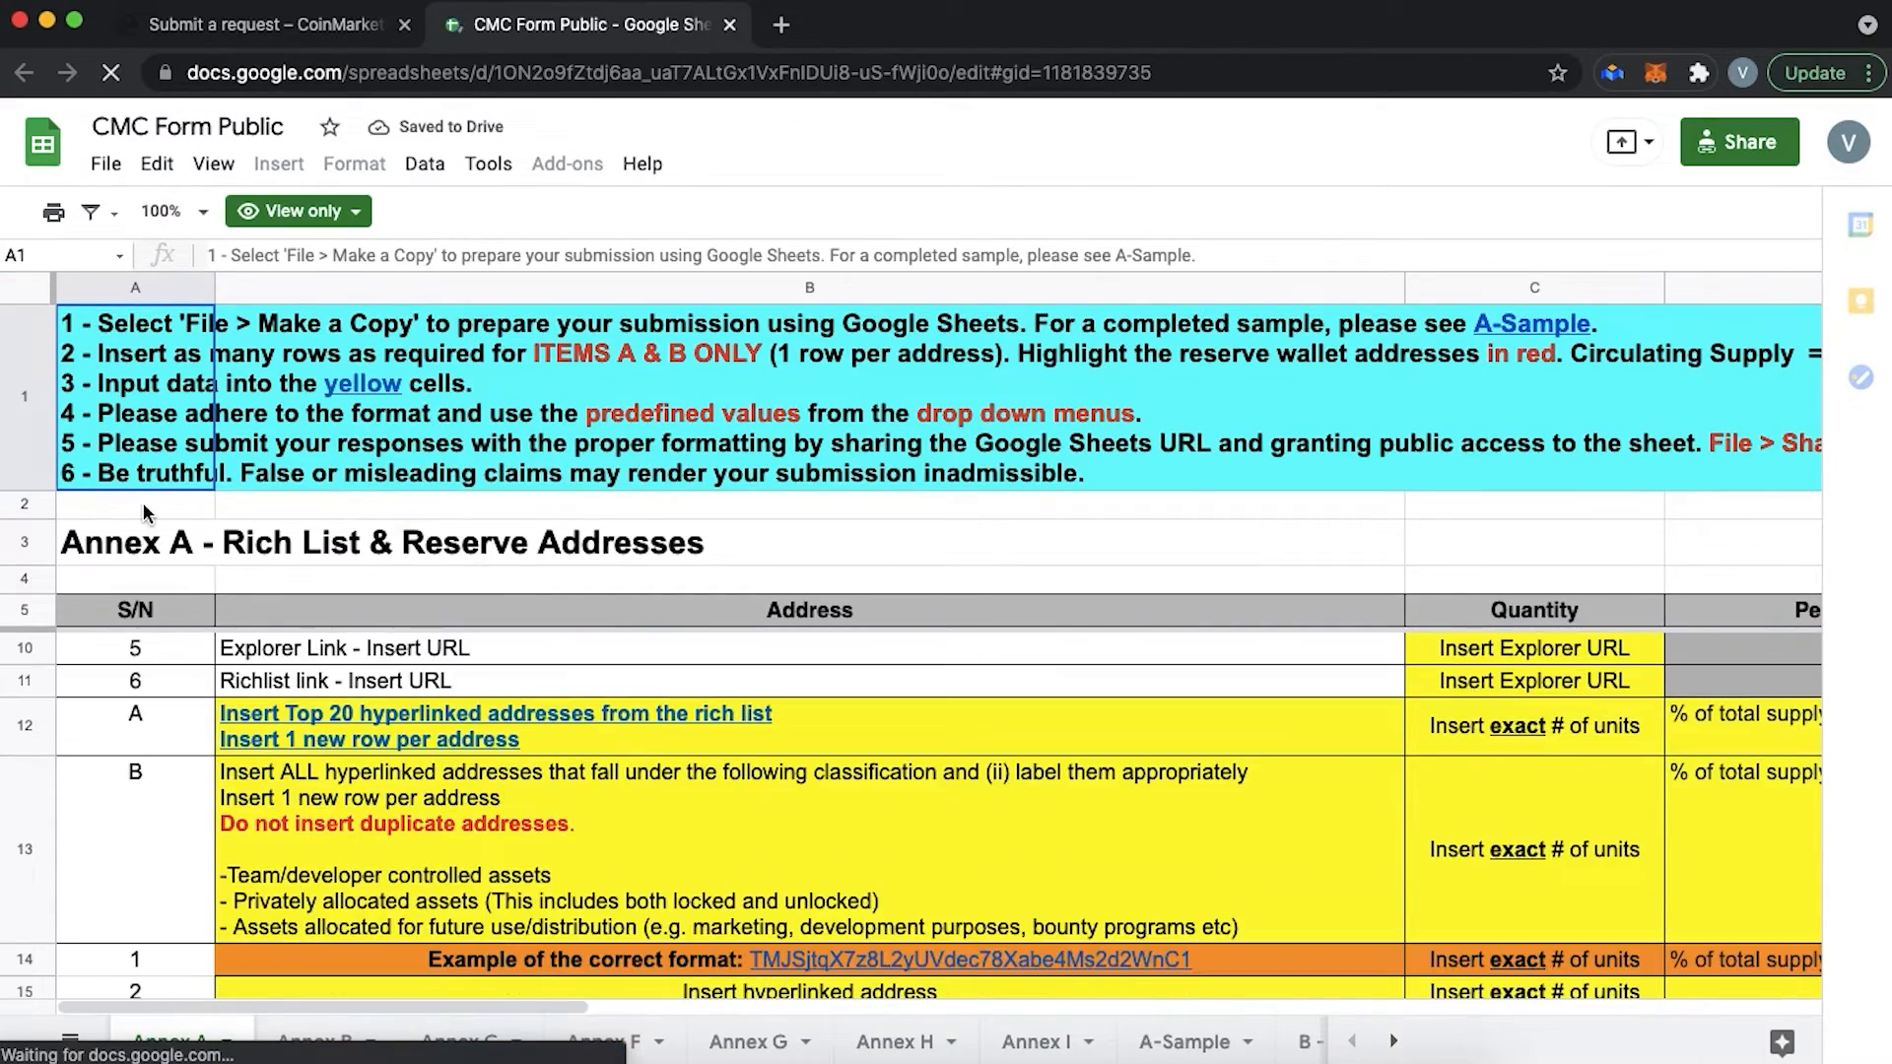
left_click(311, 1041)
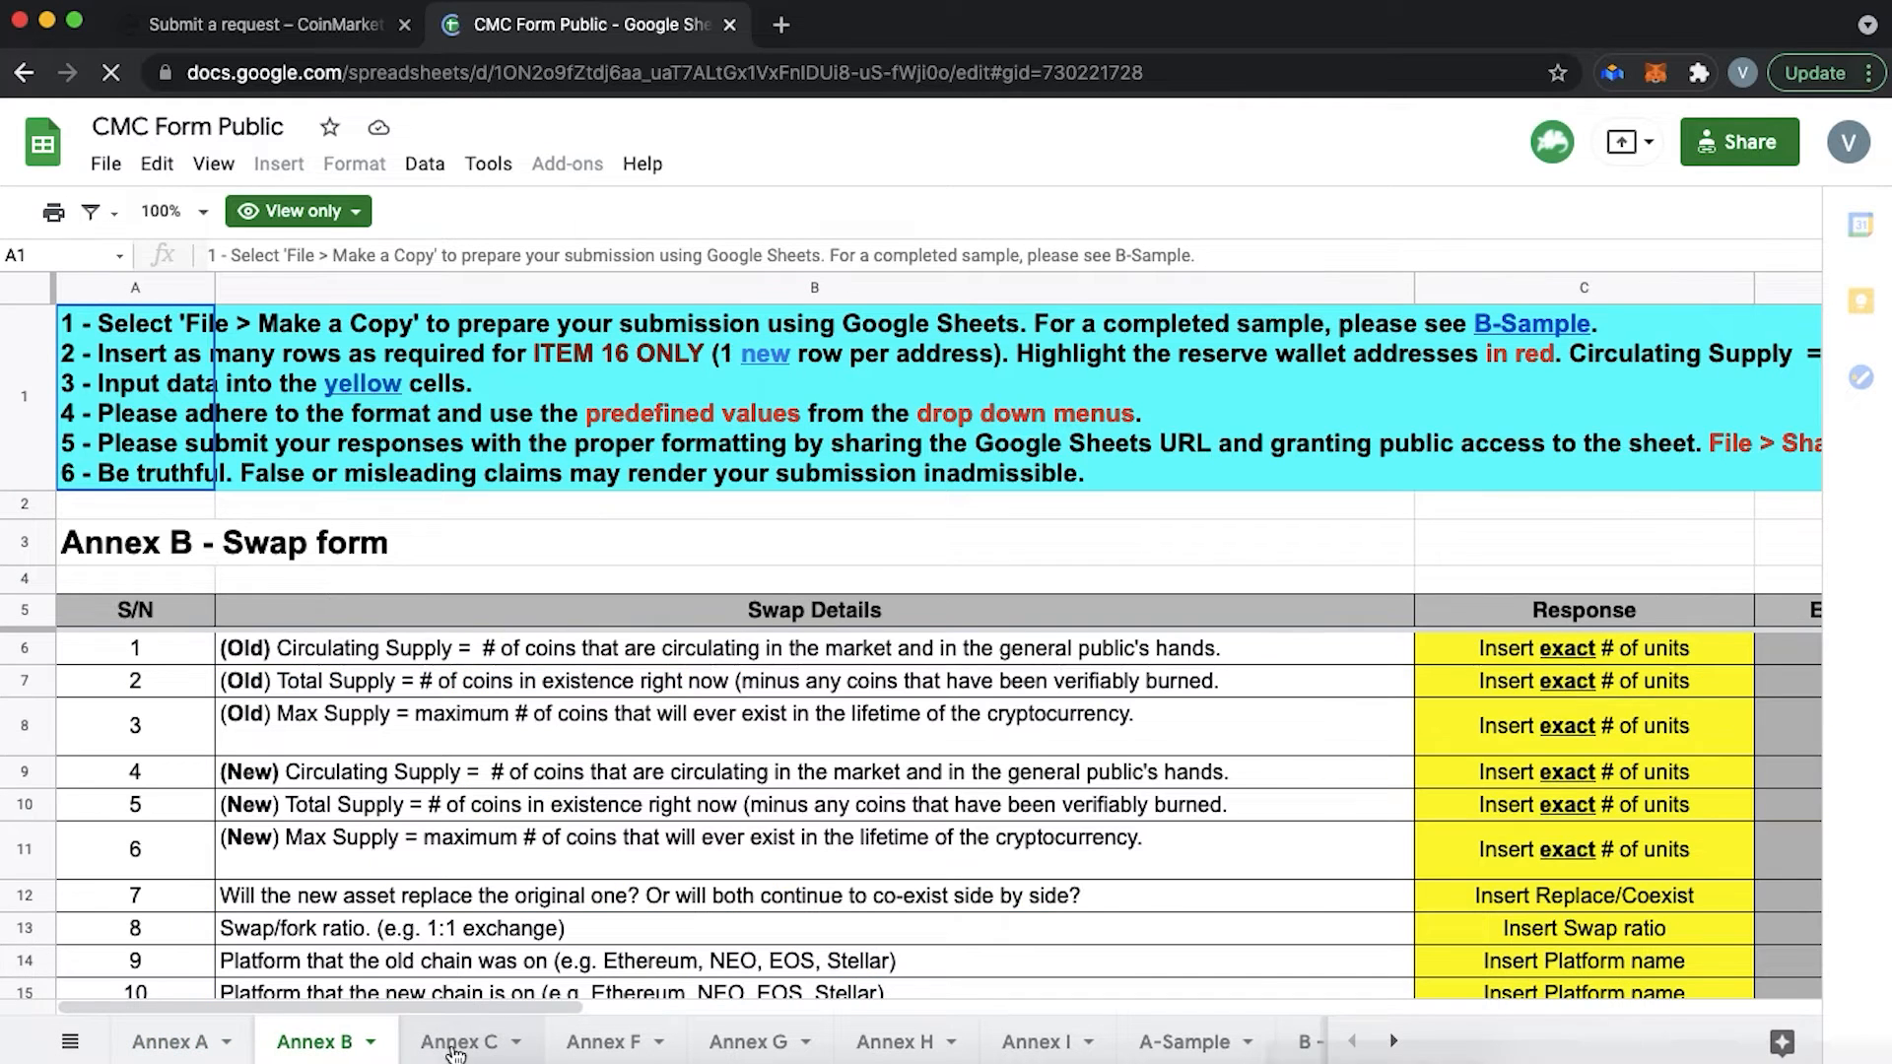
left_click(459, 1040)
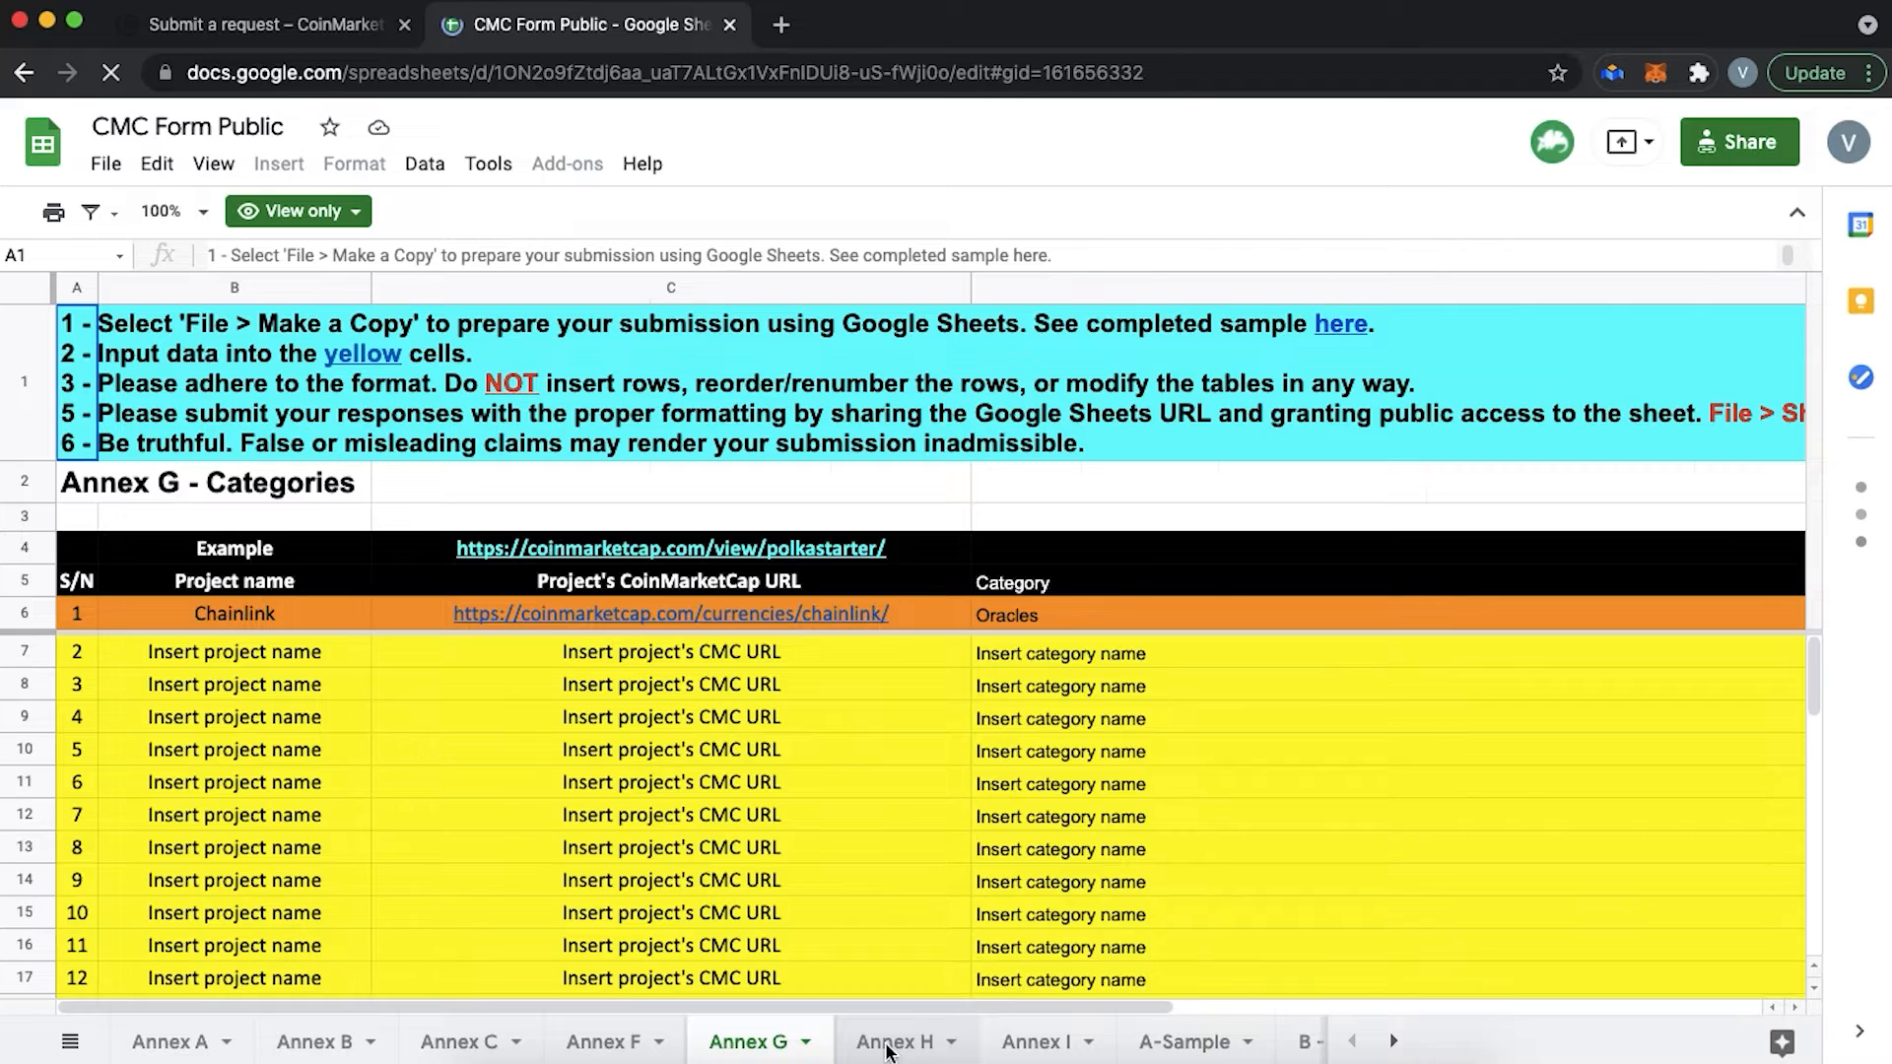
- Review the A-Sample, C-Sample and F-Sample example sheets, then leave the template
left_click(1185, 1041)
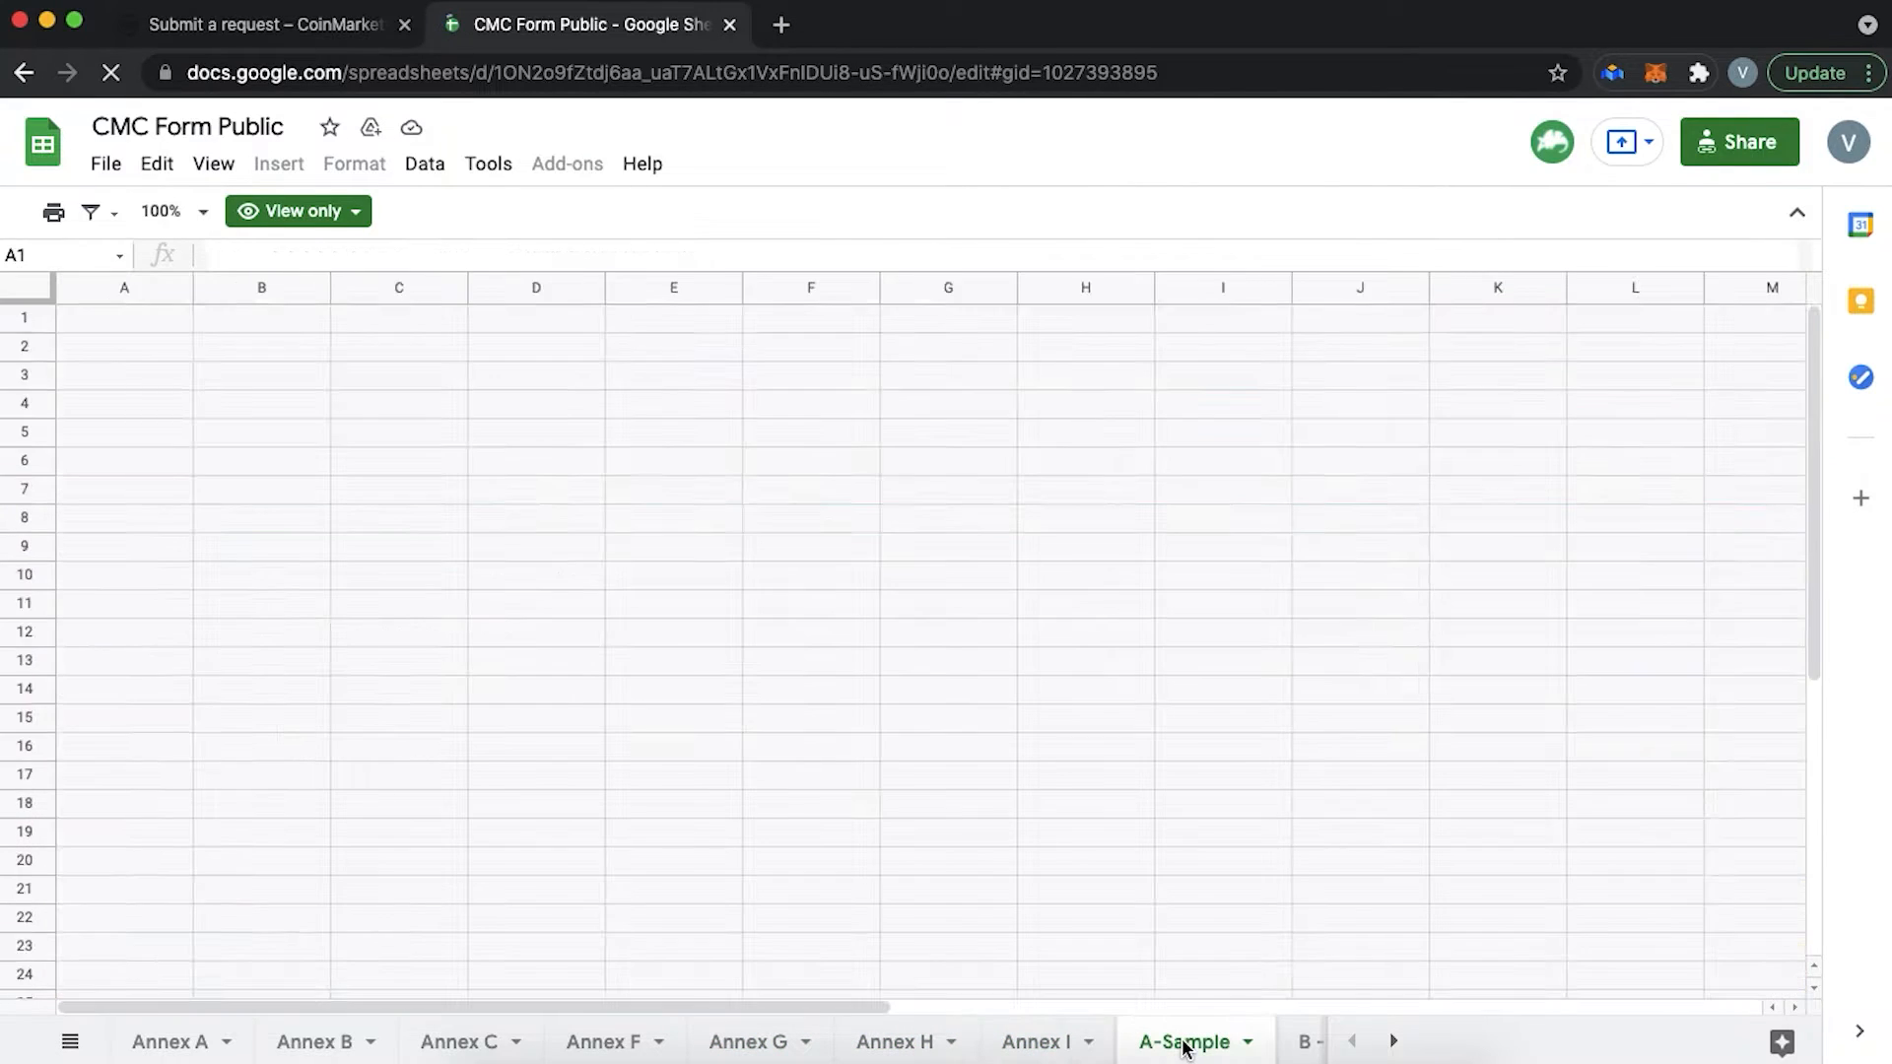
left_click(1192, 1041)
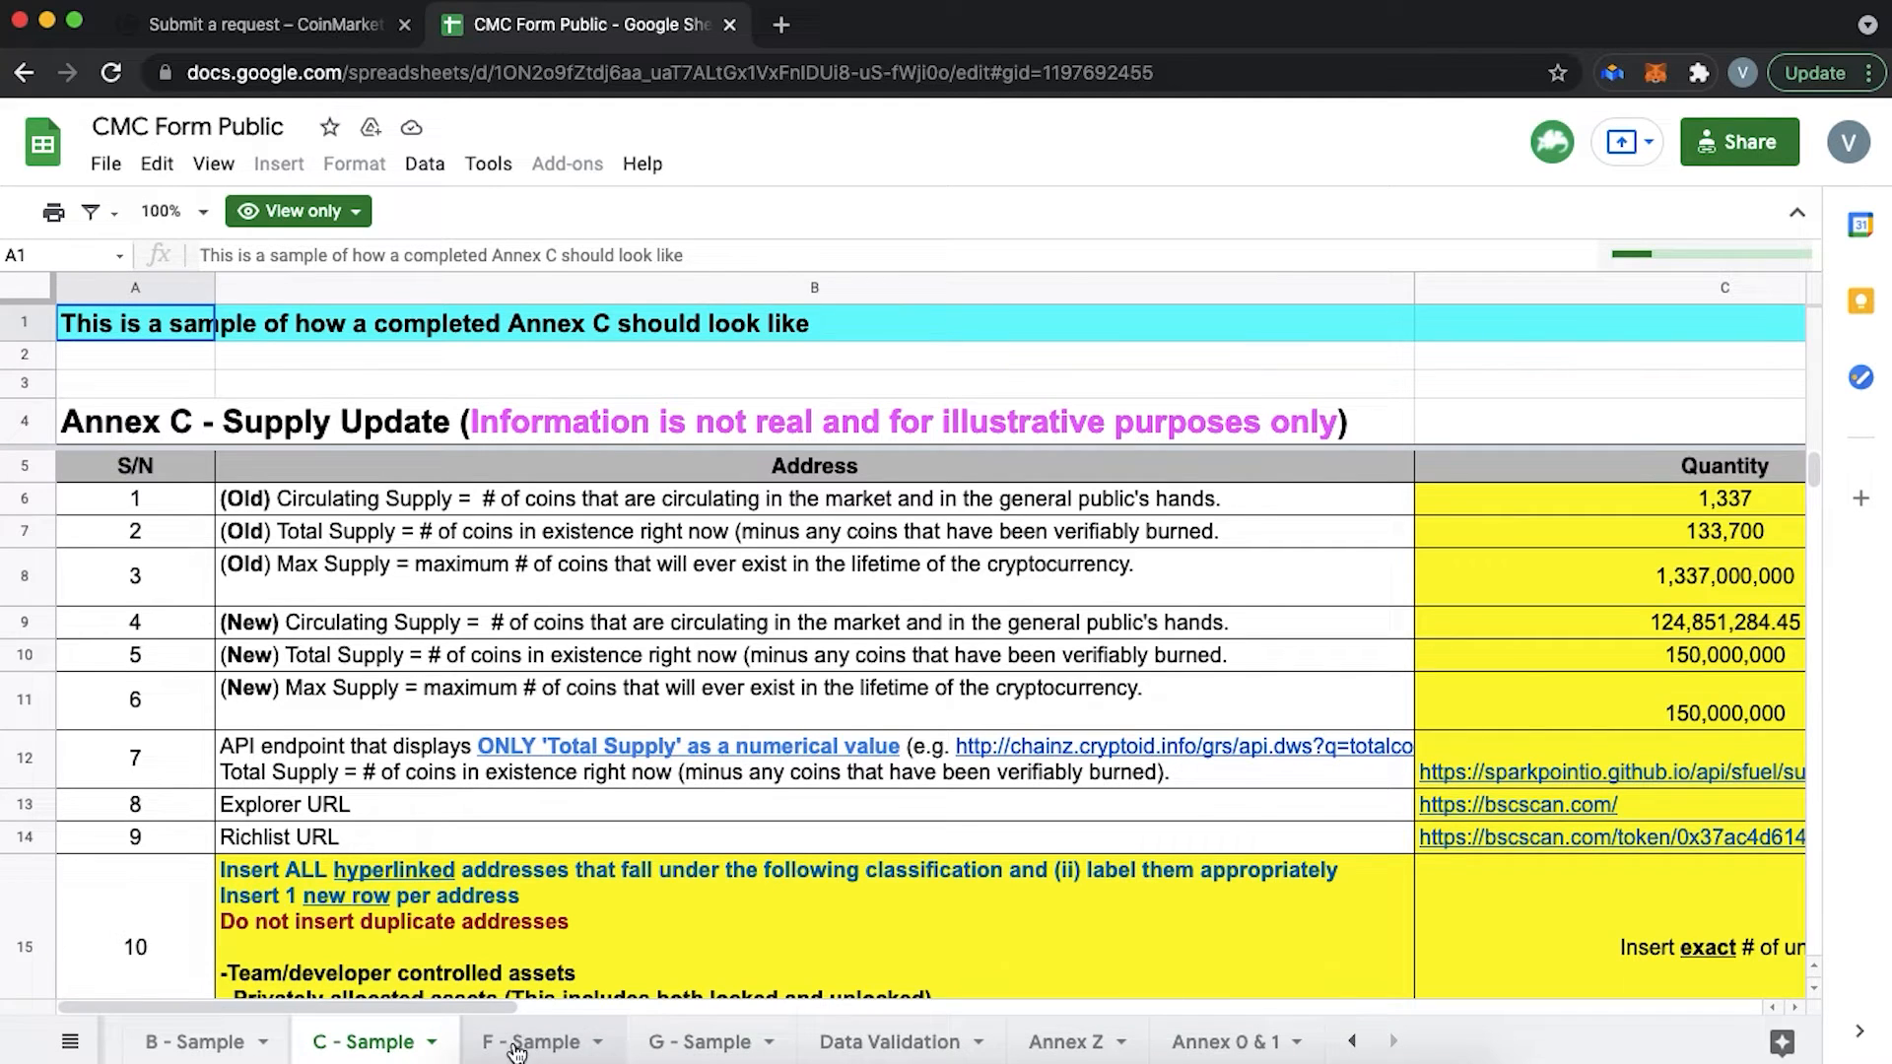
left_click(266, 24)
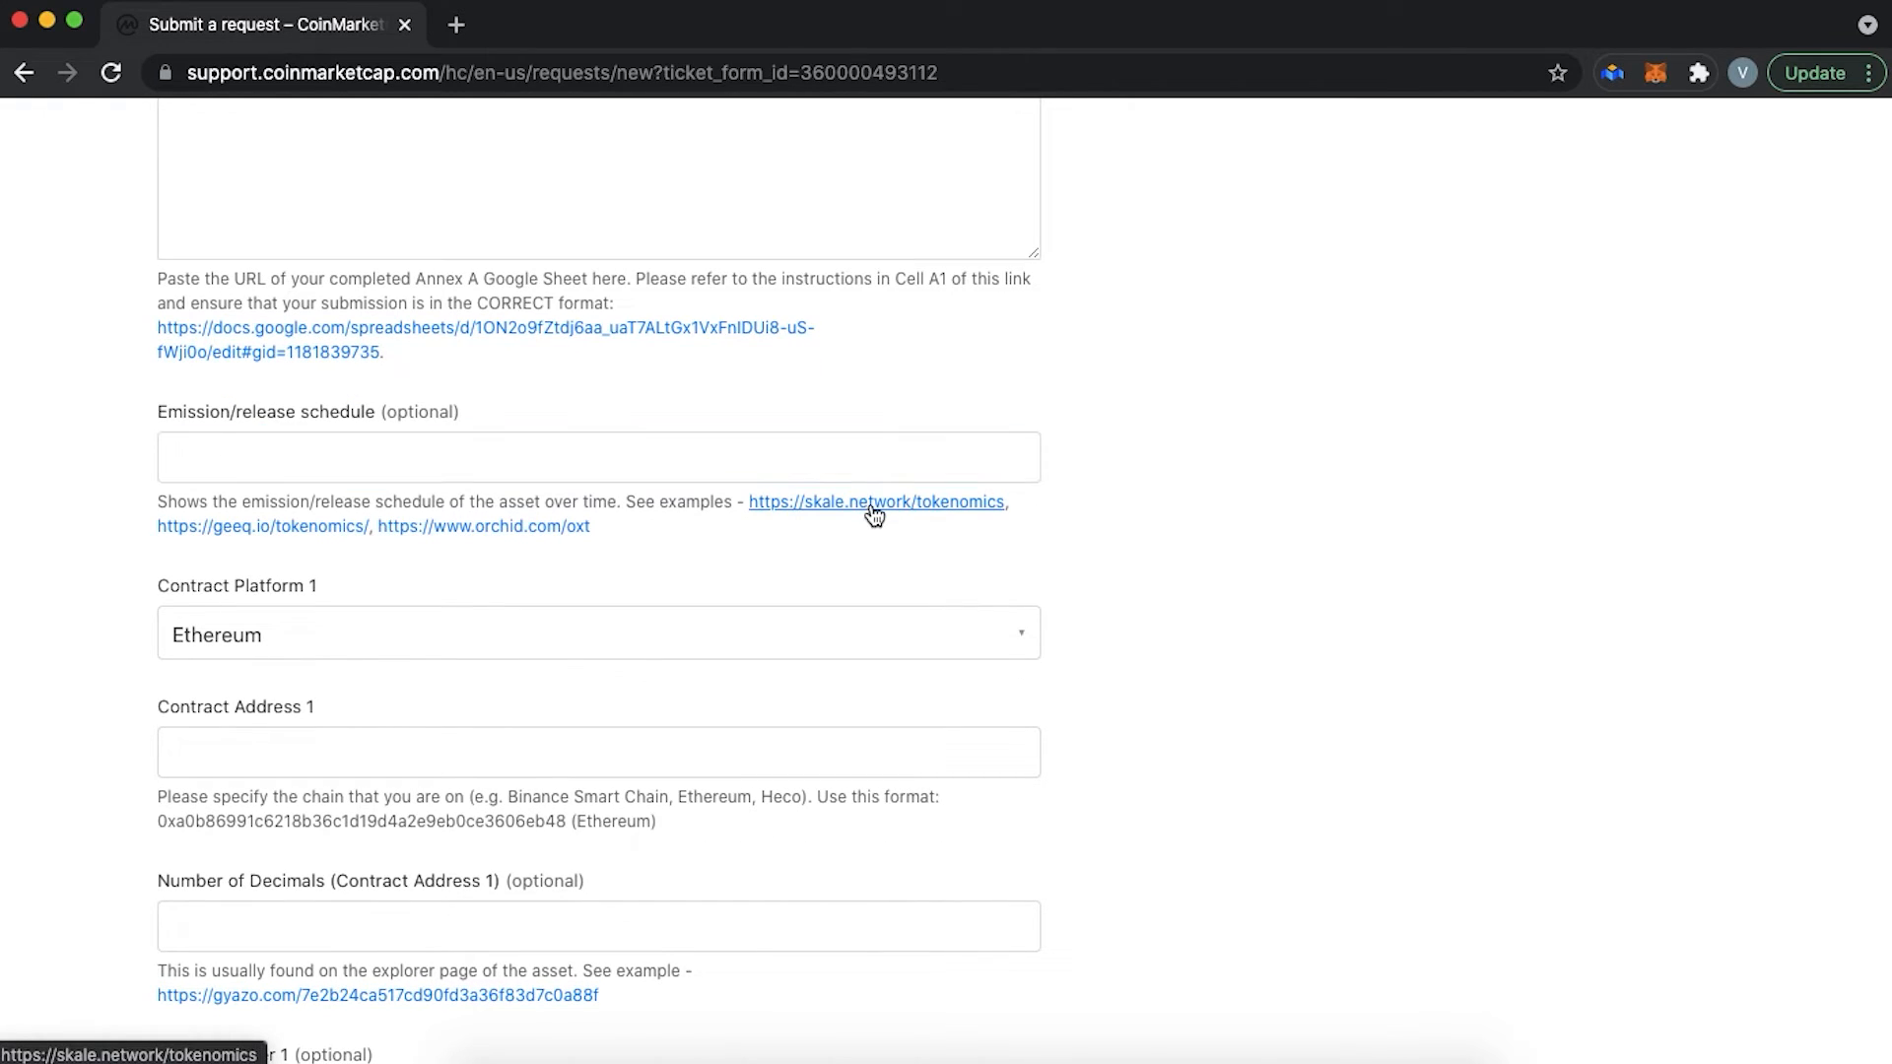
left_click(875, 503)
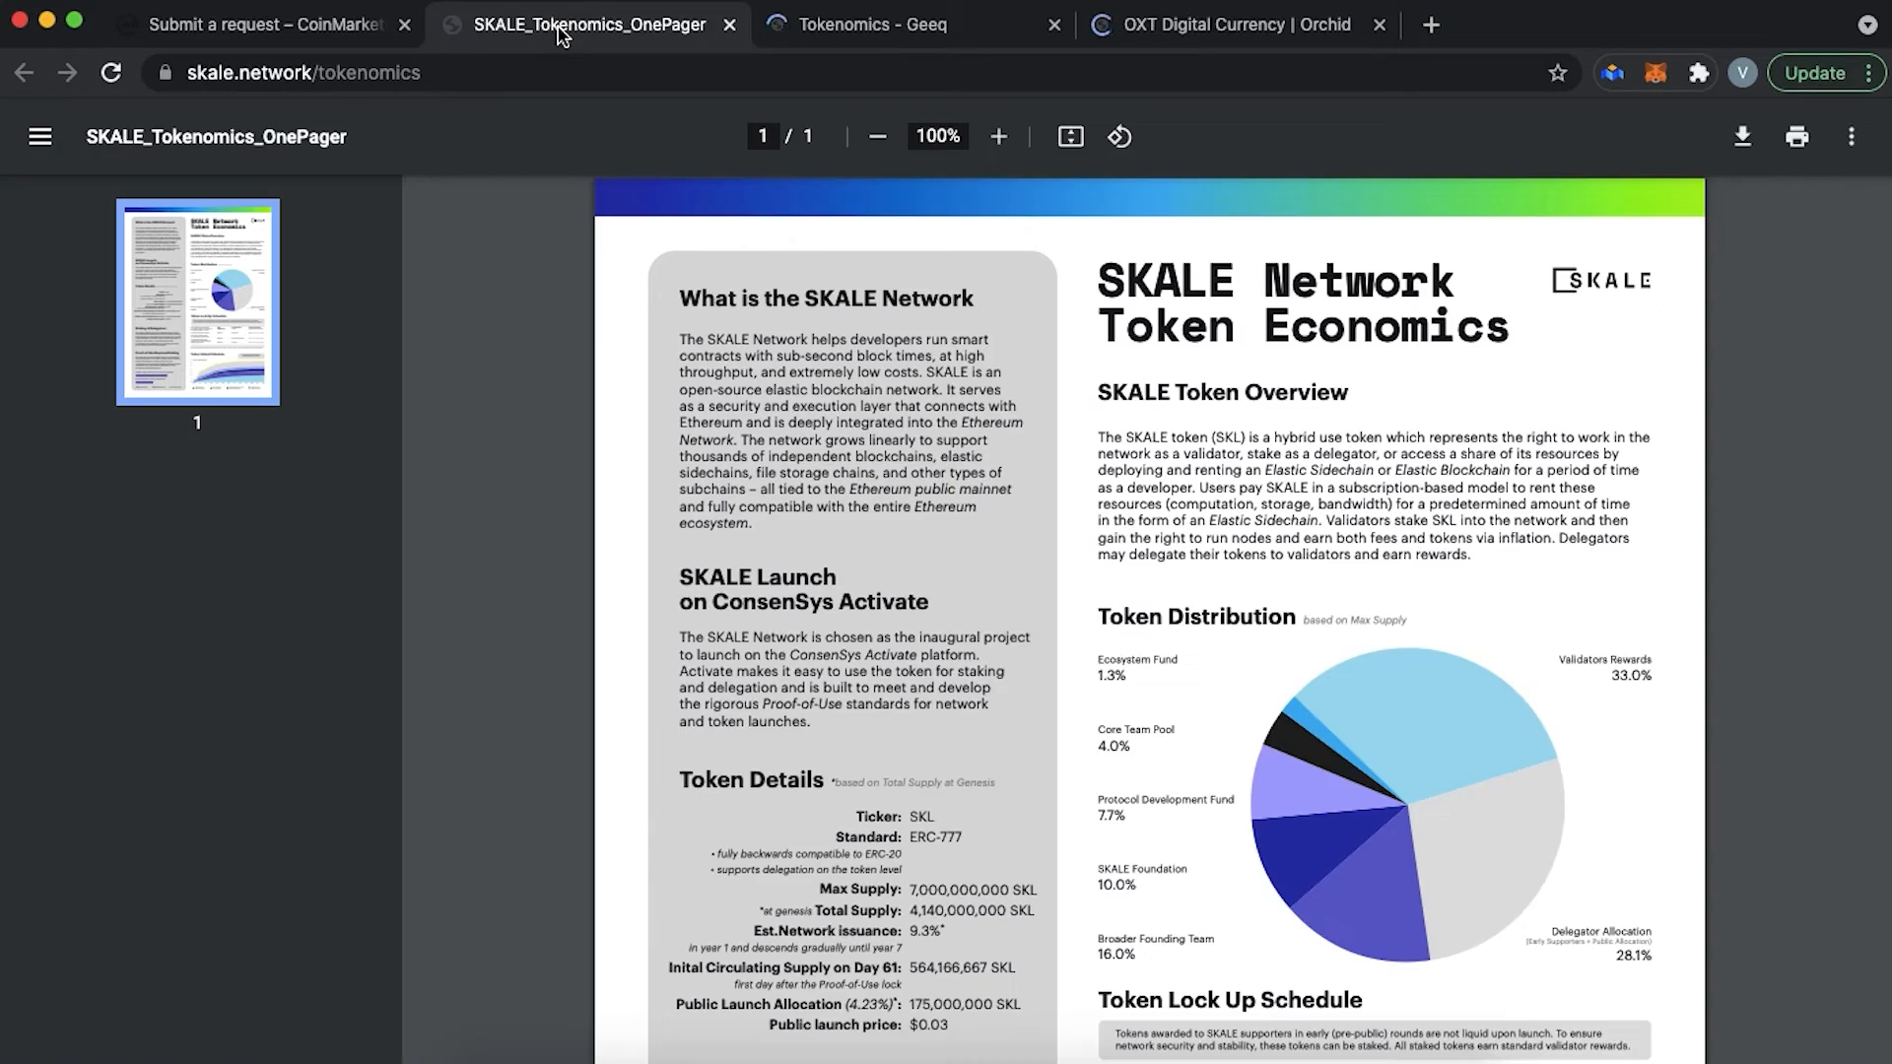
scroll("down", 3)
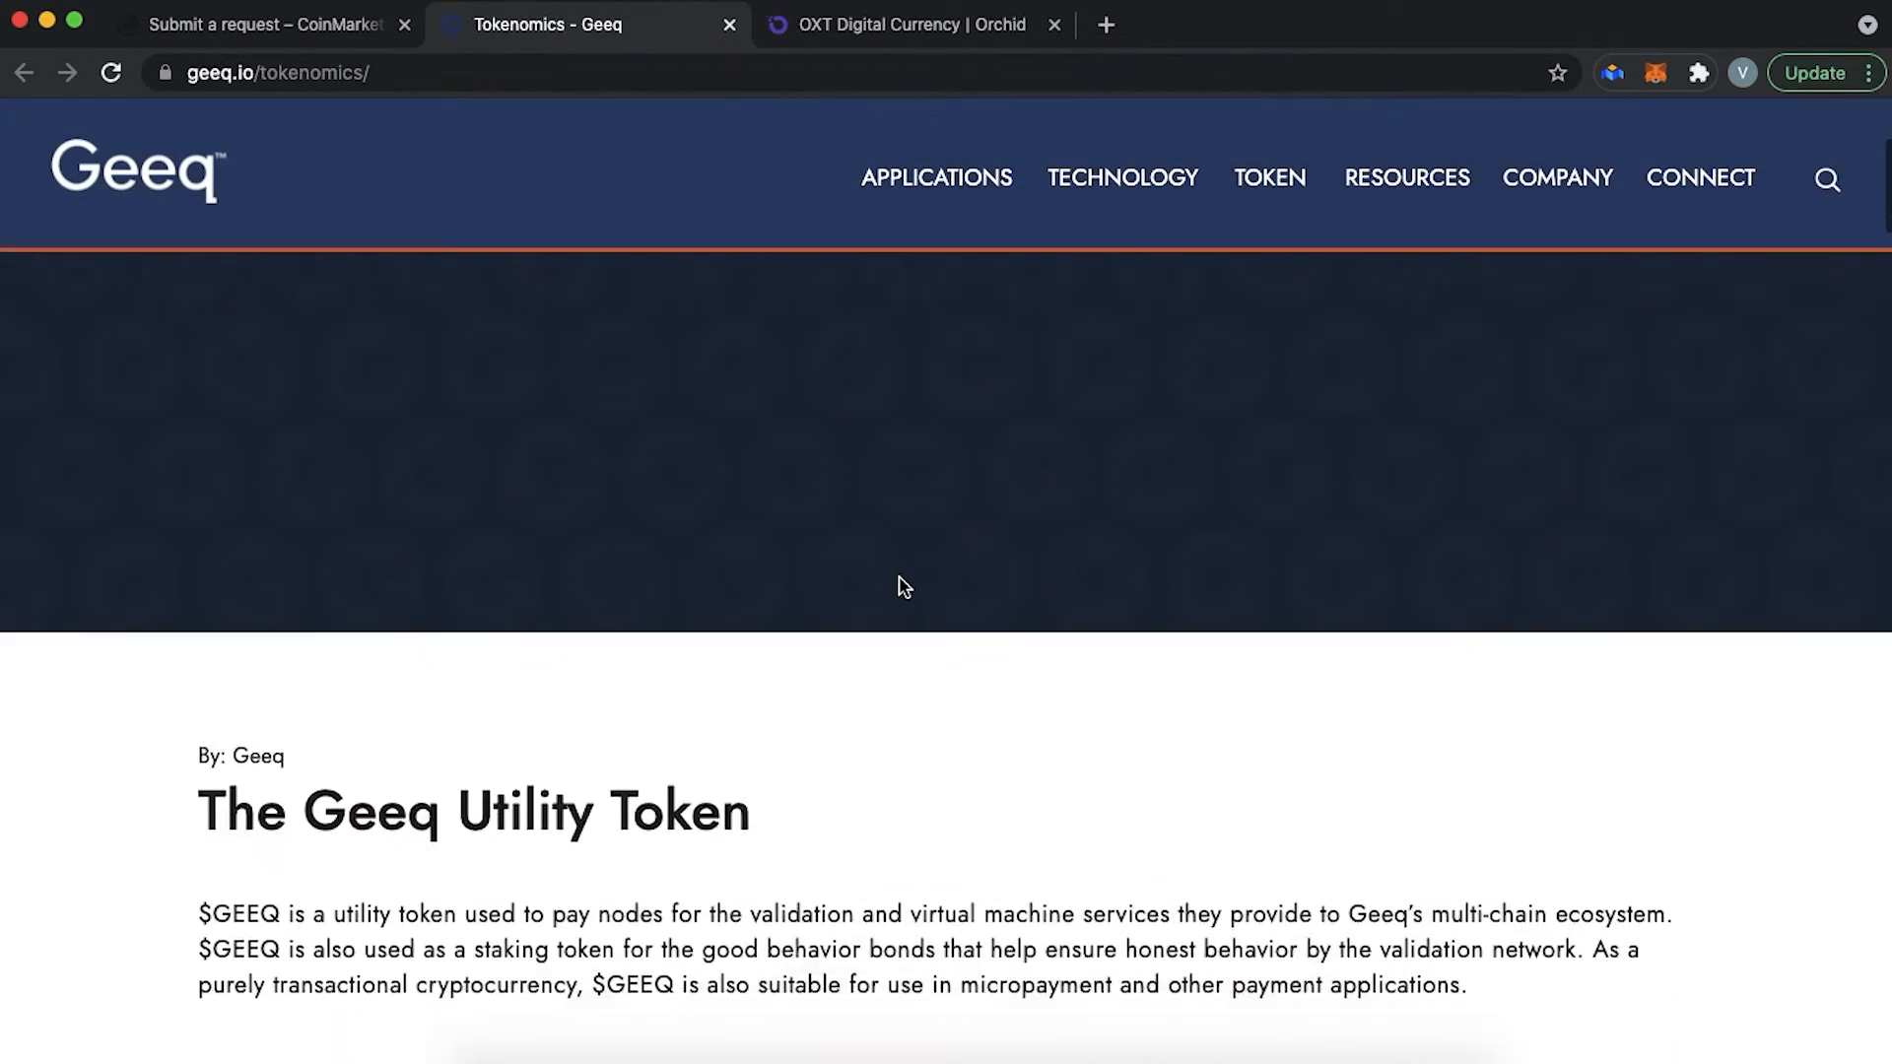
scroll("down", 3)
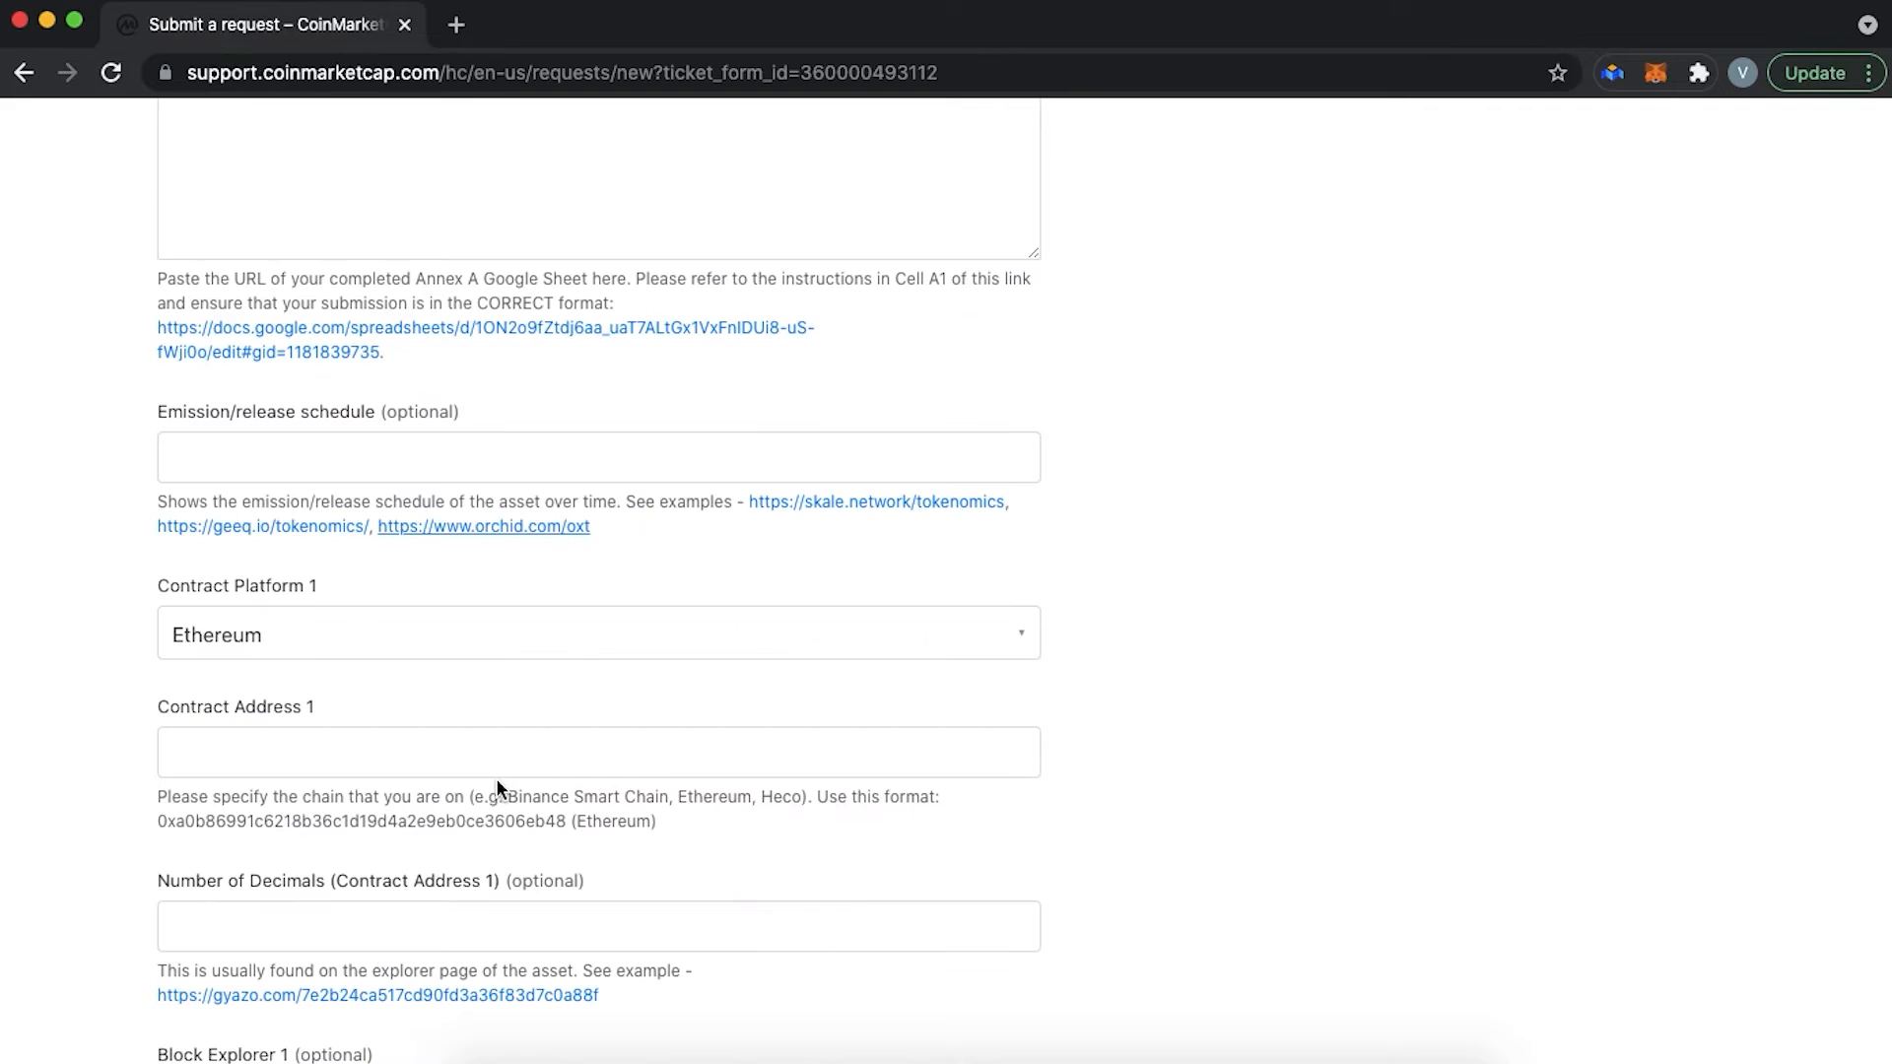
scroll("down", 3)
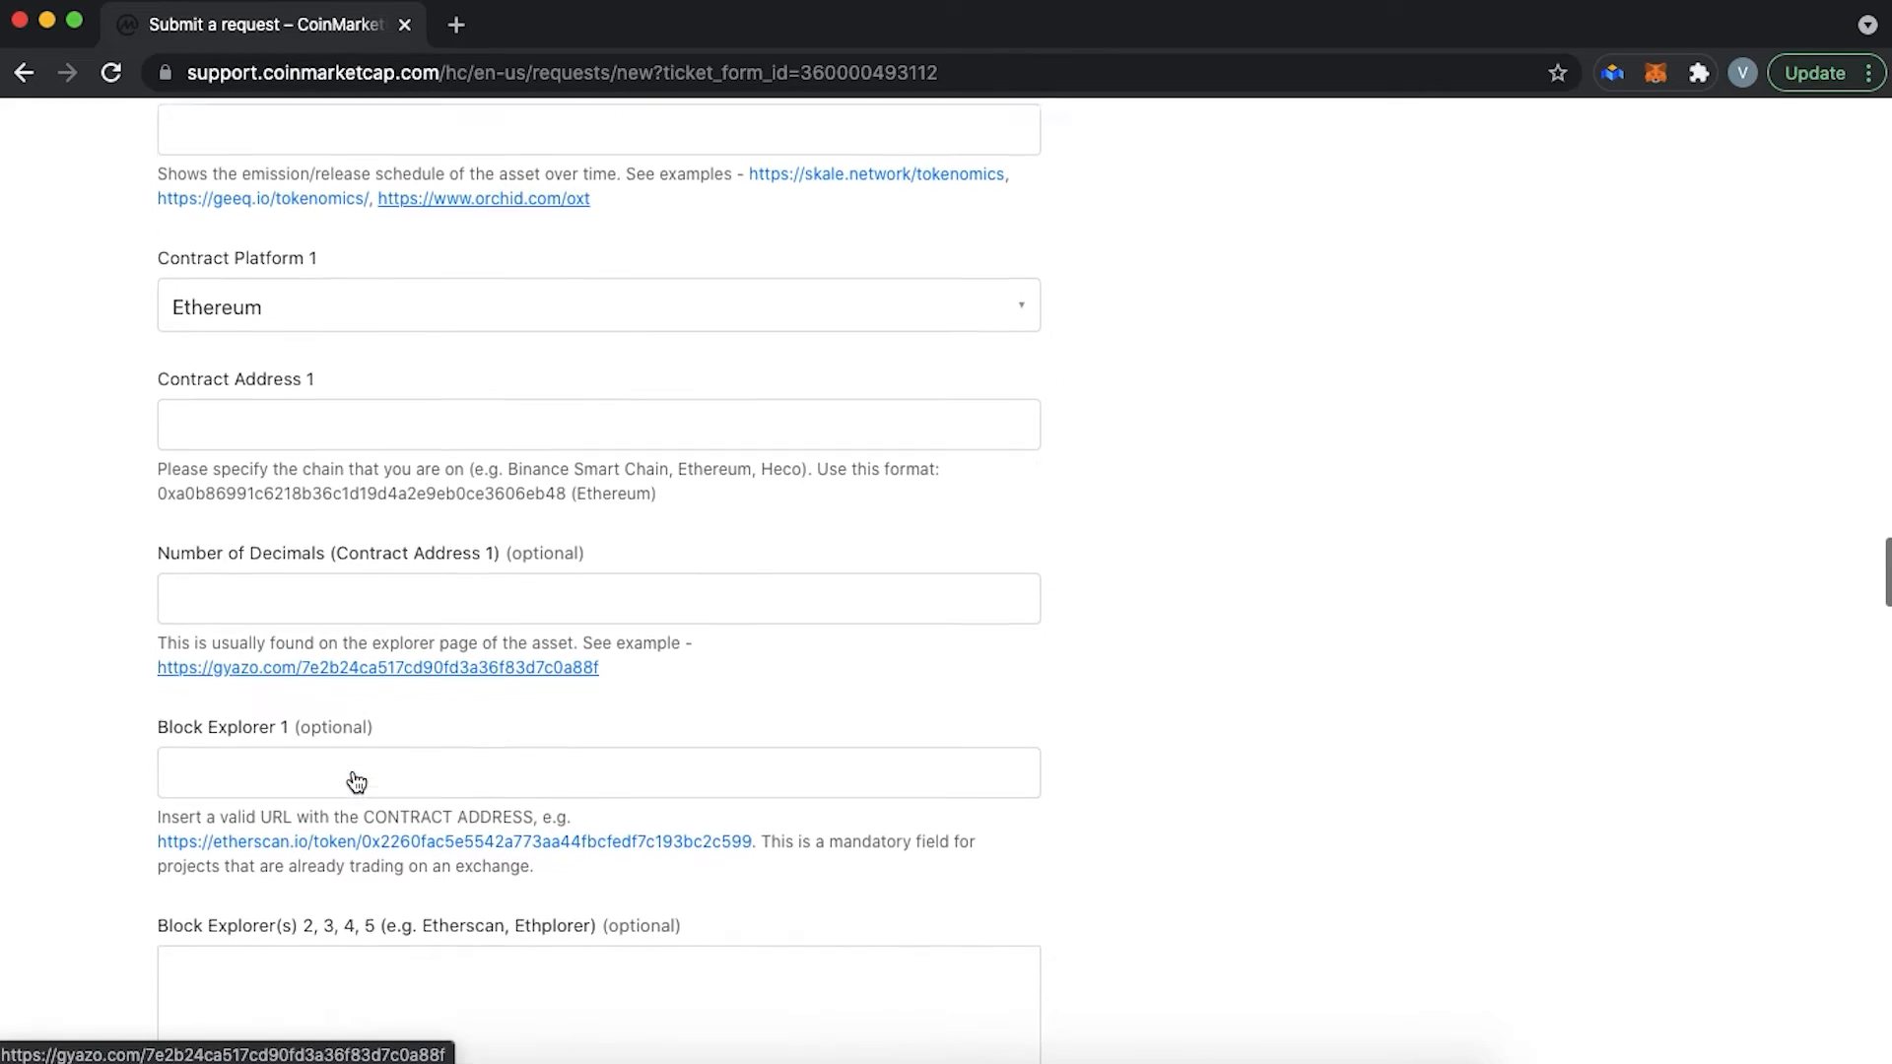
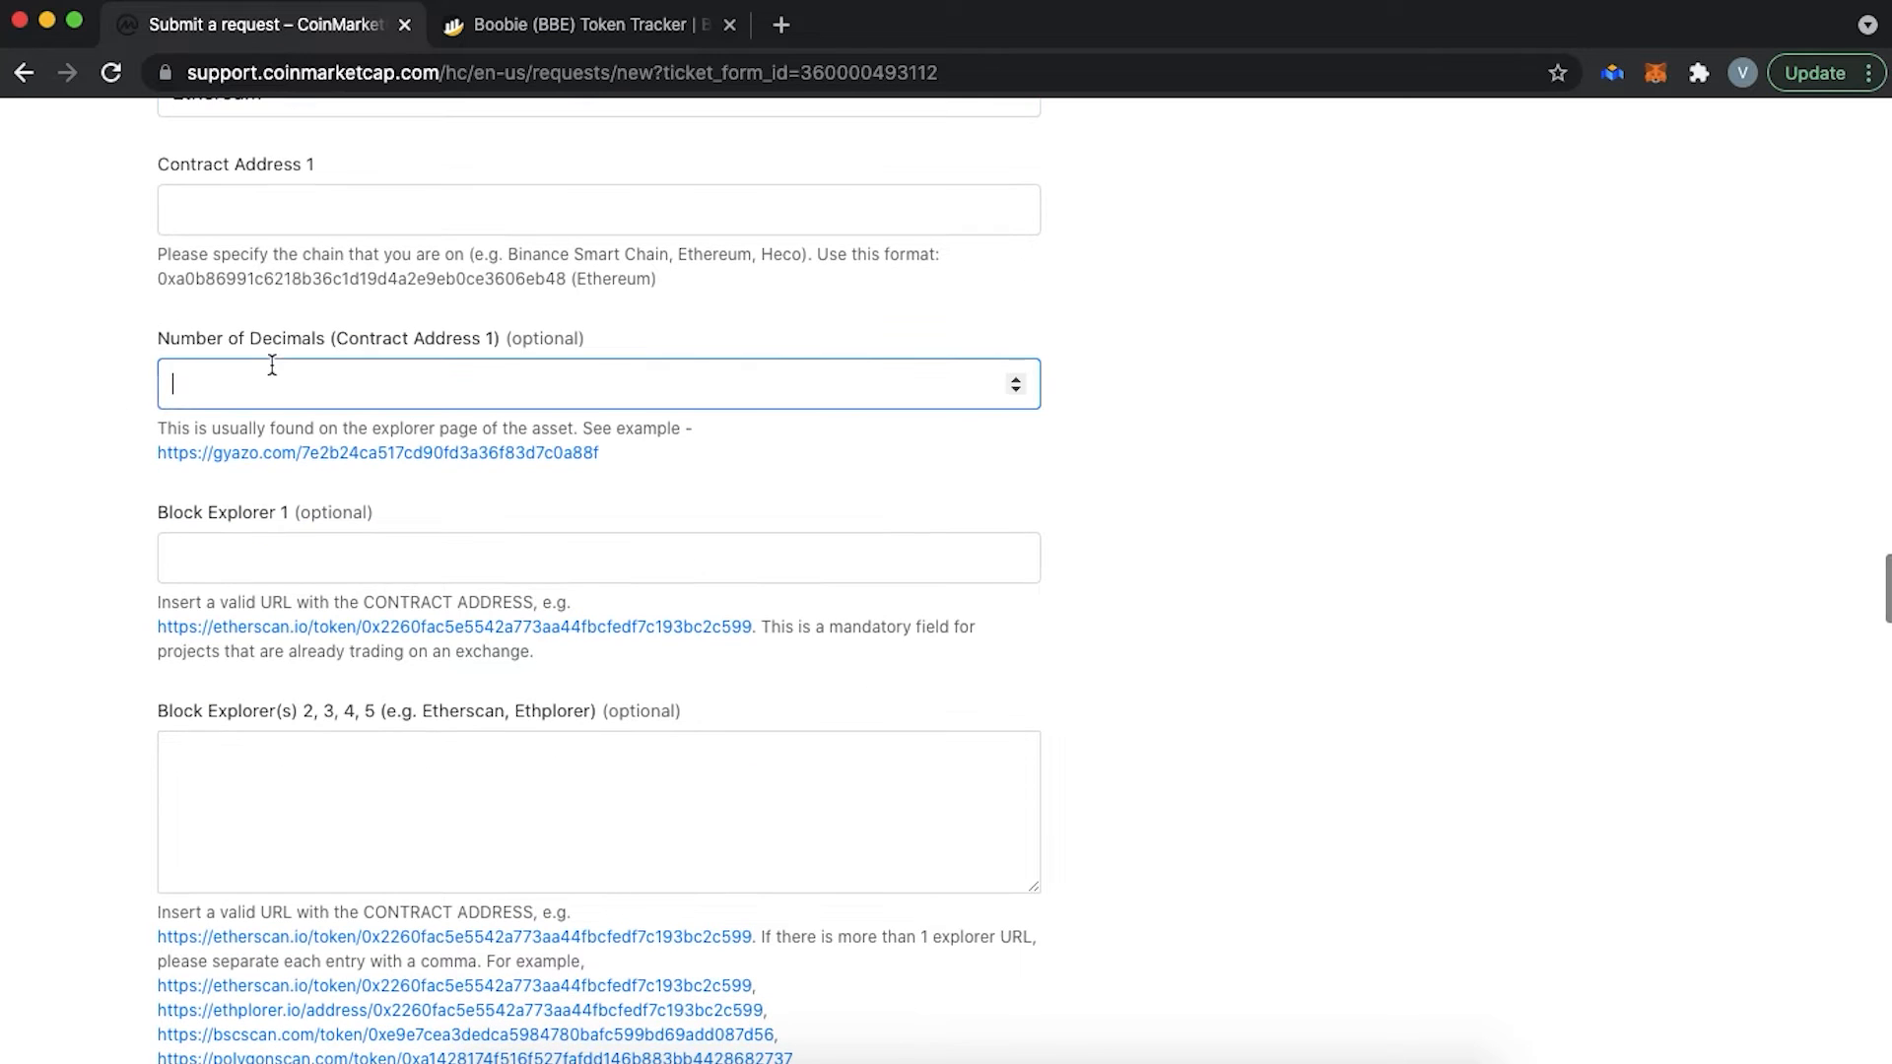
left_click(597, 558)
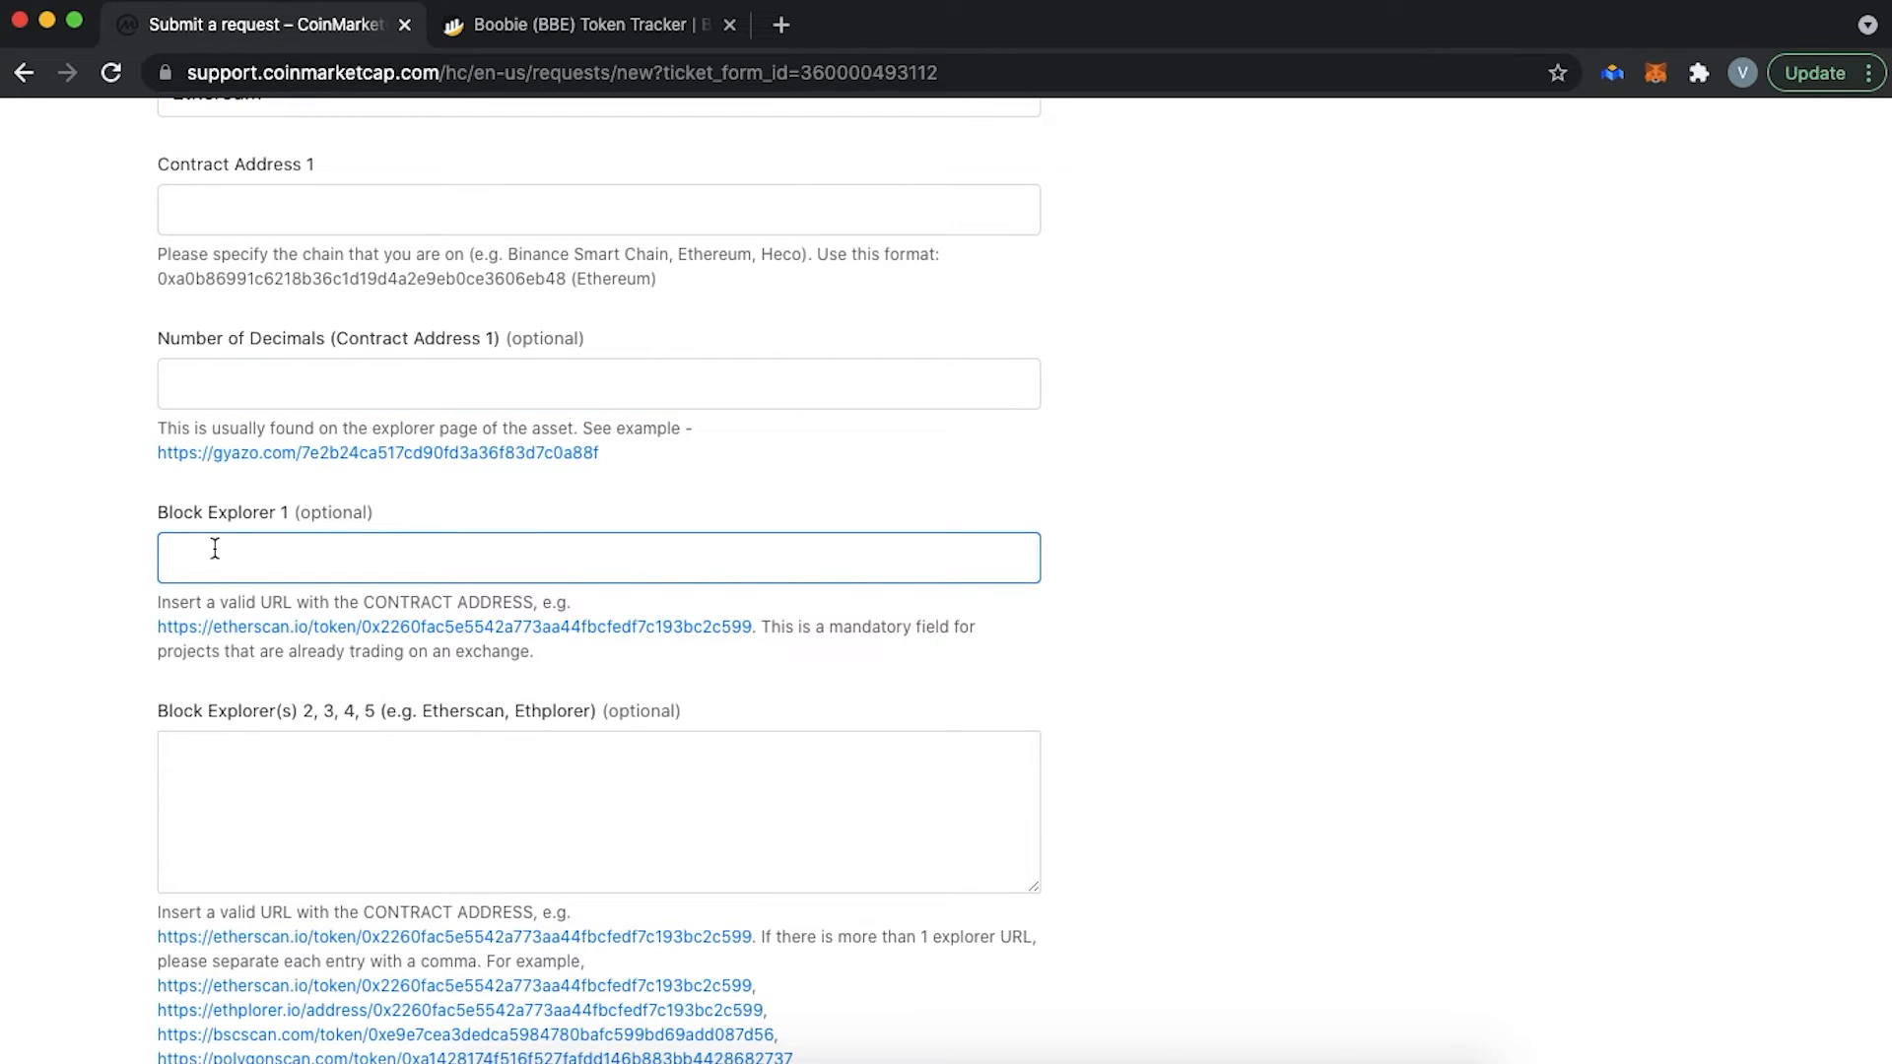
scroll("down", 3)
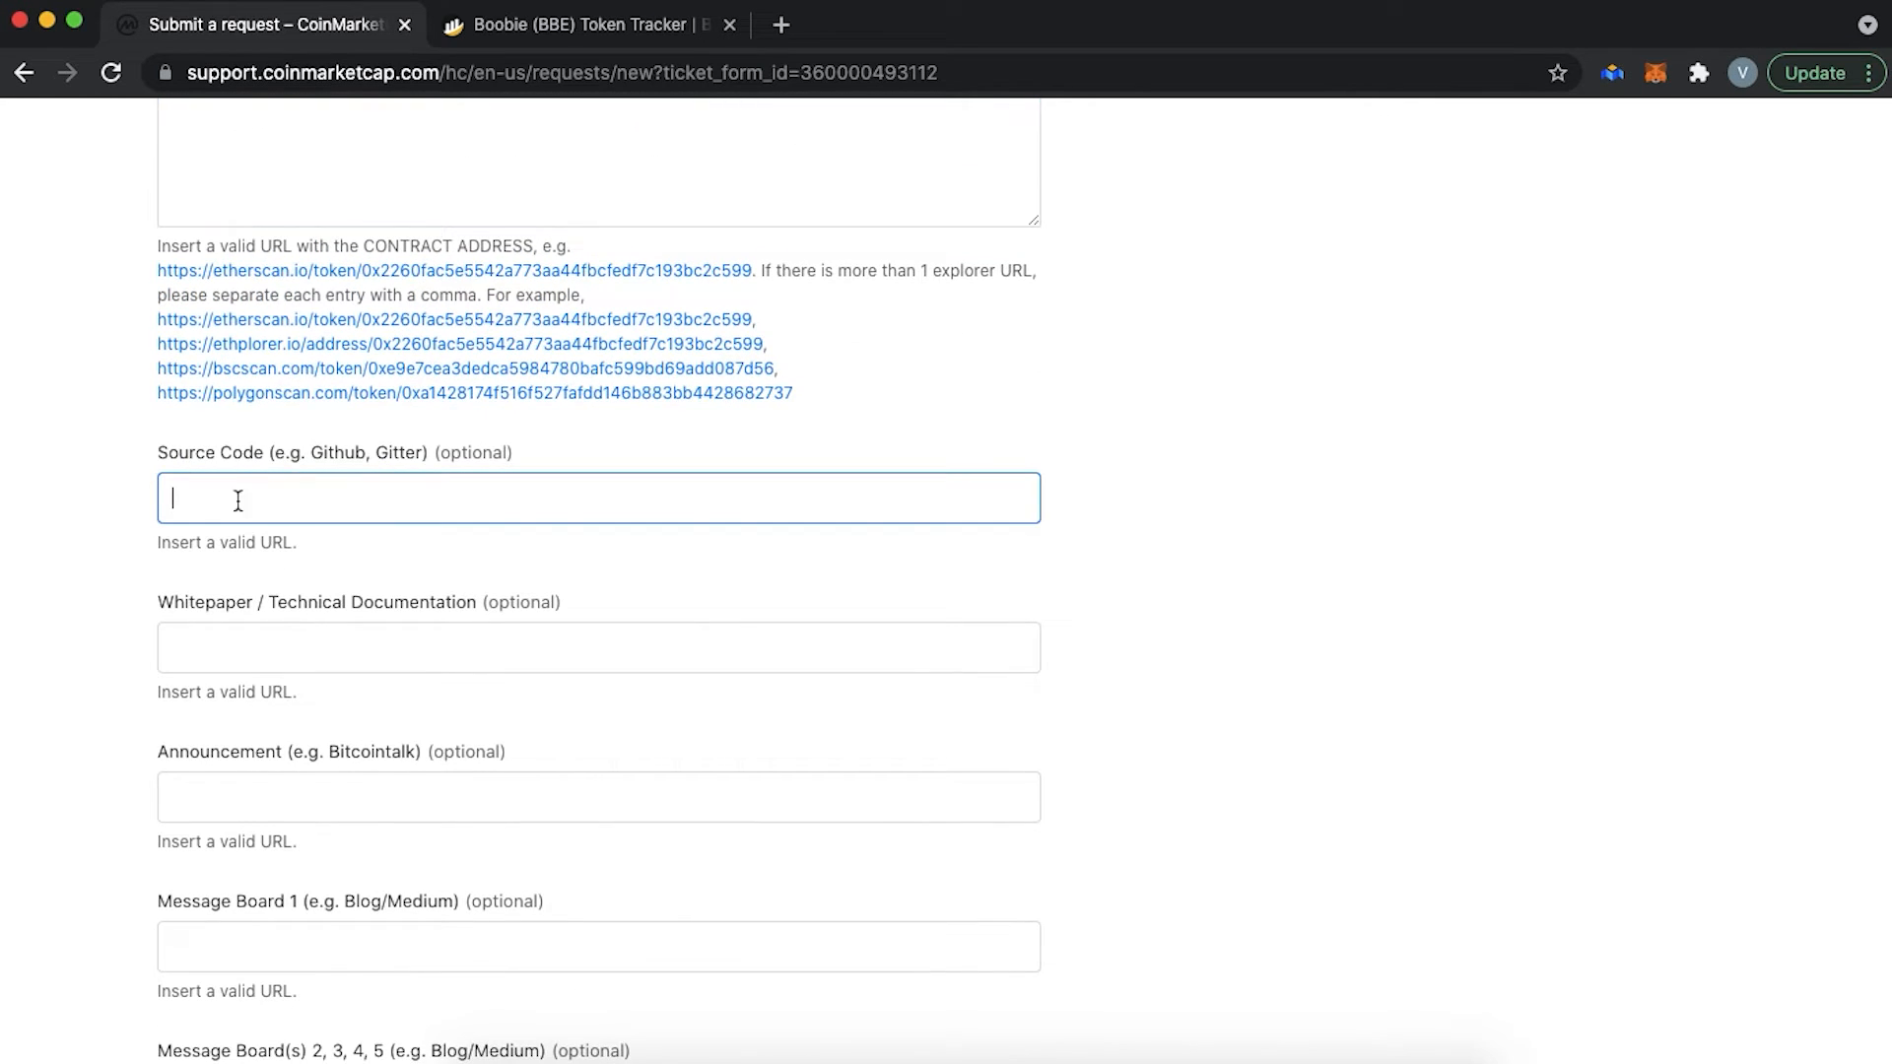
scroll("down", 3)
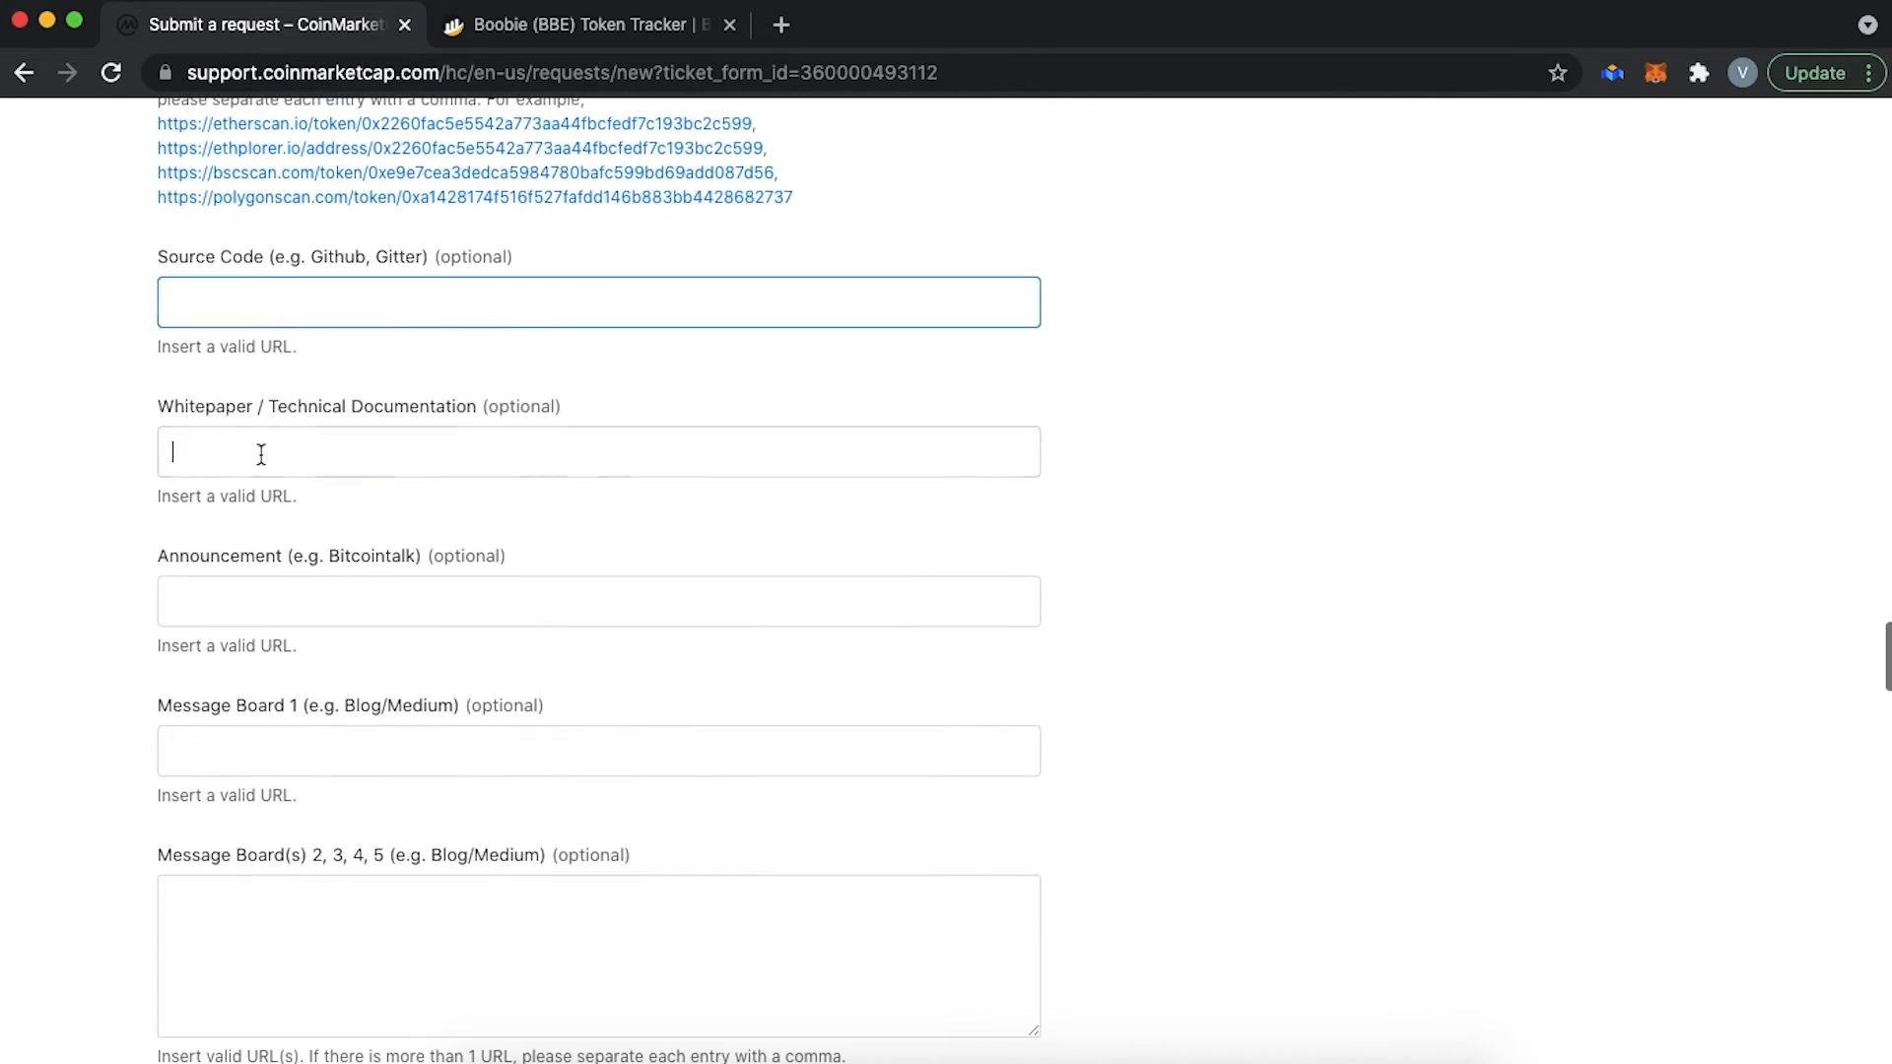
left_click(595, 601)
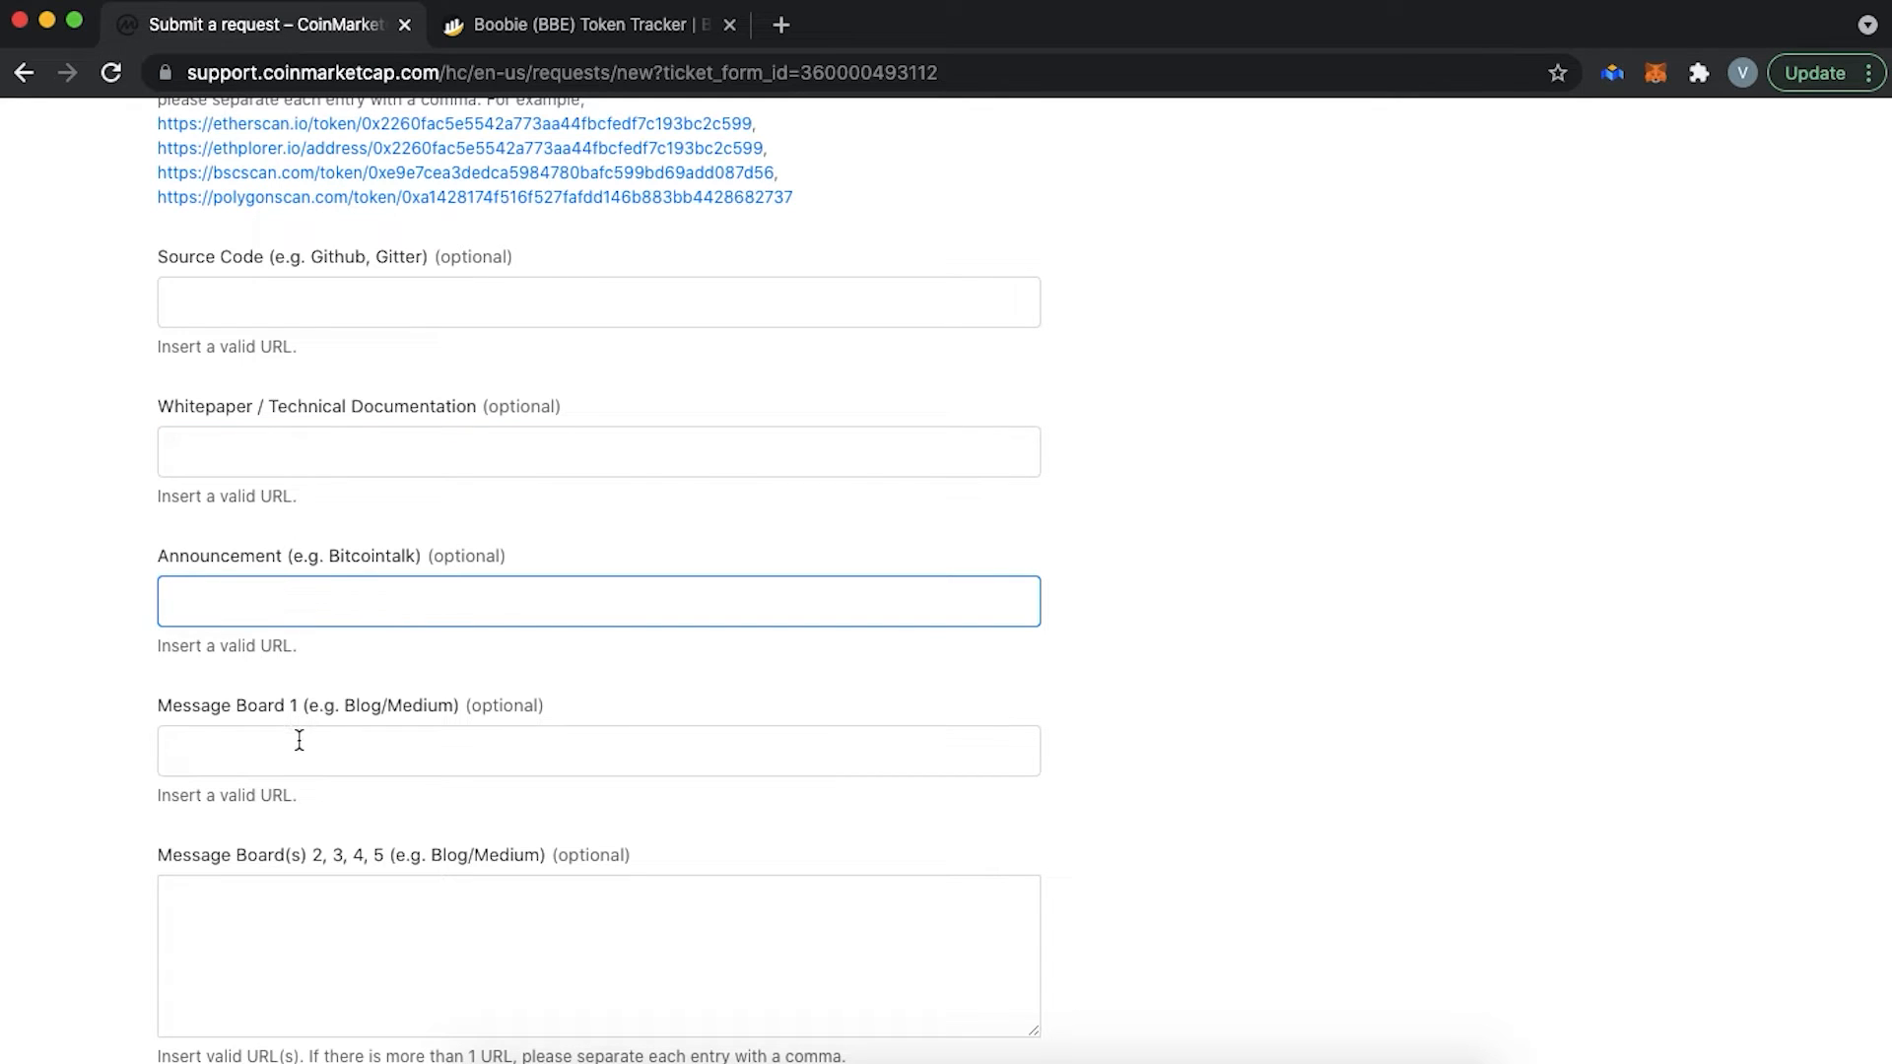
left_click(597, 749)
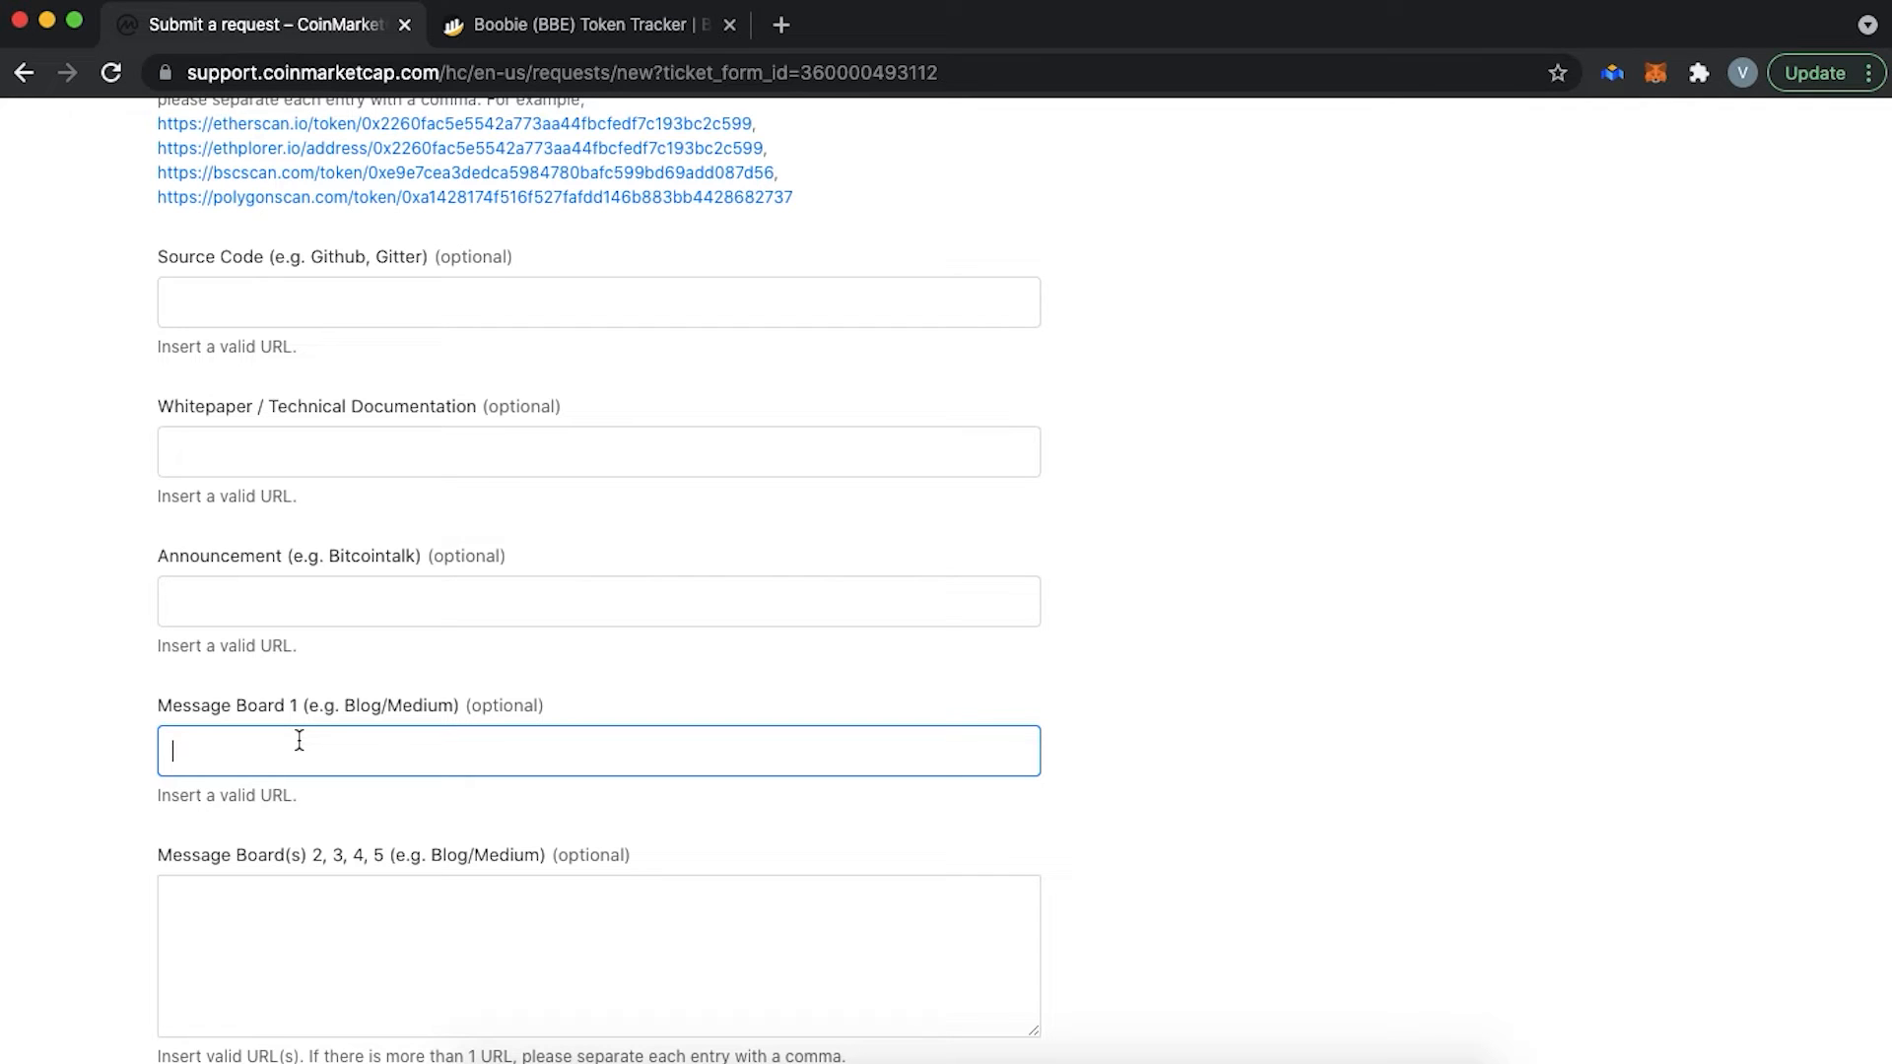
scroll("down", 3)
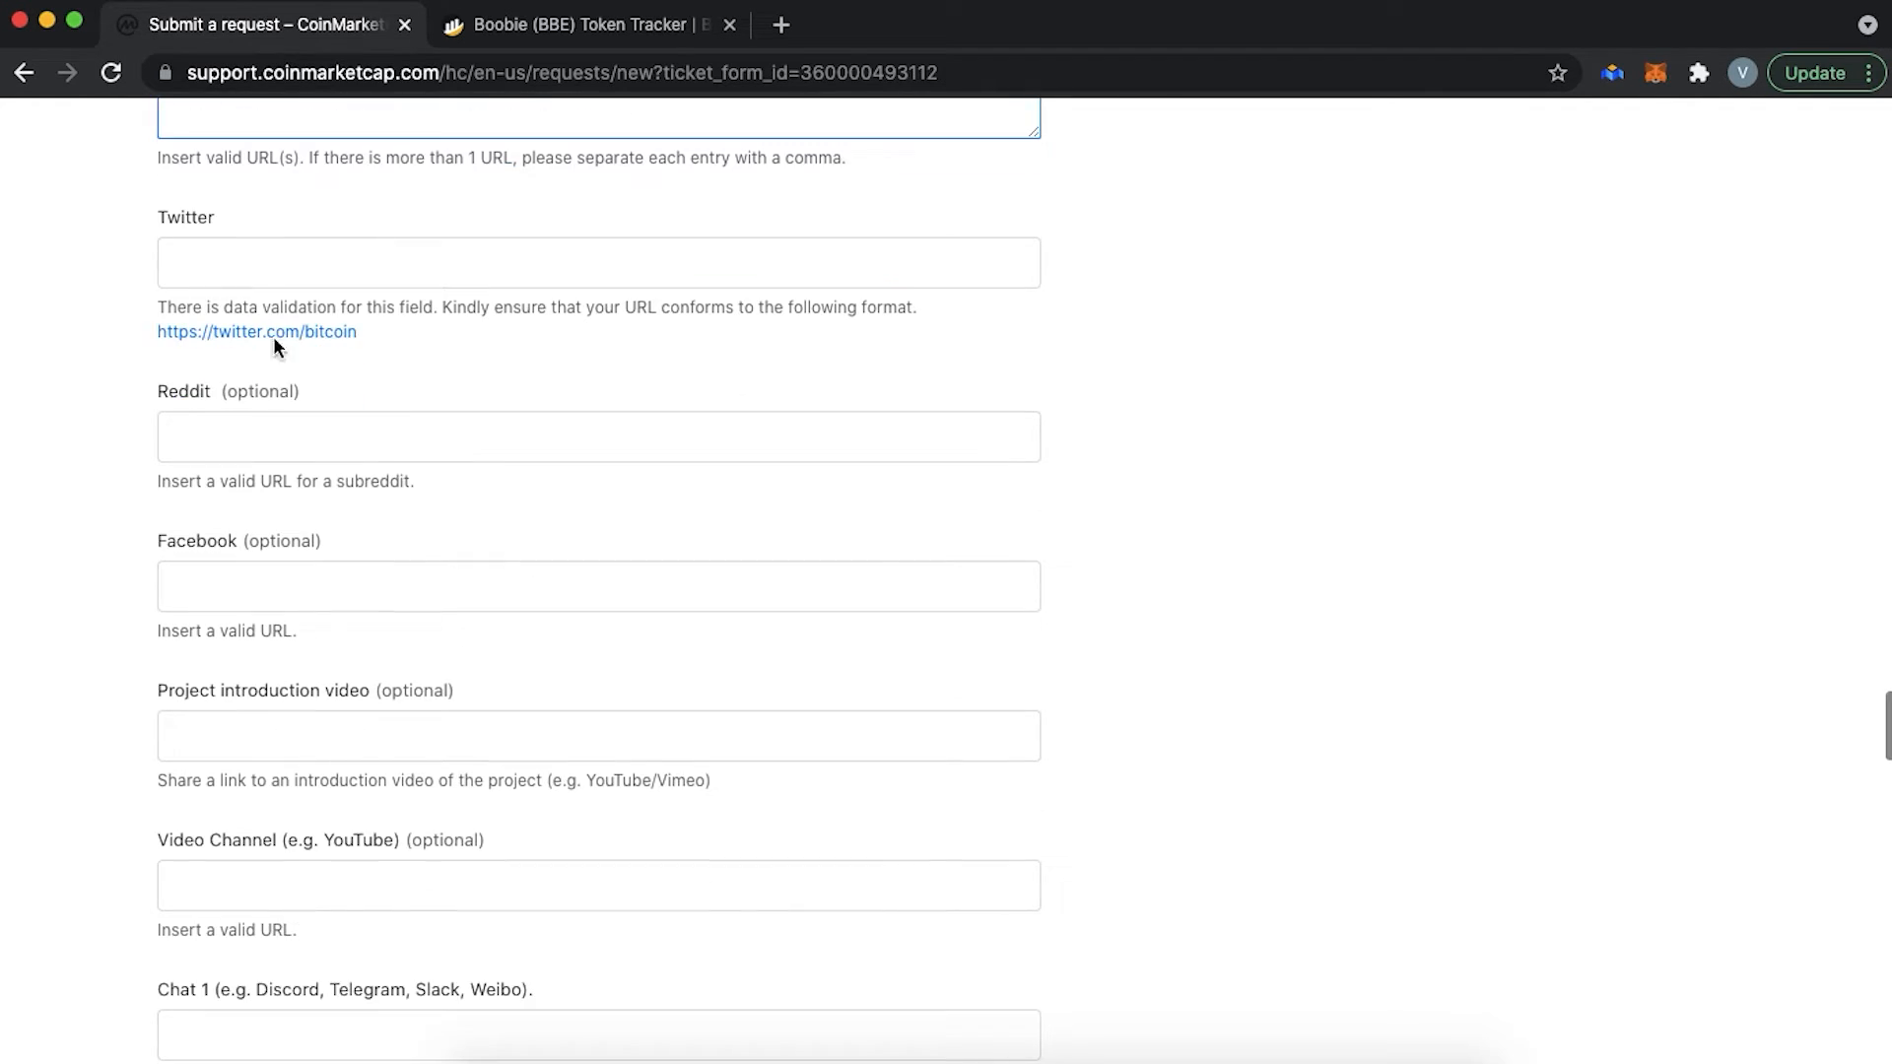
left_click(597, 736)
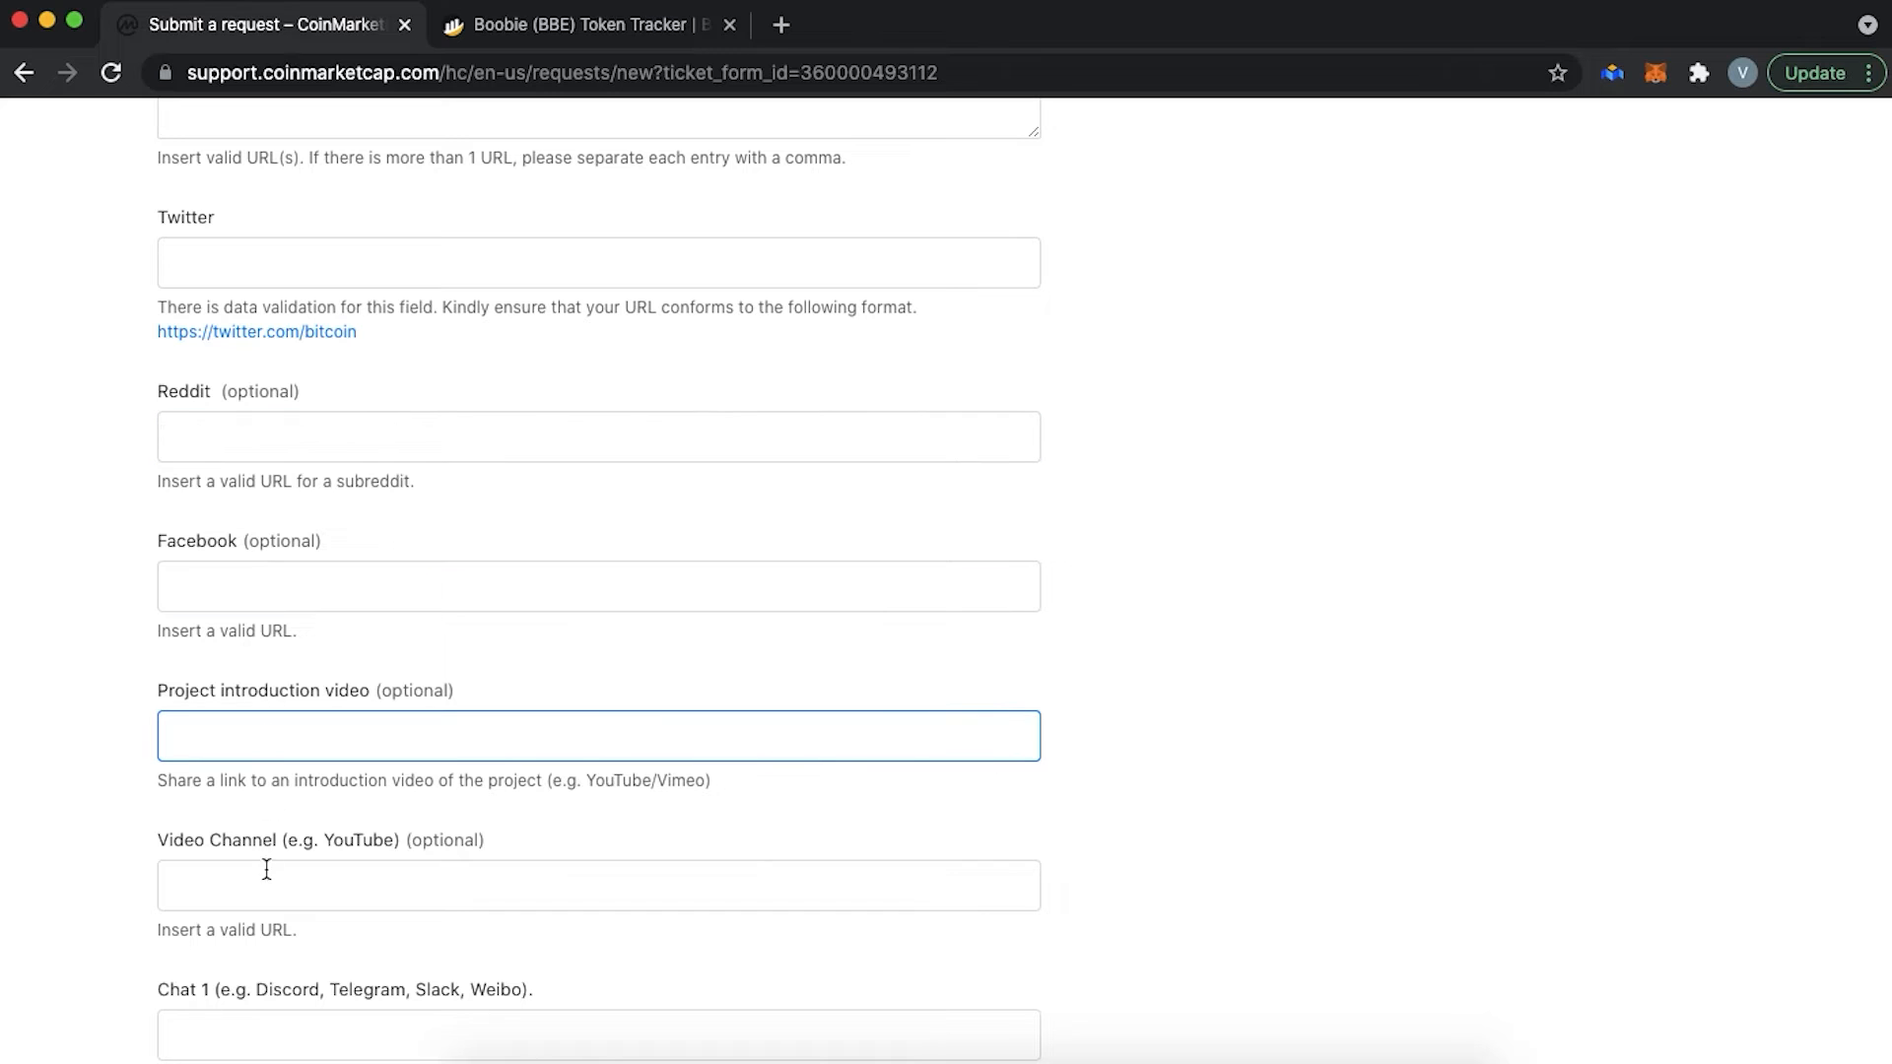
scroll("down", 3)
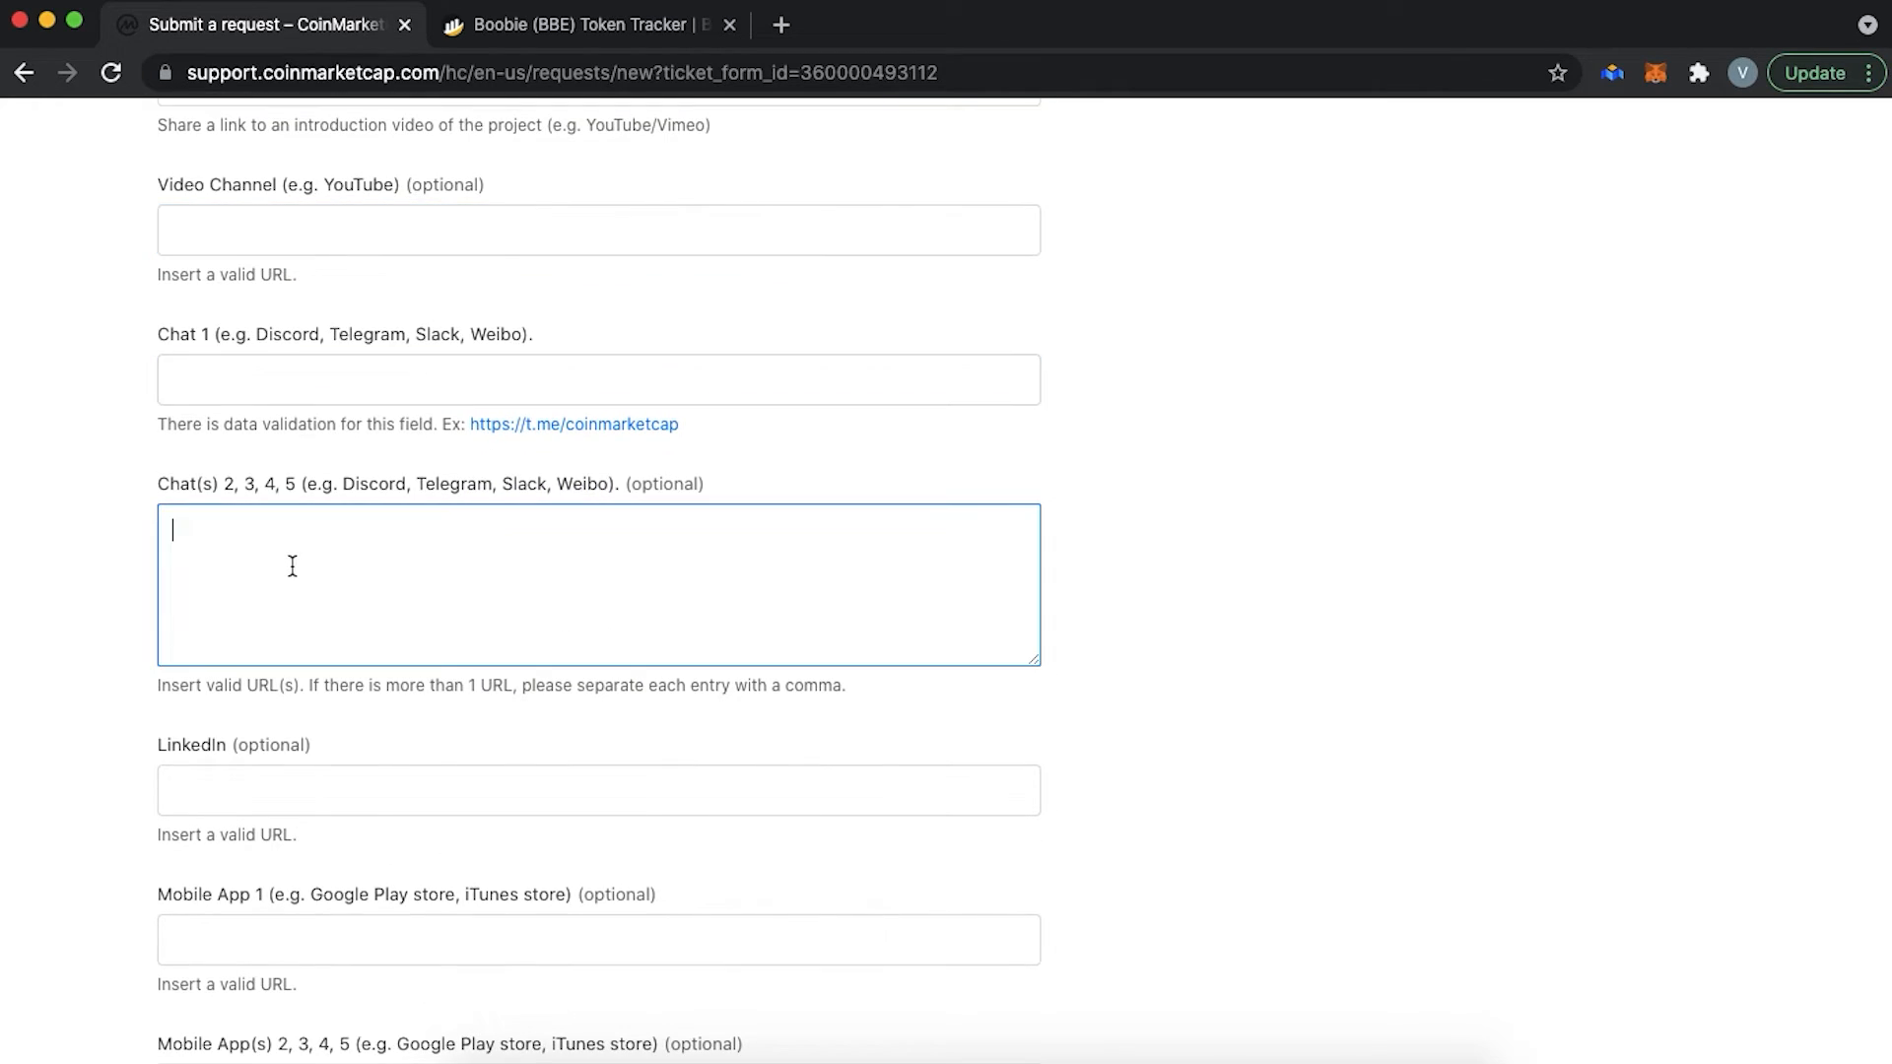
scroll("down", 3)
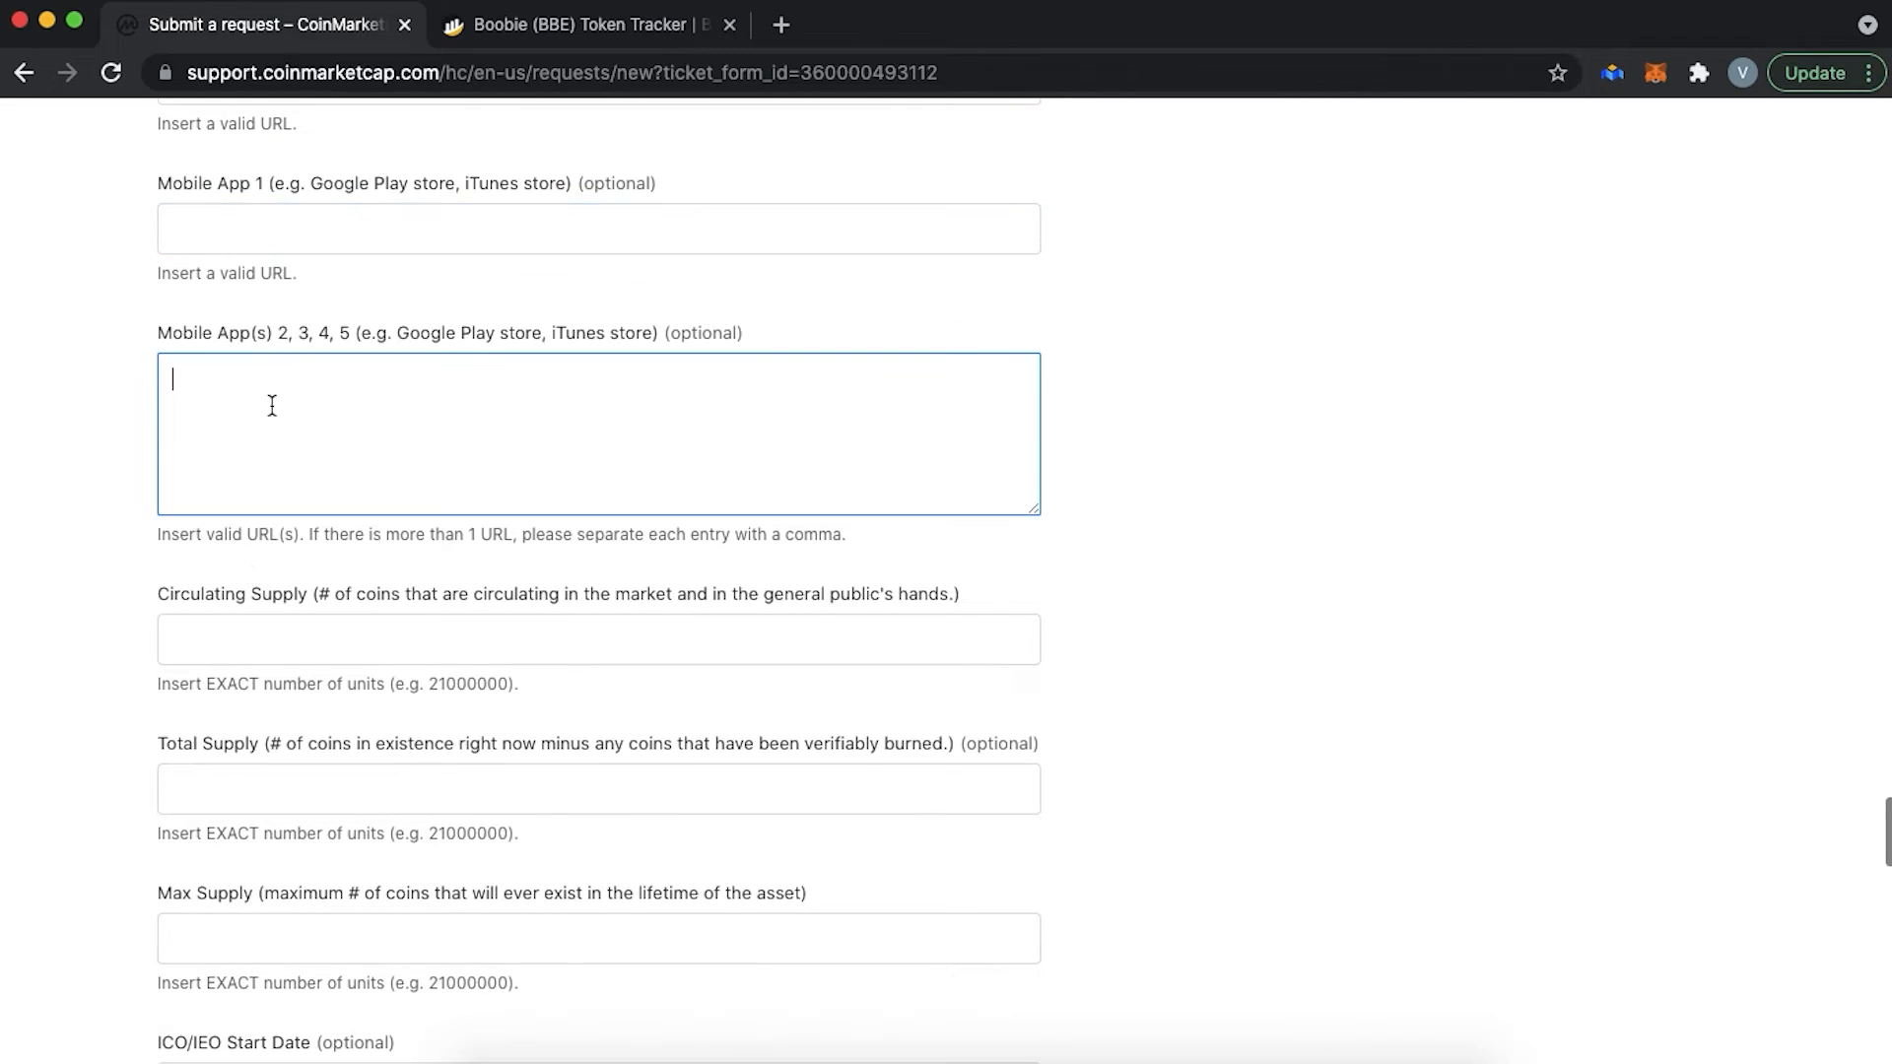
scroll("down", 3)
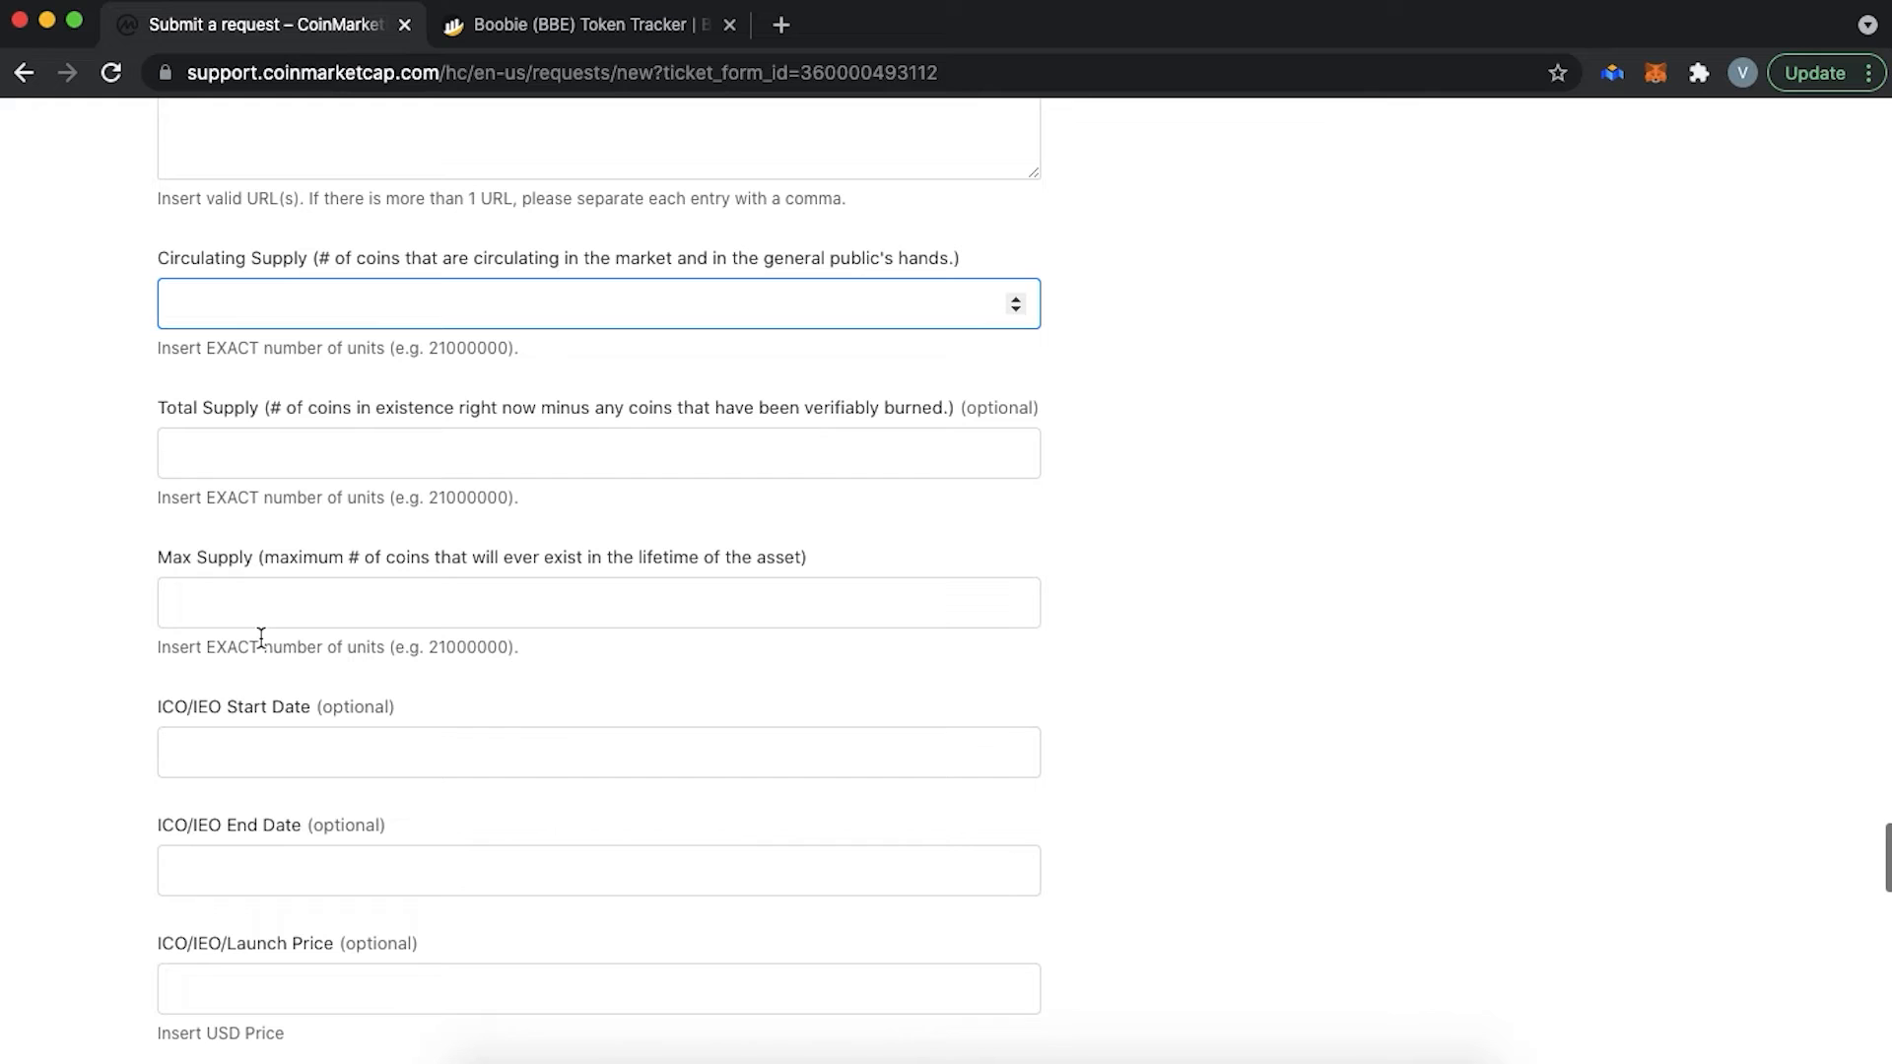
- Visit the Total Supply and Max Supply fields, then move down past ICO, API and exchange fields
left_click(598, 453)
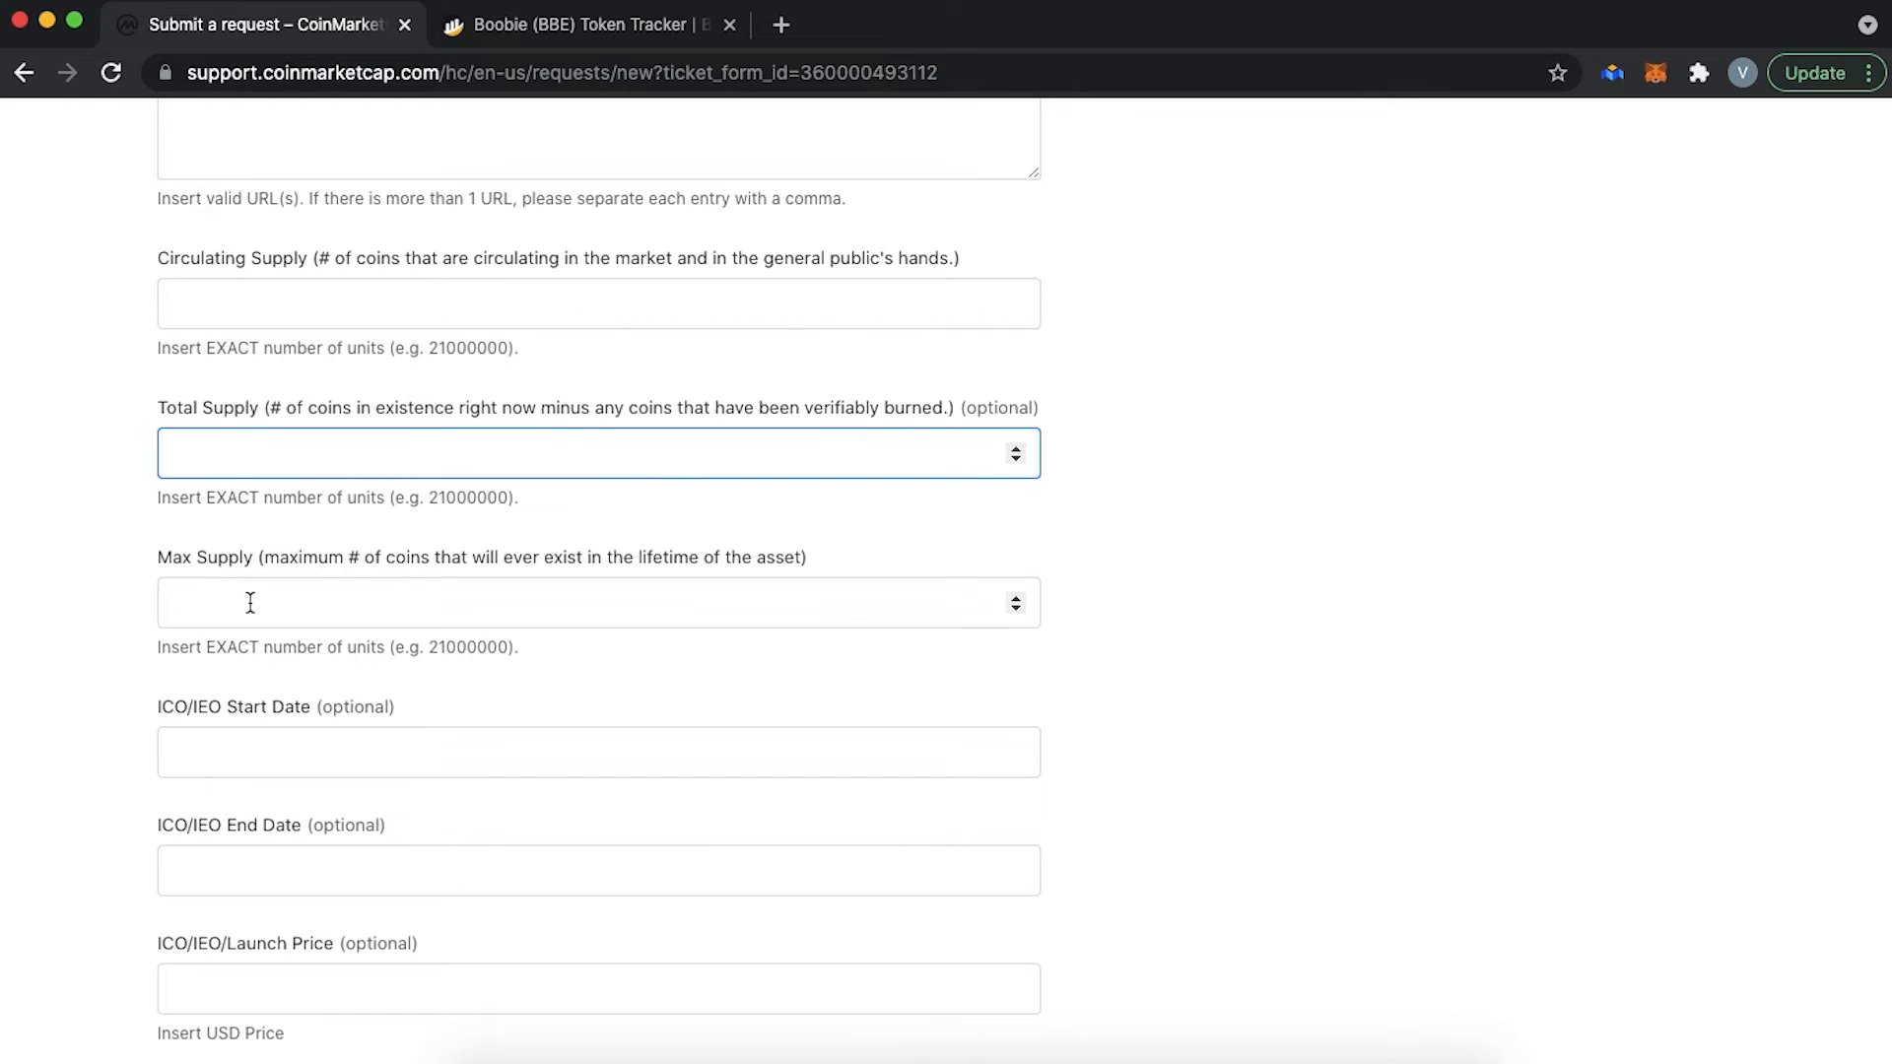
left_click(597, 604)
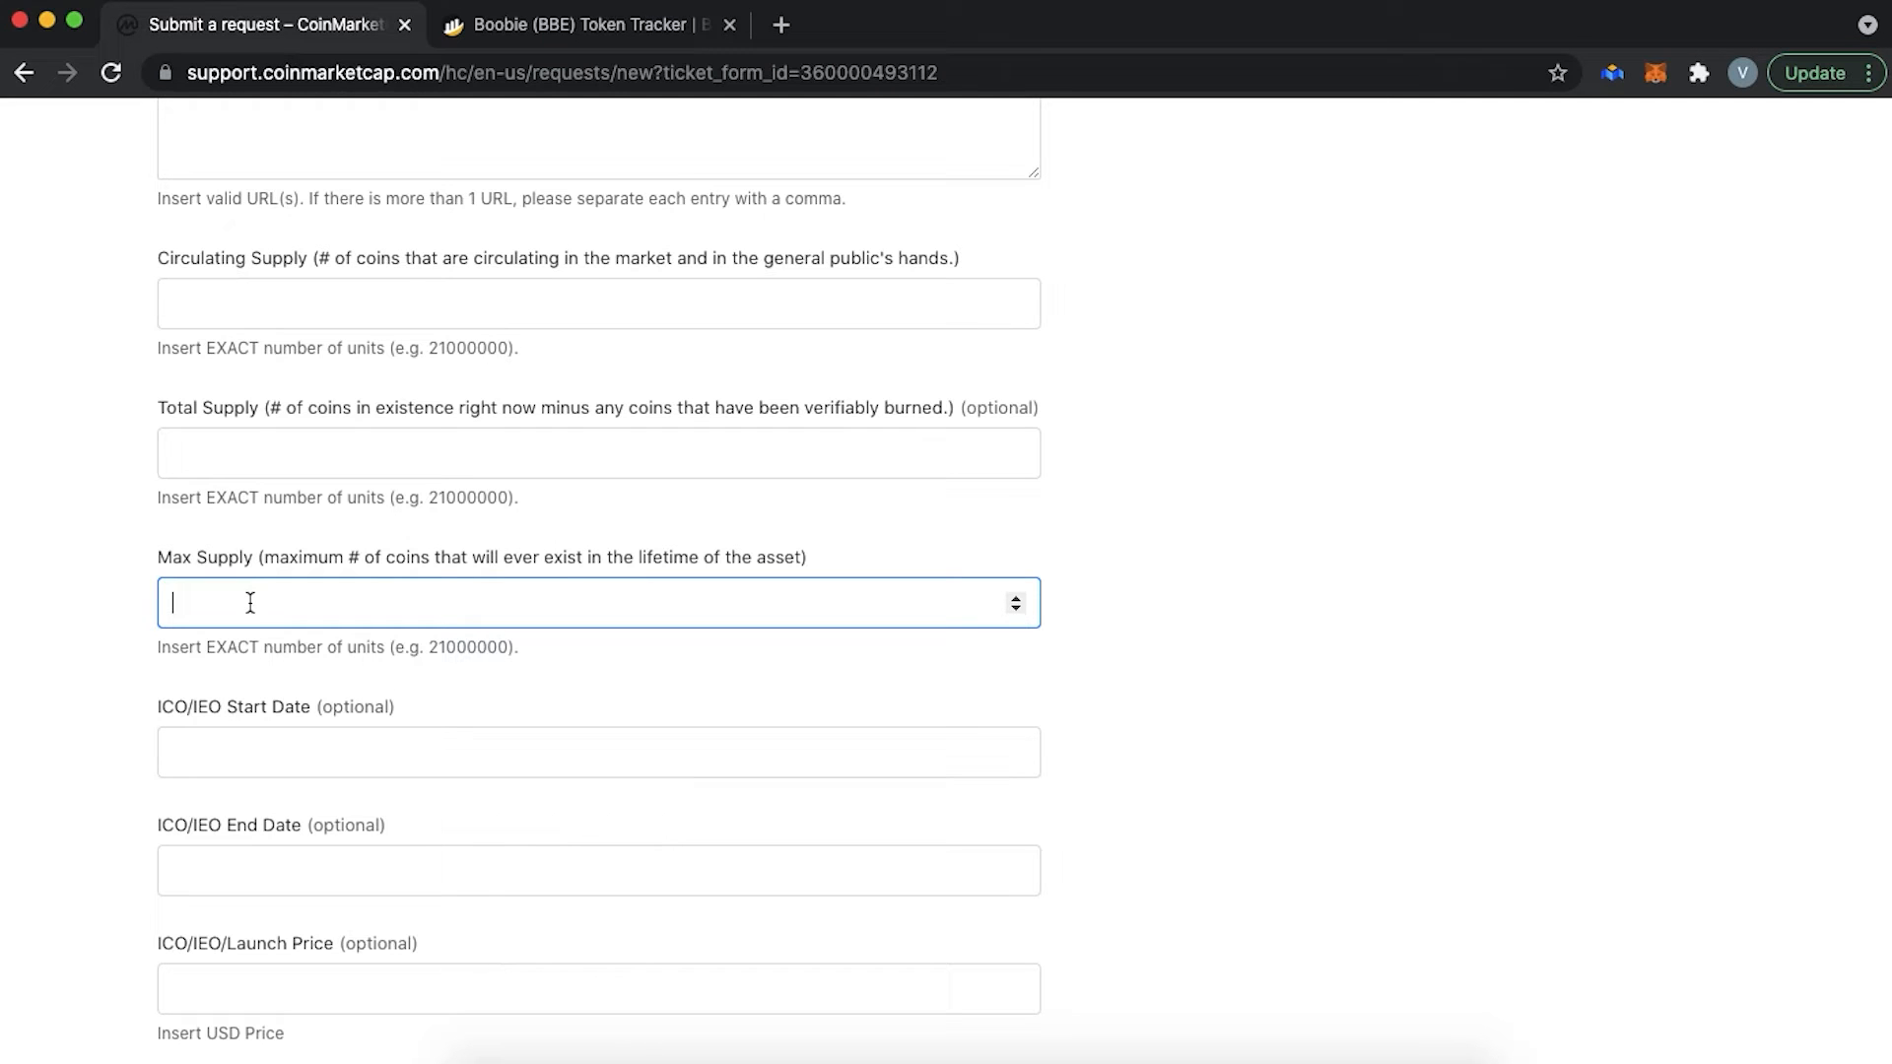
scroll("down", 3)
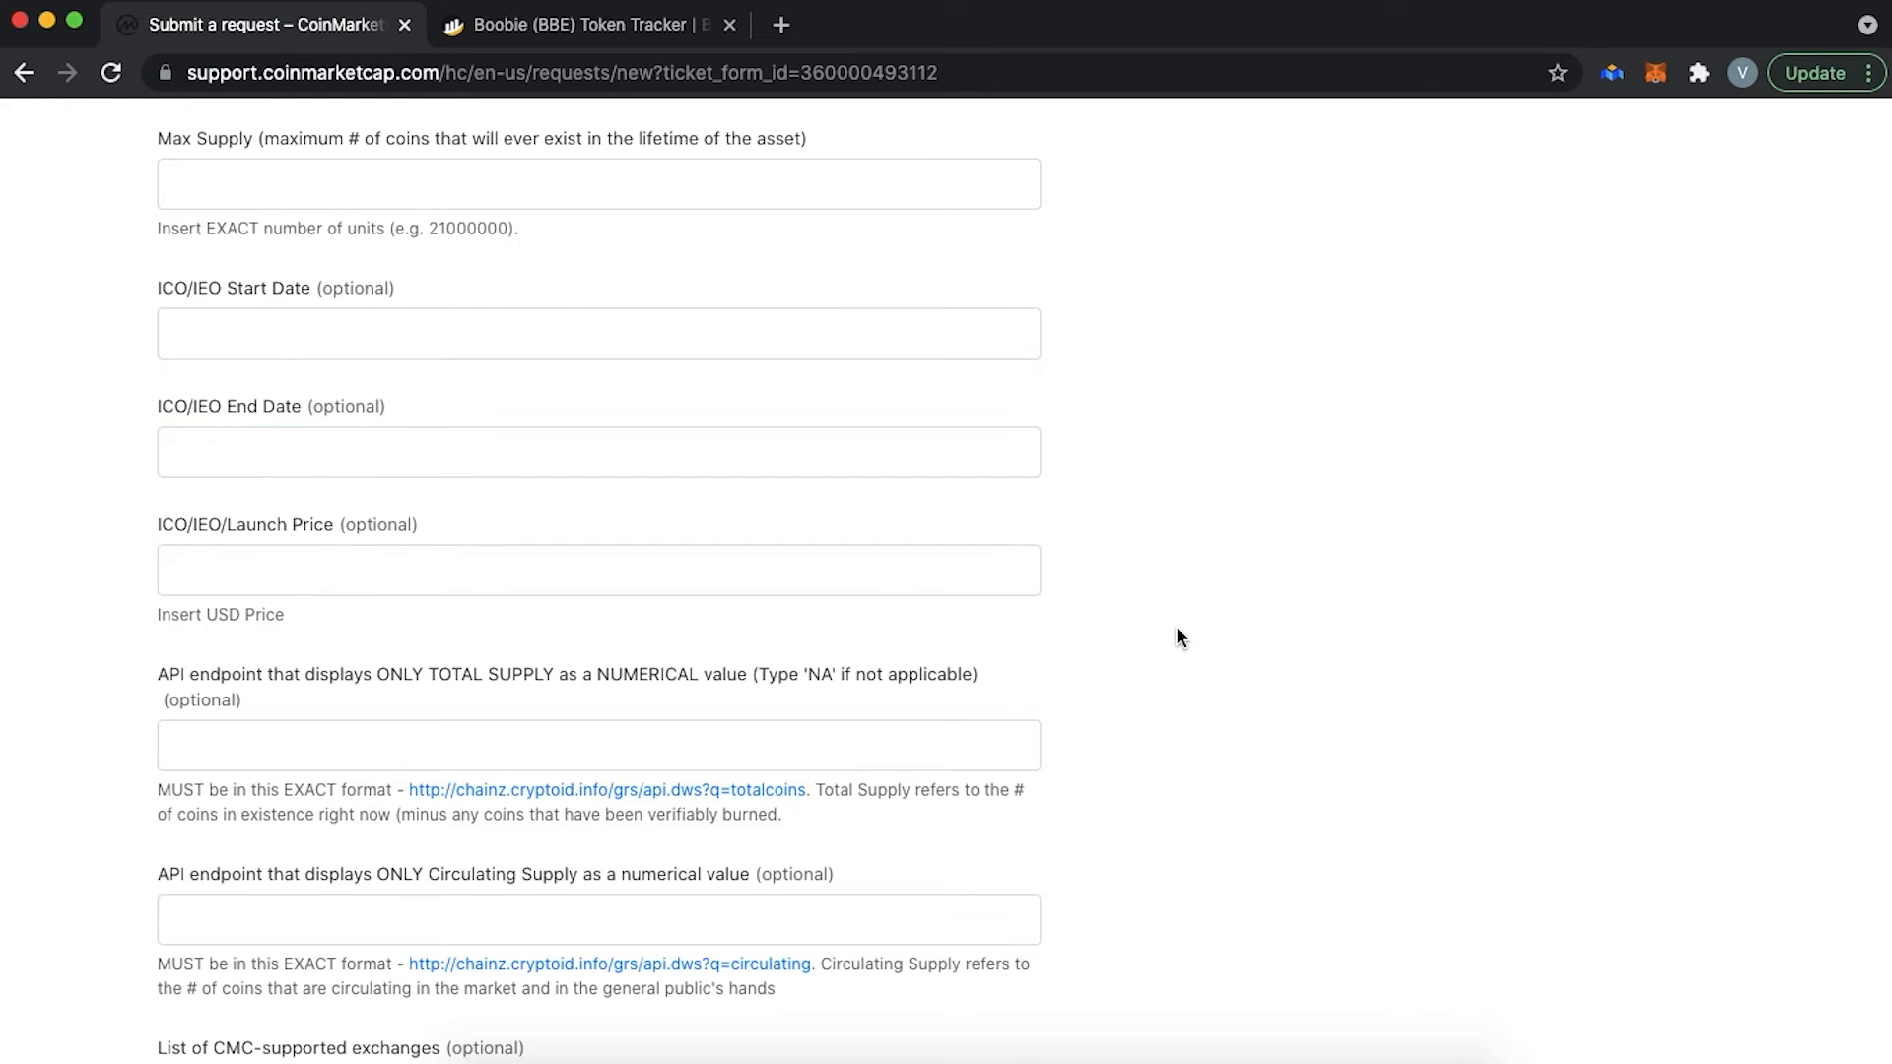
scroll("down", 3)
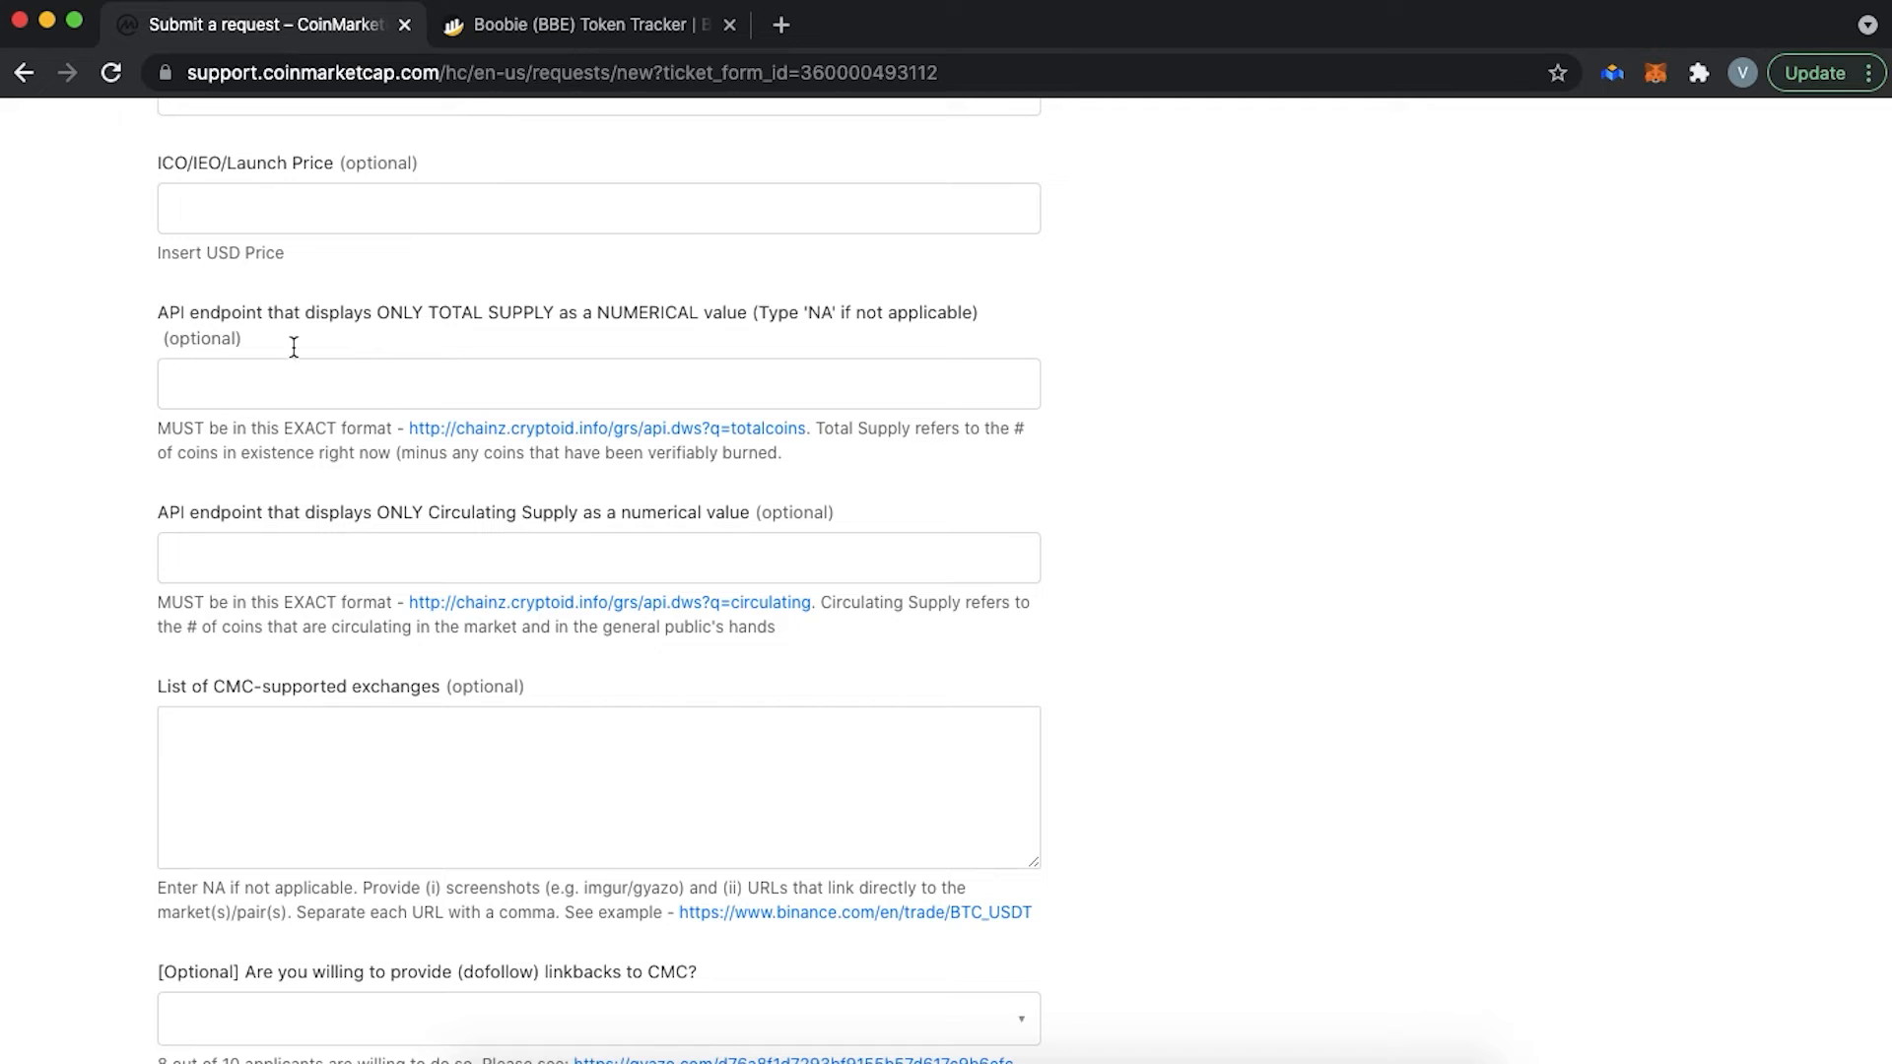
scroll("down", 3)
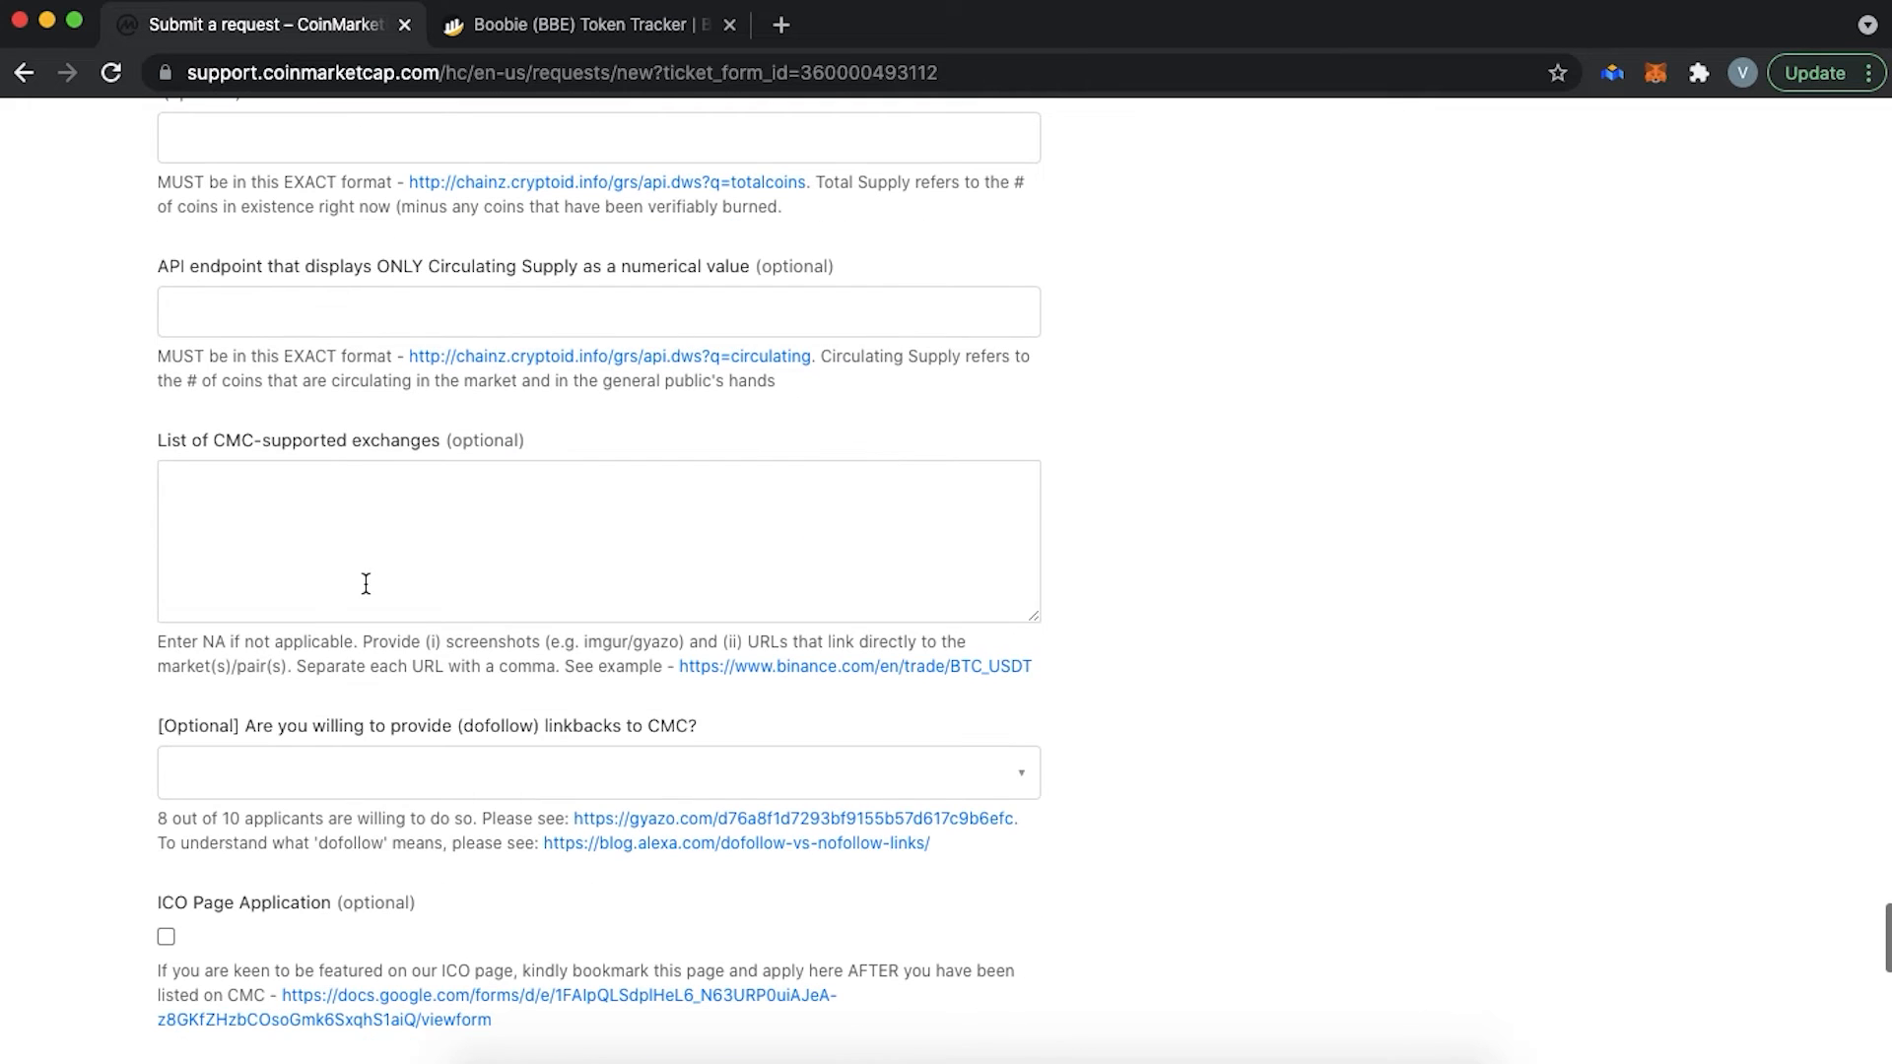
scroll("down", 3)
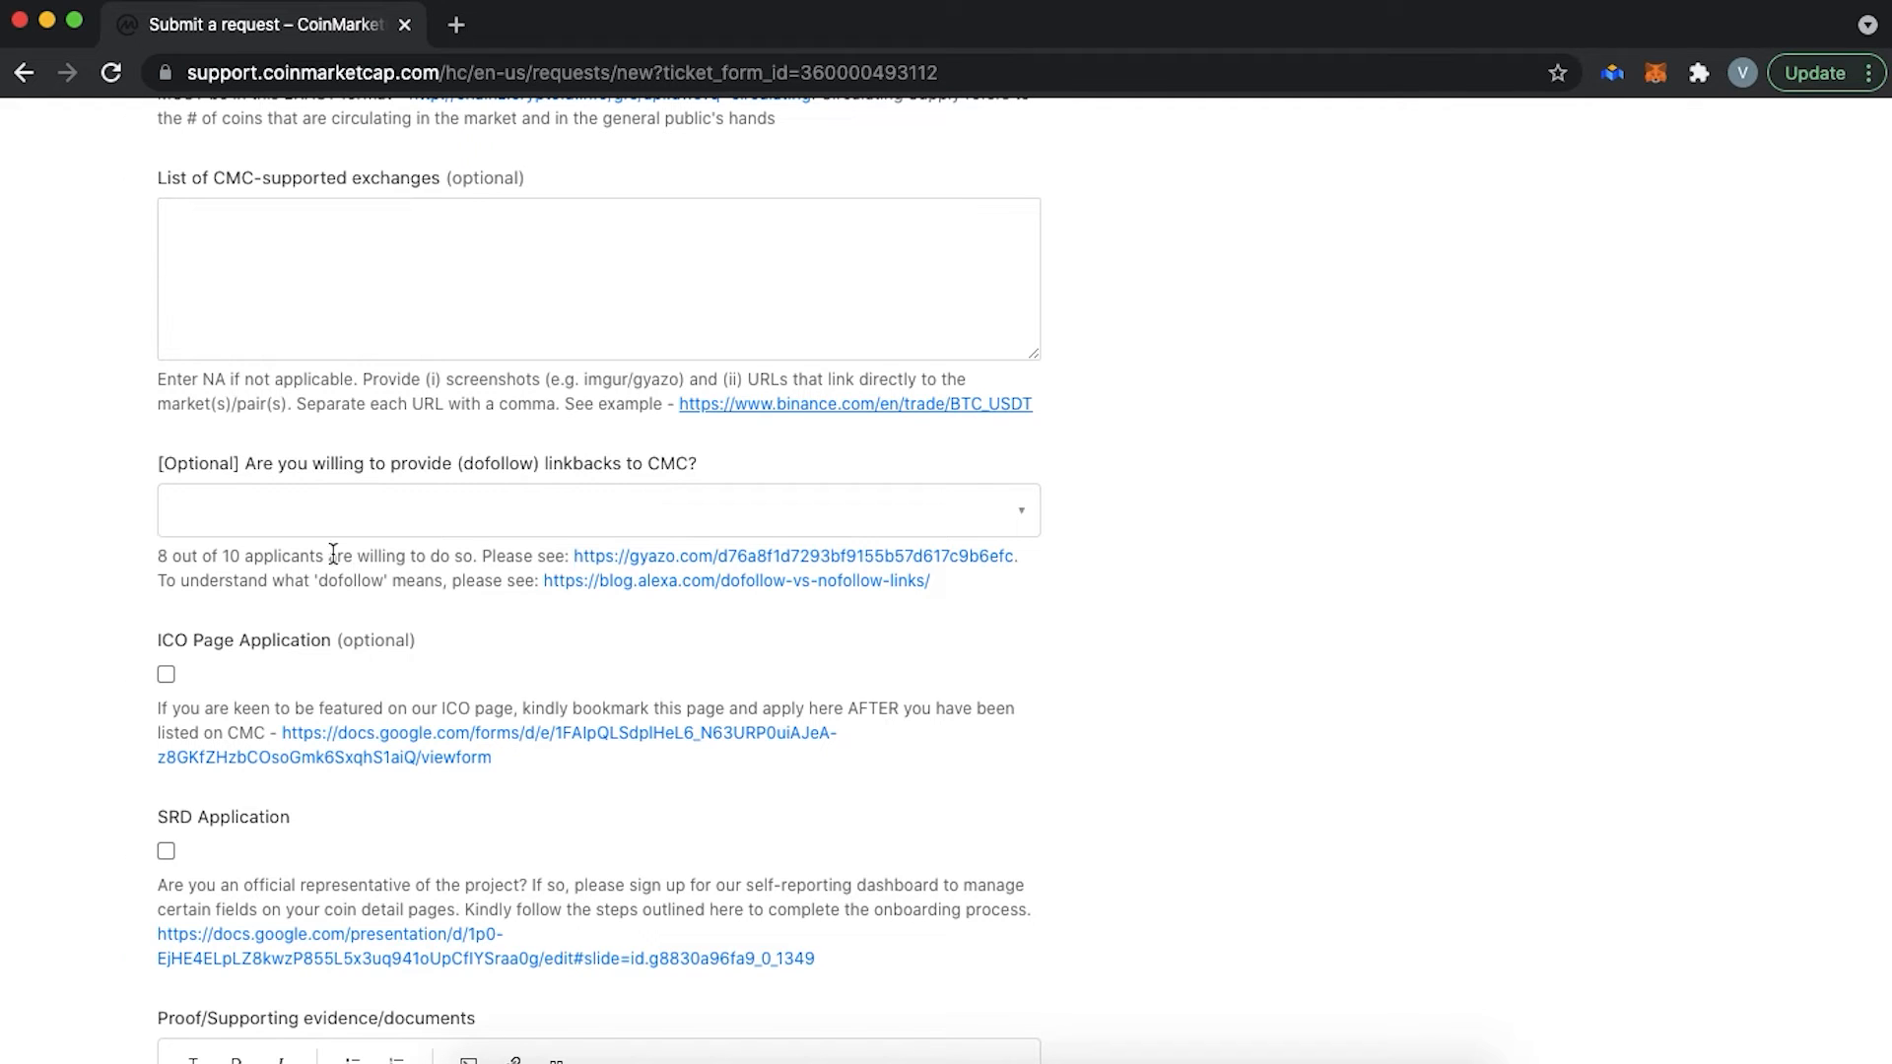
- Check the ICO Page Application and, after toggling, the SRD Application options
left_click(165, 674)
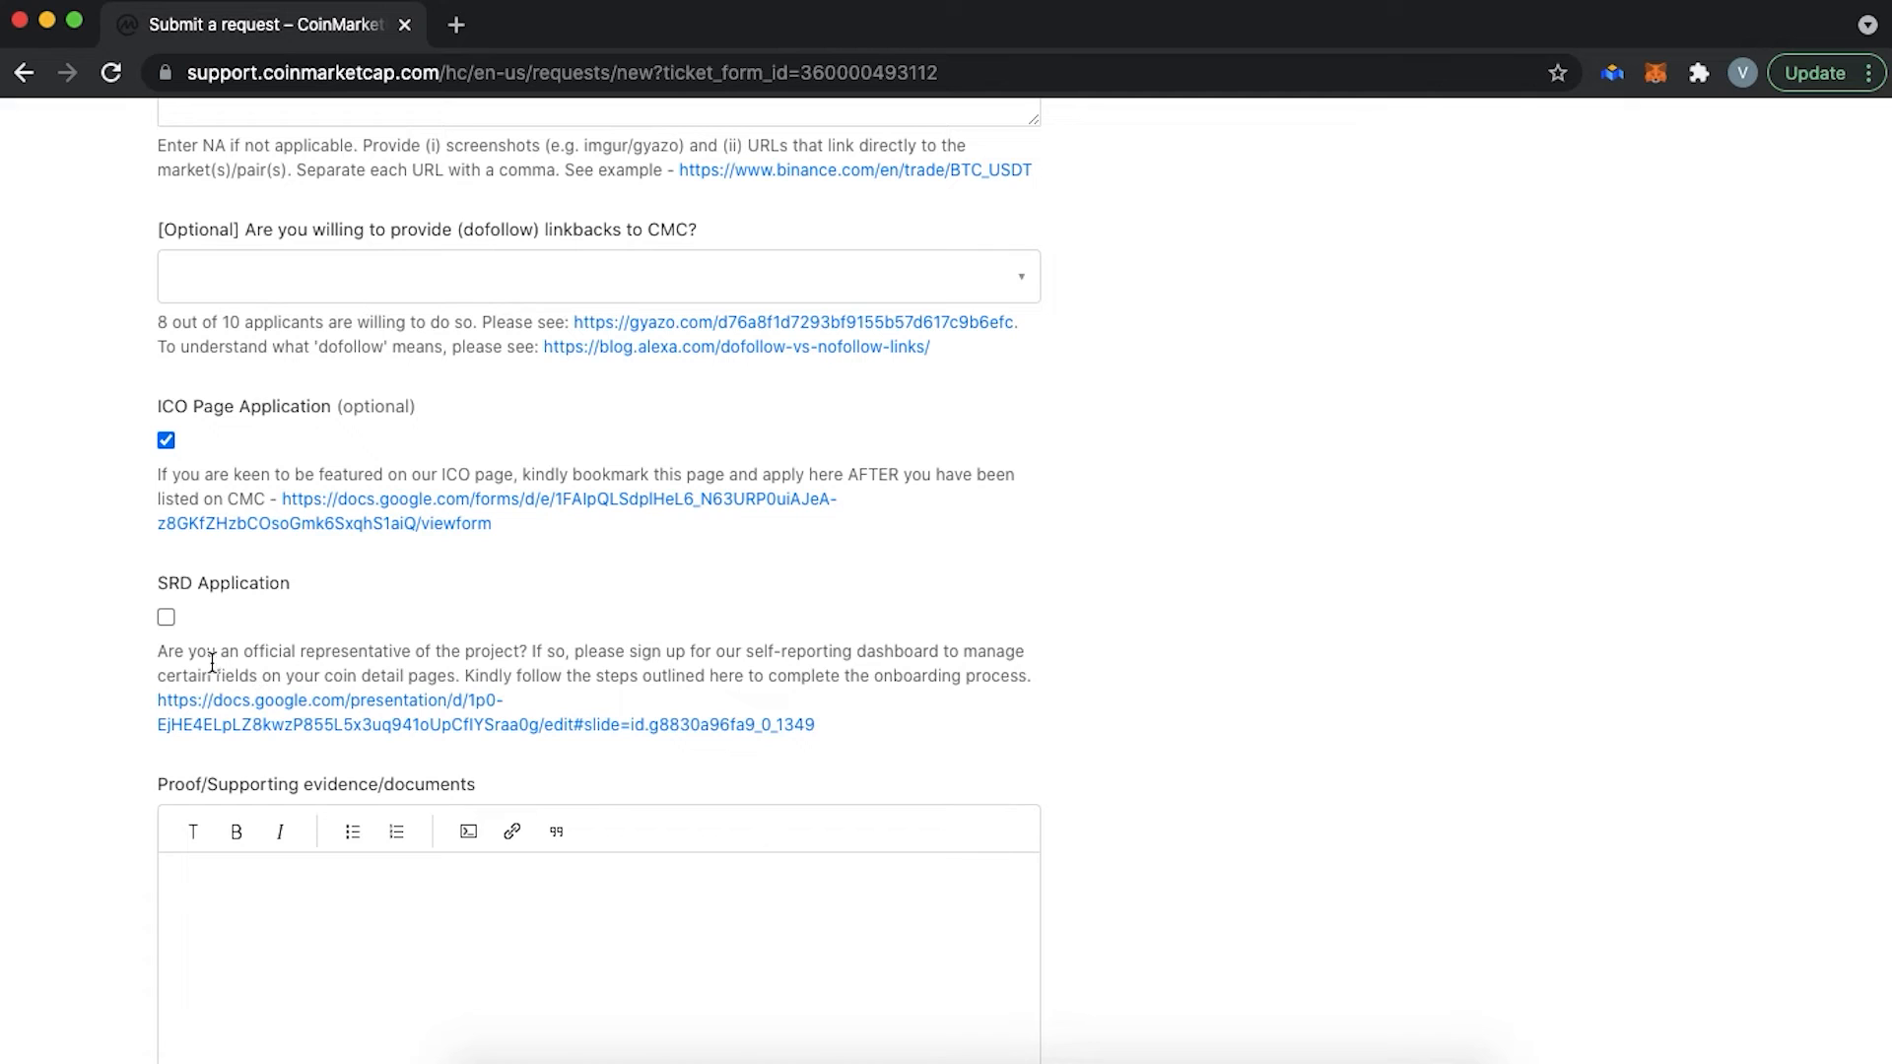
mouse_move(384, 526)
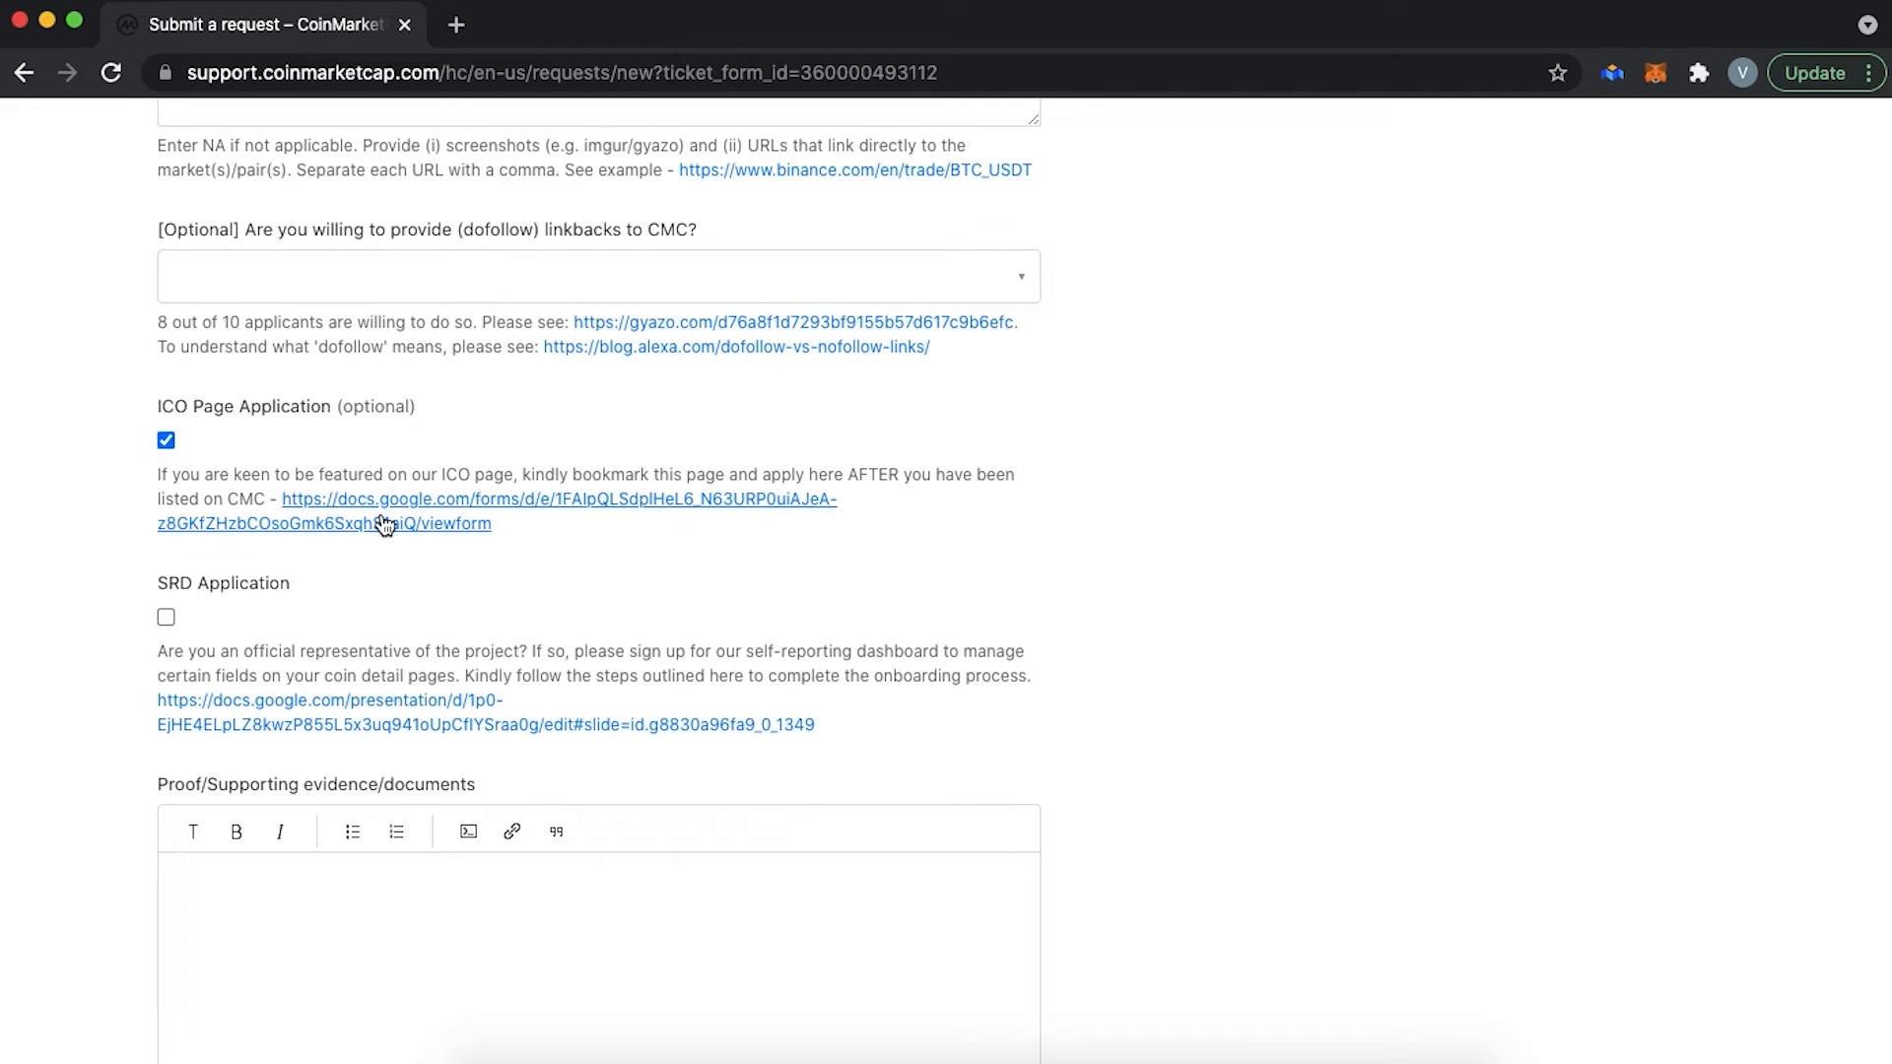
left_click(165, 617)
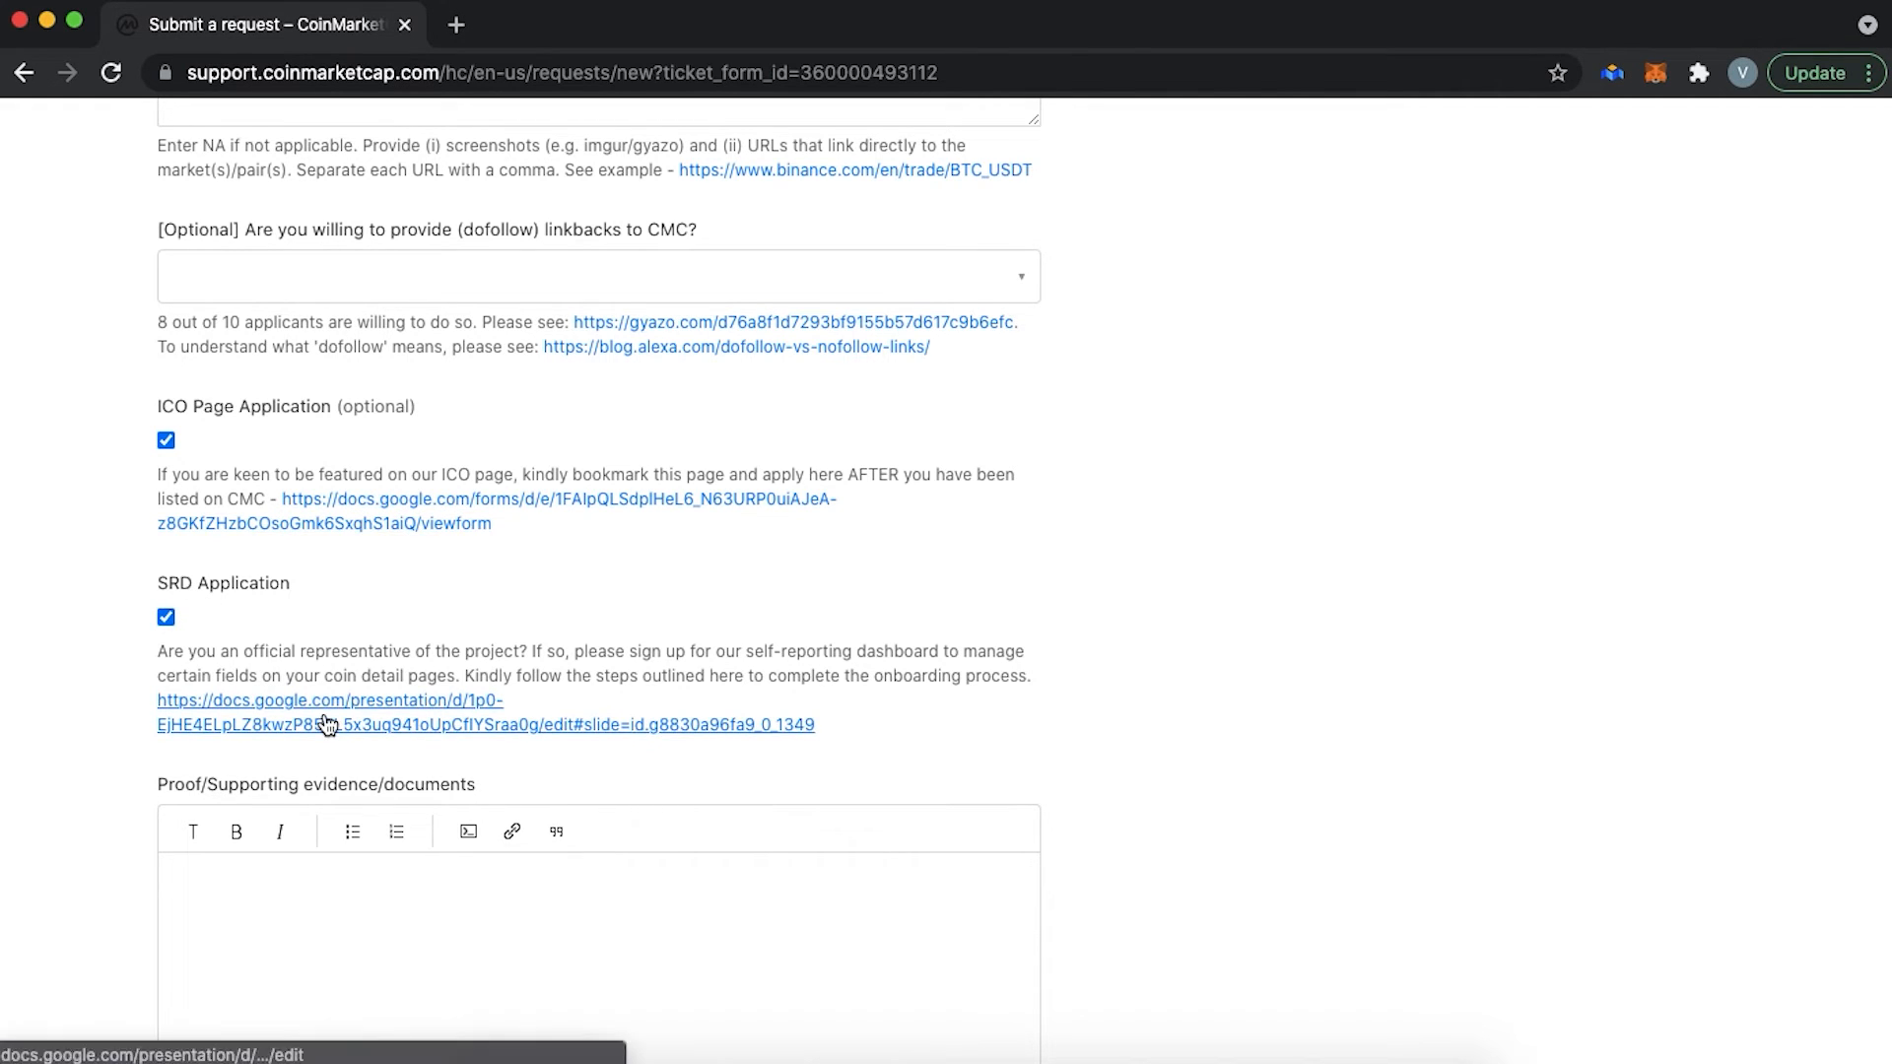
left_click(166, 617)
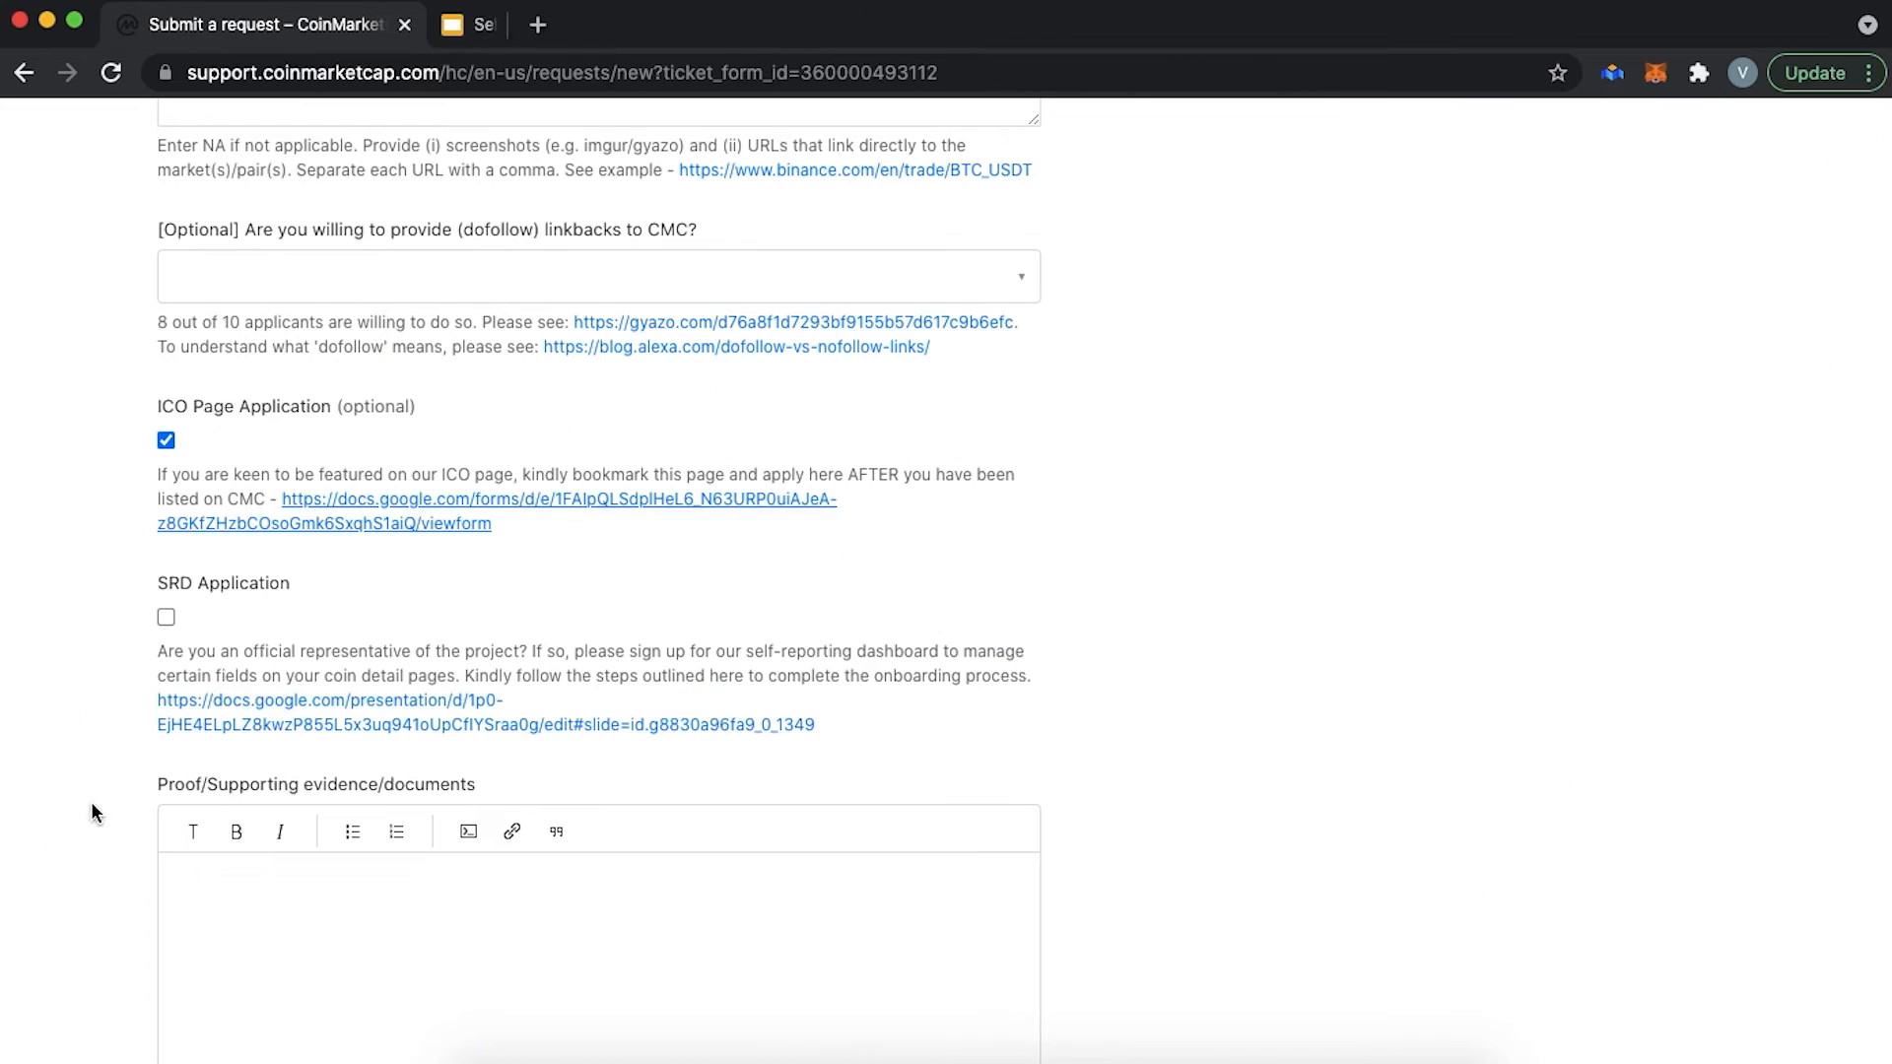
left_click(166, 617)
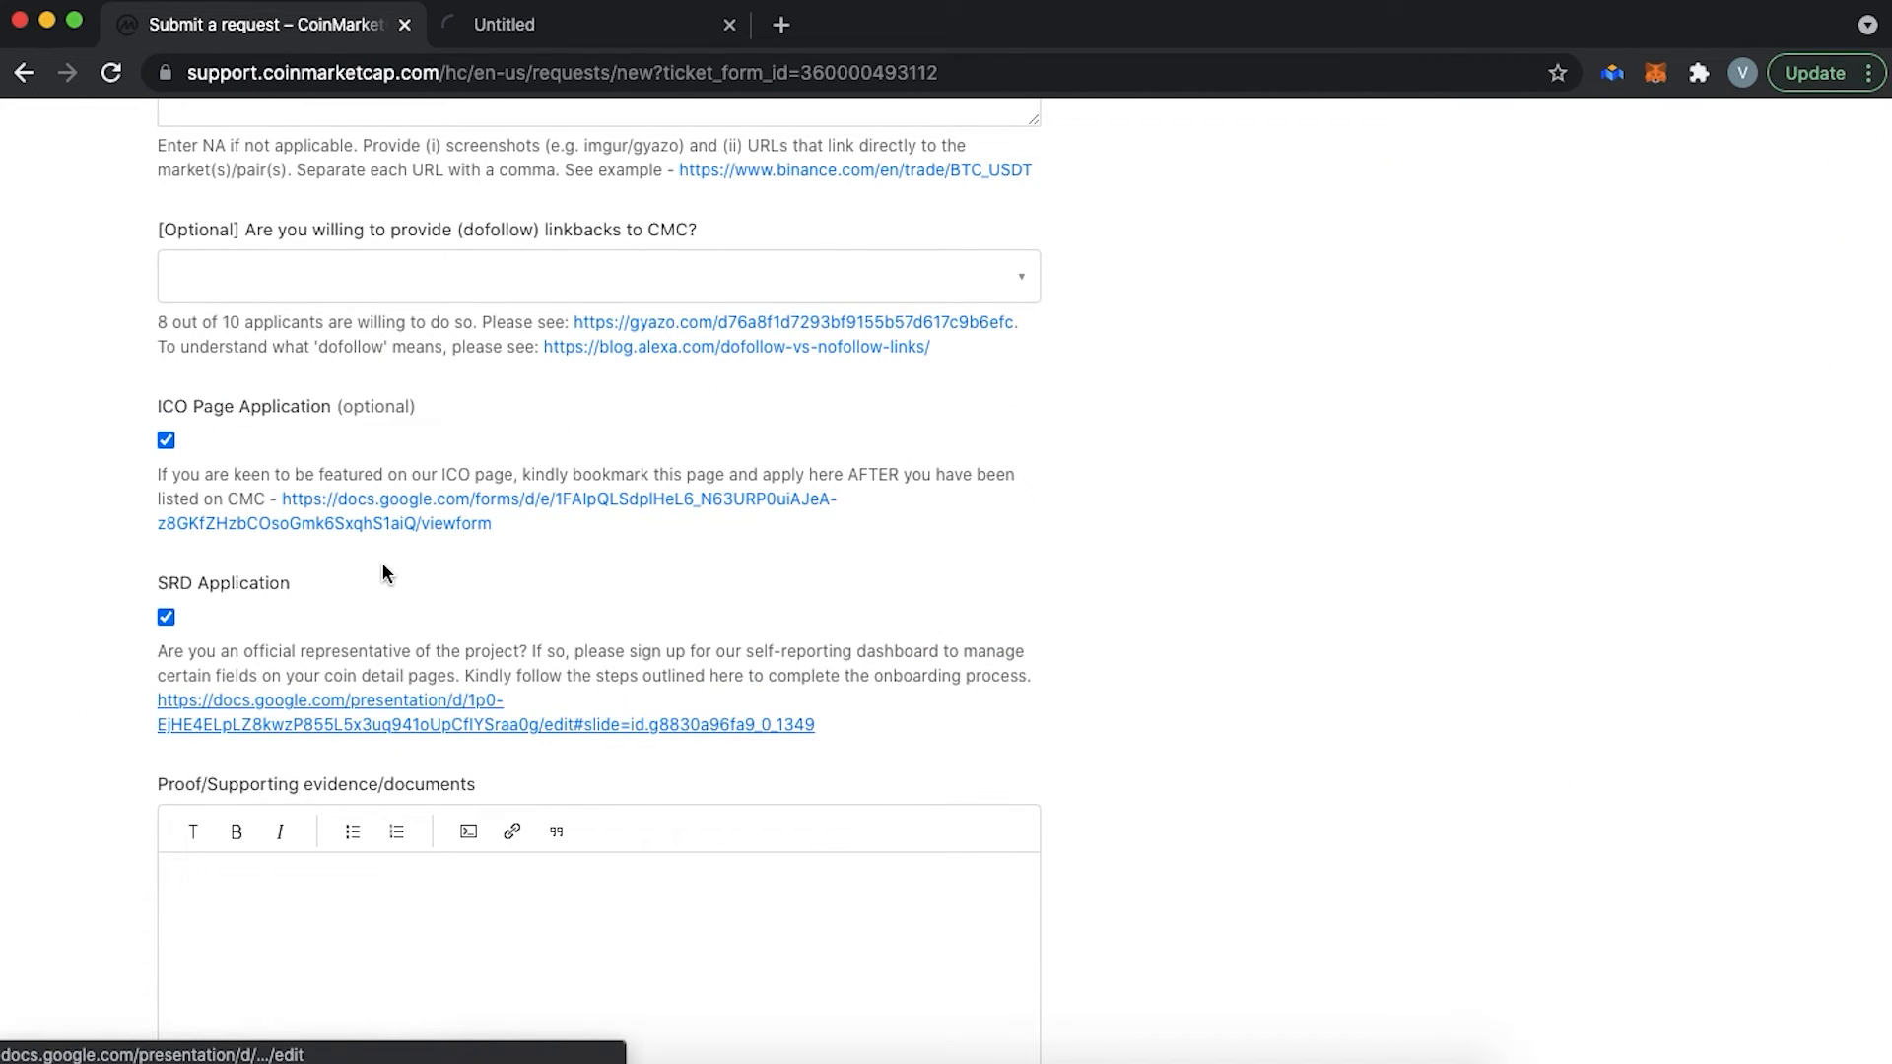
scroll("down", 3)
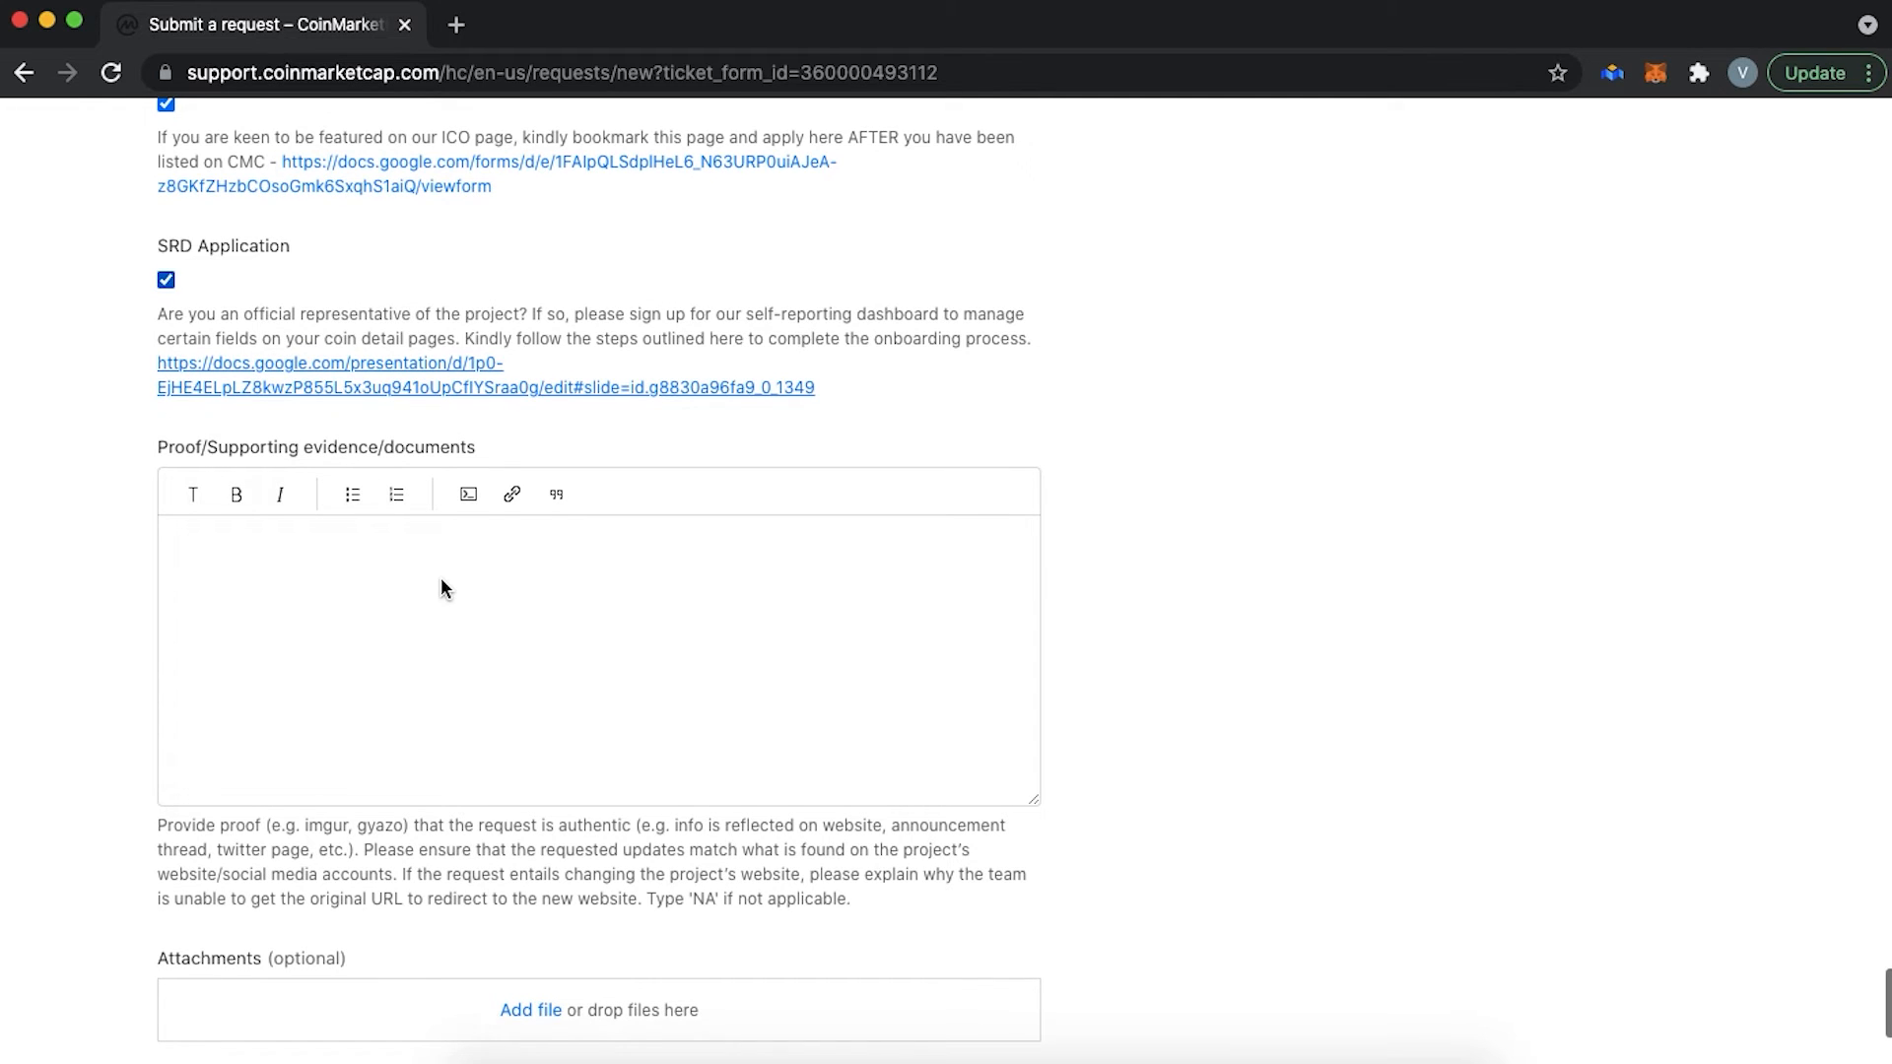
- Add placeholder proof/supporting evidence and submit the listing request successfully
scroll("down", 3)
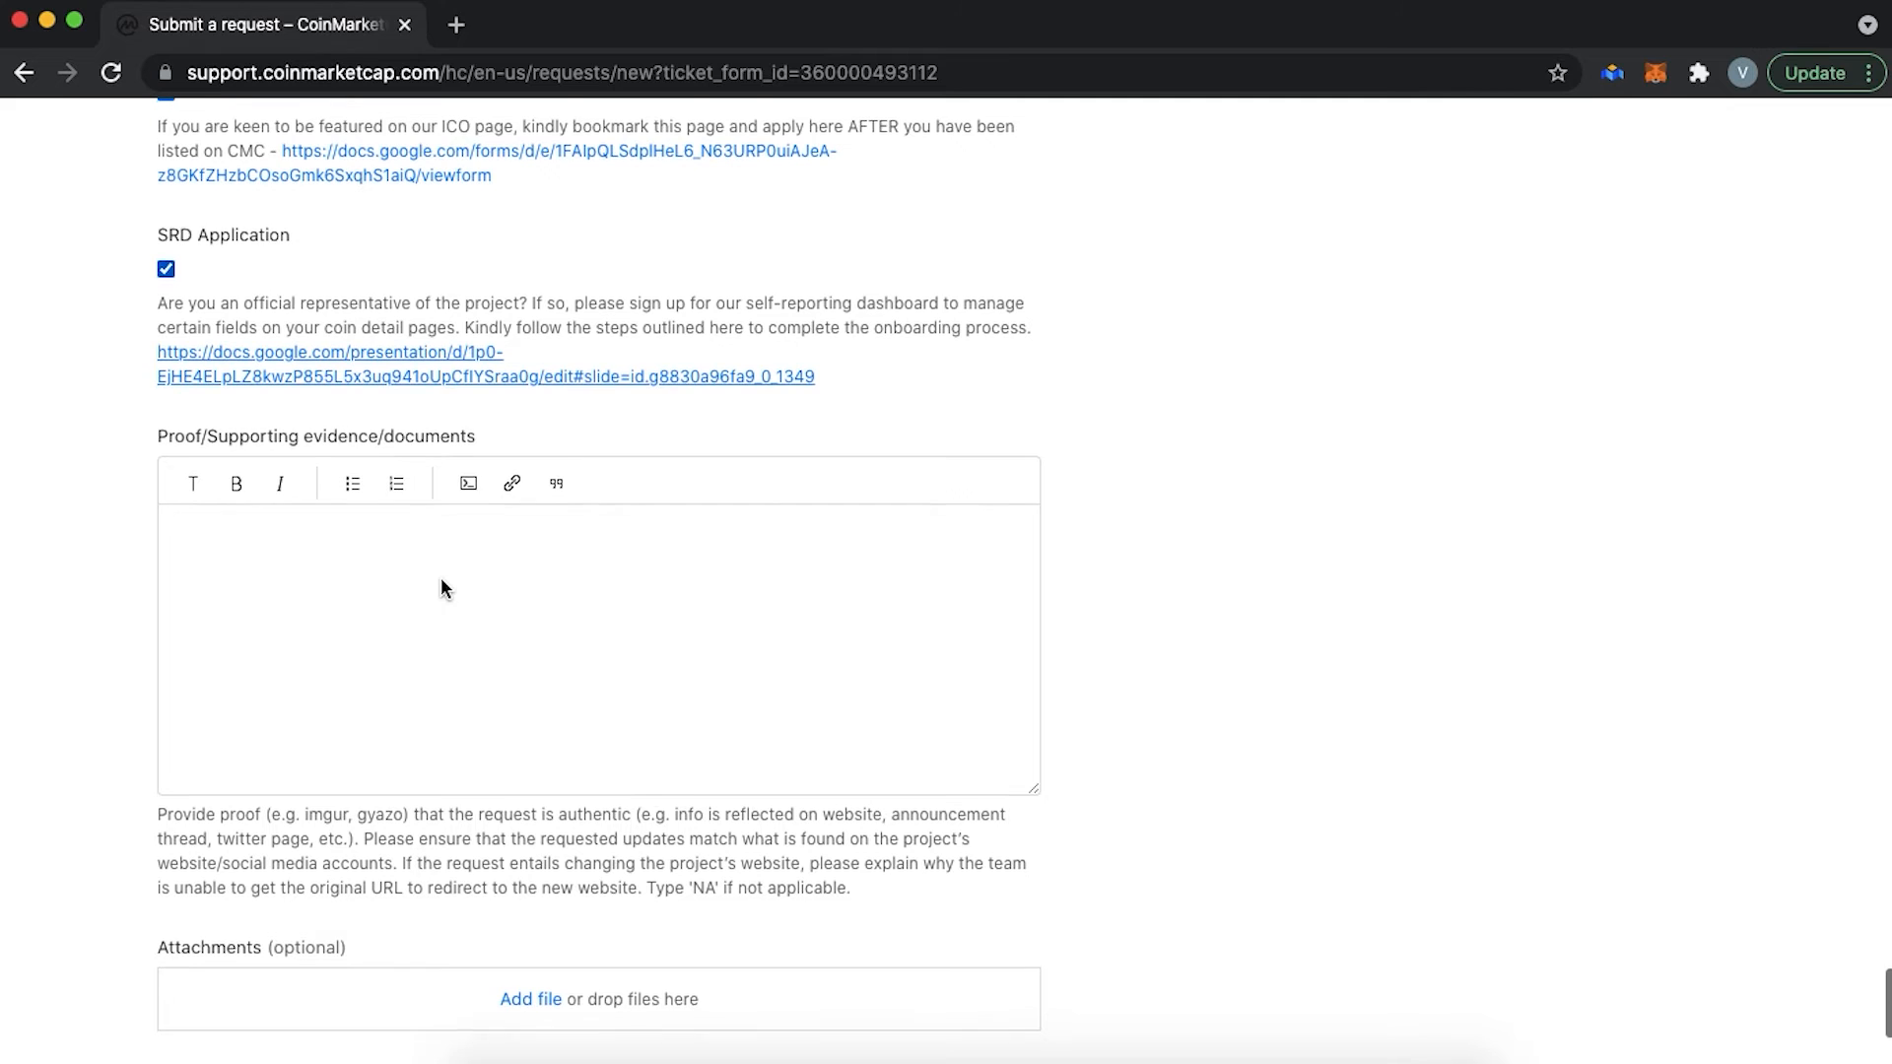
scroll("down", 3)
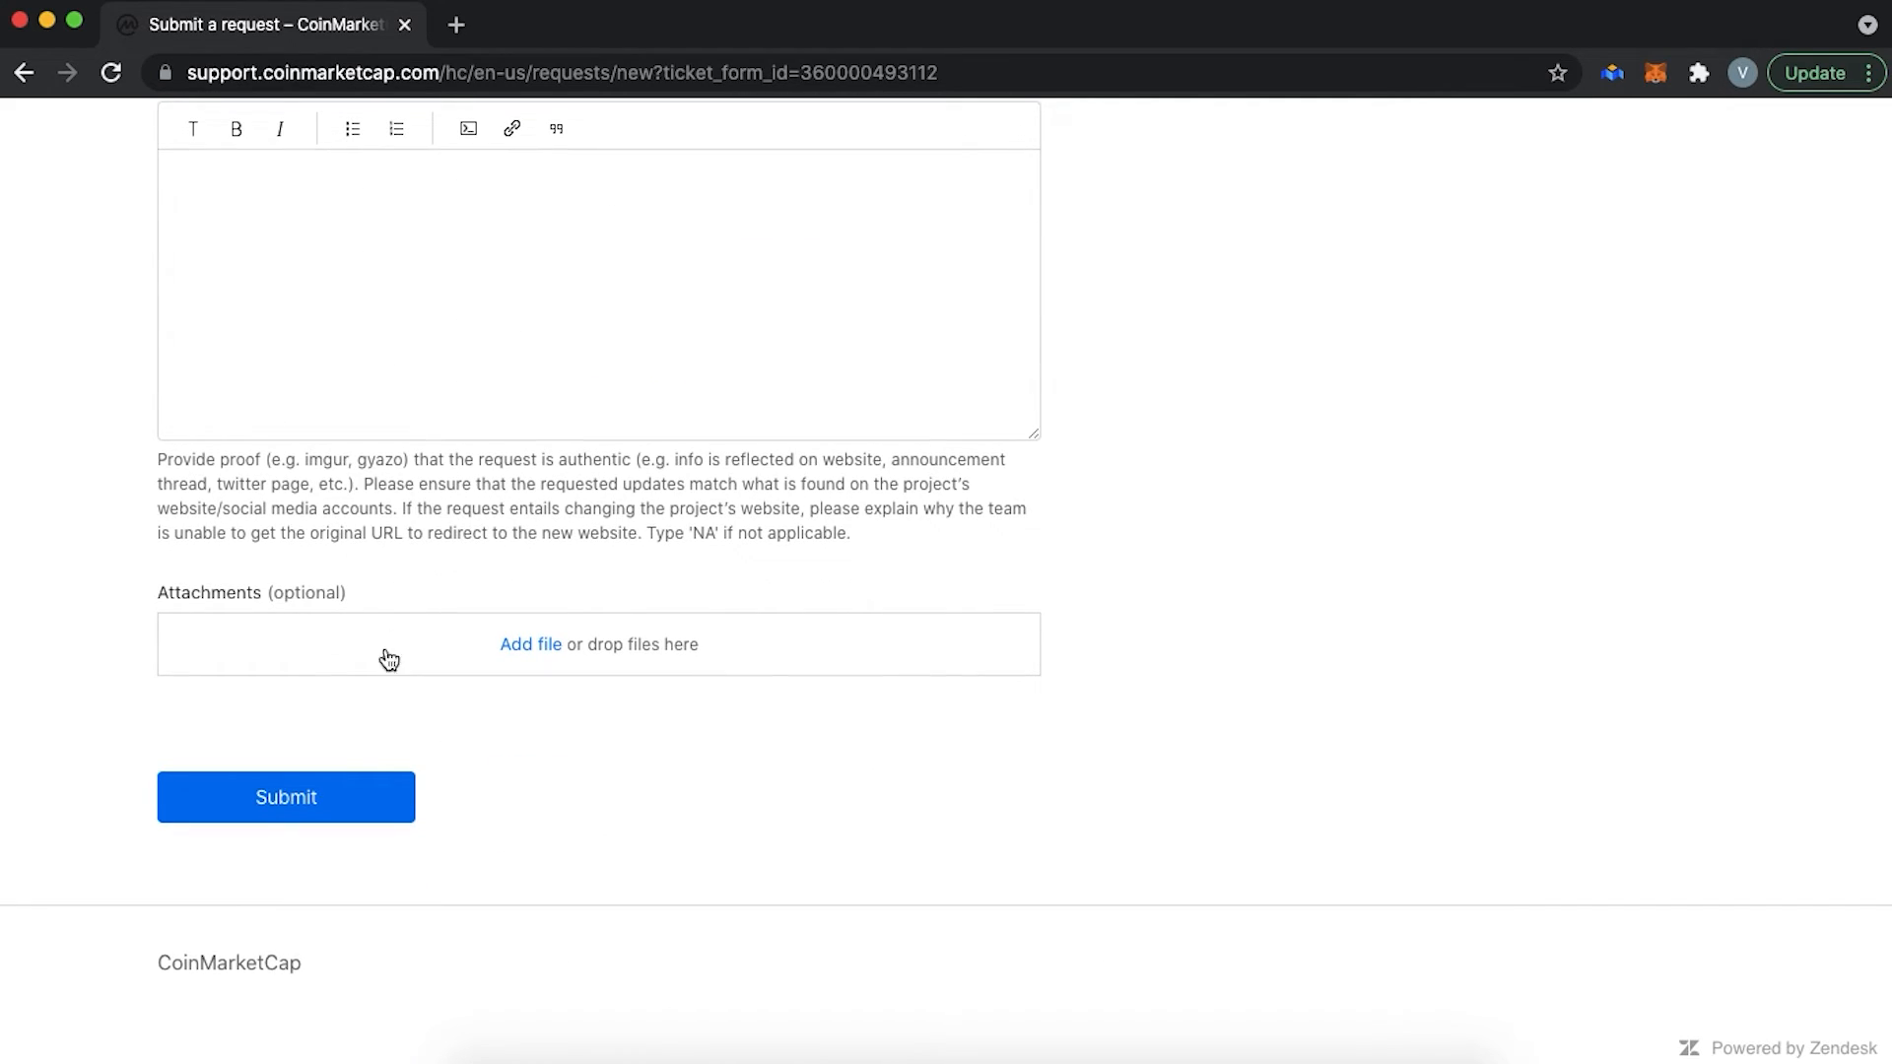
left_click(286, 796)
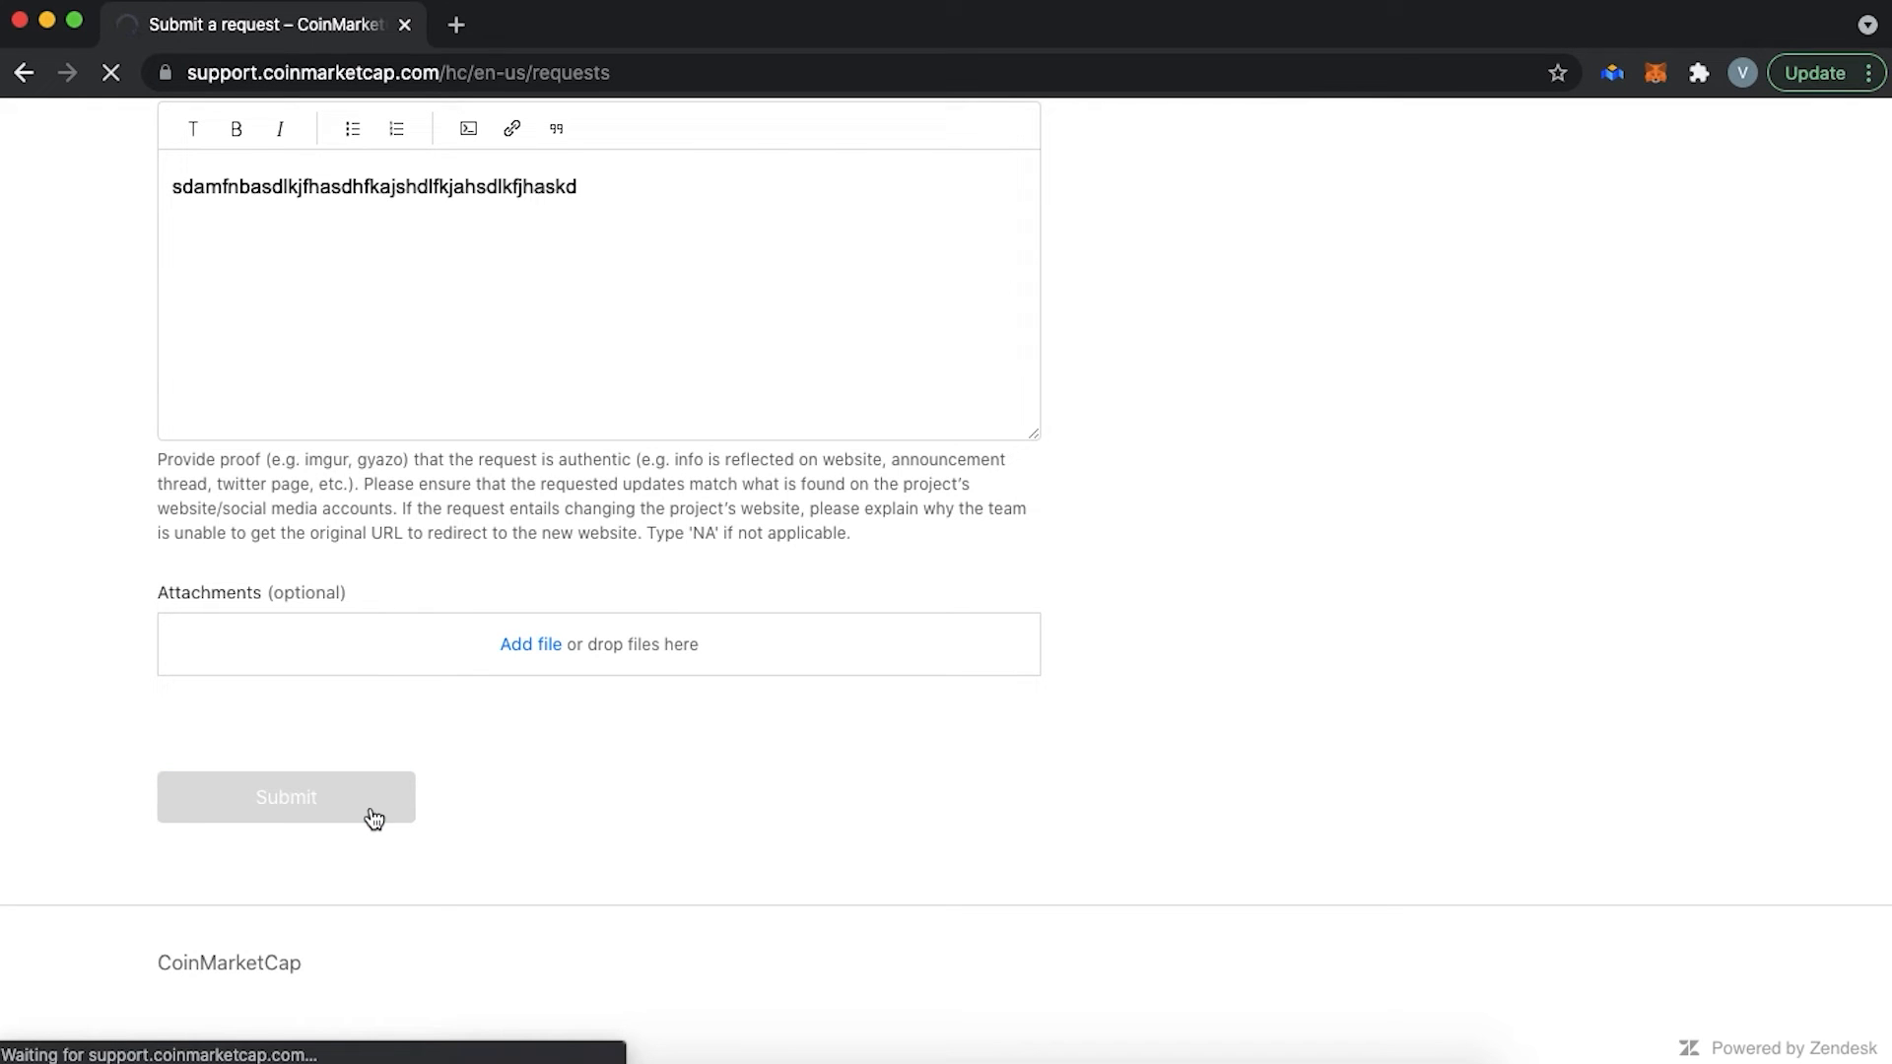
left_click(285, 796)
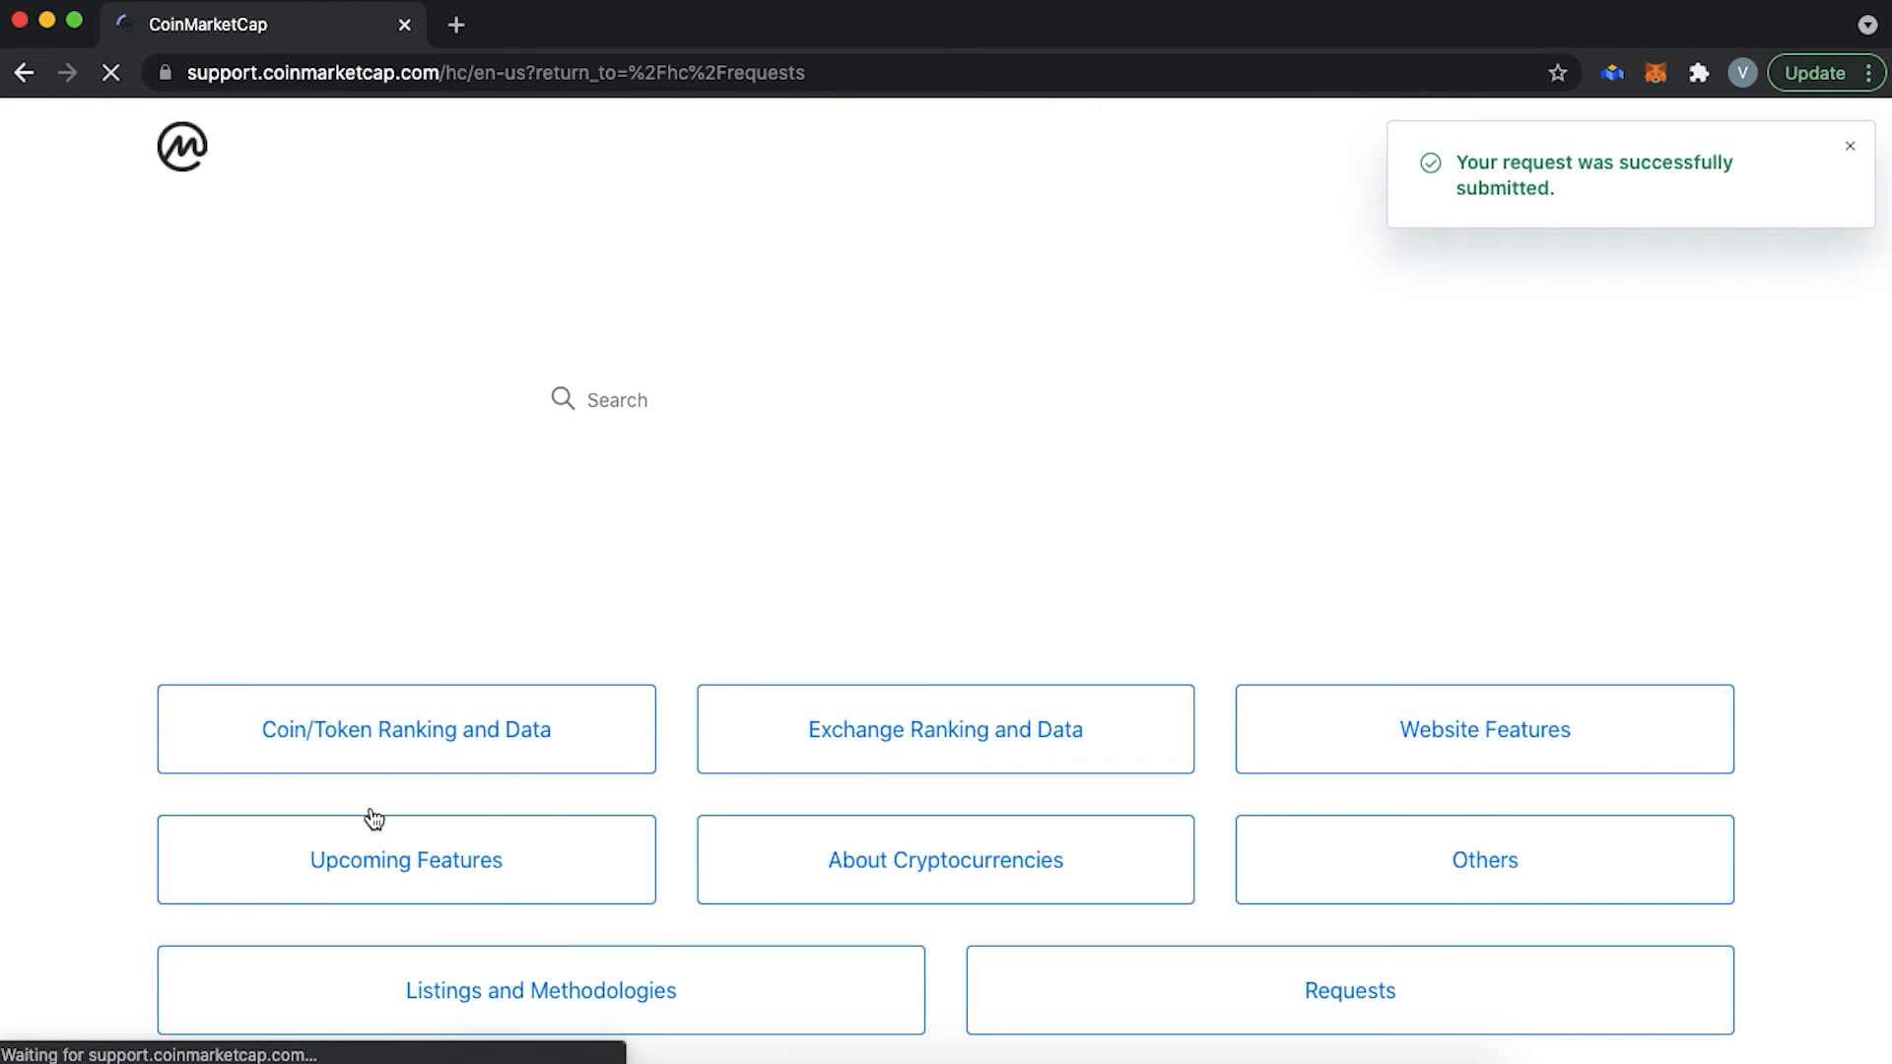